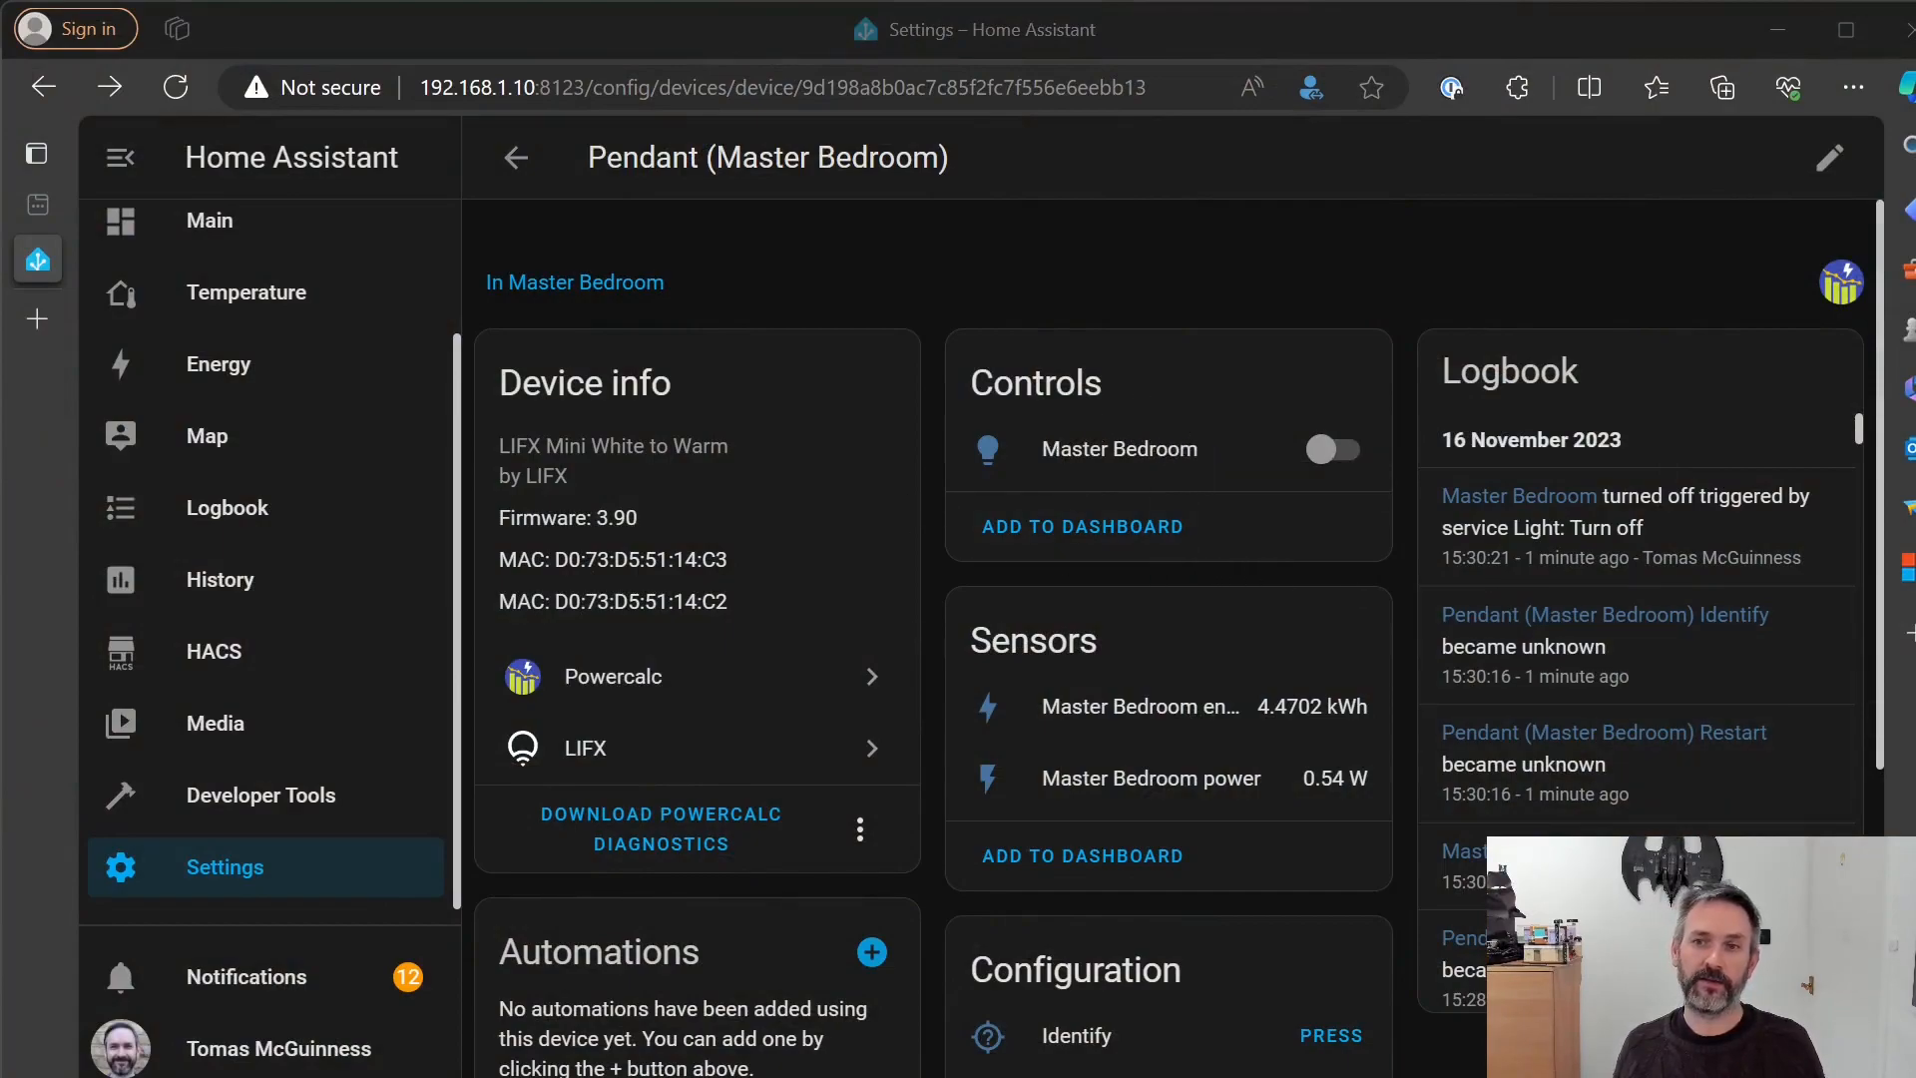
pyautogui.moveTo(1020, 434)
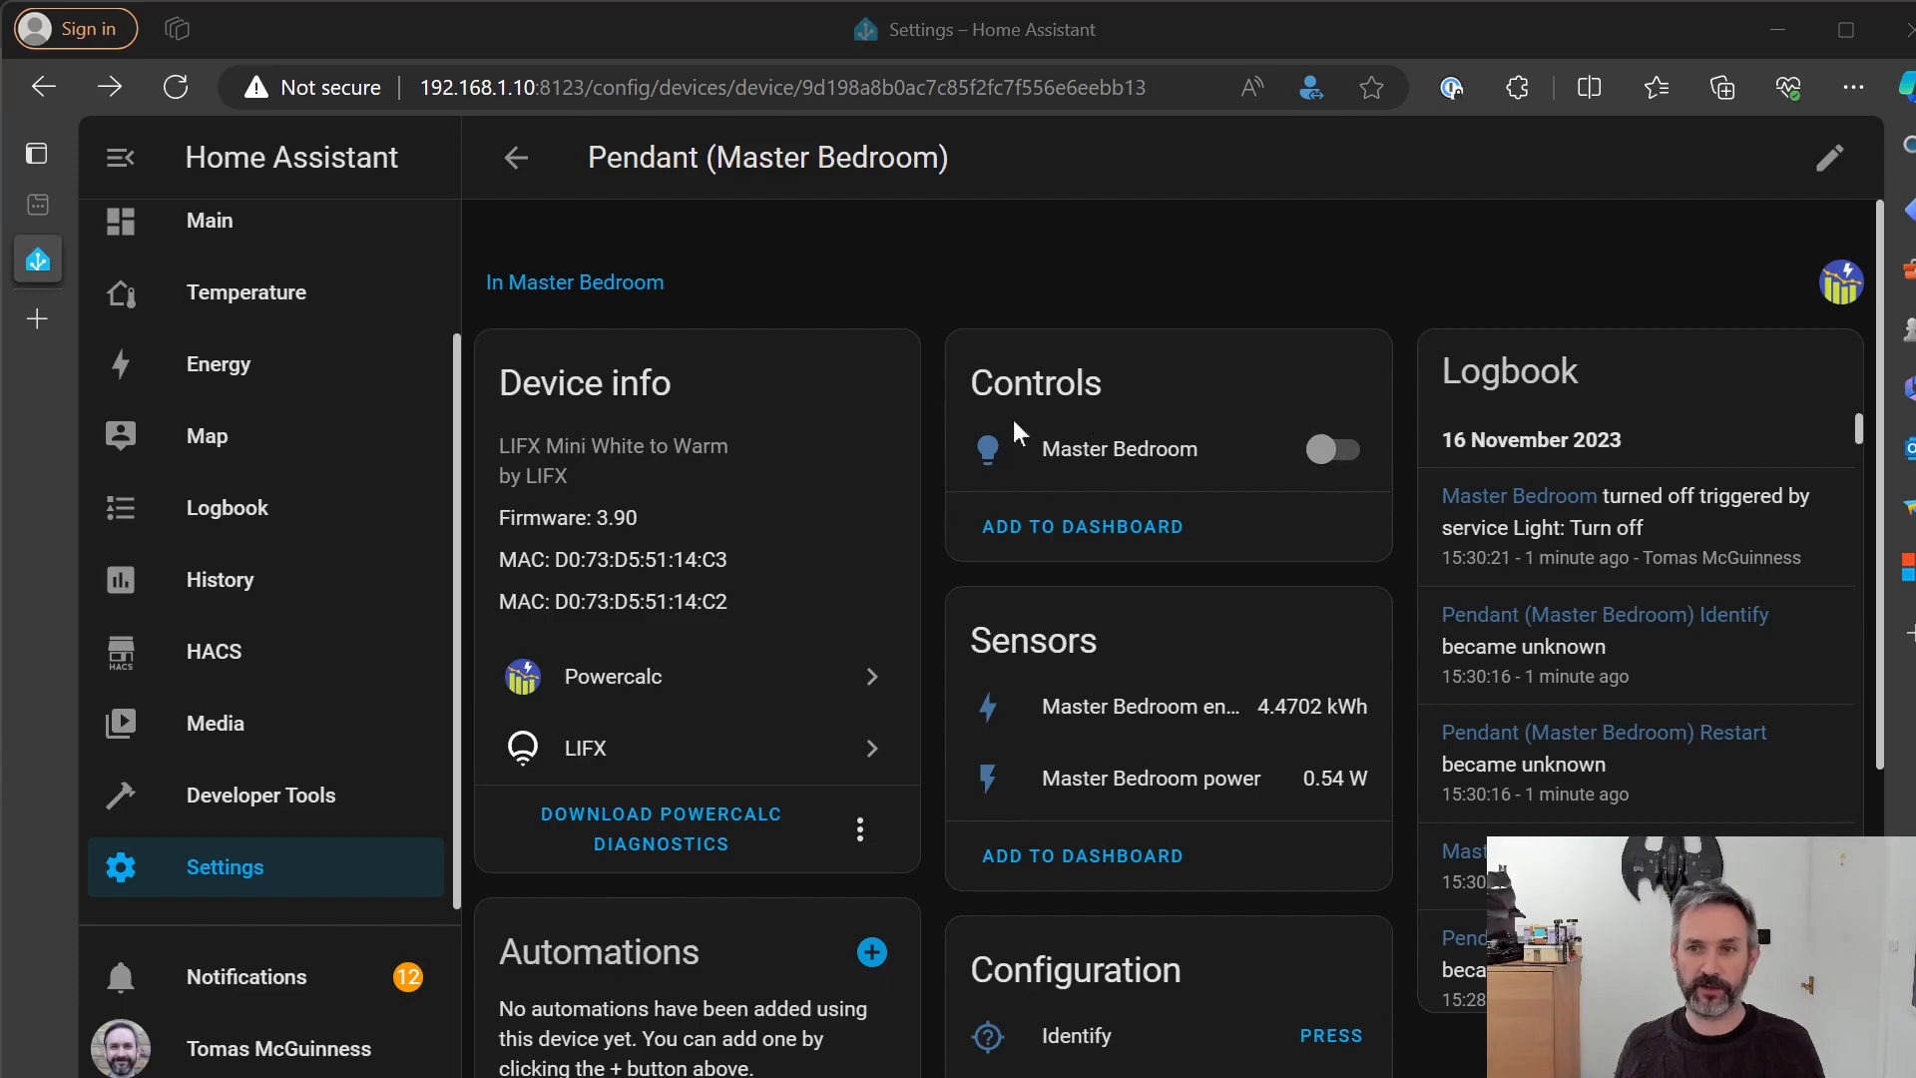
pyautogui.moveTo(1137, 413)
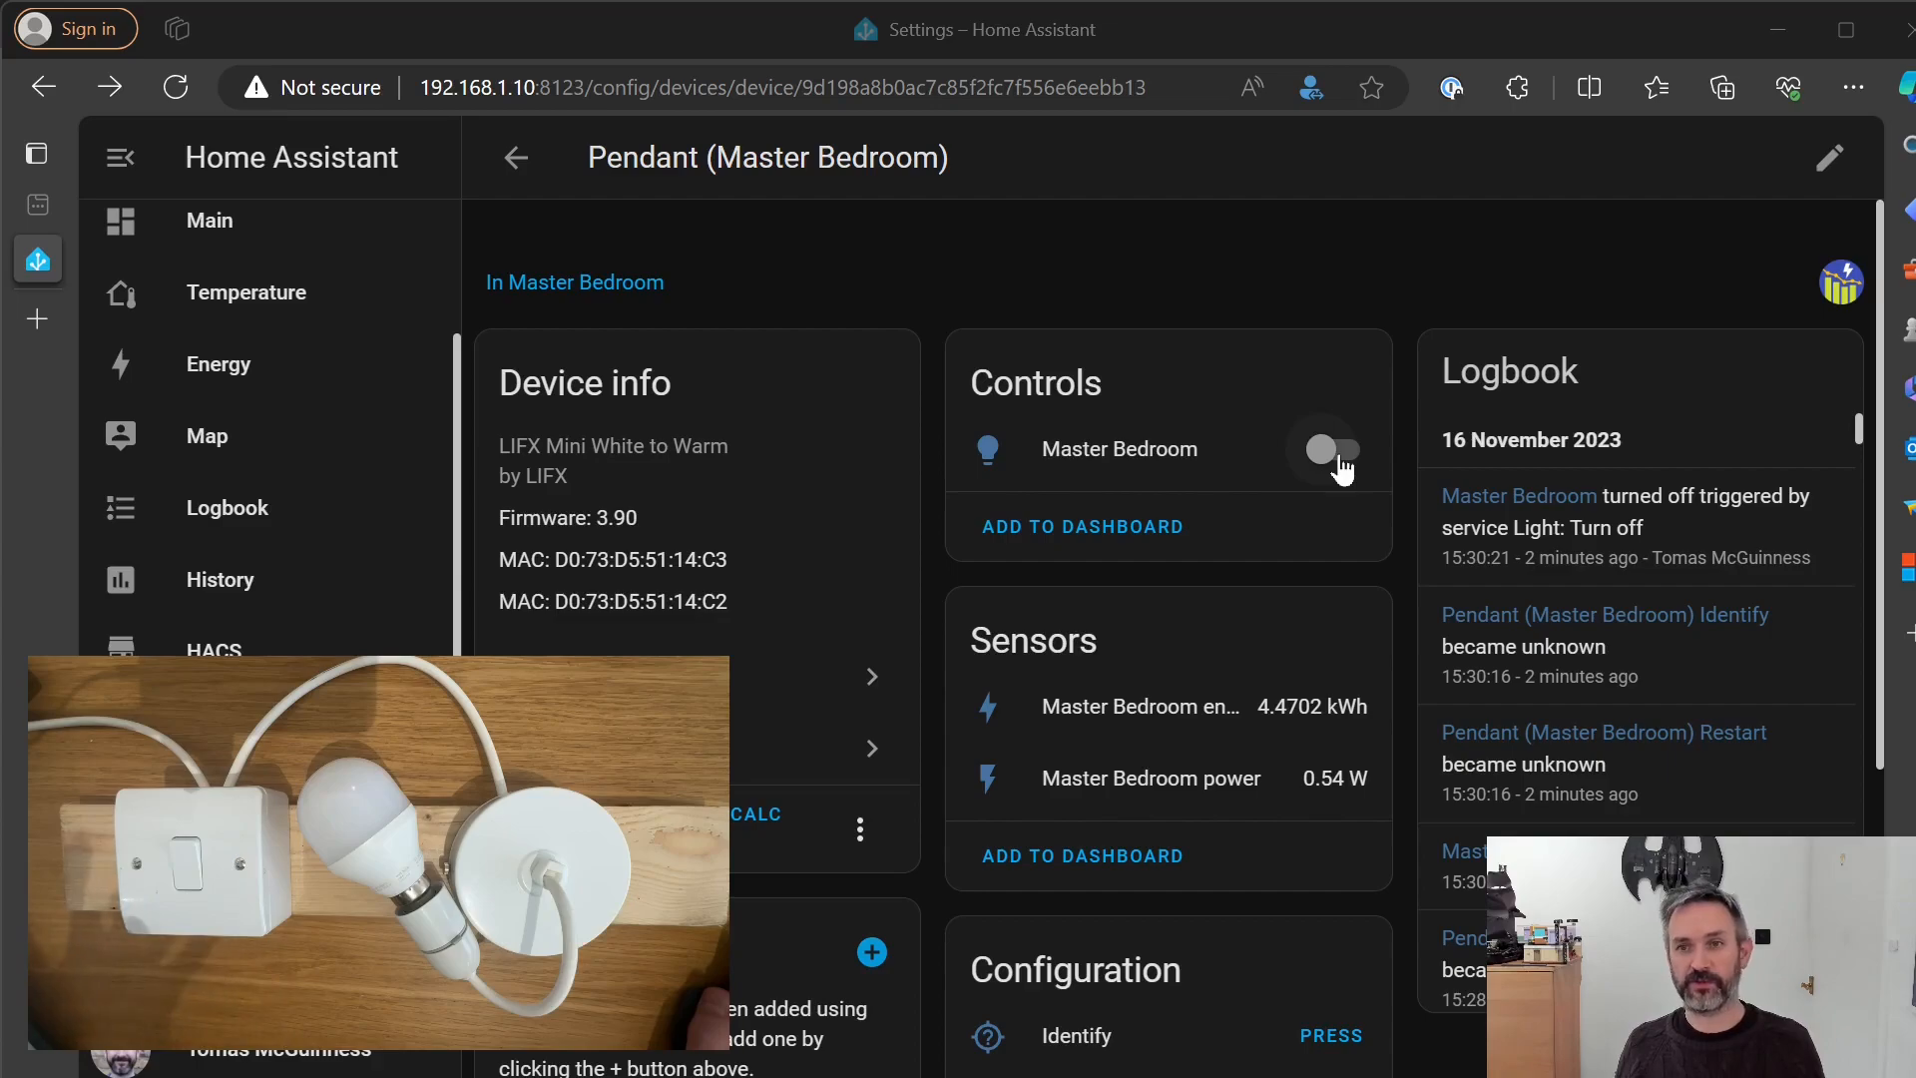
# Toggle the Master Bedroom light on, off, and on again from the Controls card
pyautogui.click(1327, 448)
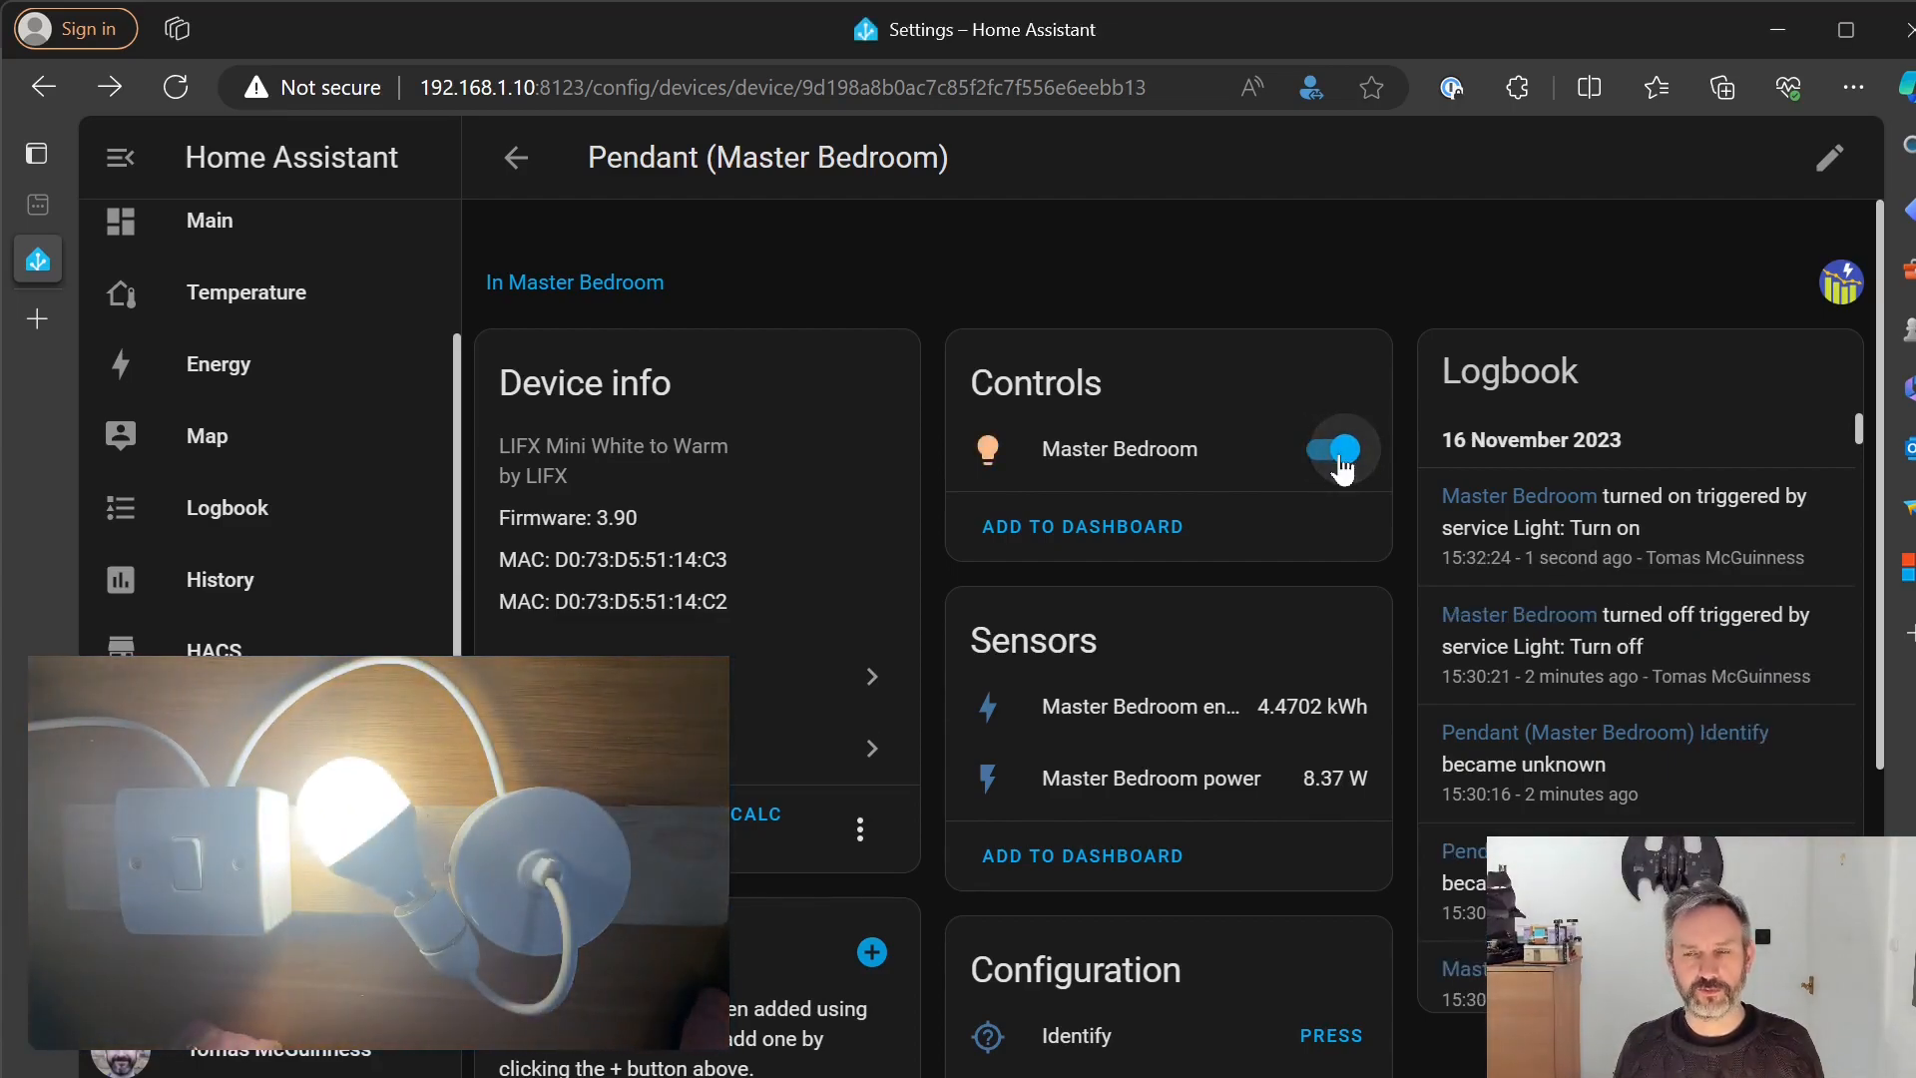
pyautogui.click(1327, 448)
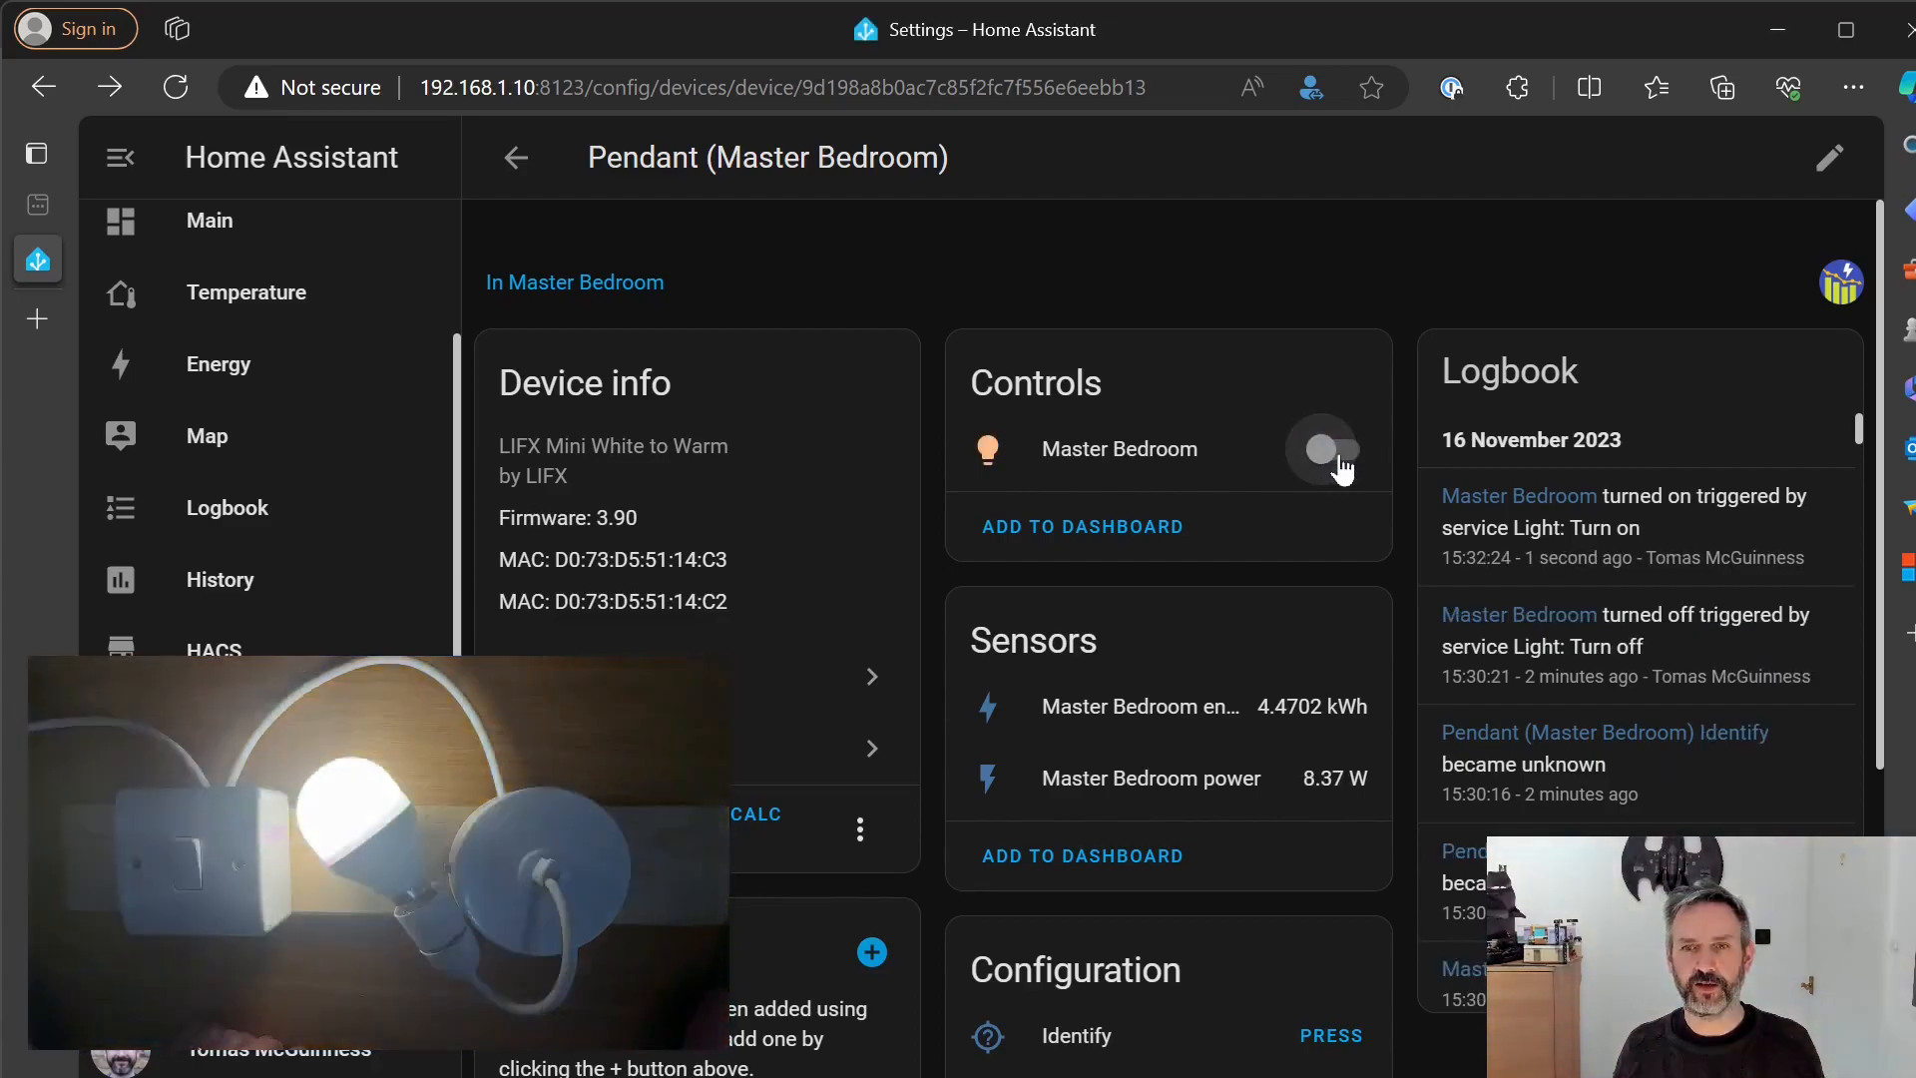
pyautogui.click(1333, 450)
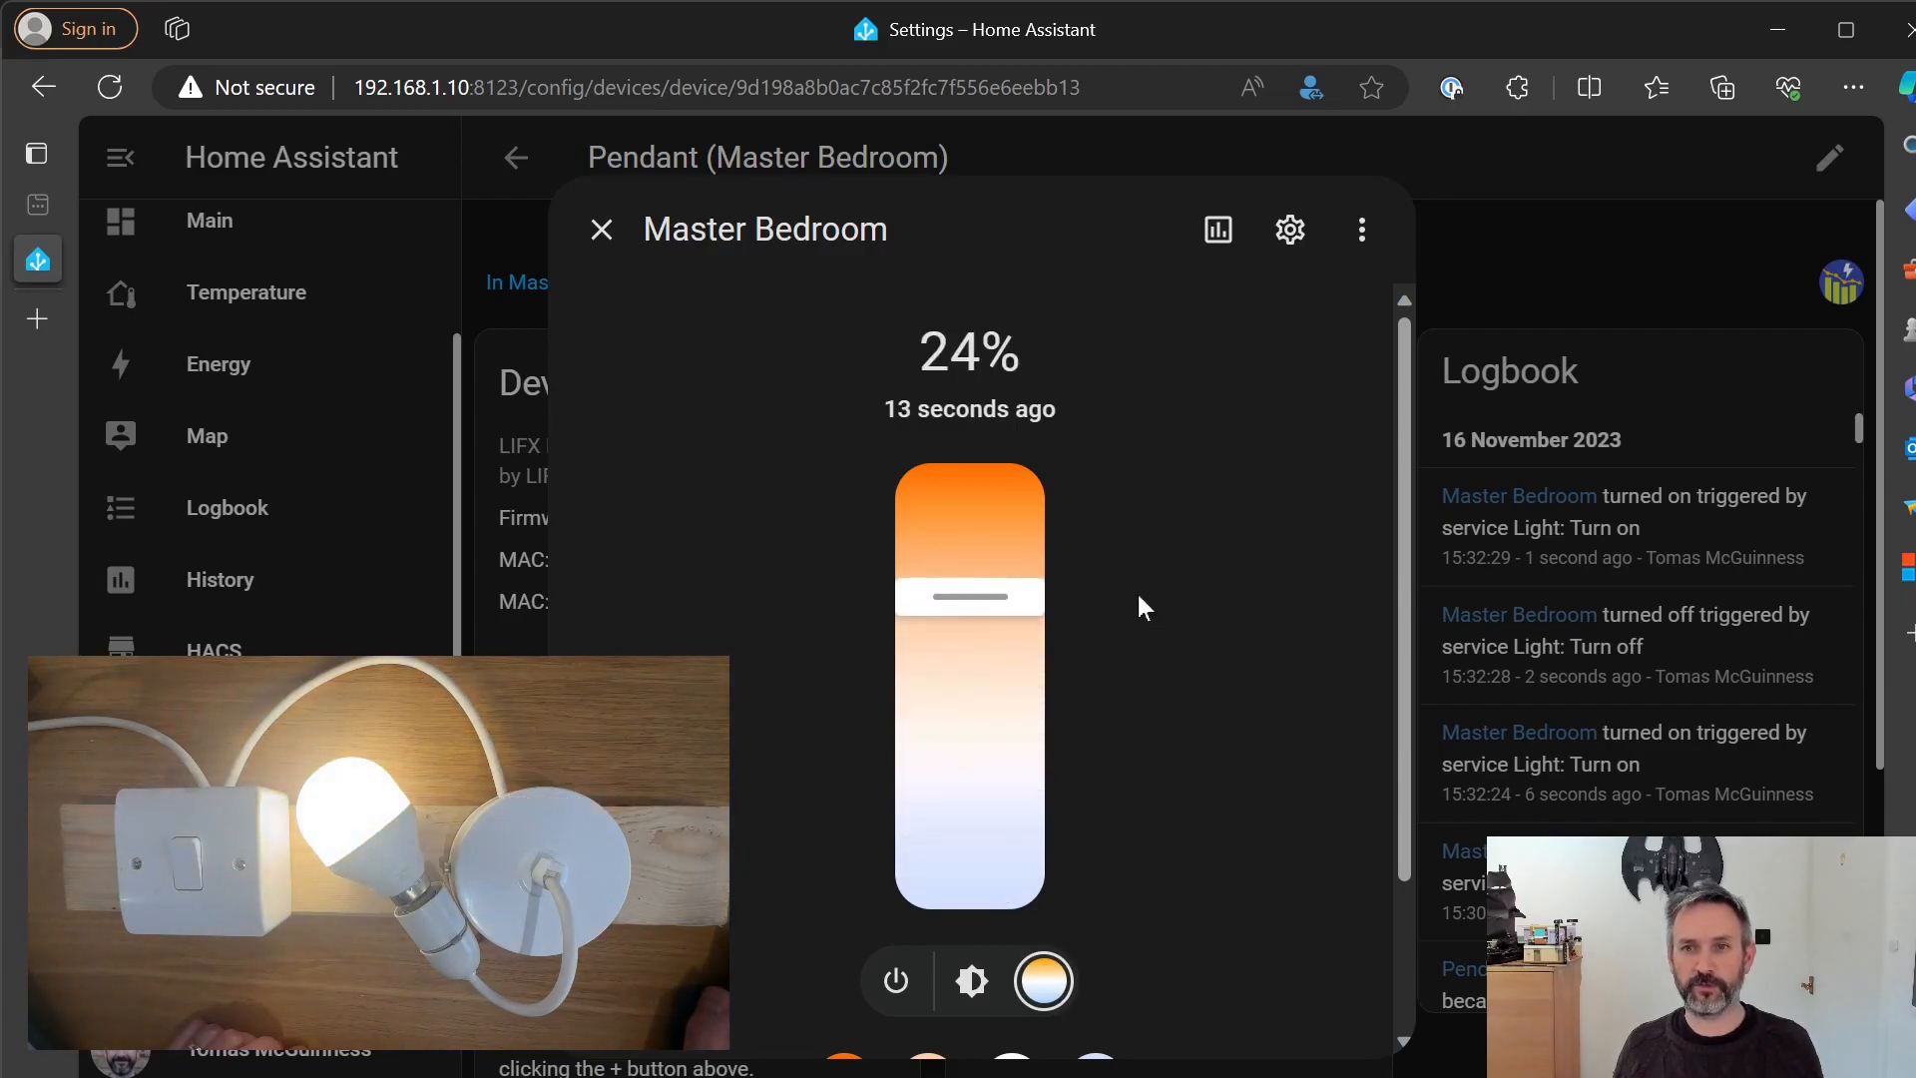
pyautogui.moveTo(853, 381)
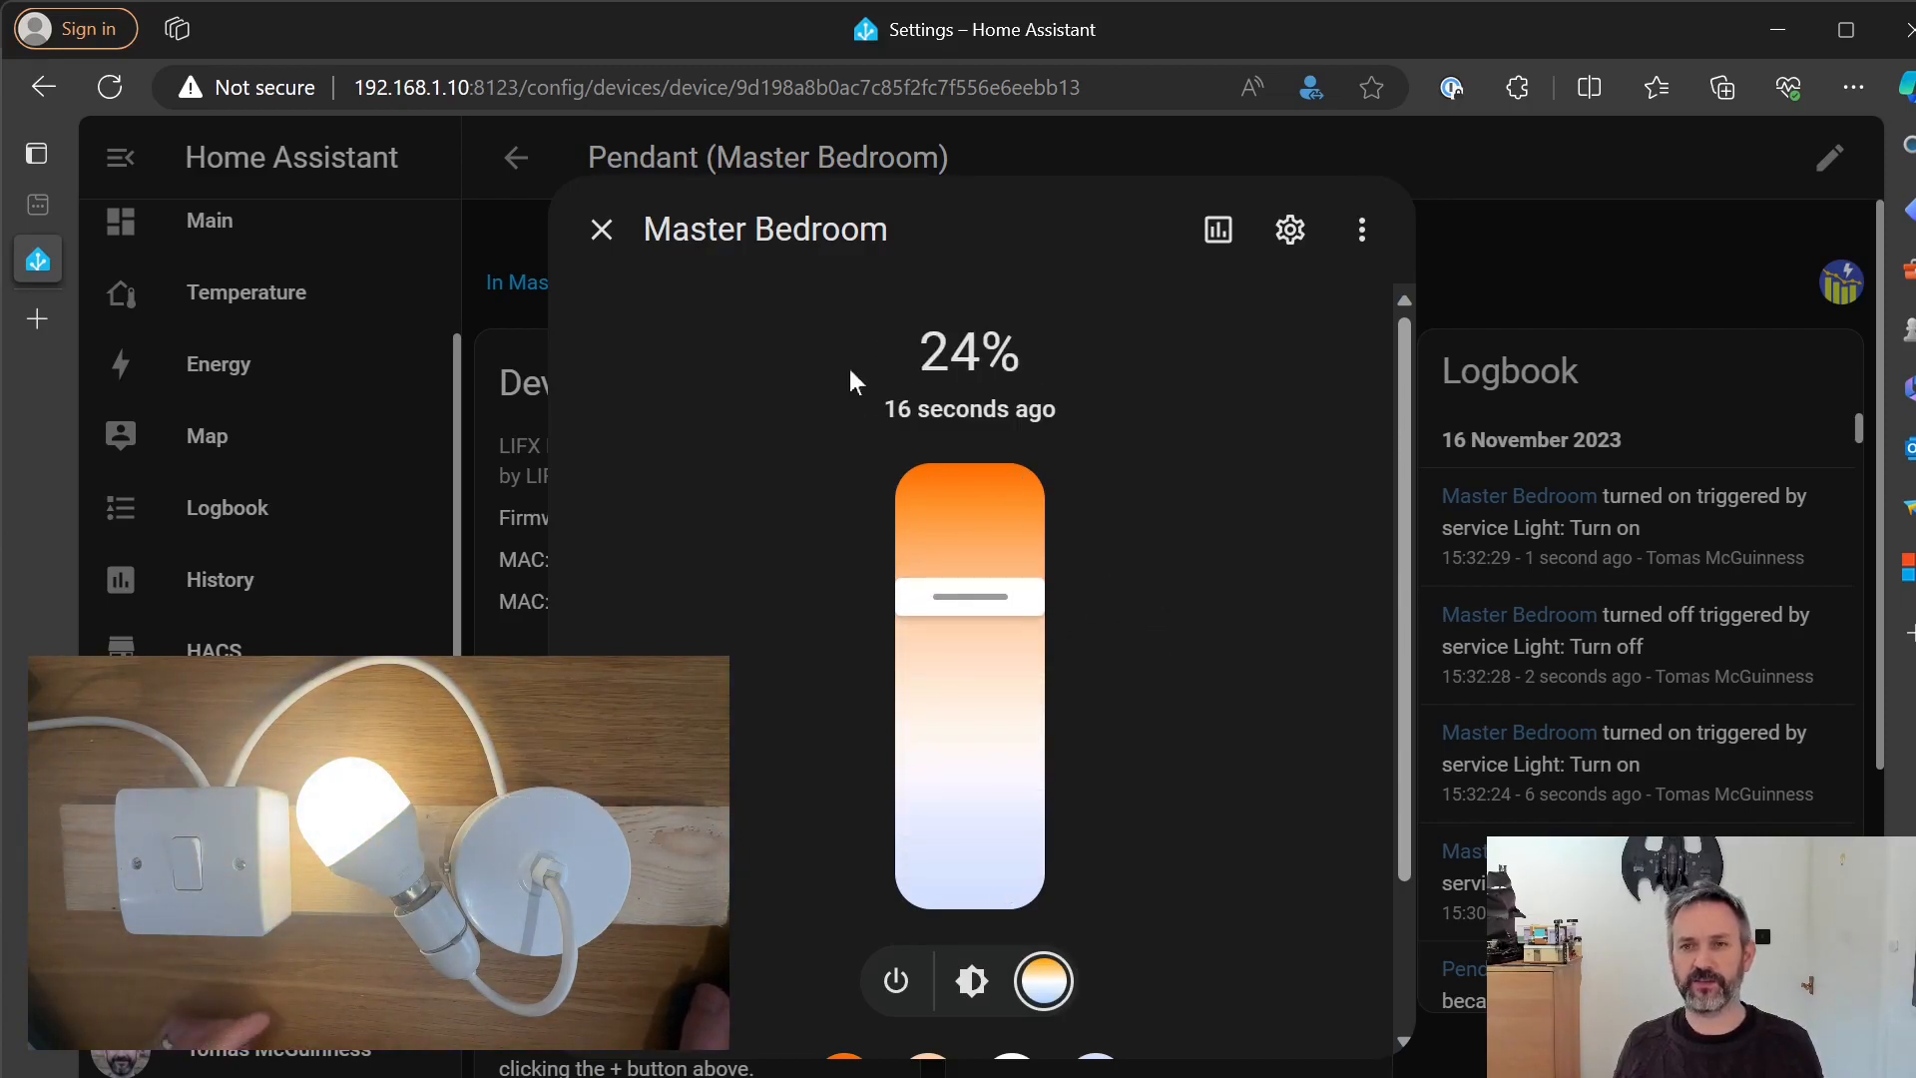
pyautogui.moveTo(601, 229)
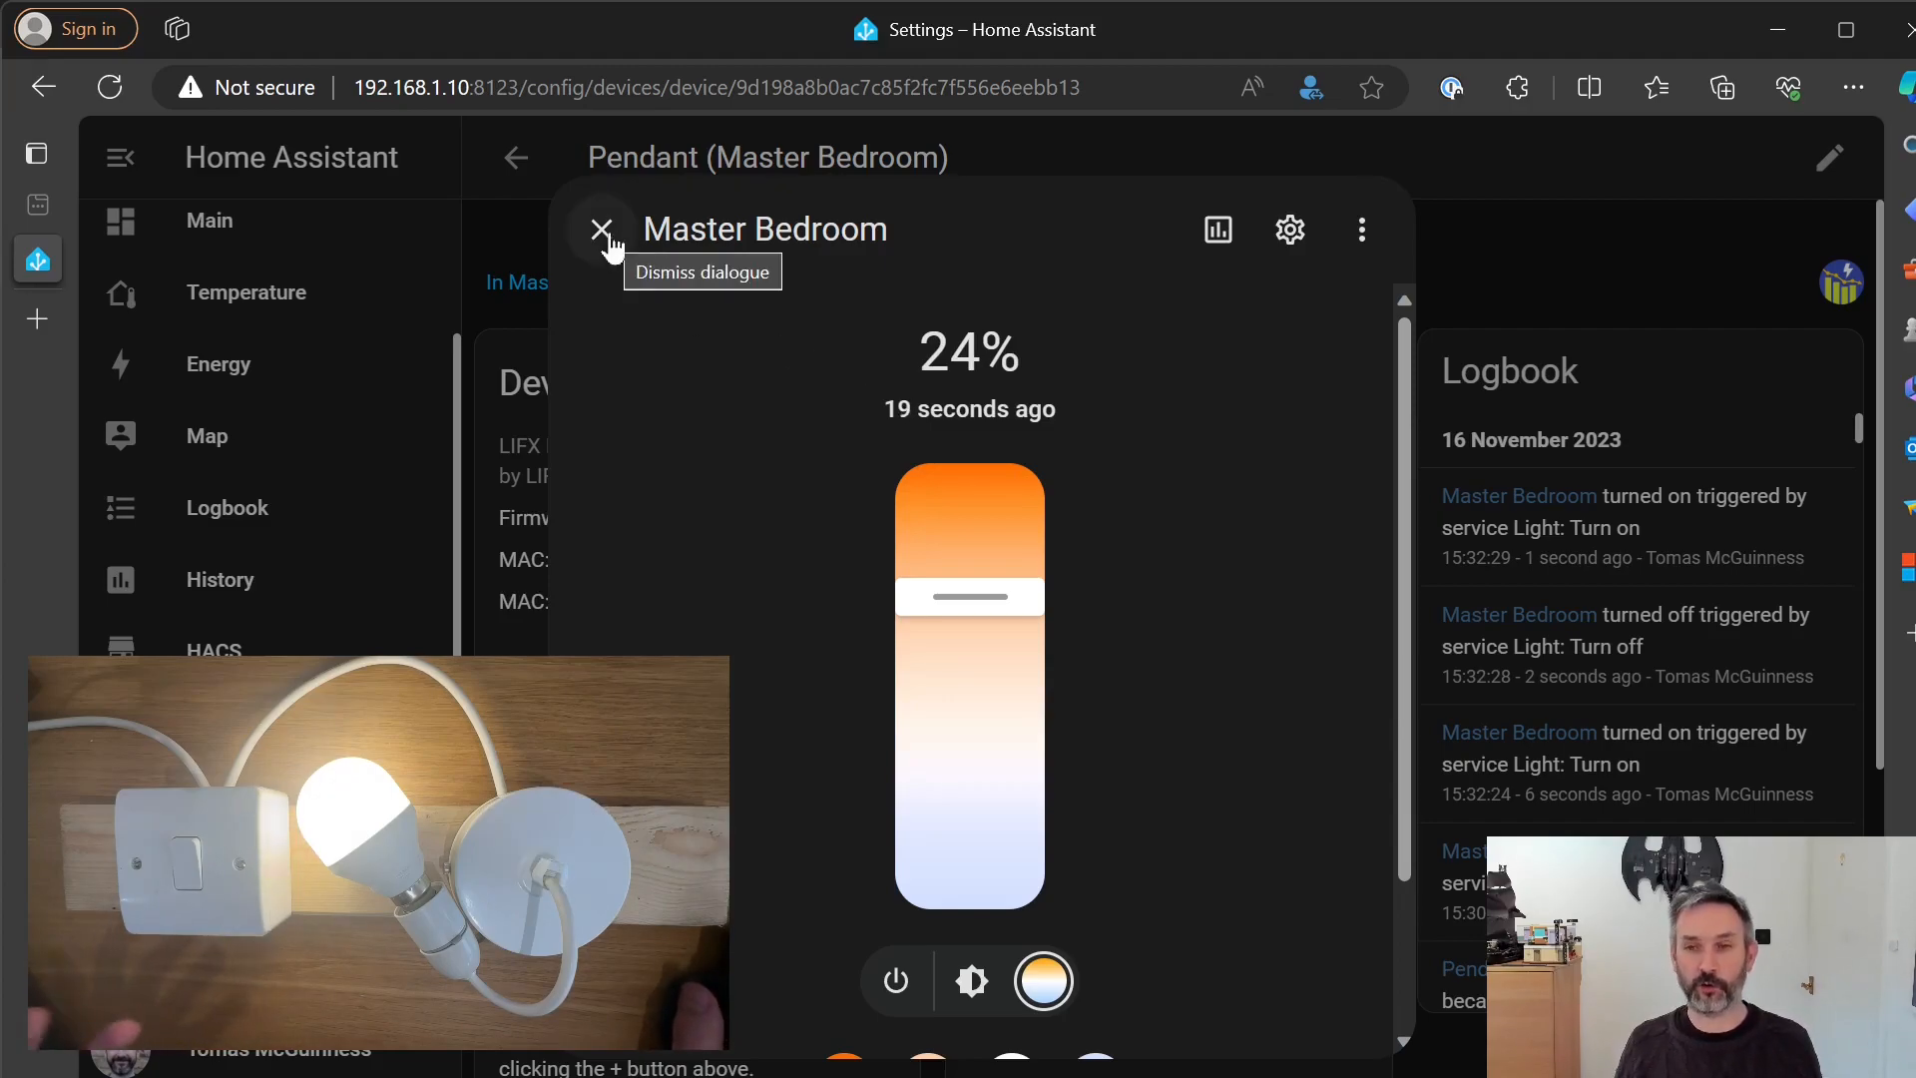
pyautogui.moveTo(971, 598)
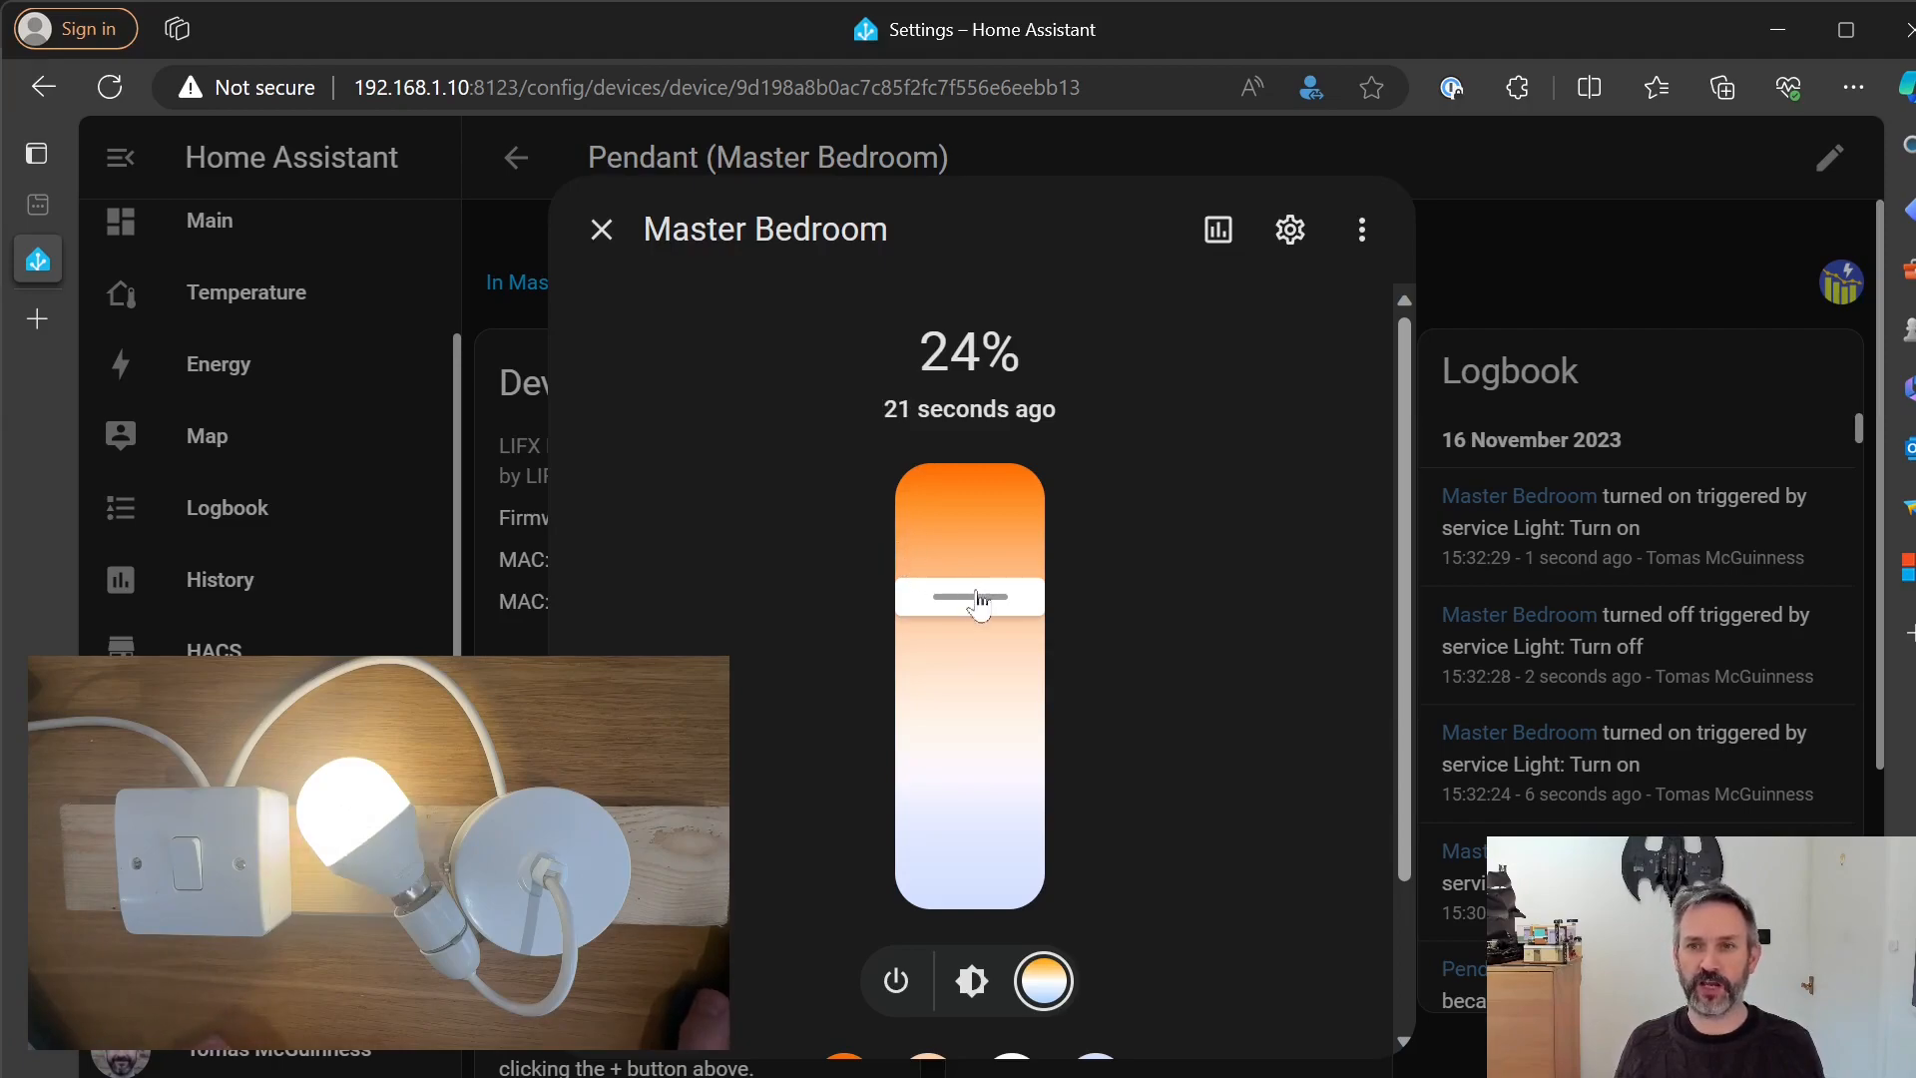
pyautogui.moveTo(965, 654)
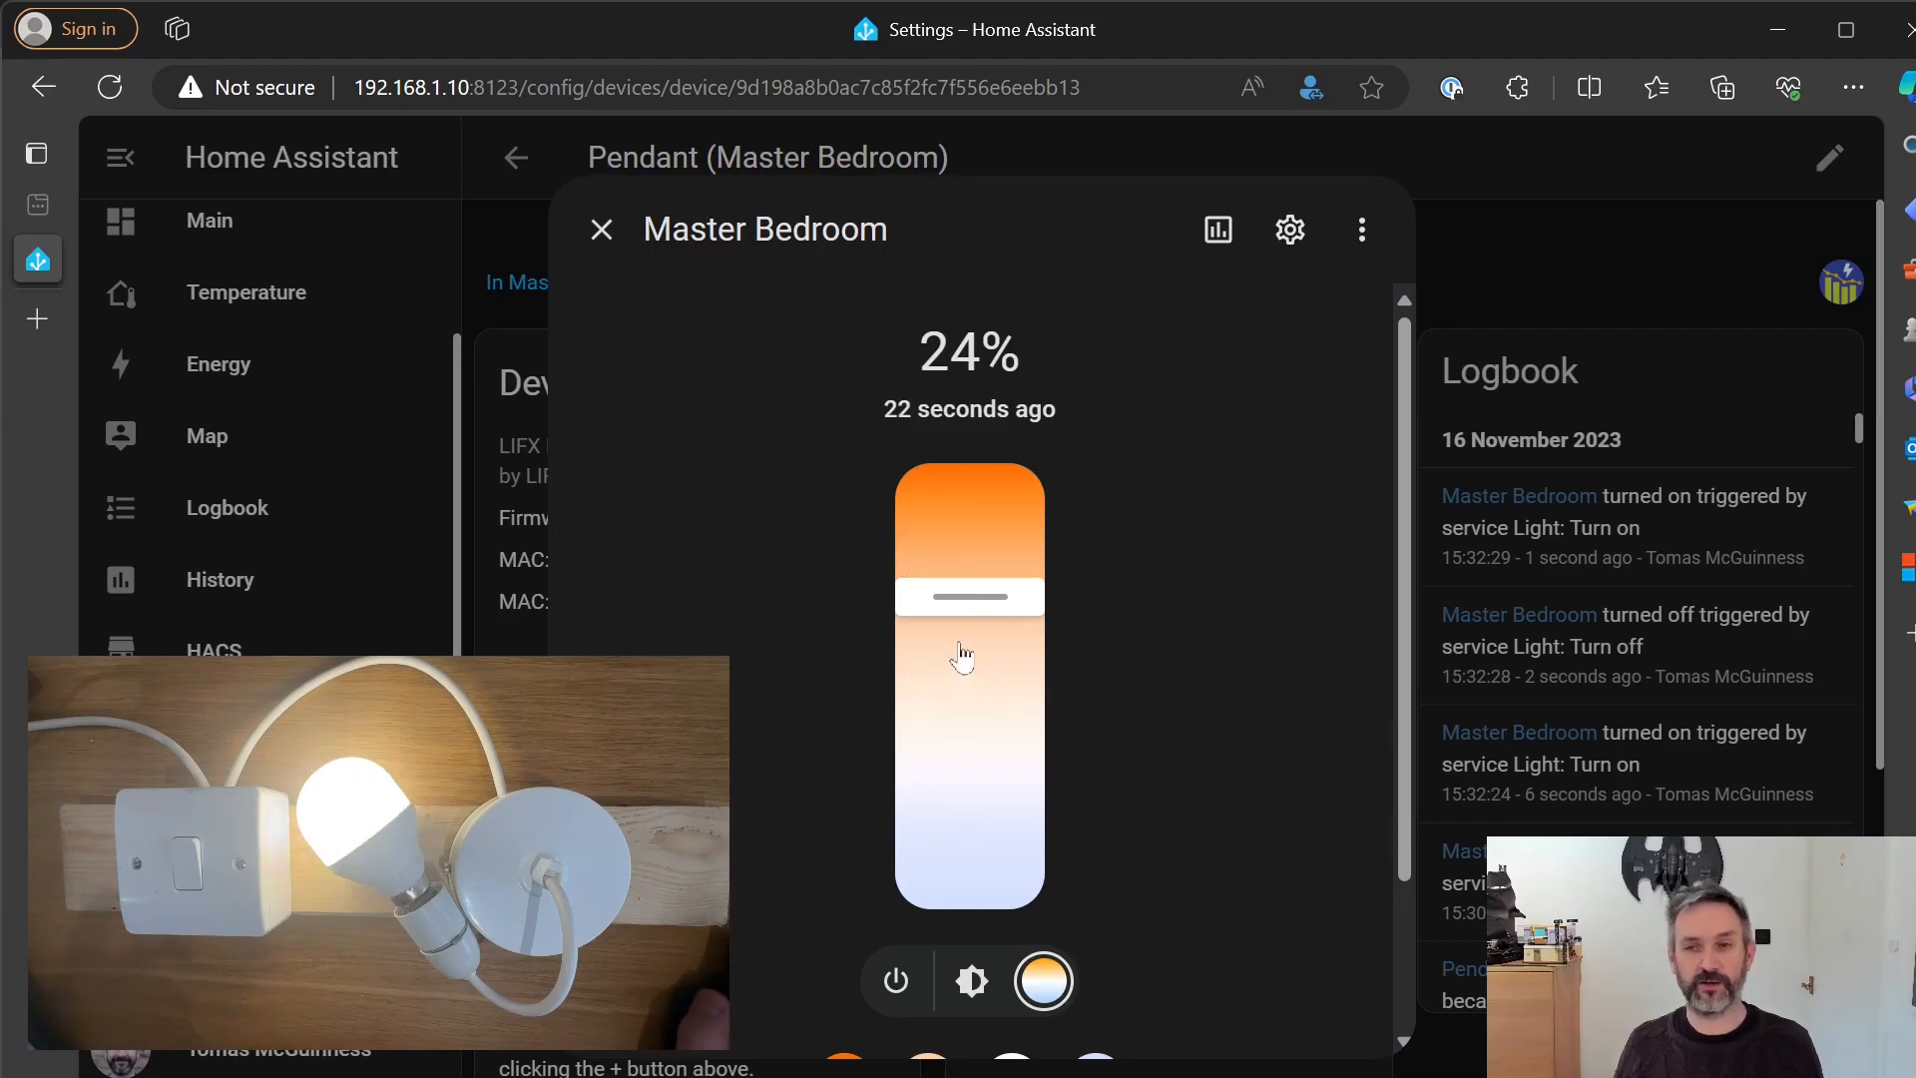
pyautogui.moveTo(805, 424)
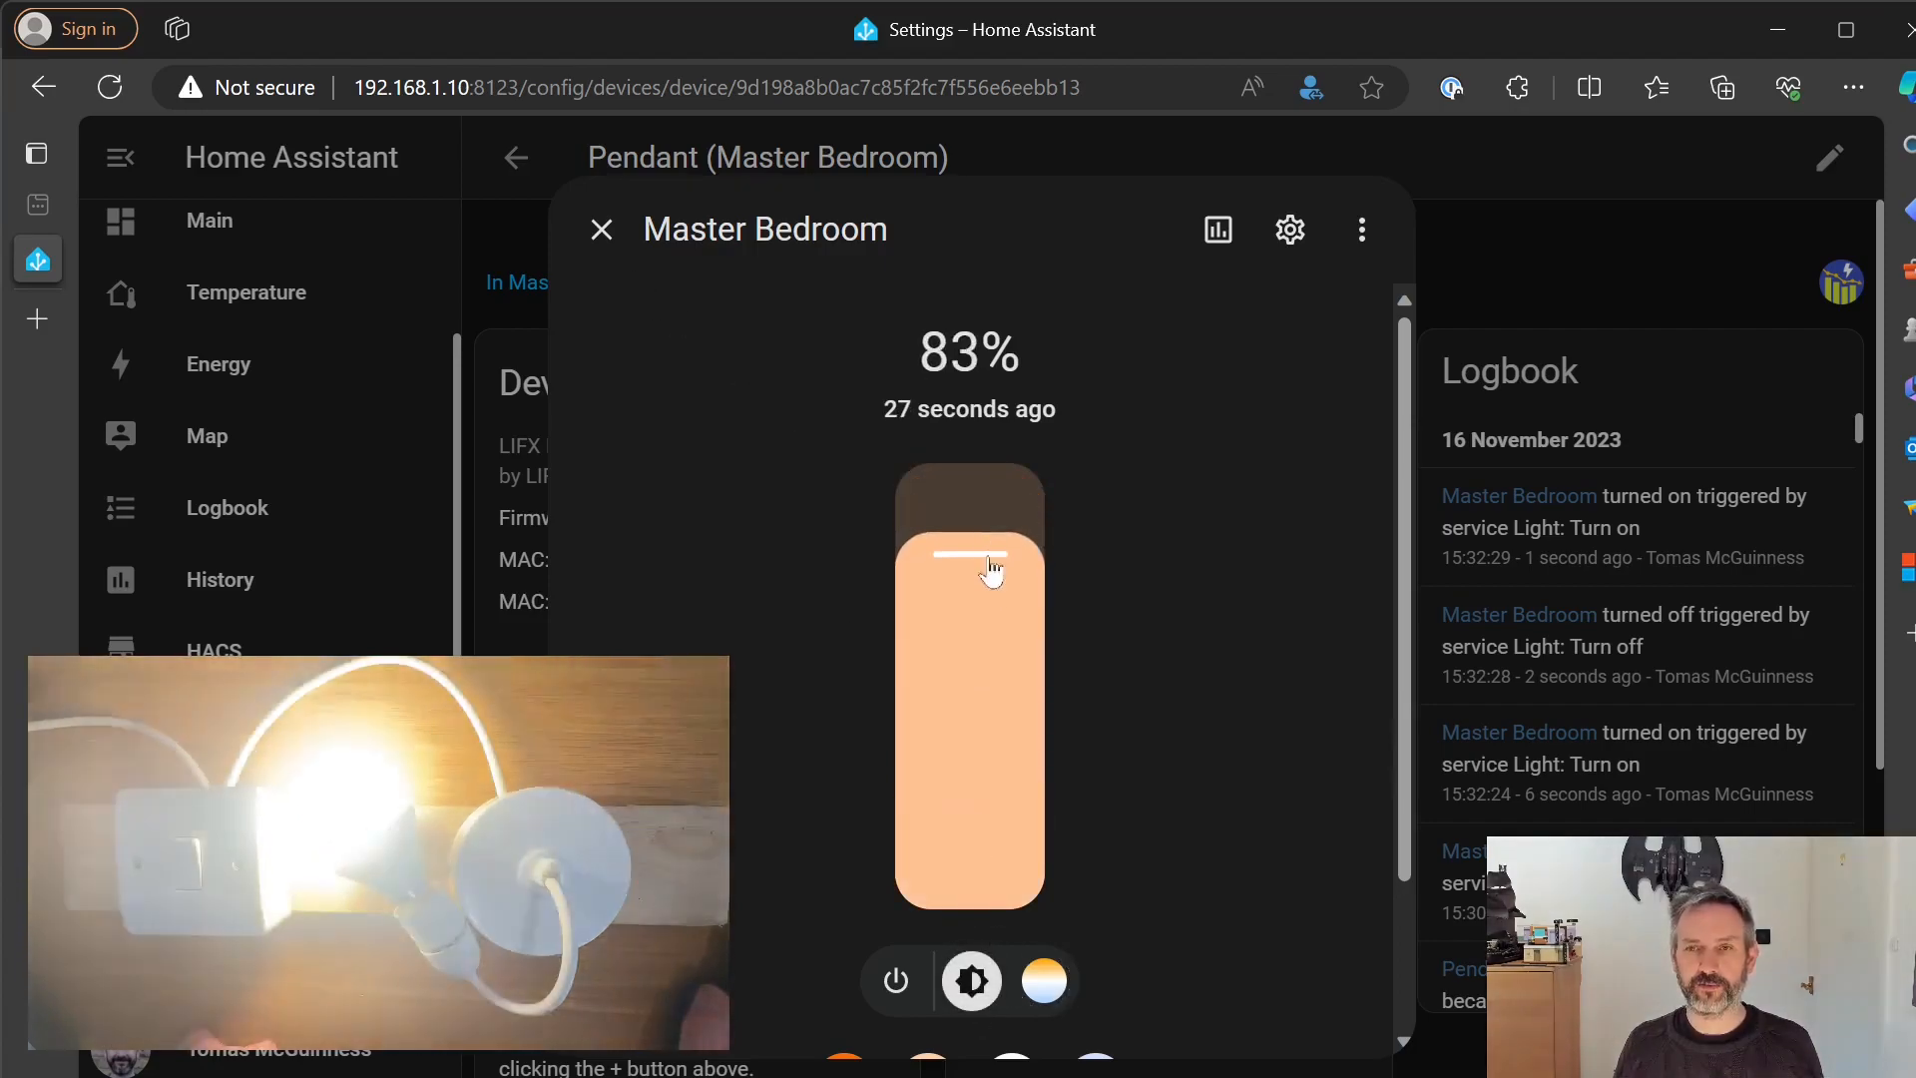
# Switch the Master Bedroom light off and back on at 83%, then return to the Pendant page
pyautogui.click(896, 980)
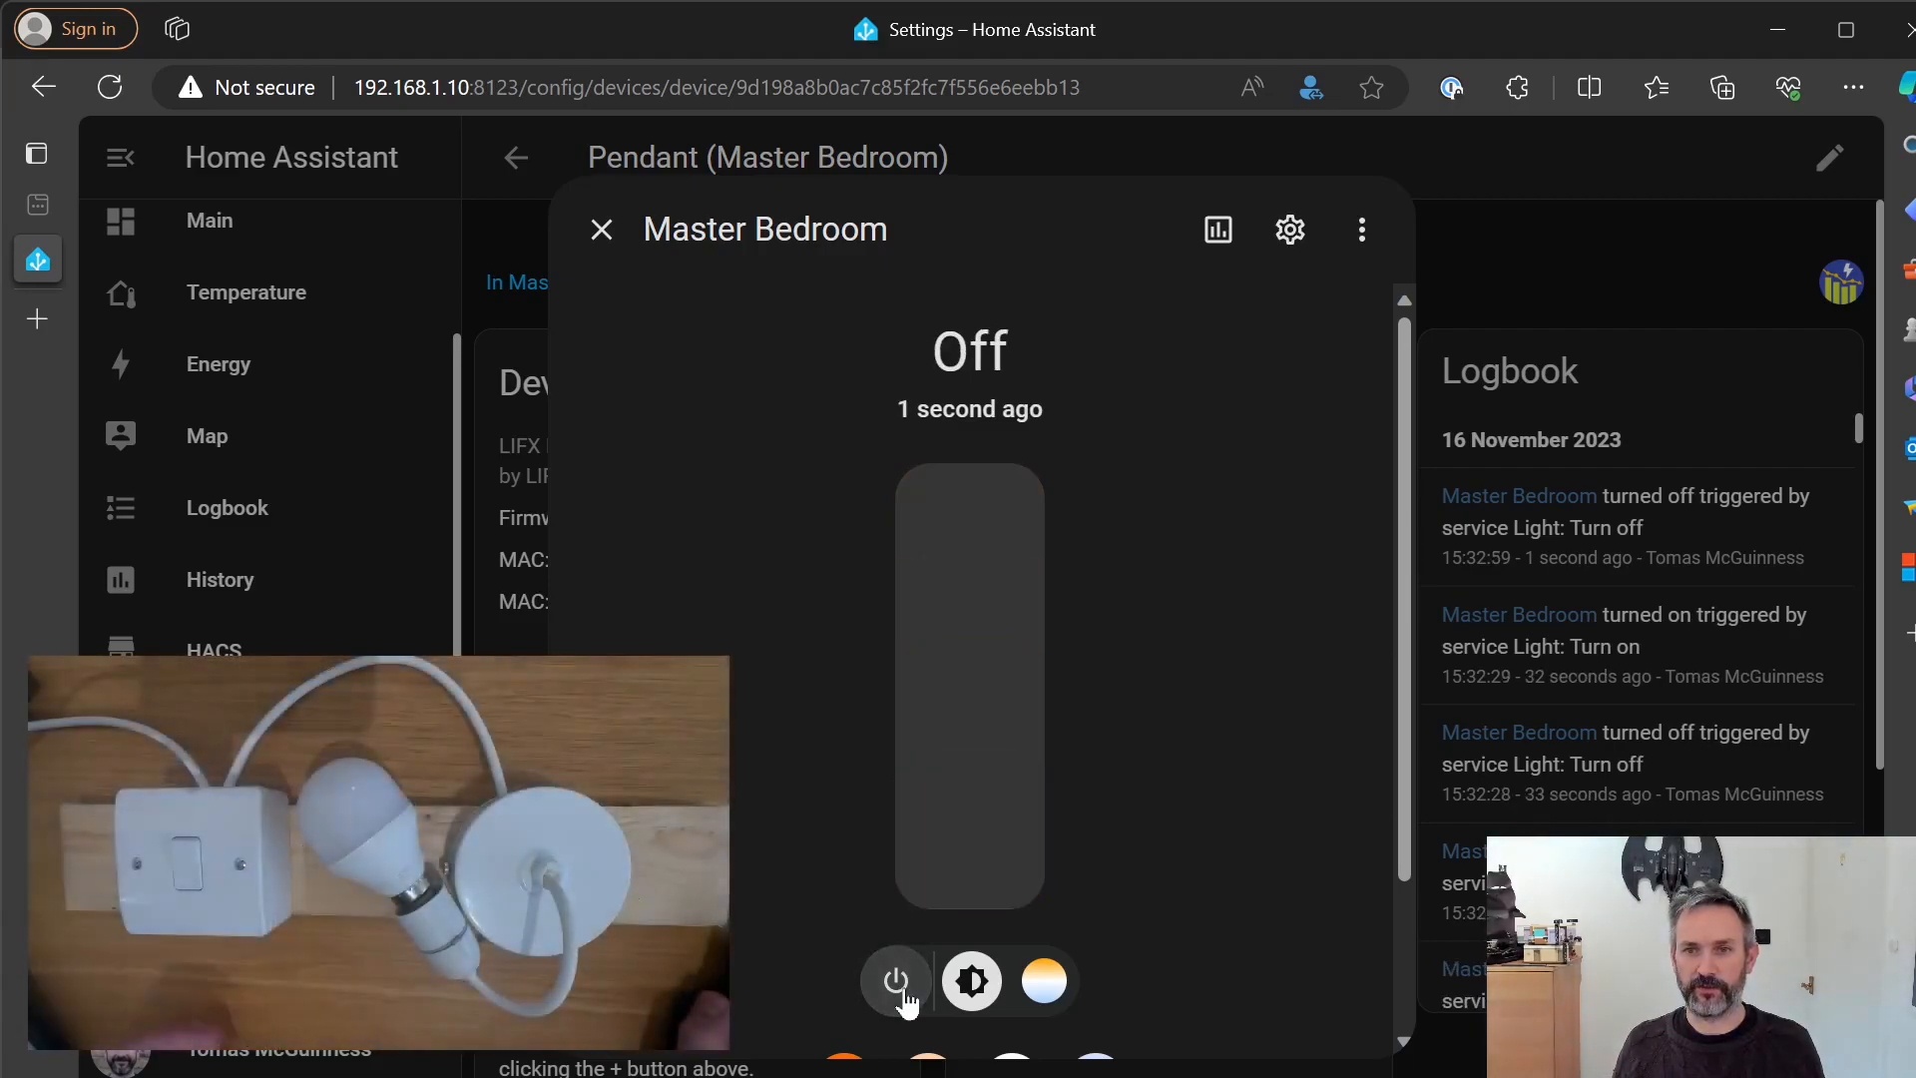
pyautogui.click(895, 981)
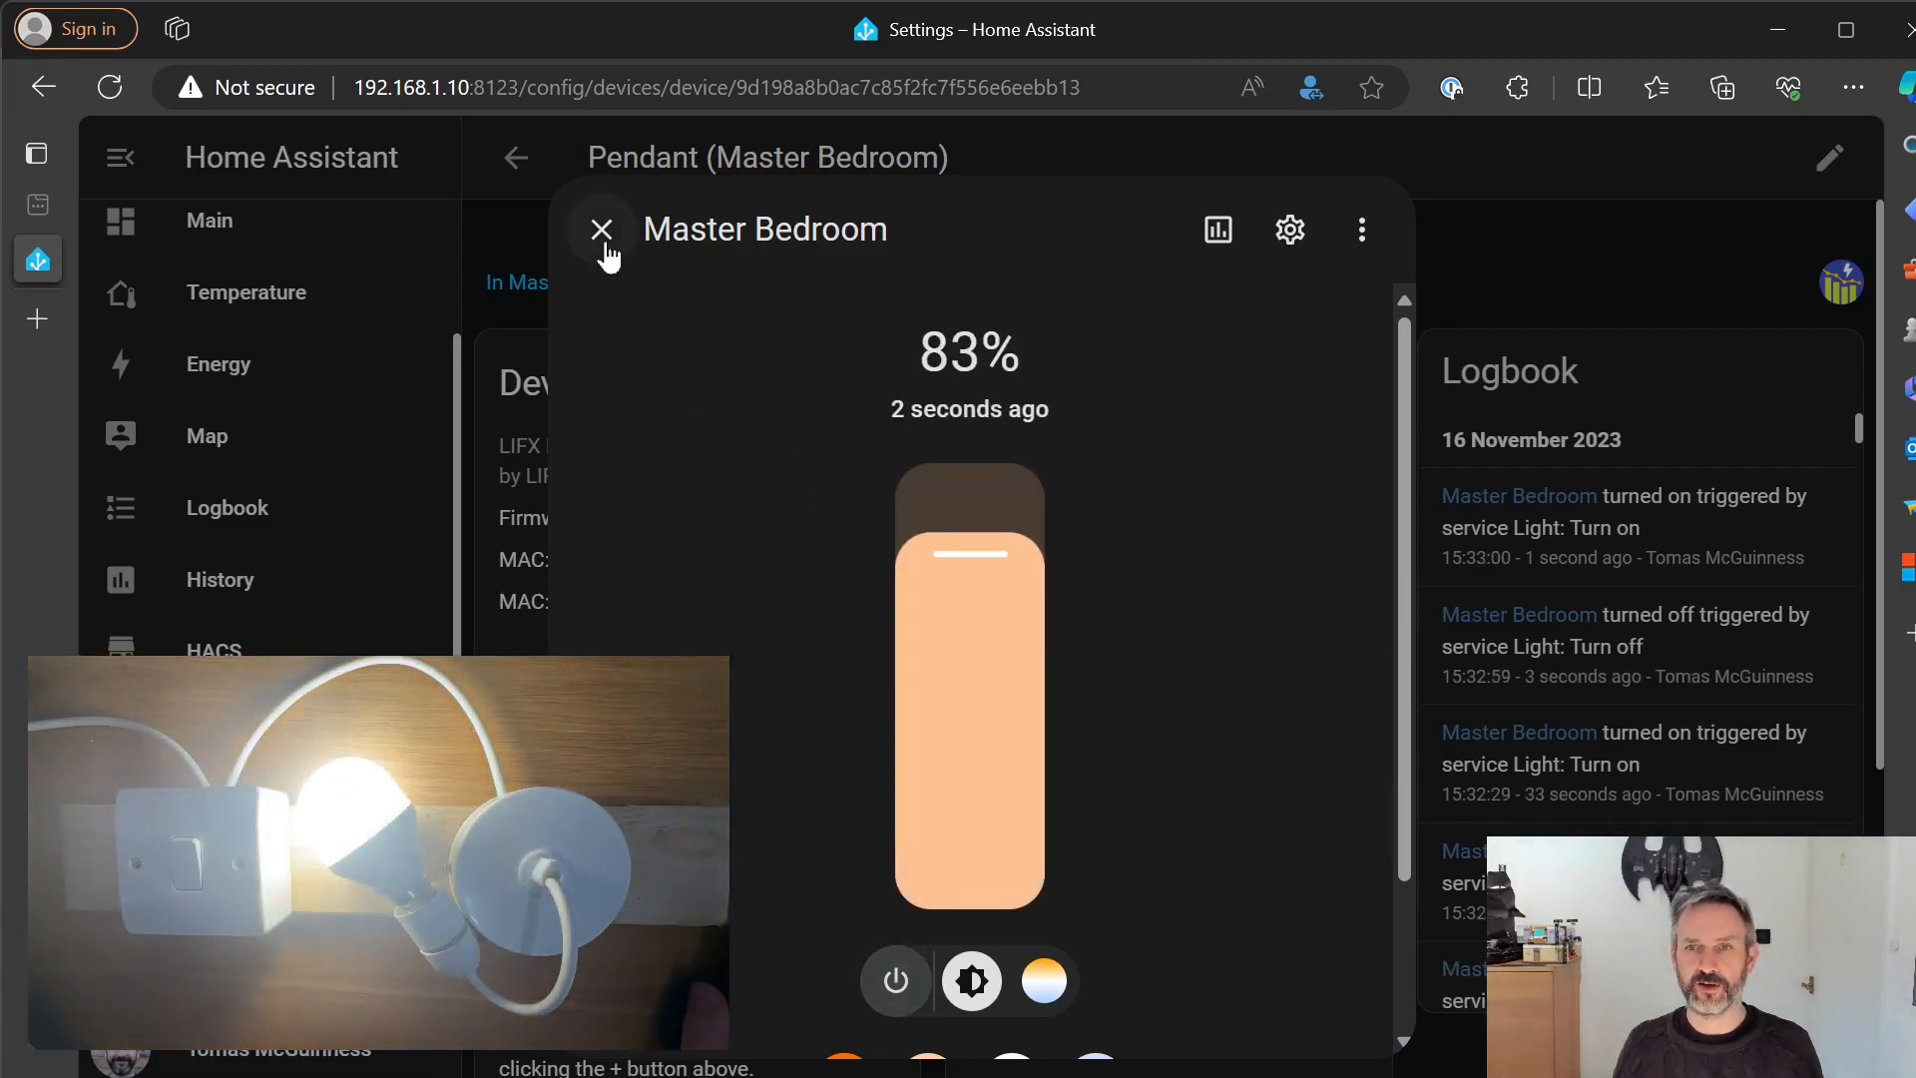
pyautogui.click(601, 229)
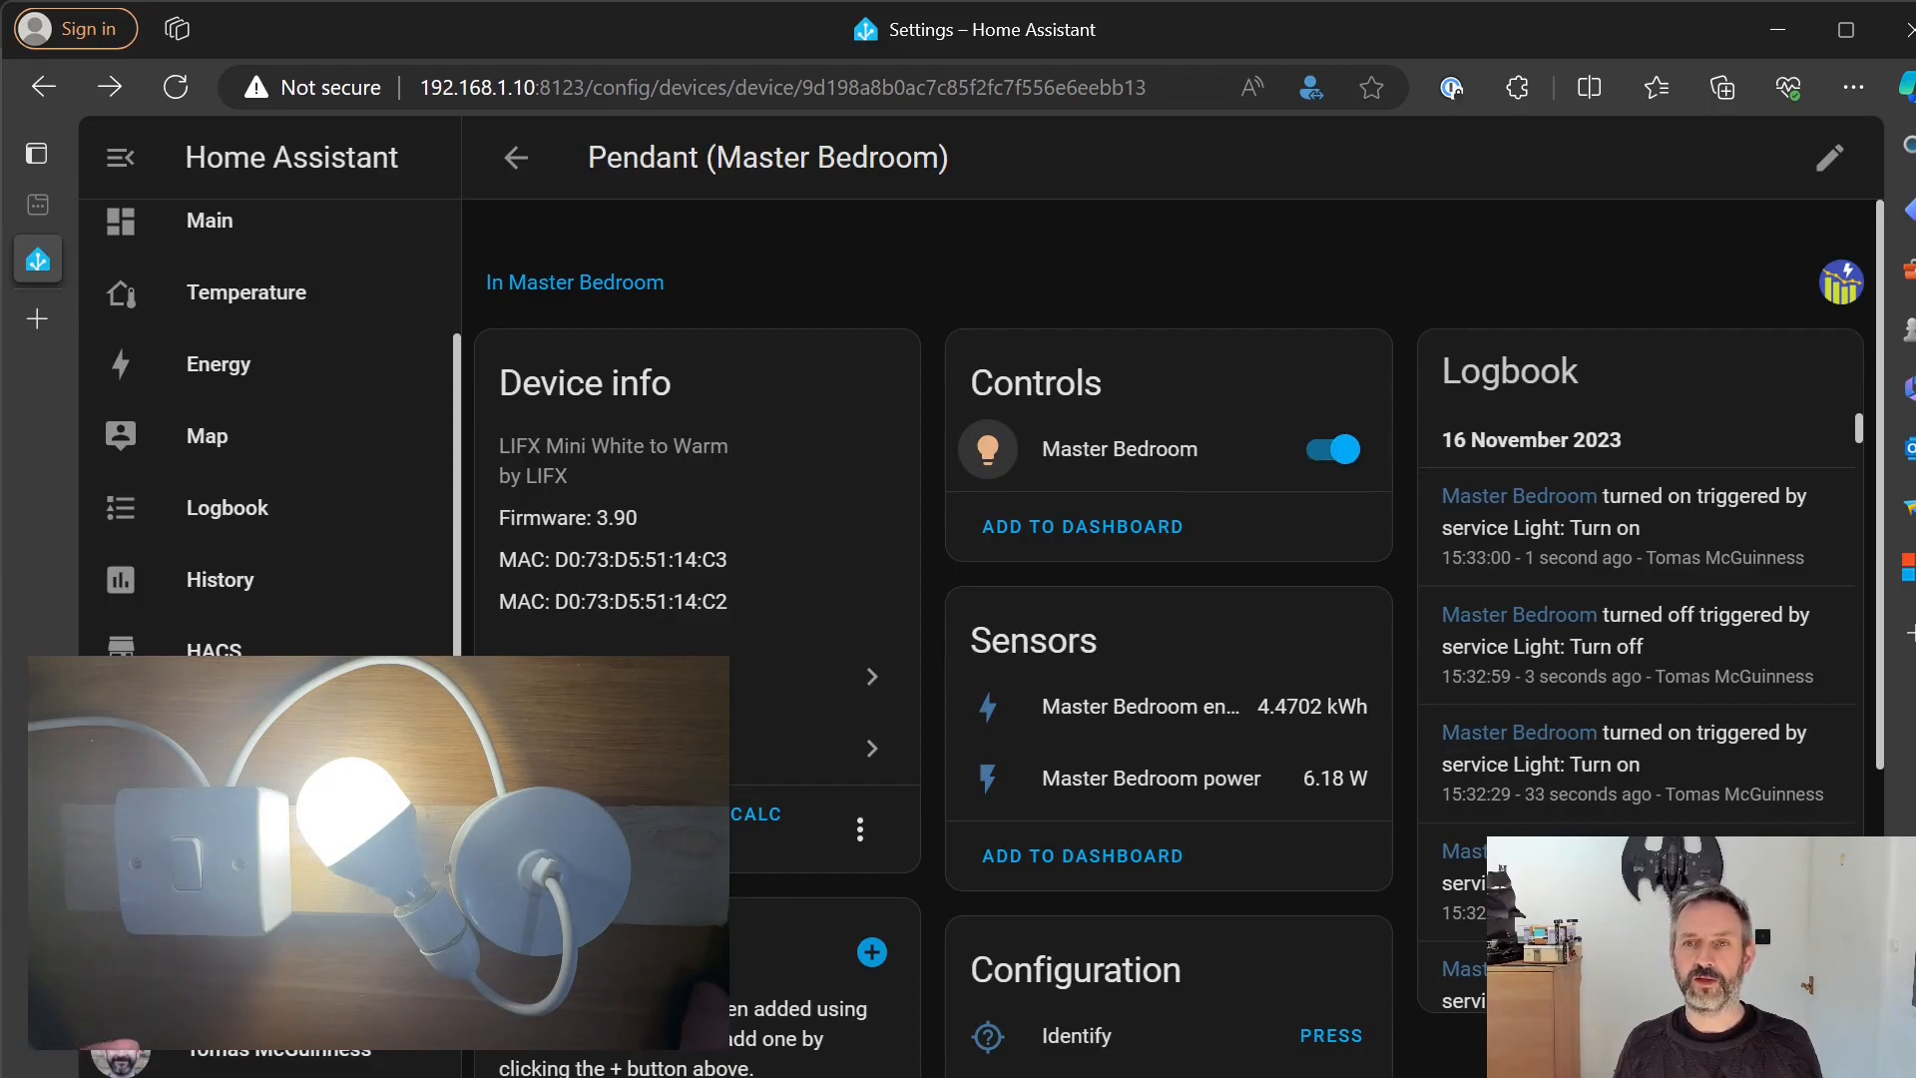
pyautogui.moveTo(1035, 424)
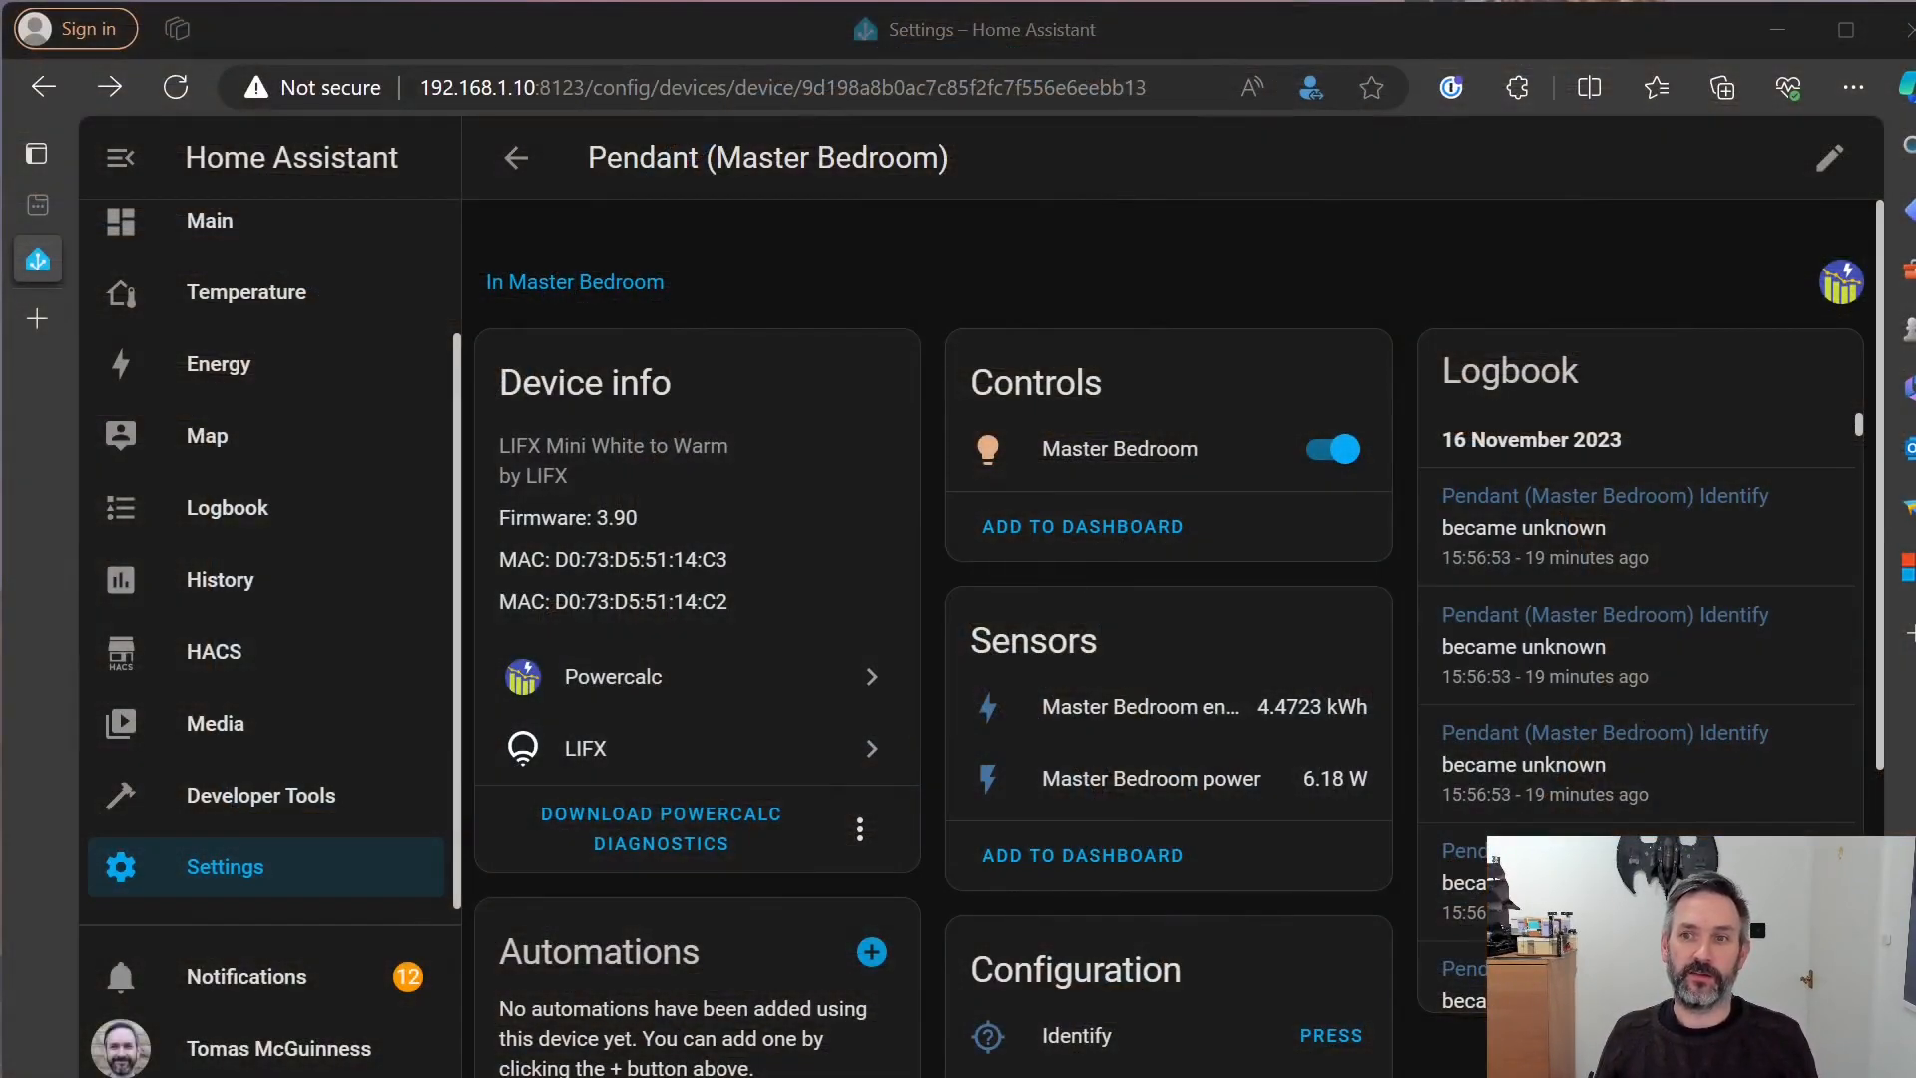
pyautogui.click(1334, 448)
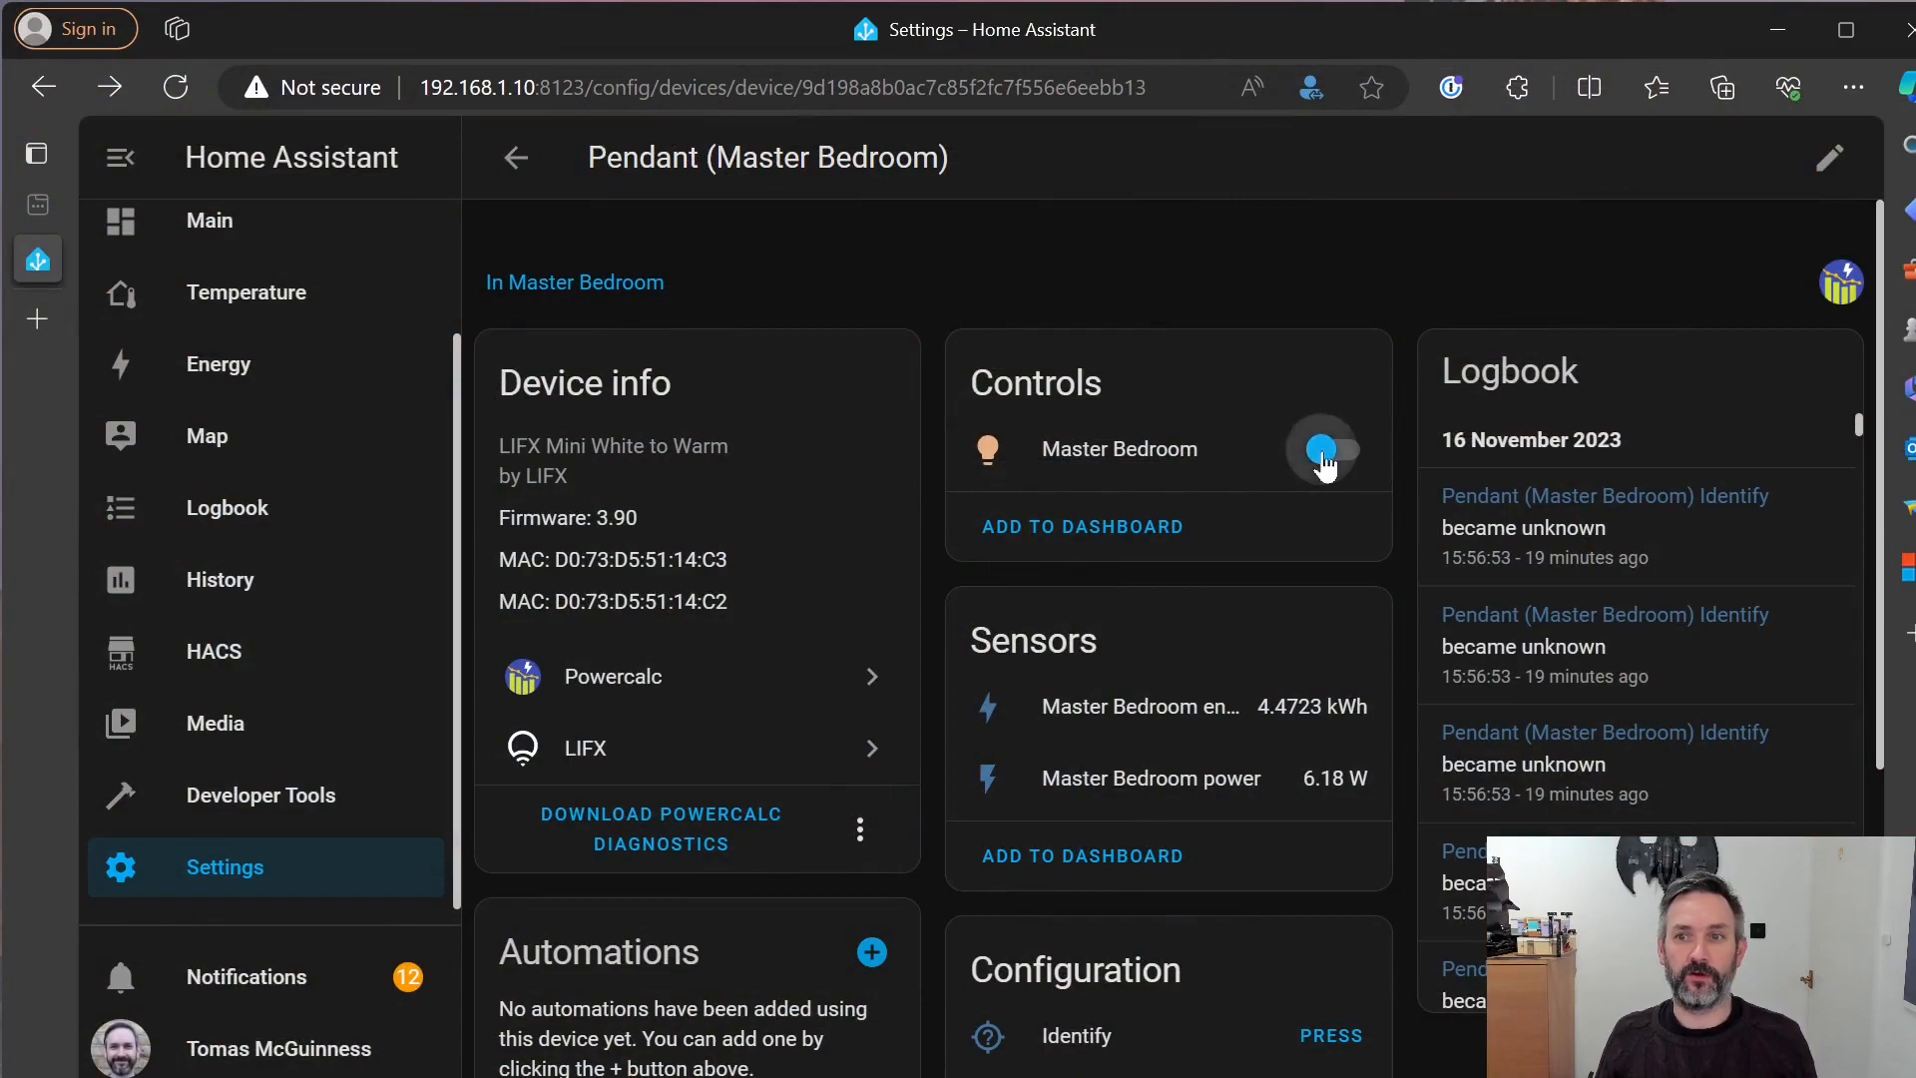
pyautogui.click(1330, 448)
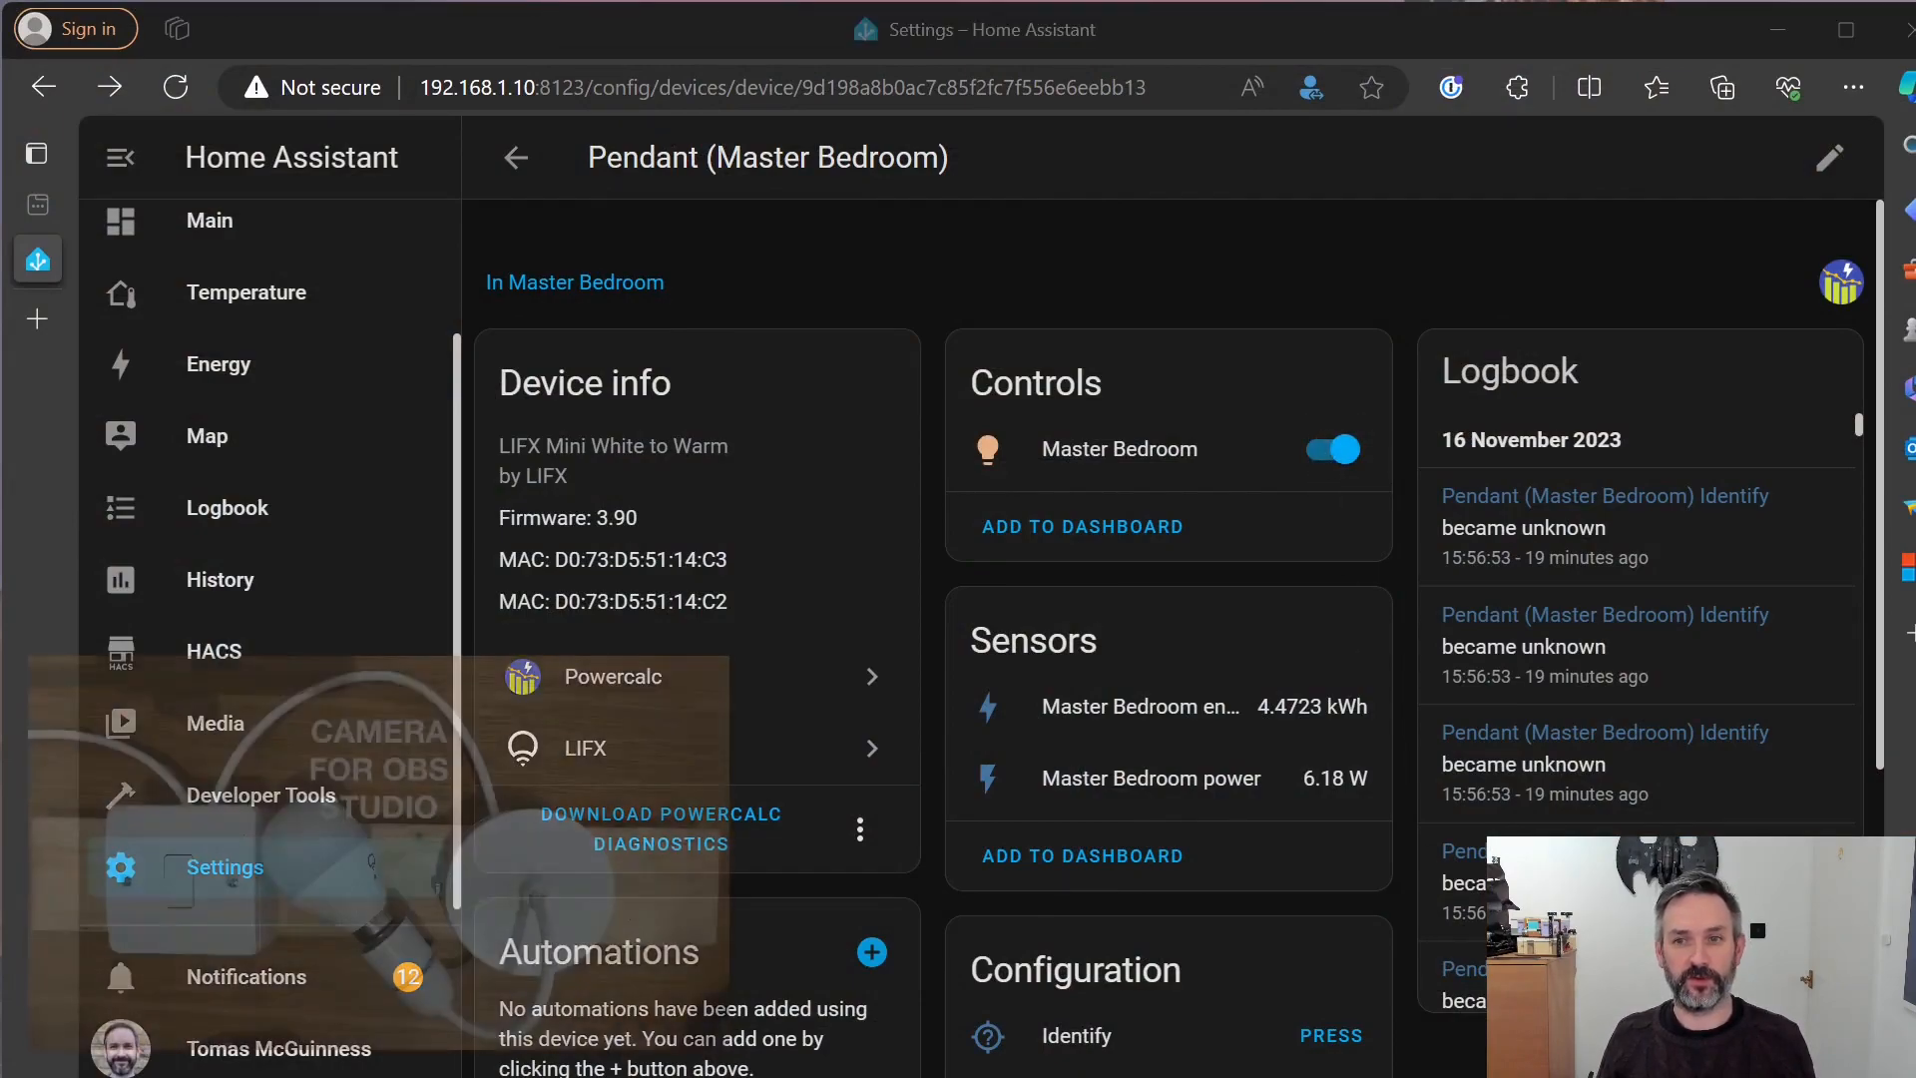
pyautogui.moveTo(1073, 474)
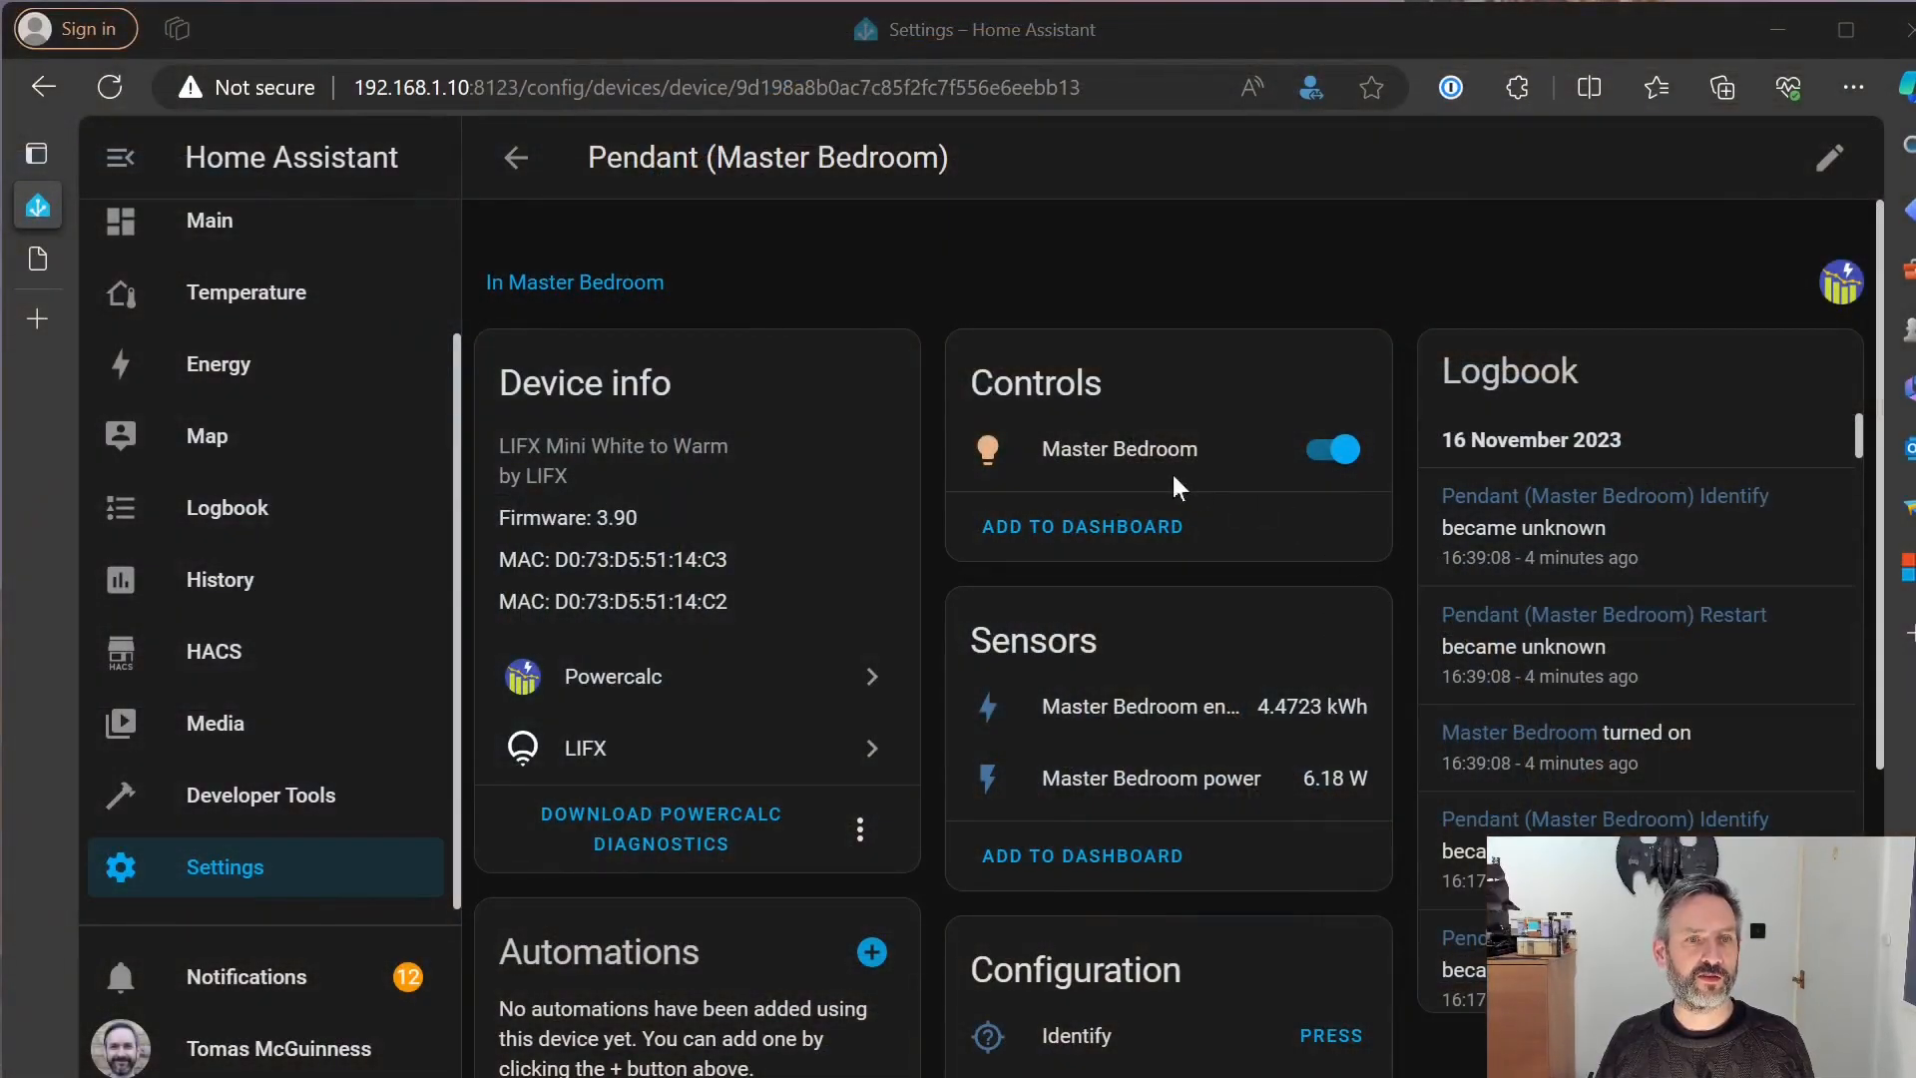
pyautogui.moveTo(1109, 462)
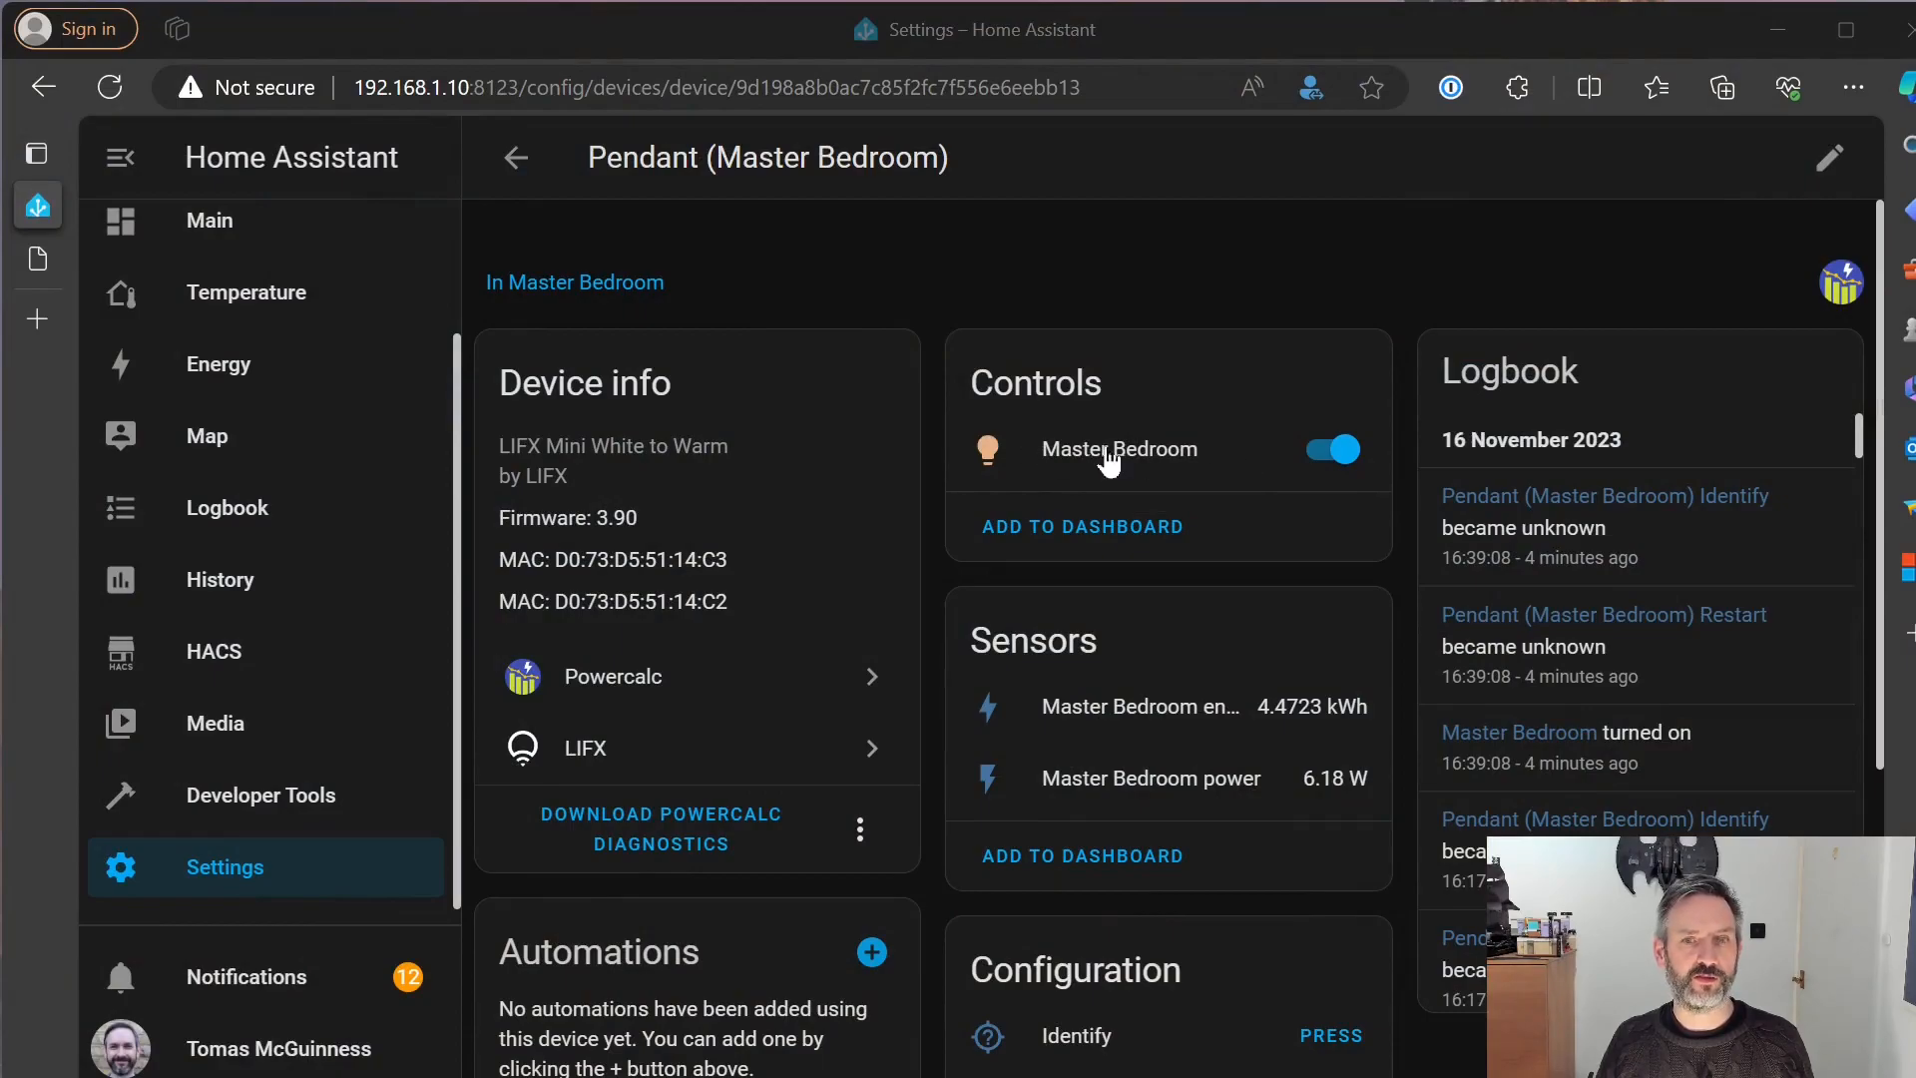
# Toggle the Master Bedroom light off from the Controls card
pyautogui.click(1330, 448)
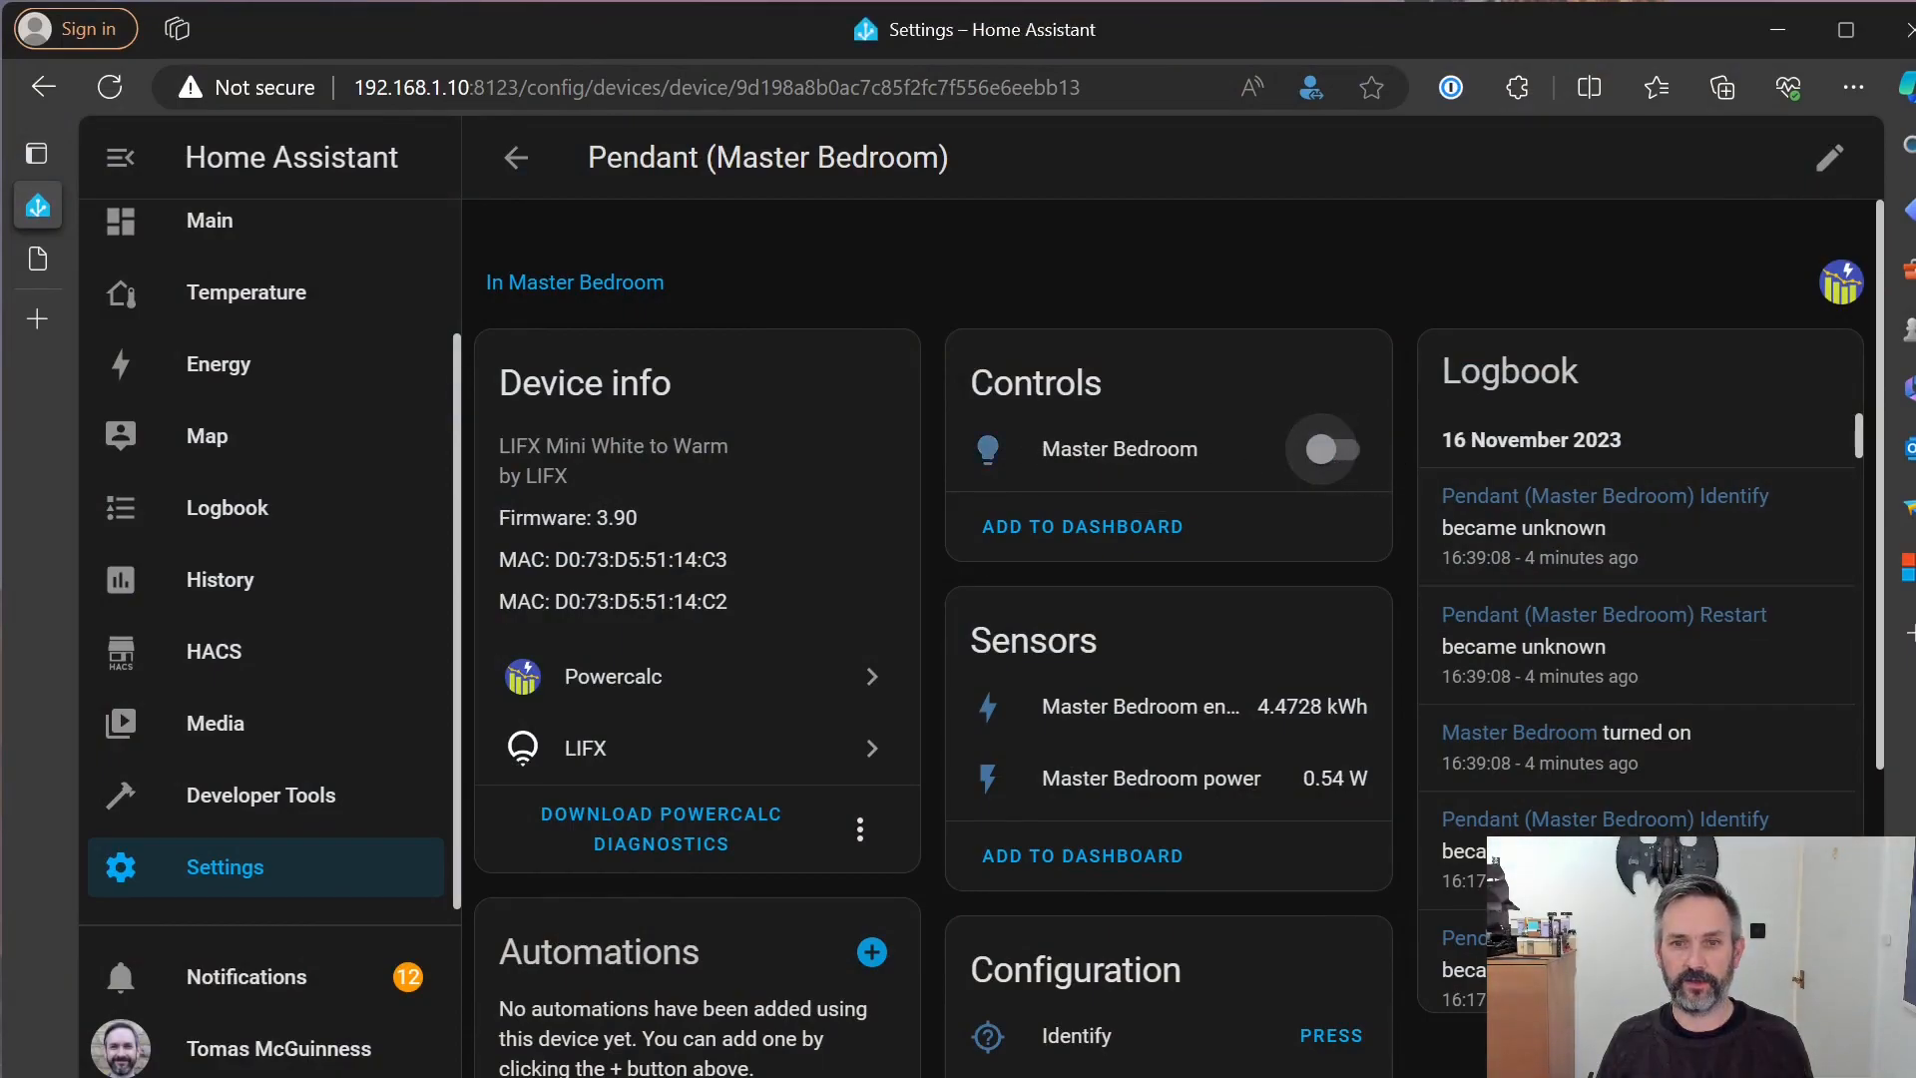
pyautogui.click(1323, 448)
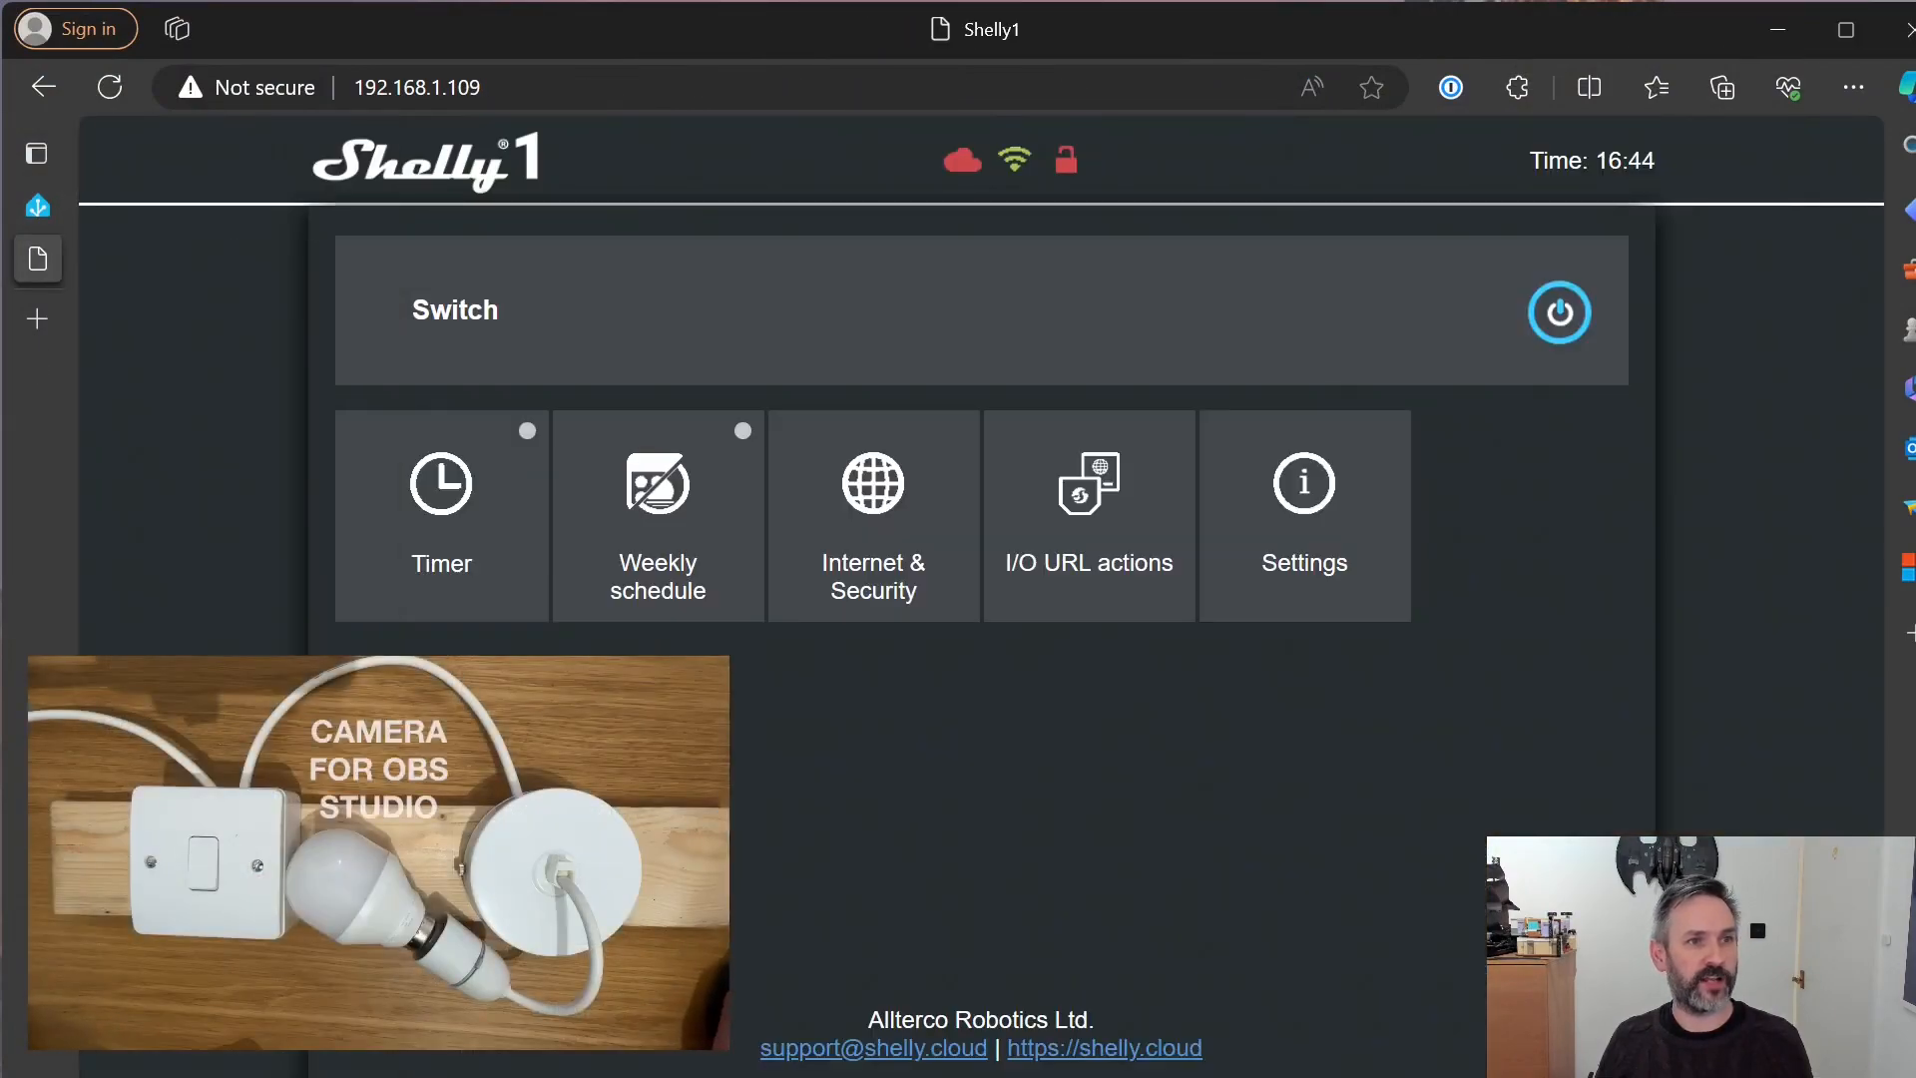
pyautogui.moveTo(1464, 484)
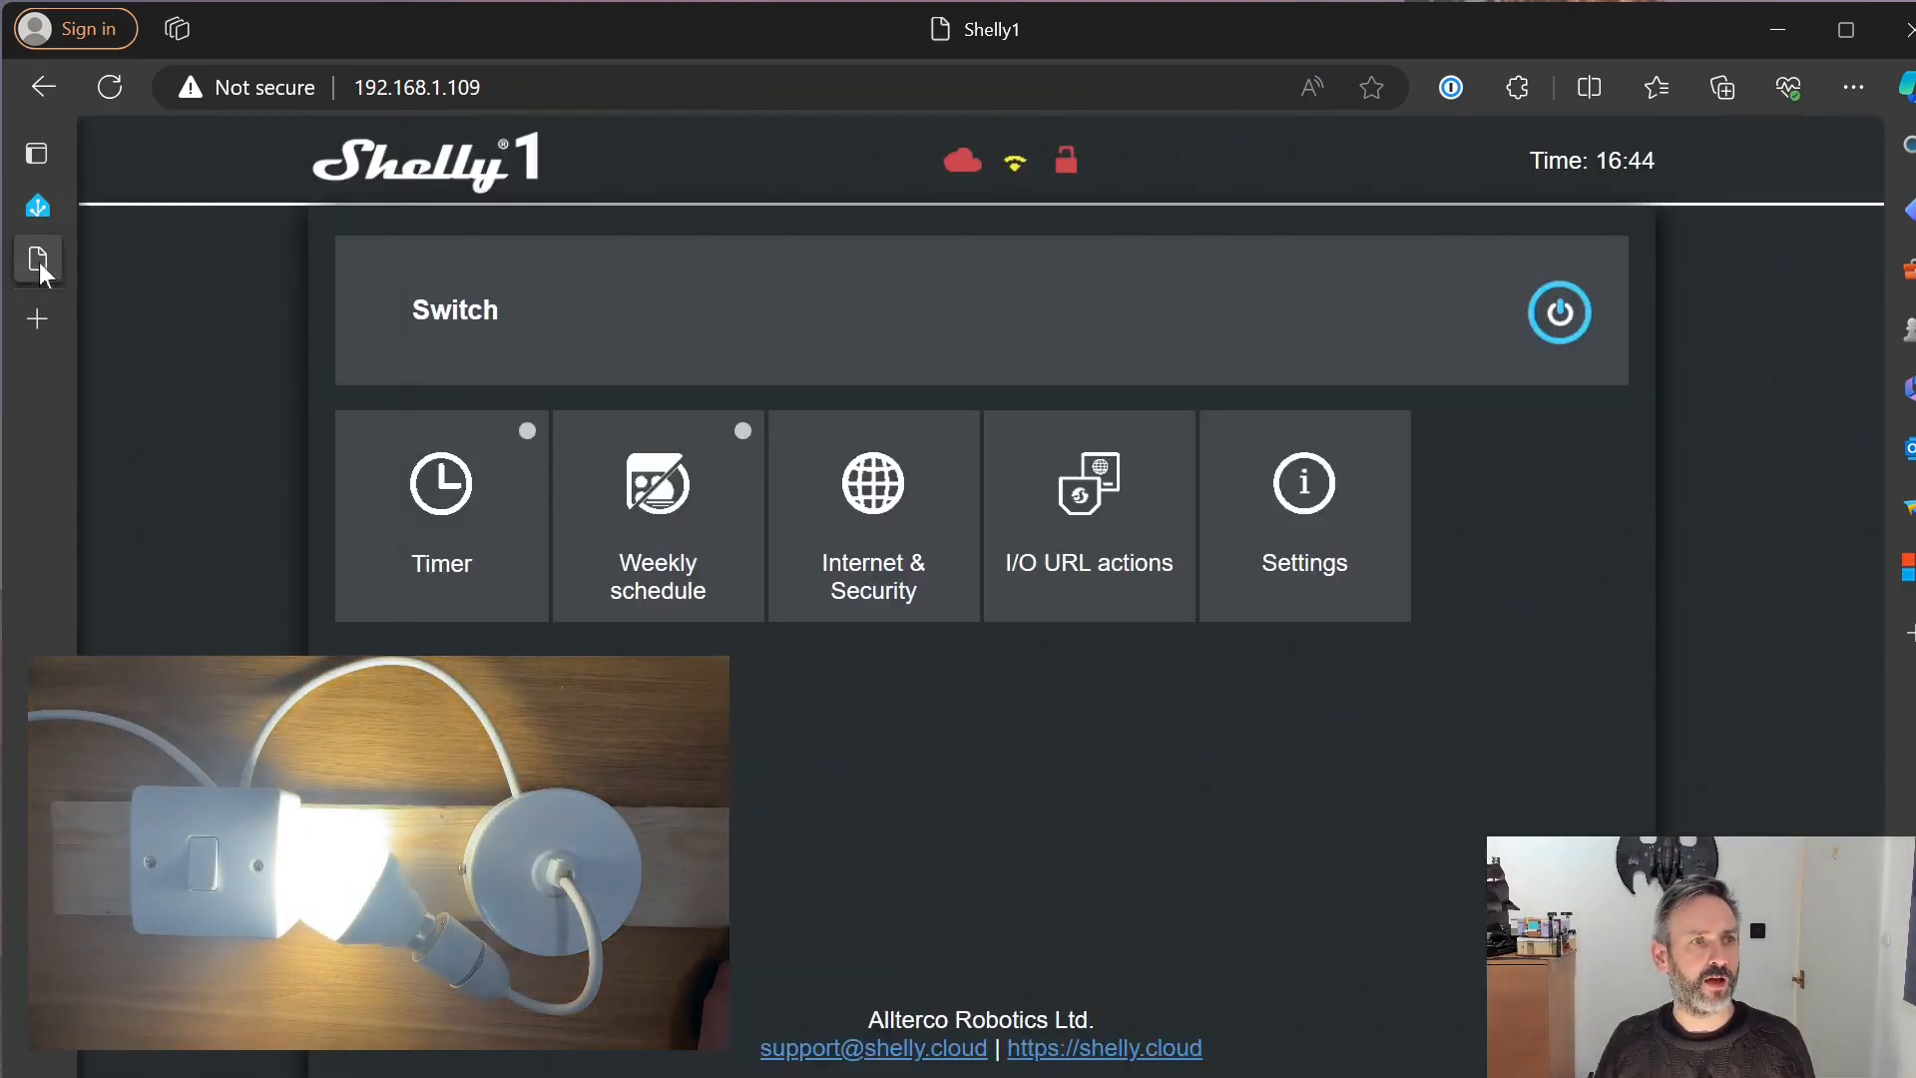
pyautogui.moveTo(1559, 312)
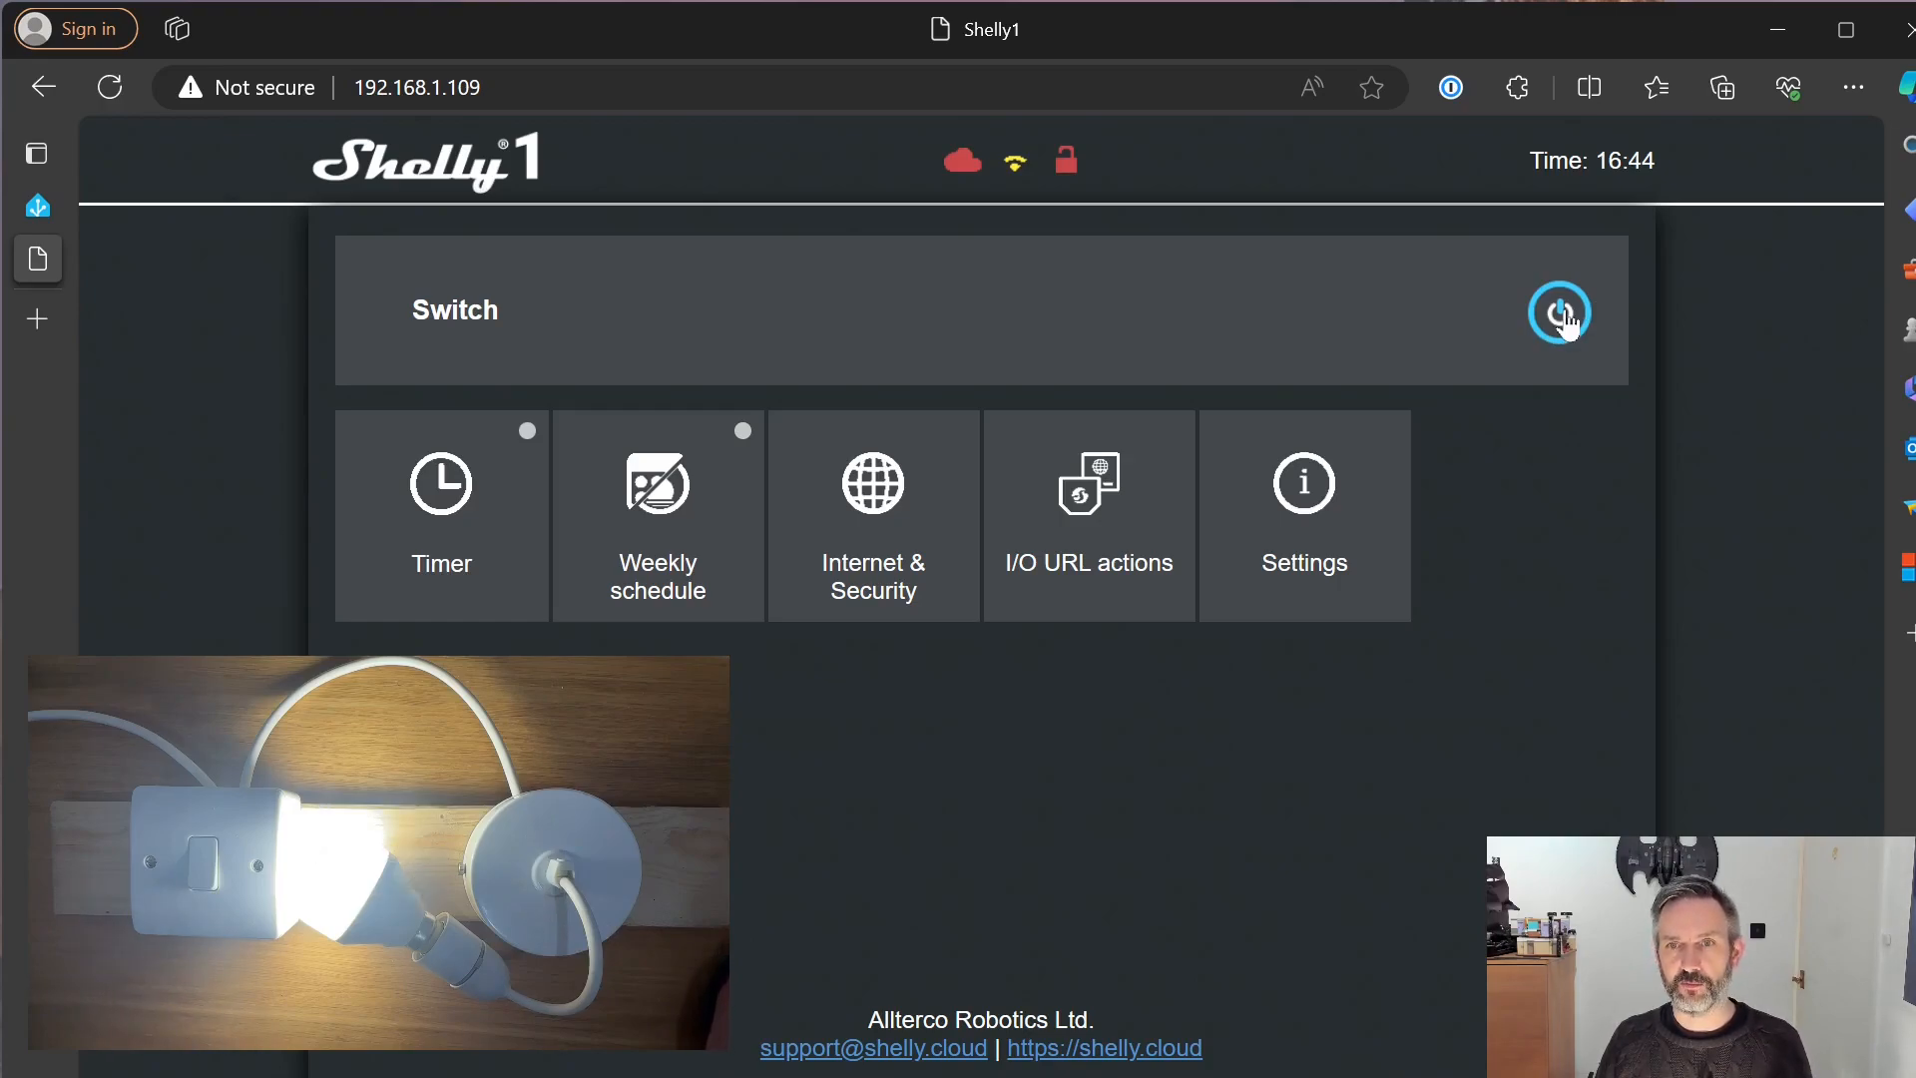
# Cycle the Shelly 1 relay off and on from the Switch card until the bulb lights
pyautogui.click(1559, 311)
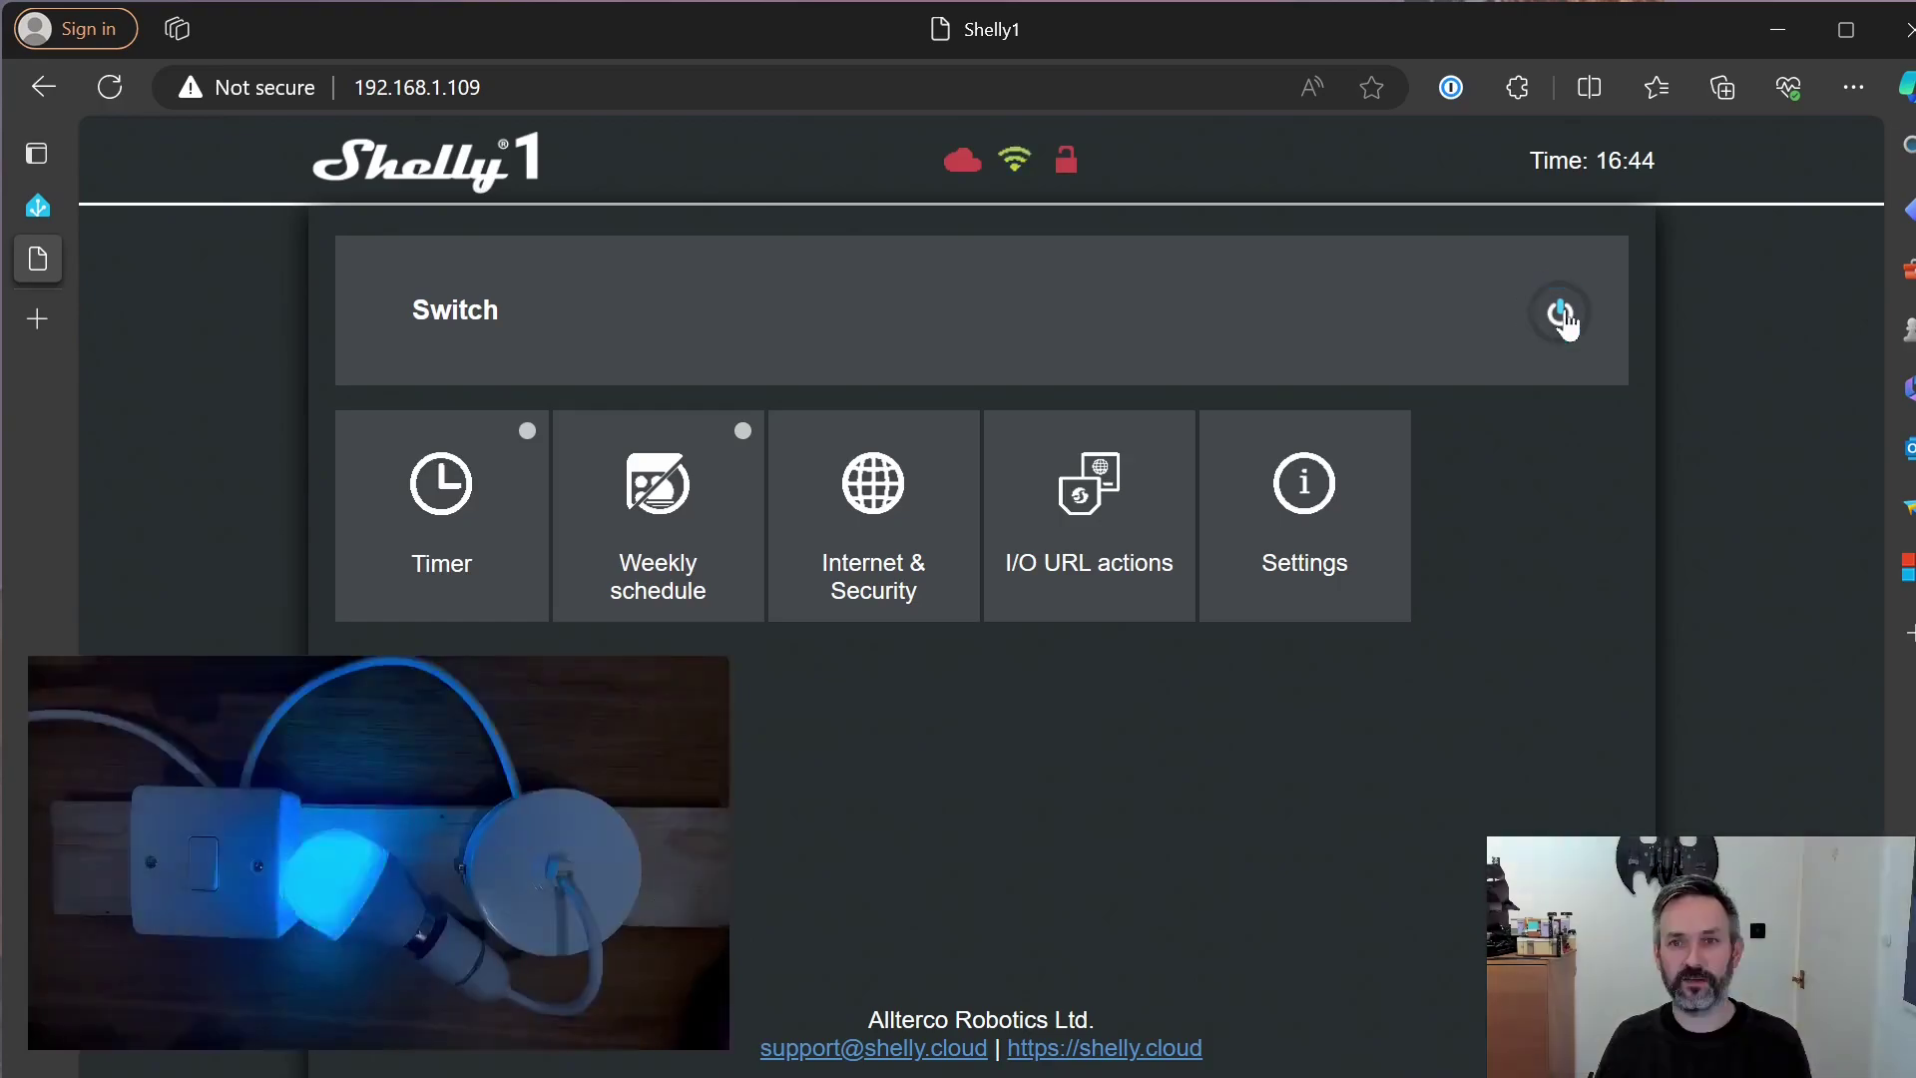
pyautogui.click(1560, 312)
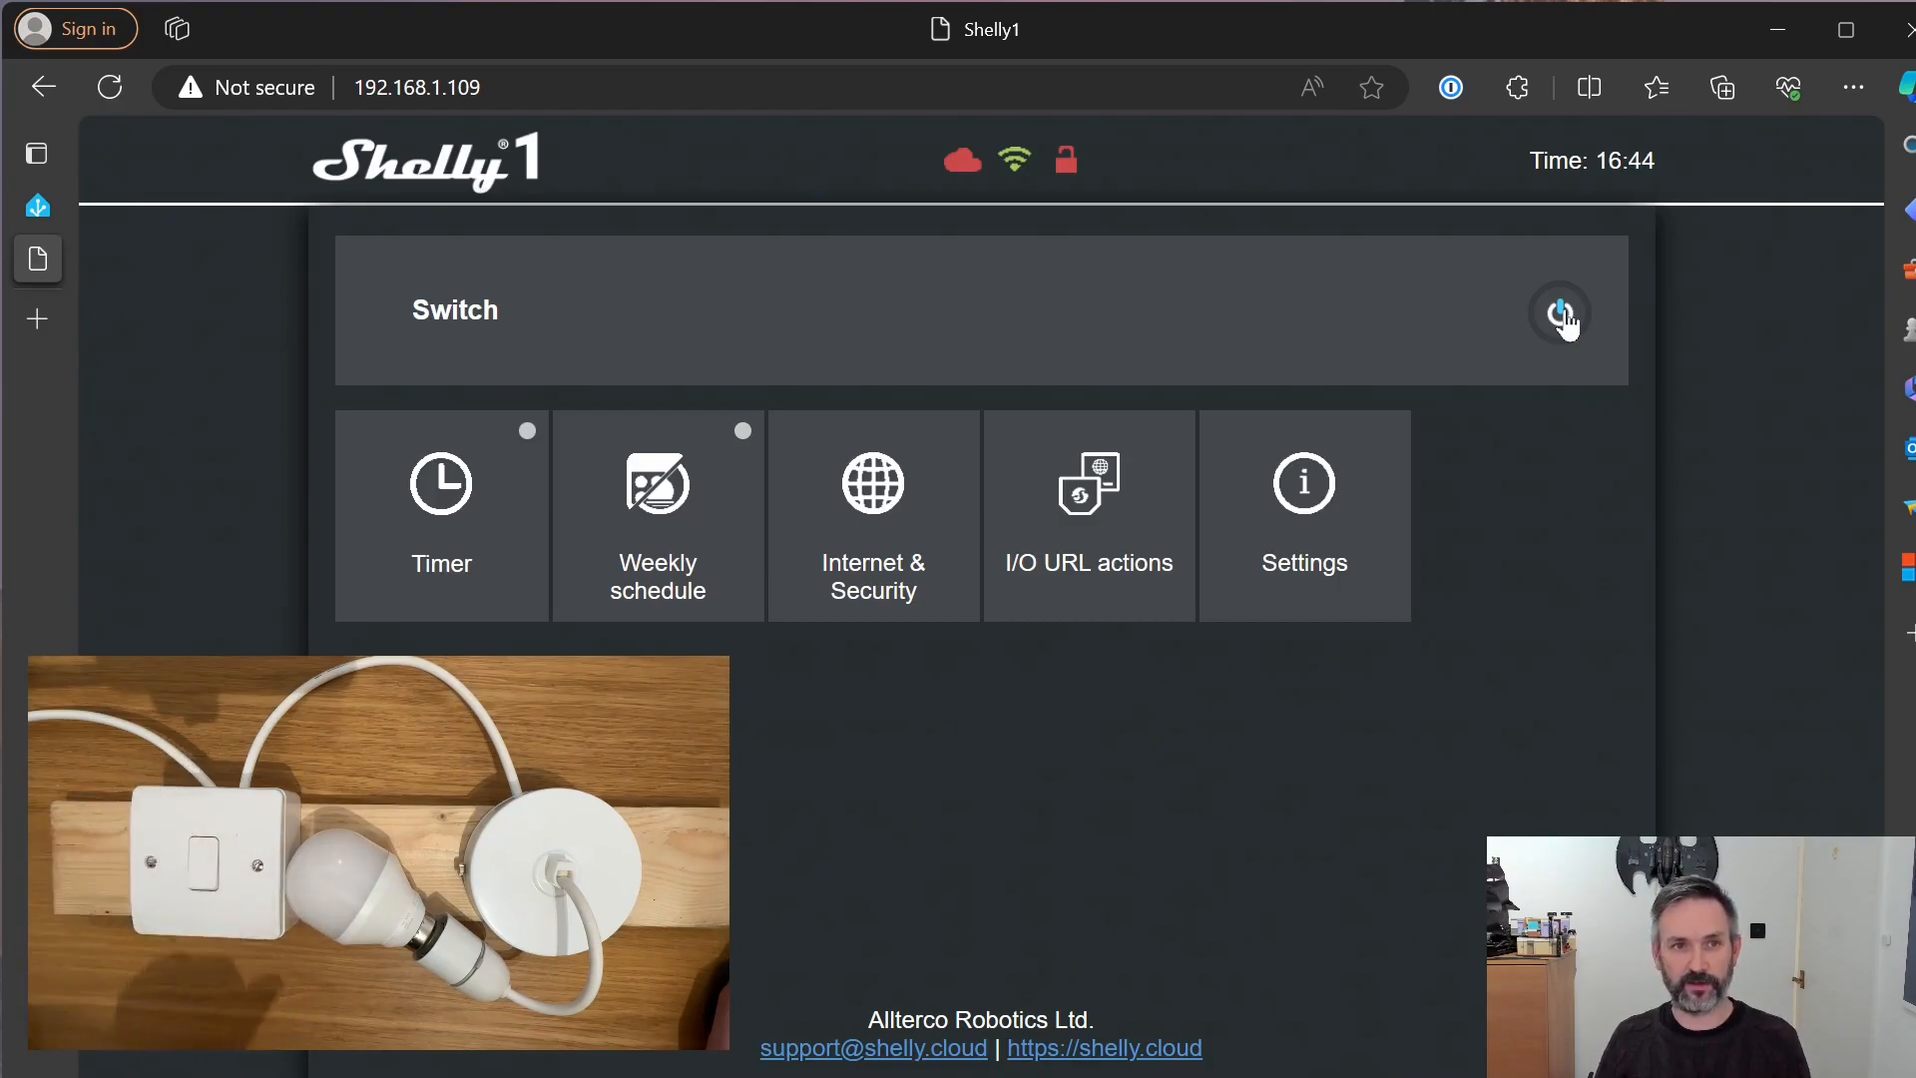
pyautogui.click(1559, 311)
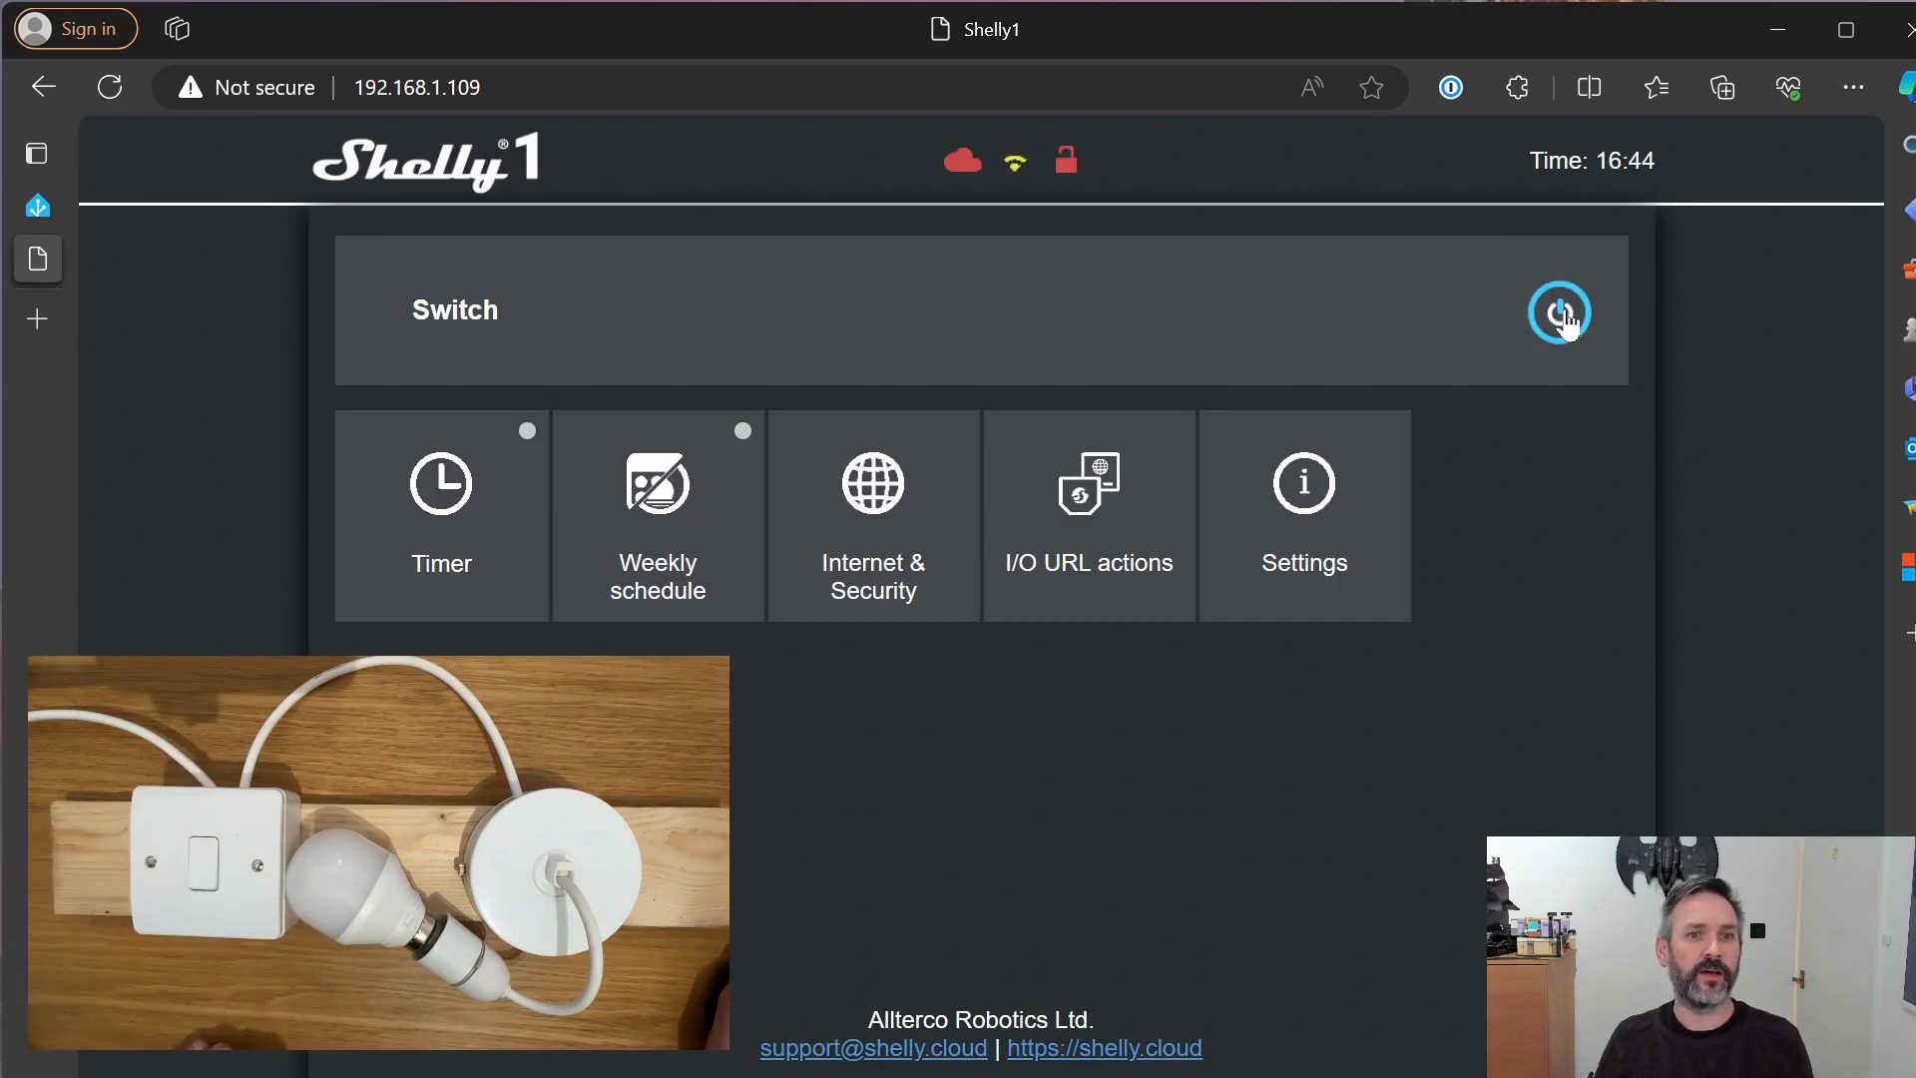
pyautogui.click(1559, 312)
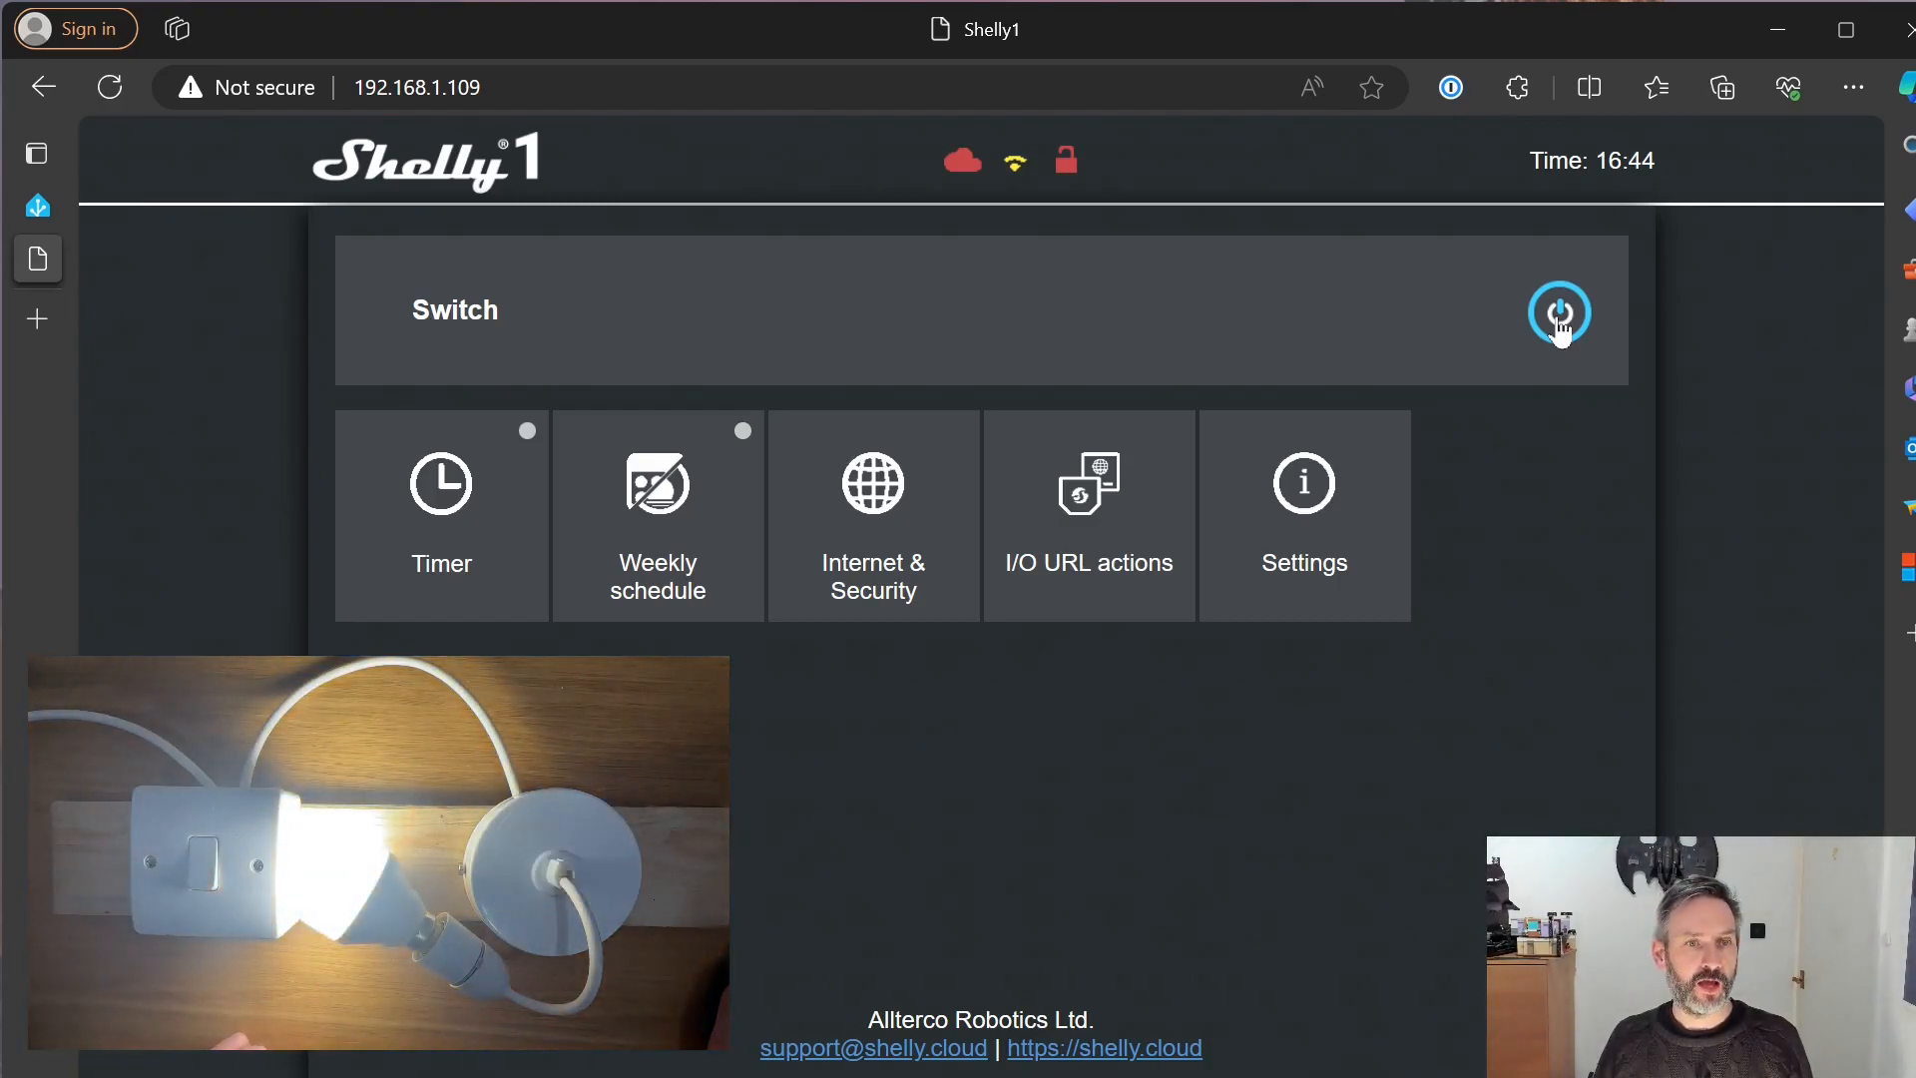
pyautogui.moveTo(1526, 422)
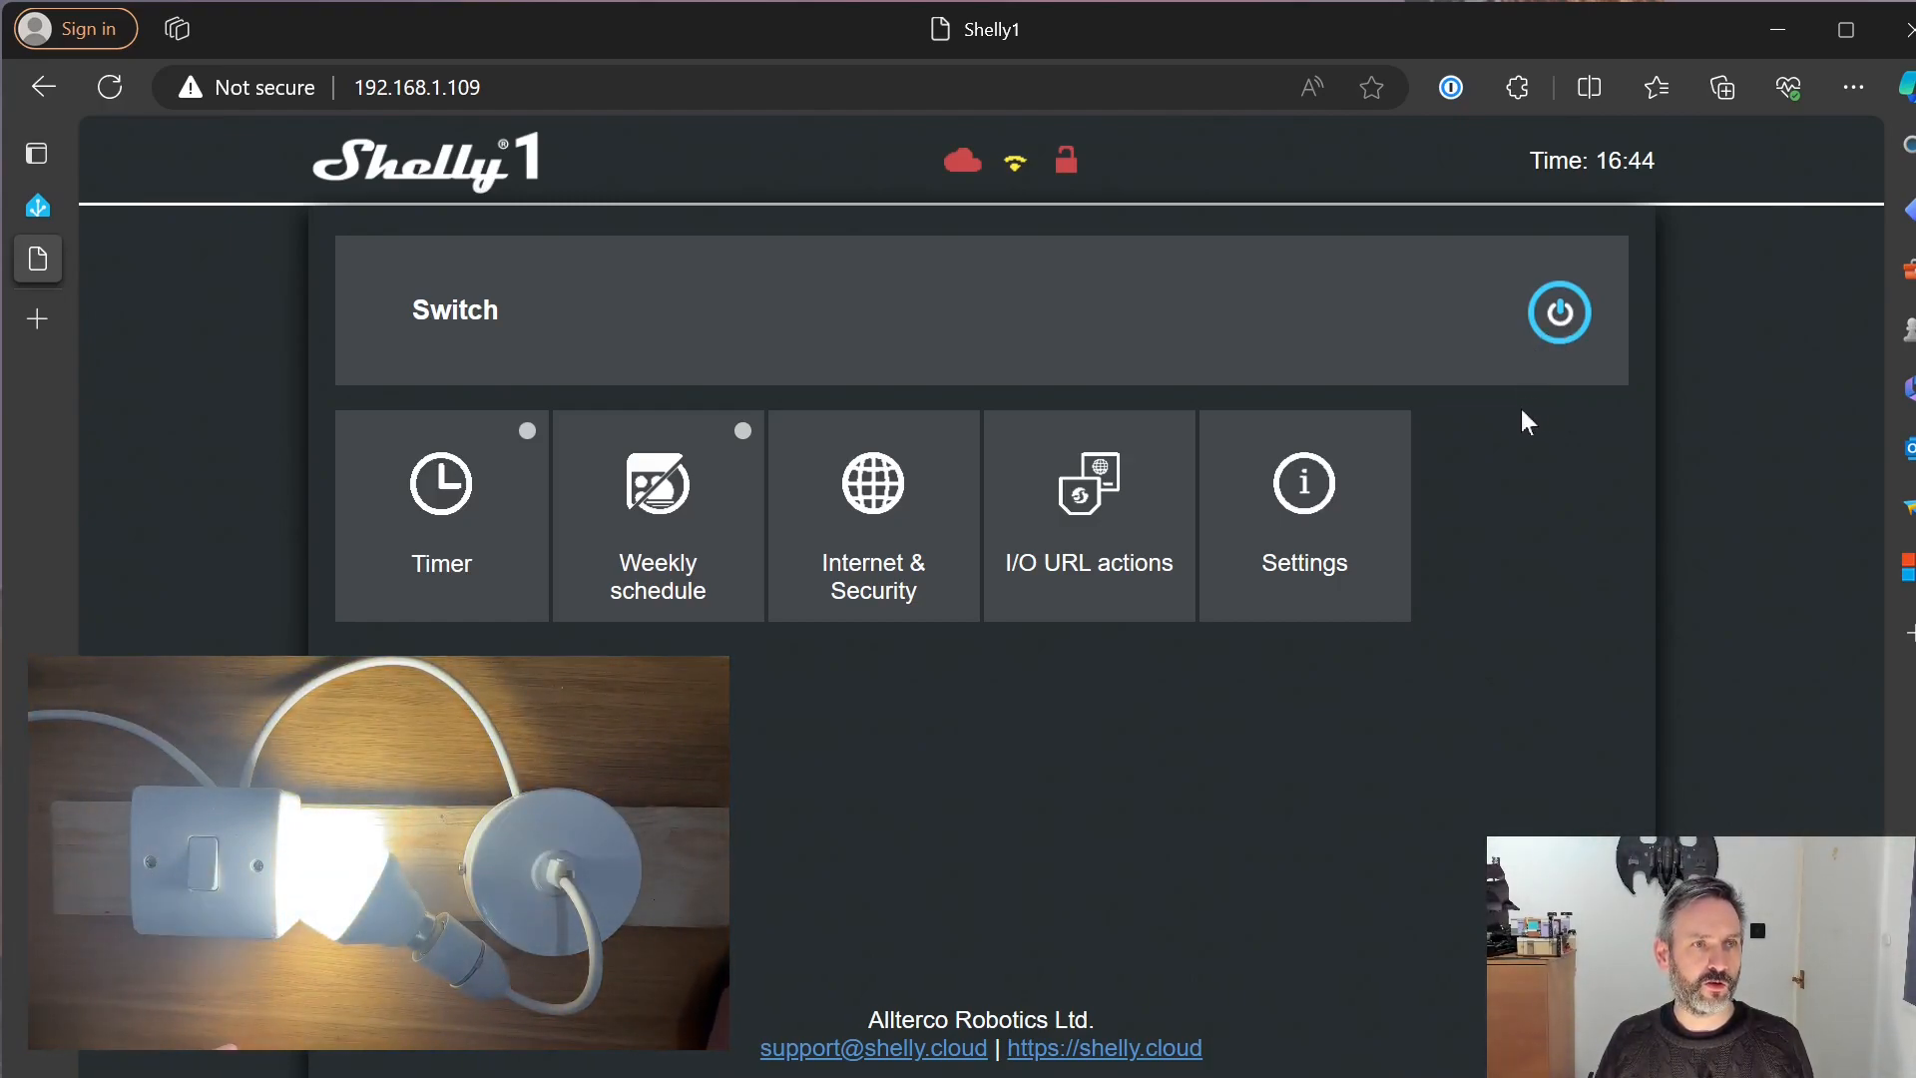
# Open the Shelly 1 Settings and expand Button Type, showing Toggle Switch selected
pyautogui.click(1304, 513)
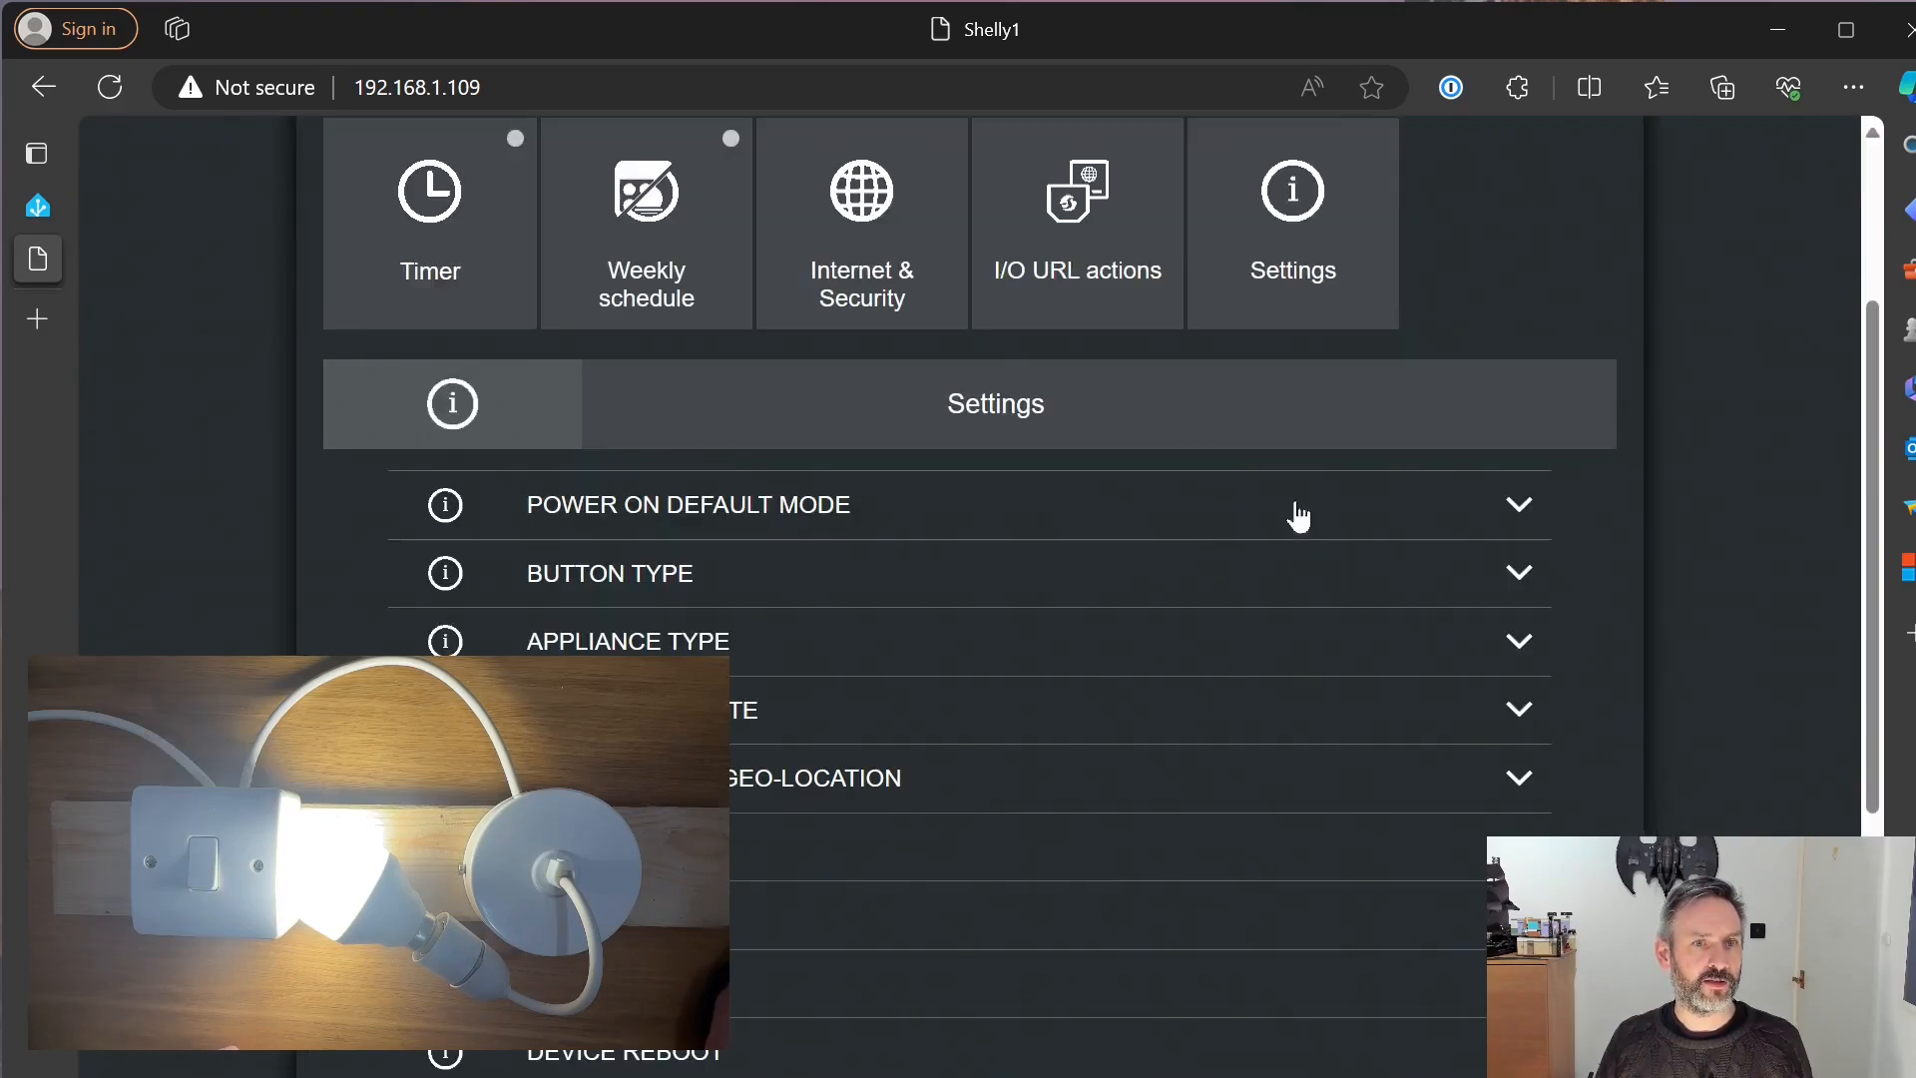
pyautogui.moveTo(1067, 421)
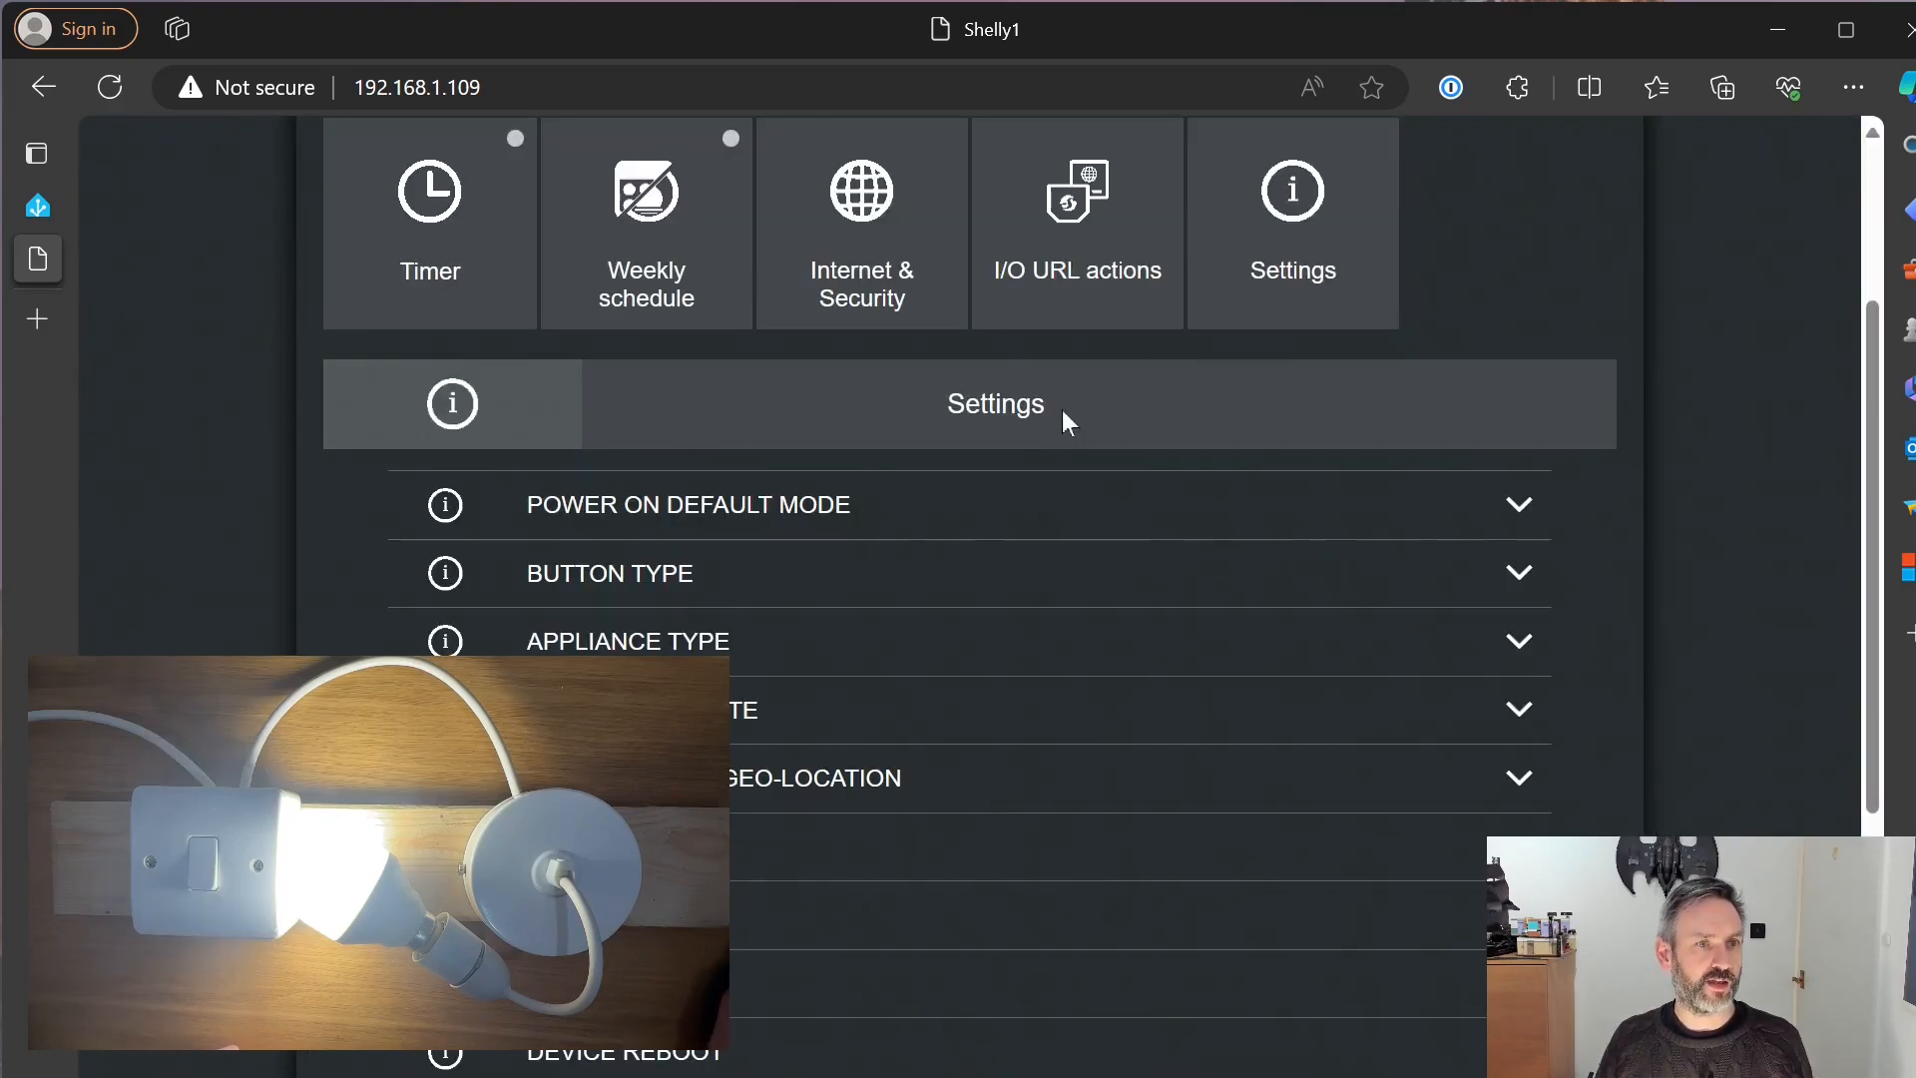
pyautogui.click(609, 572)
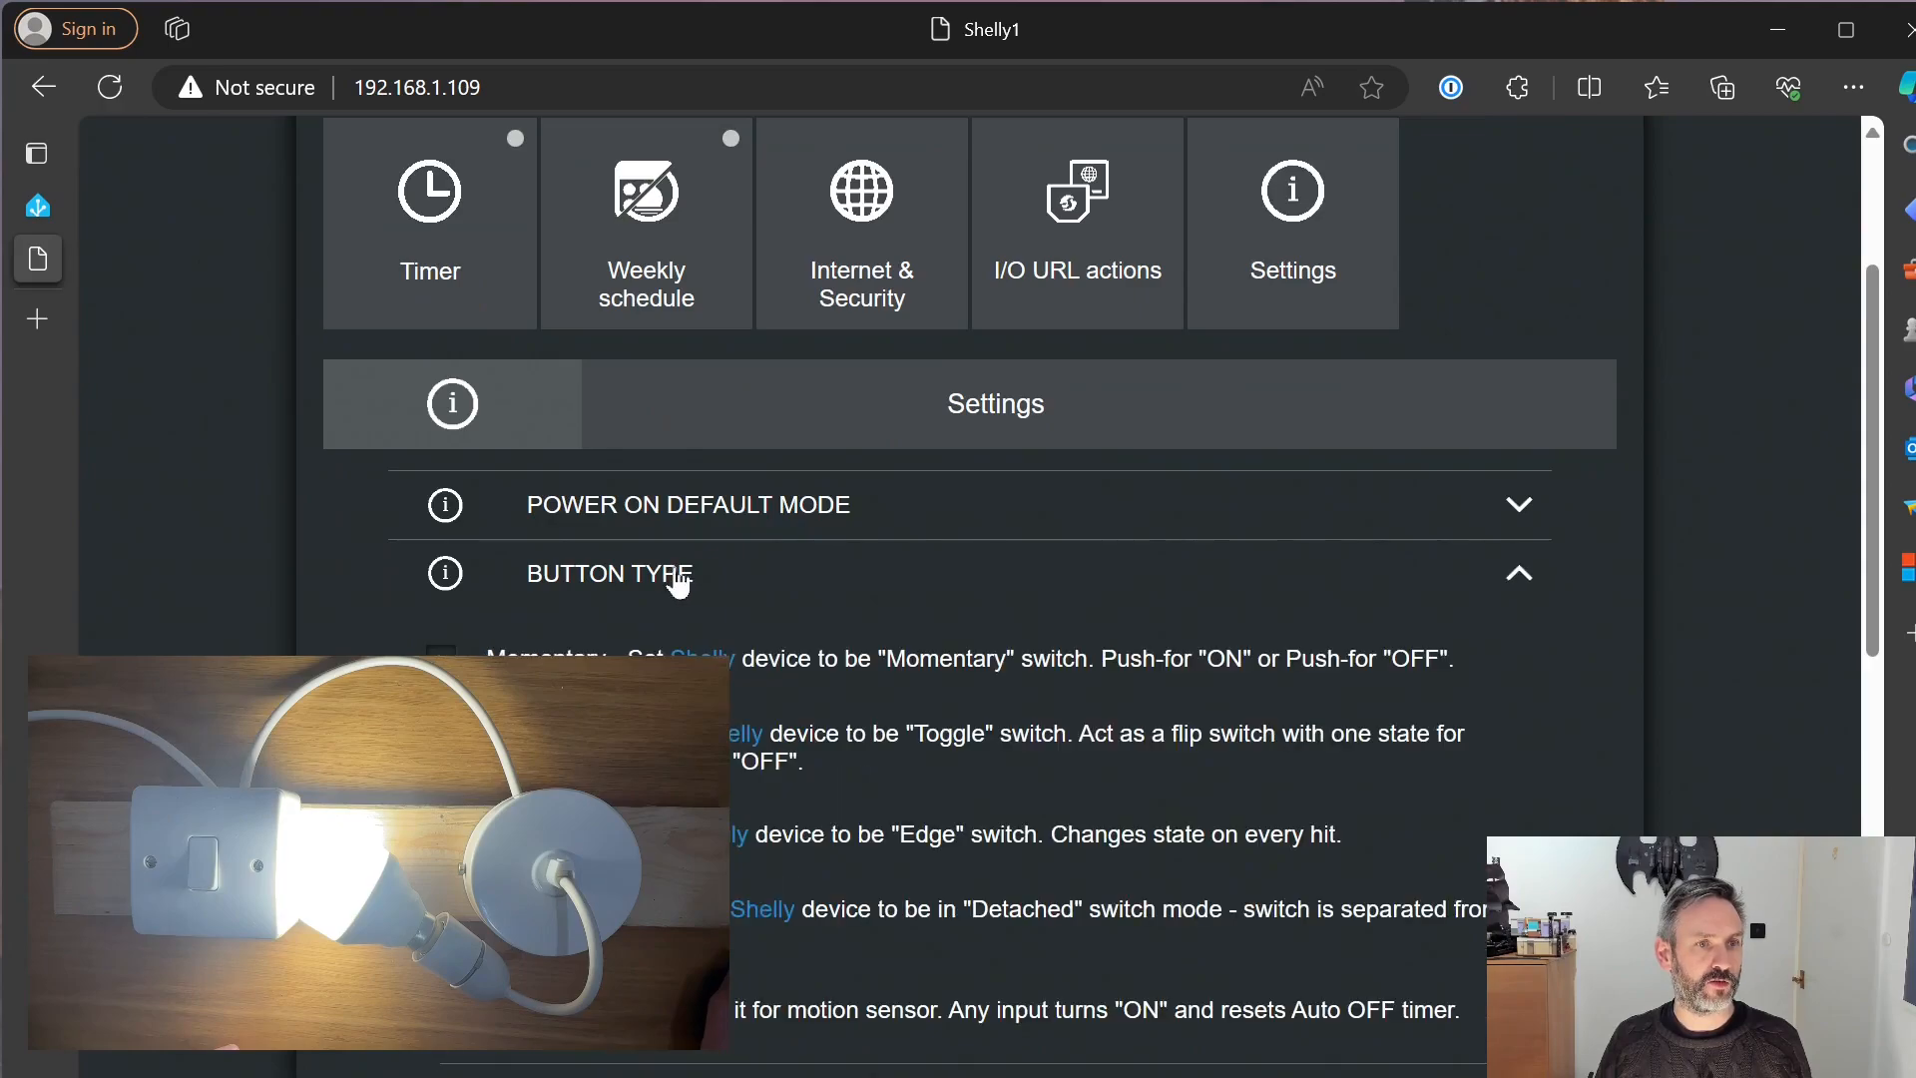
pyautogui.moveTo(900, 611)
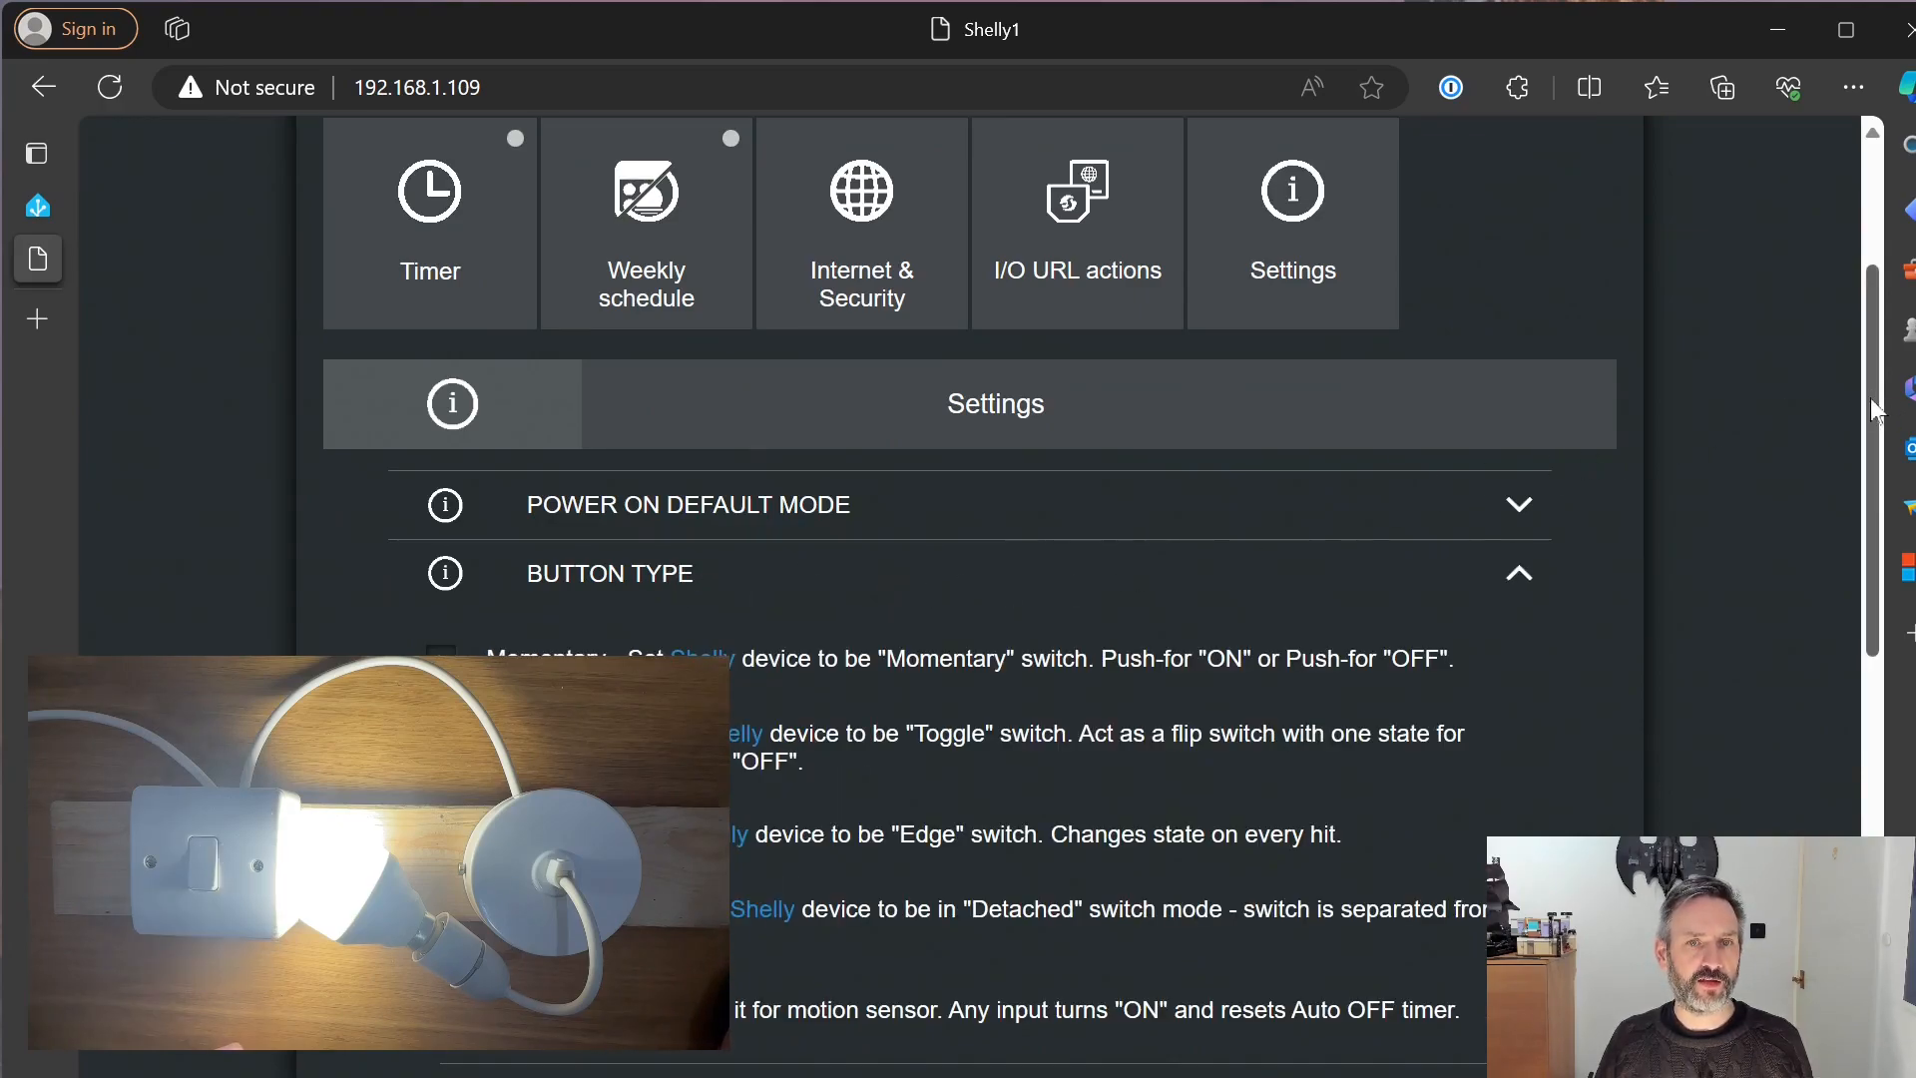
pyautogui.scroll(-3)
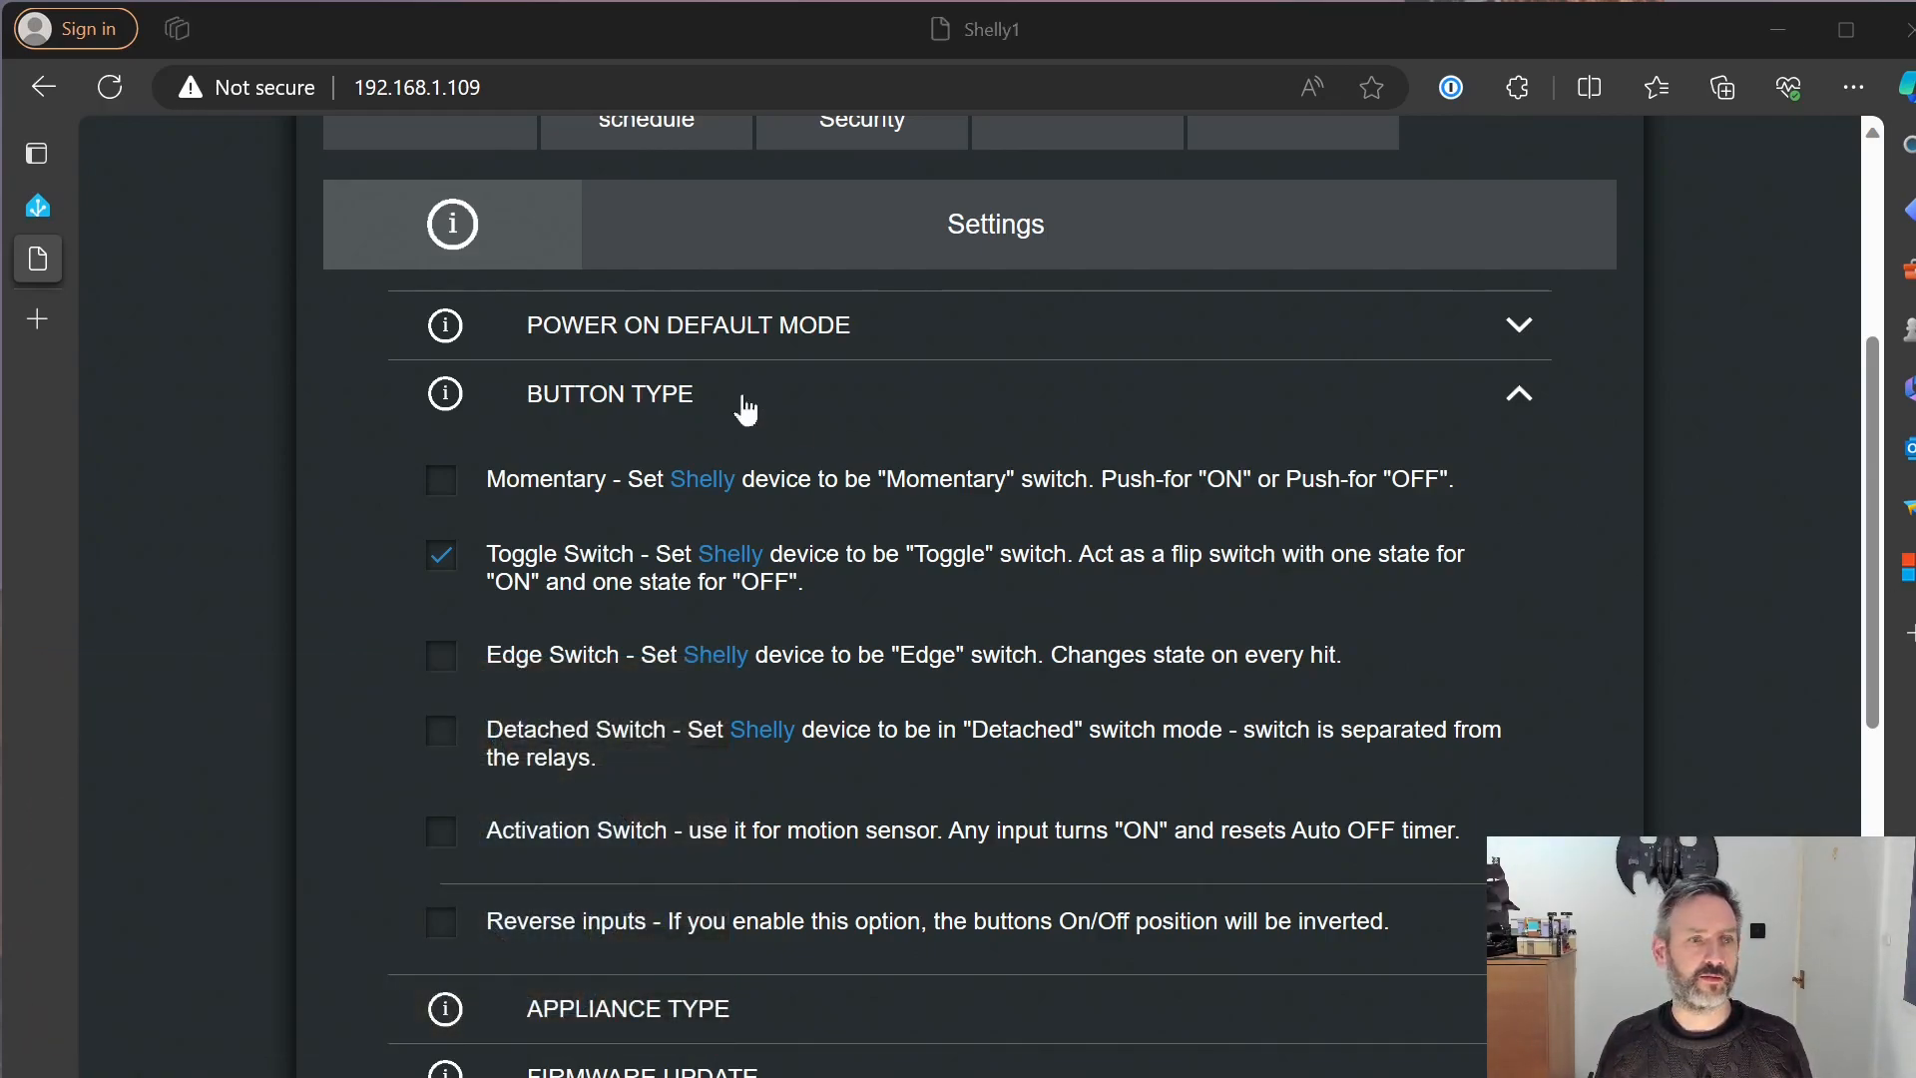
pyautogui.moveTo(550, 461)
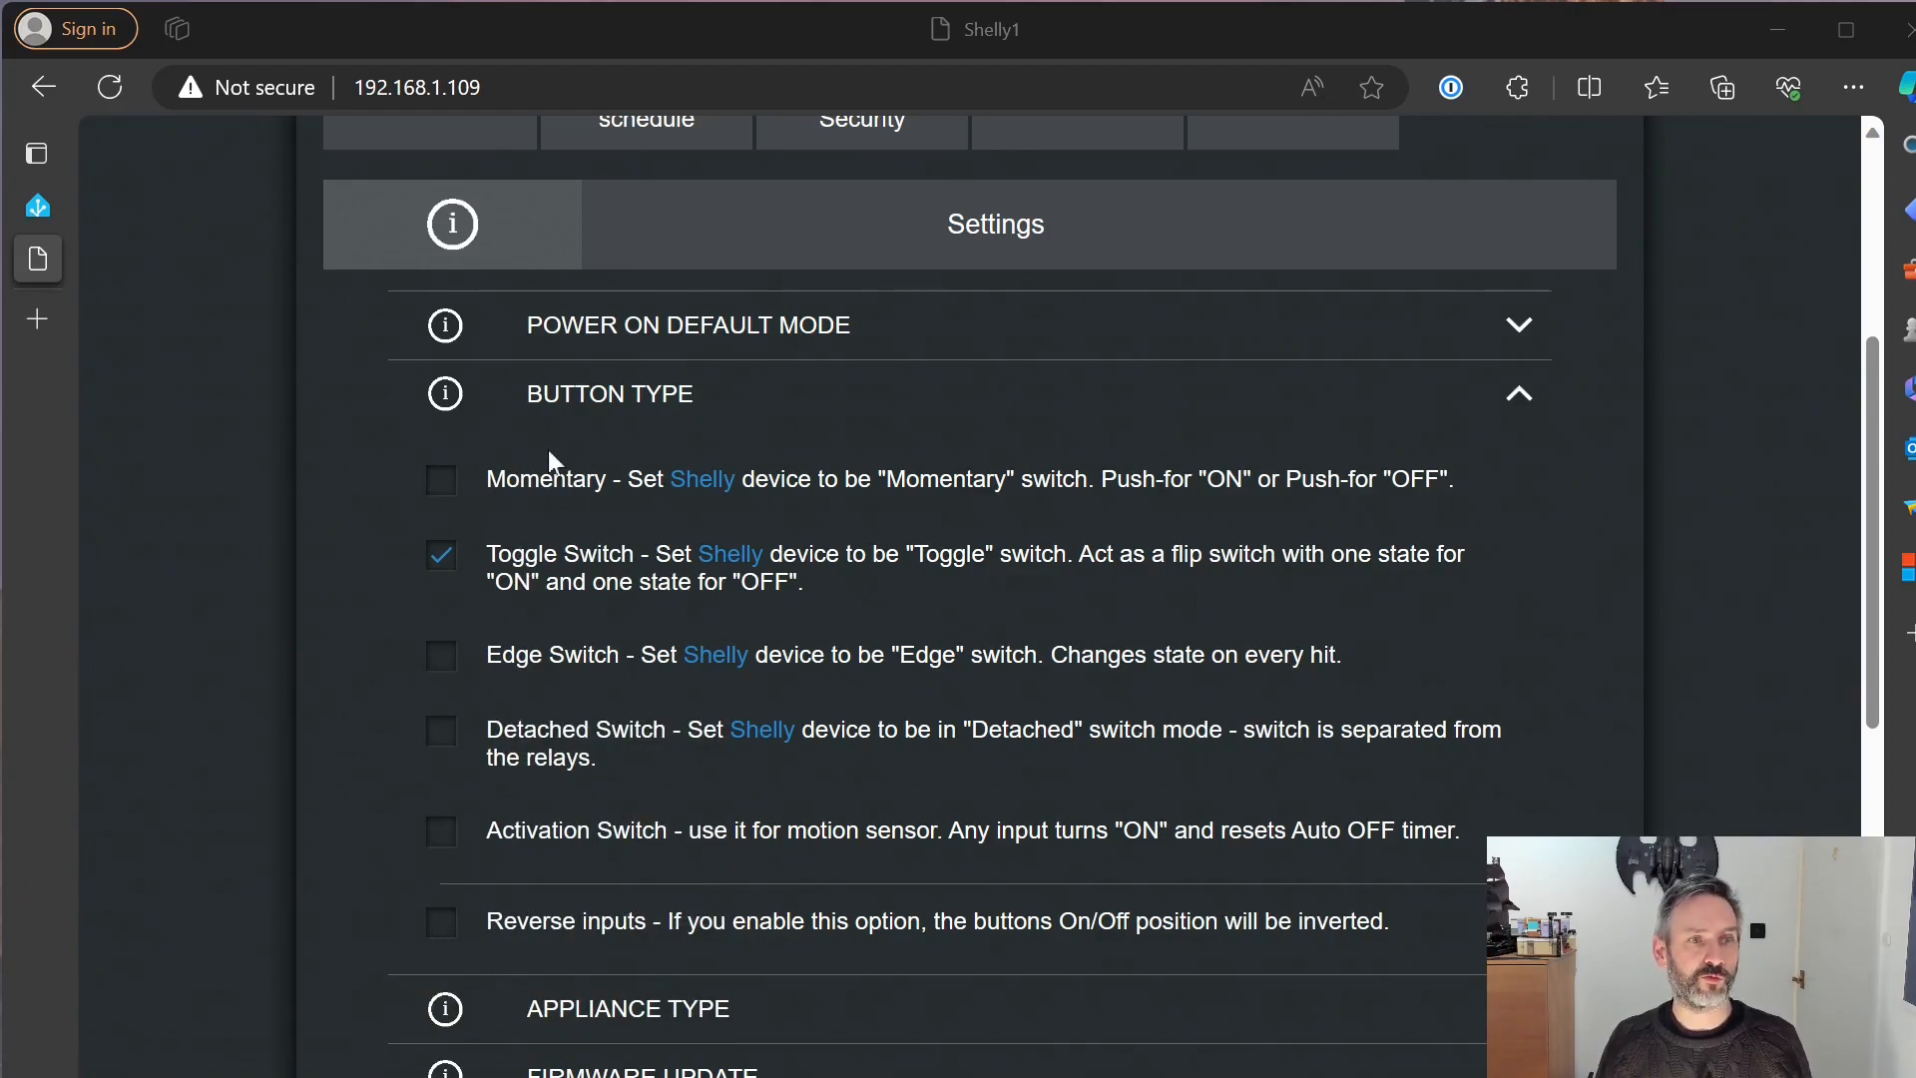
pyautogui.moveTo(554, 571)
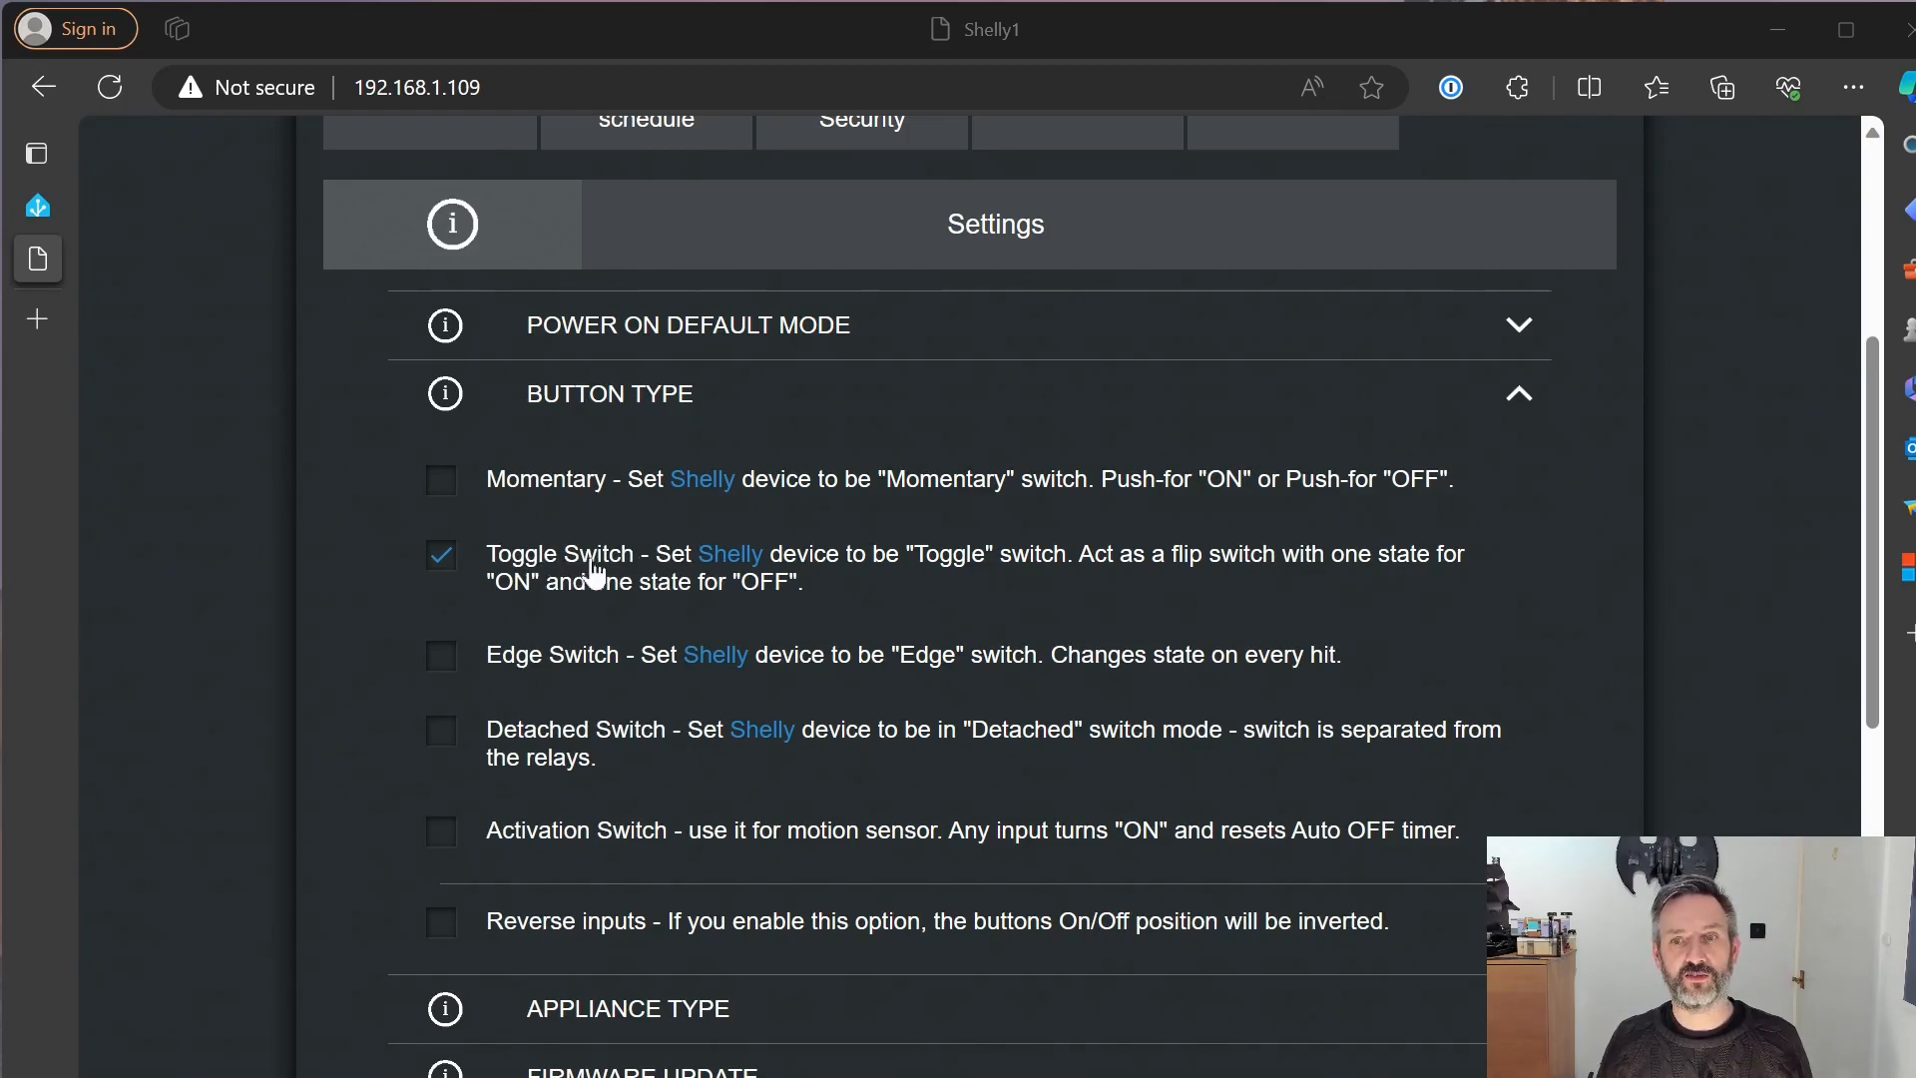
pyautogui.moveTo(929, 571)
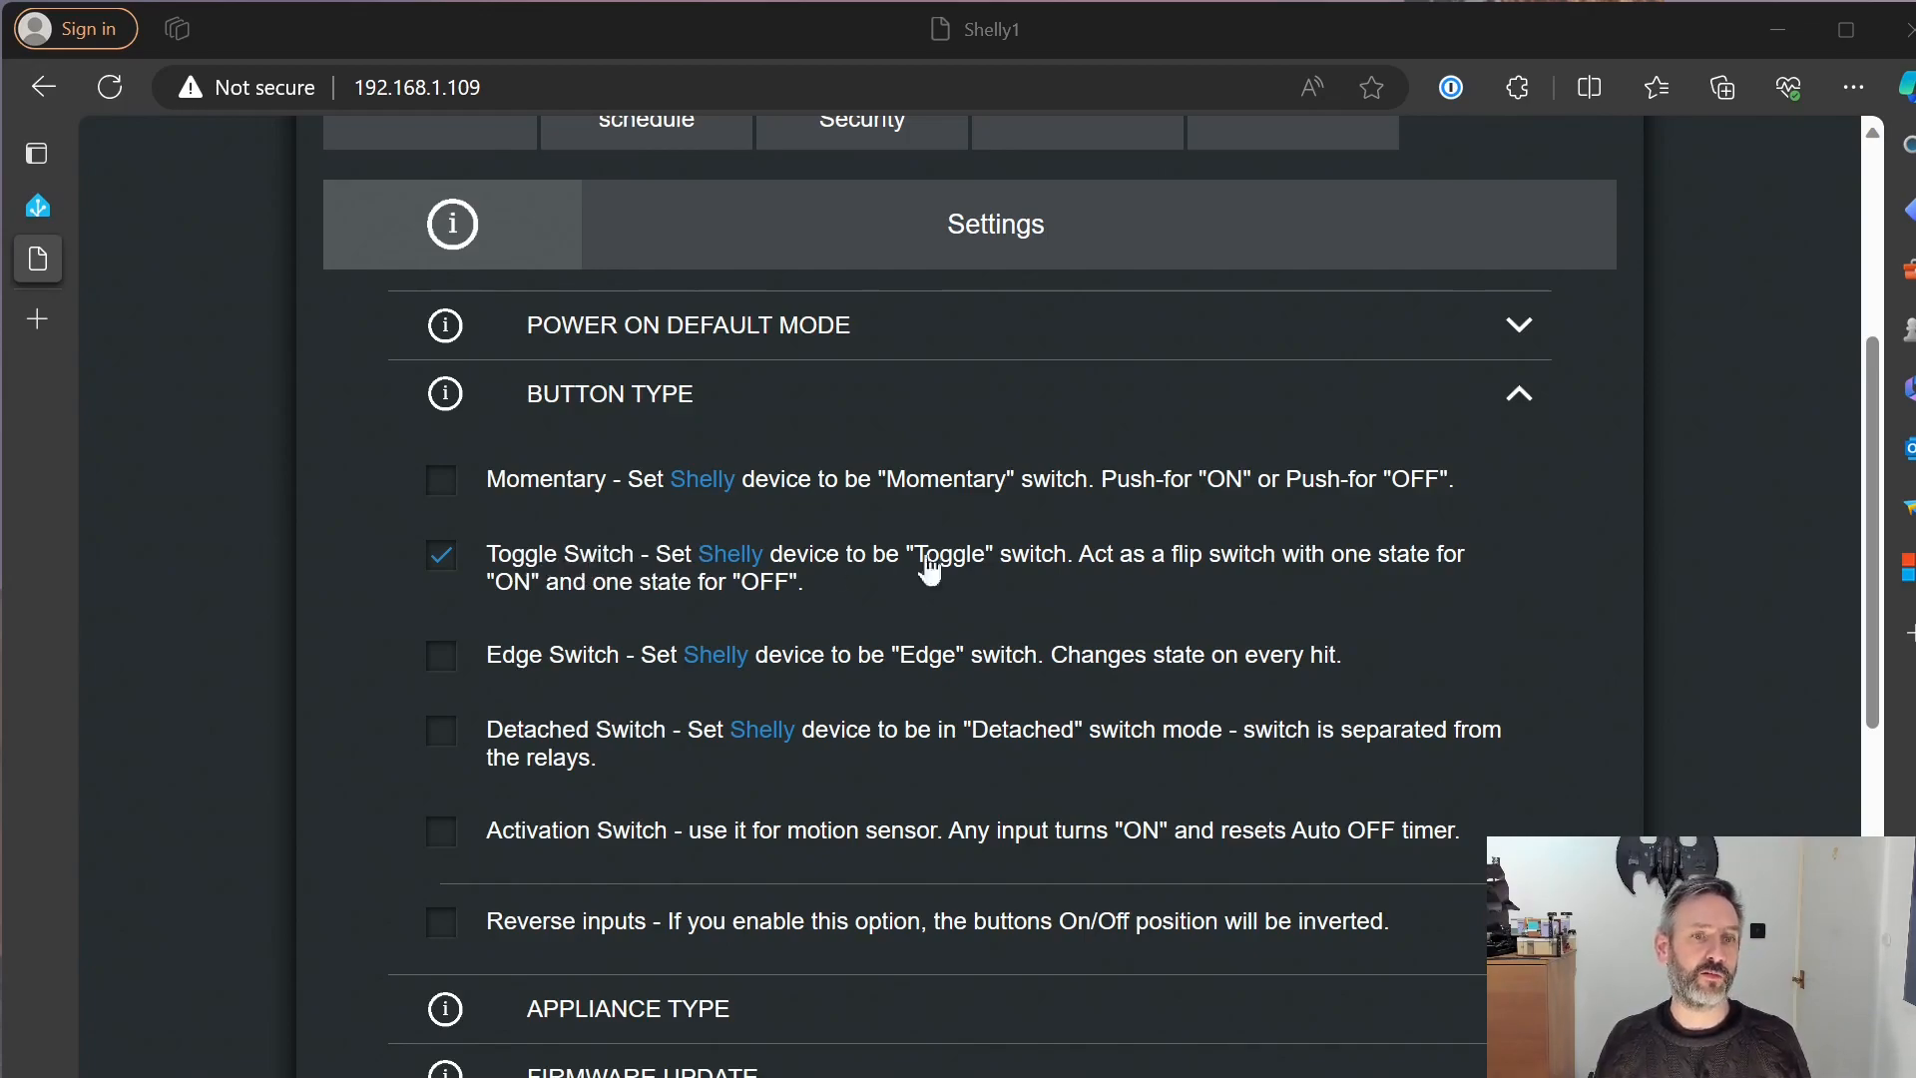
pyautogui.moveTo(1002, 577)
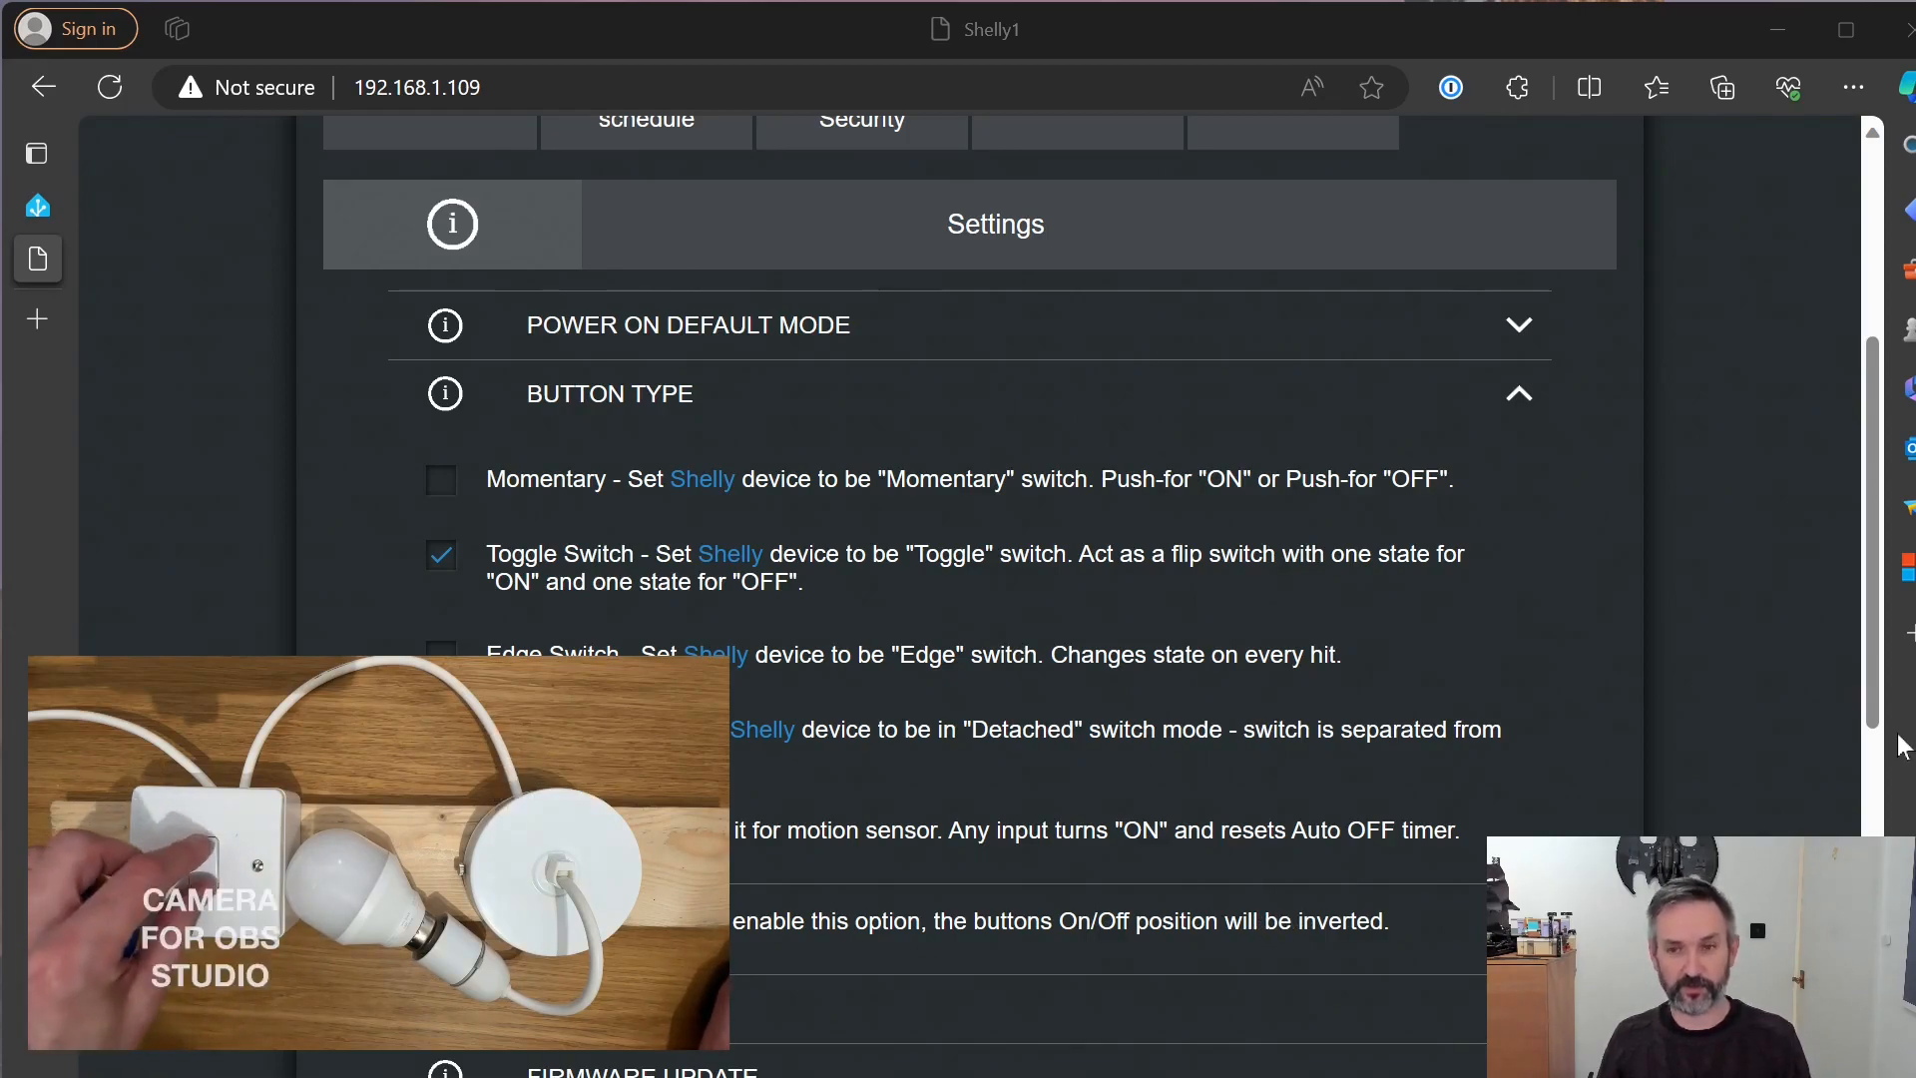
pyautogui.moveTo(951, 574)
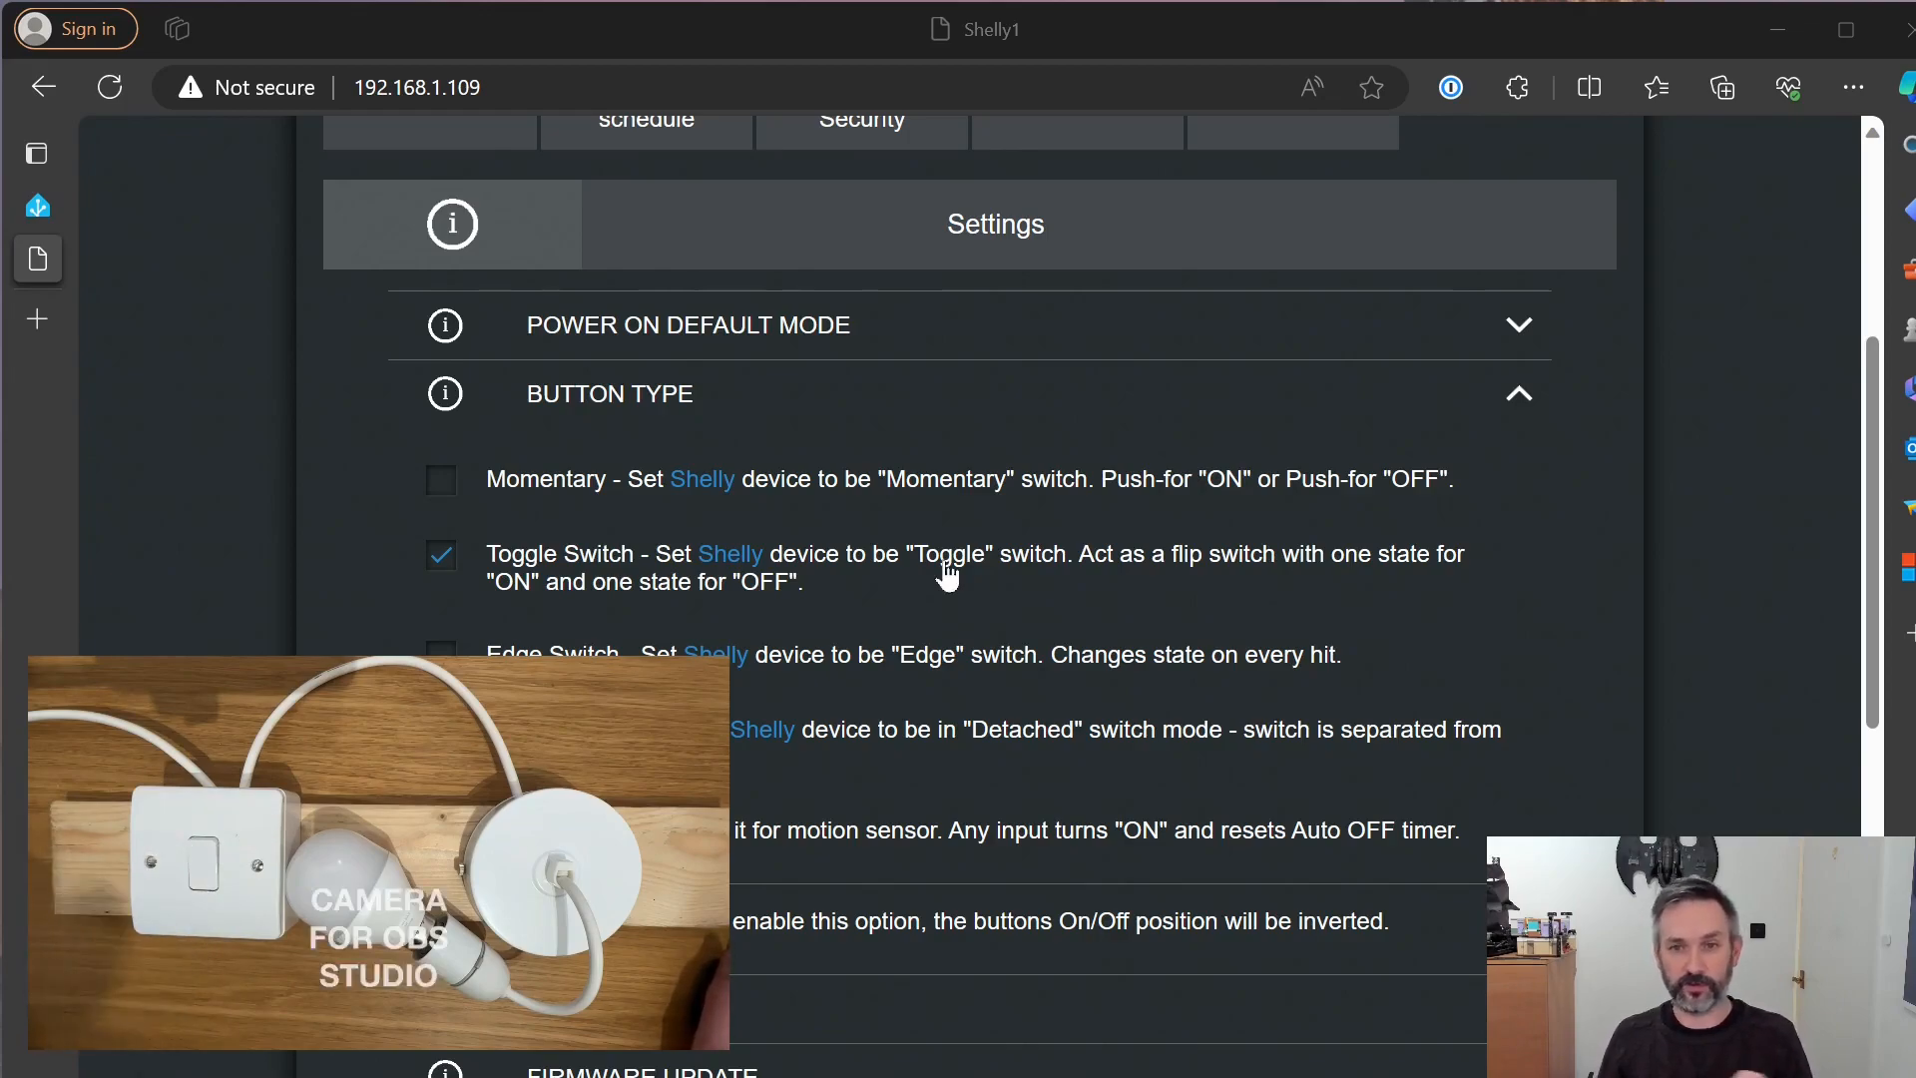
pyautogui.moveTo(925, 593)
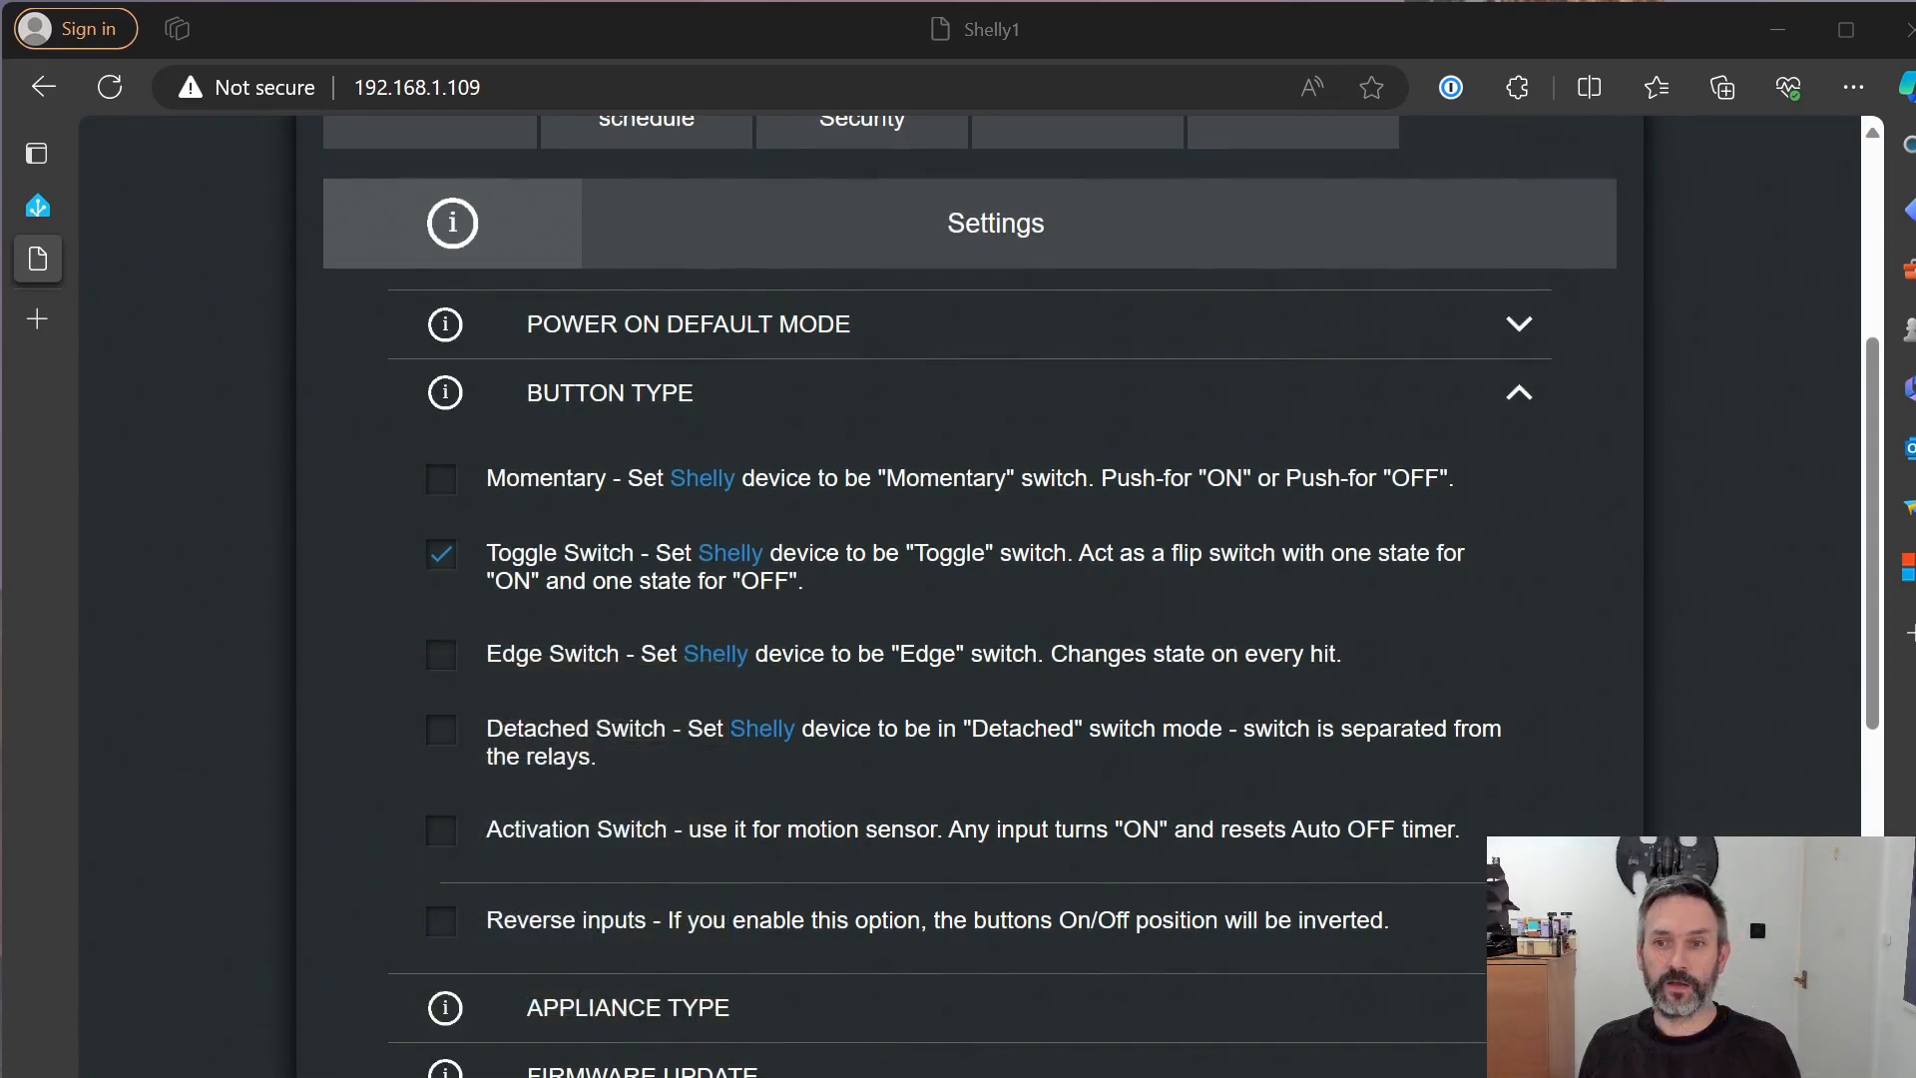
pyautogui.moveTo(1716, 598)
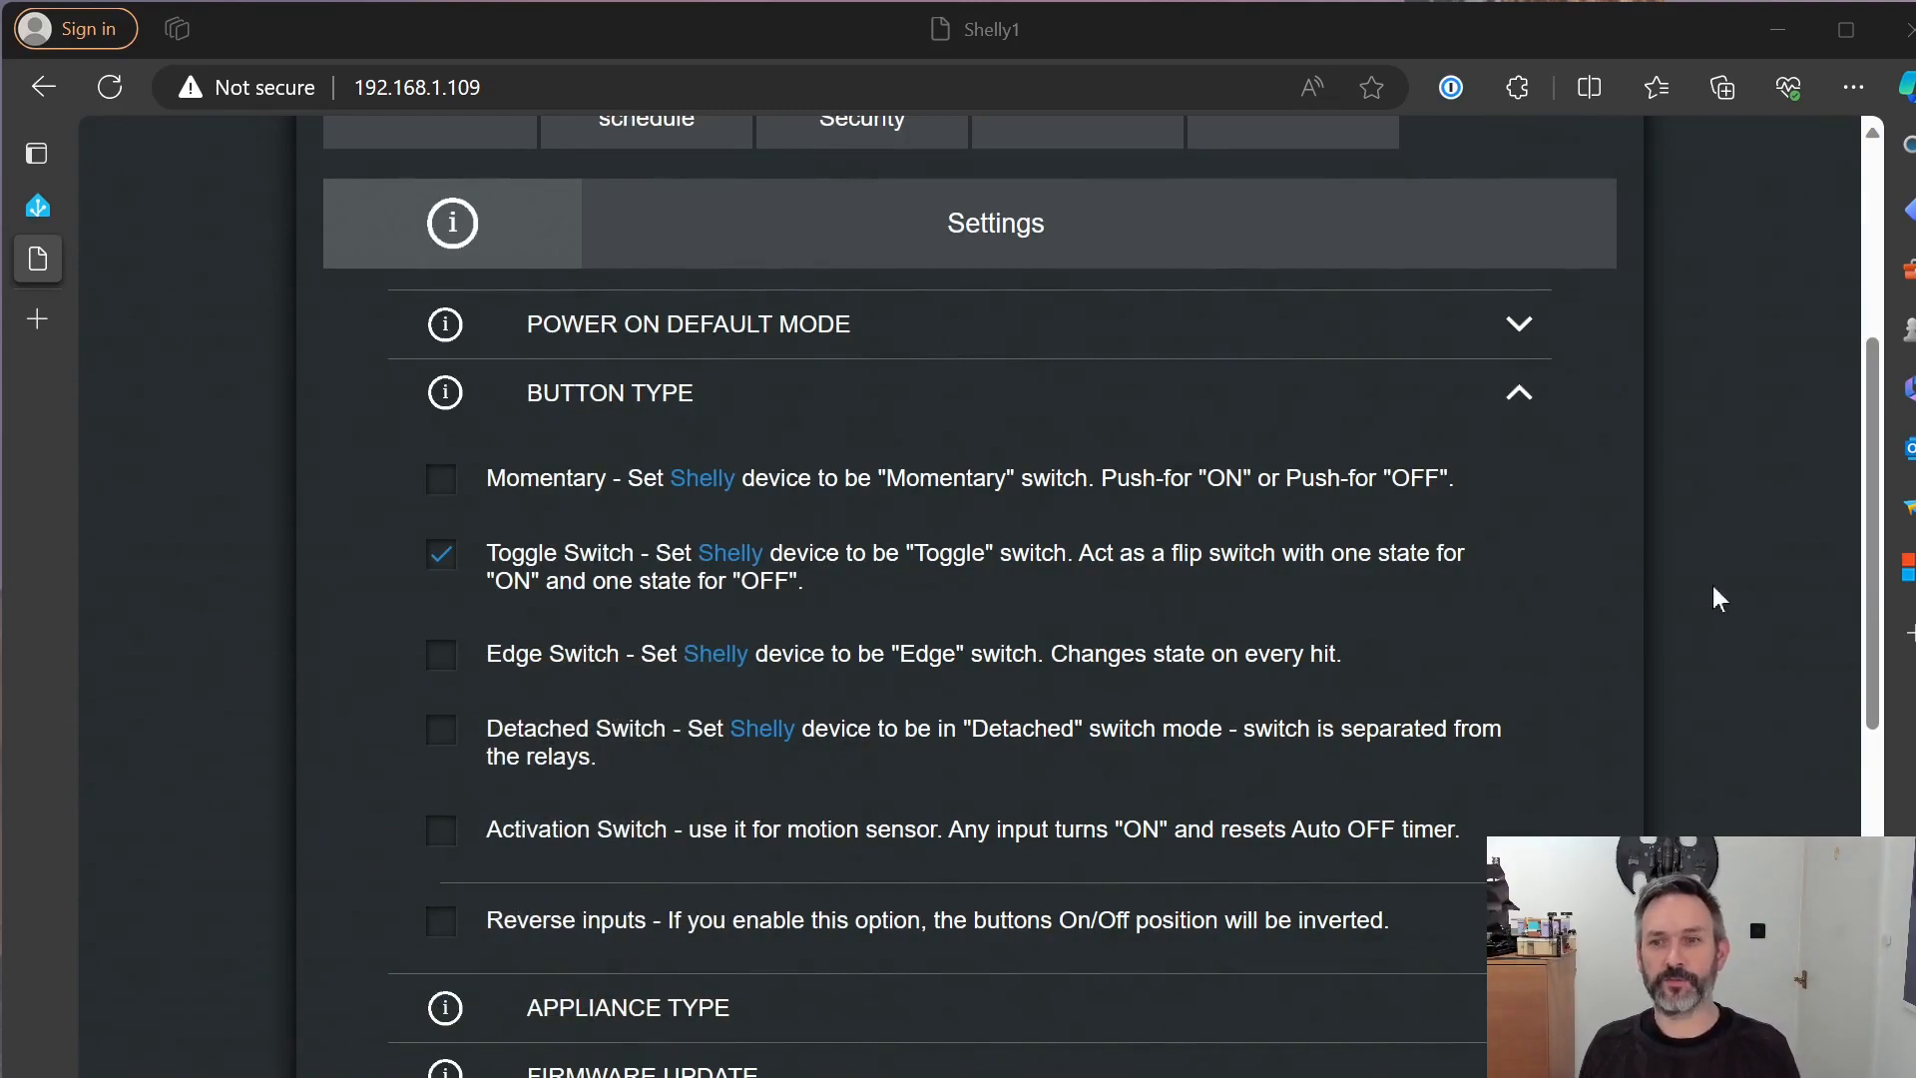
pyautogui.moveTo(767, 605)
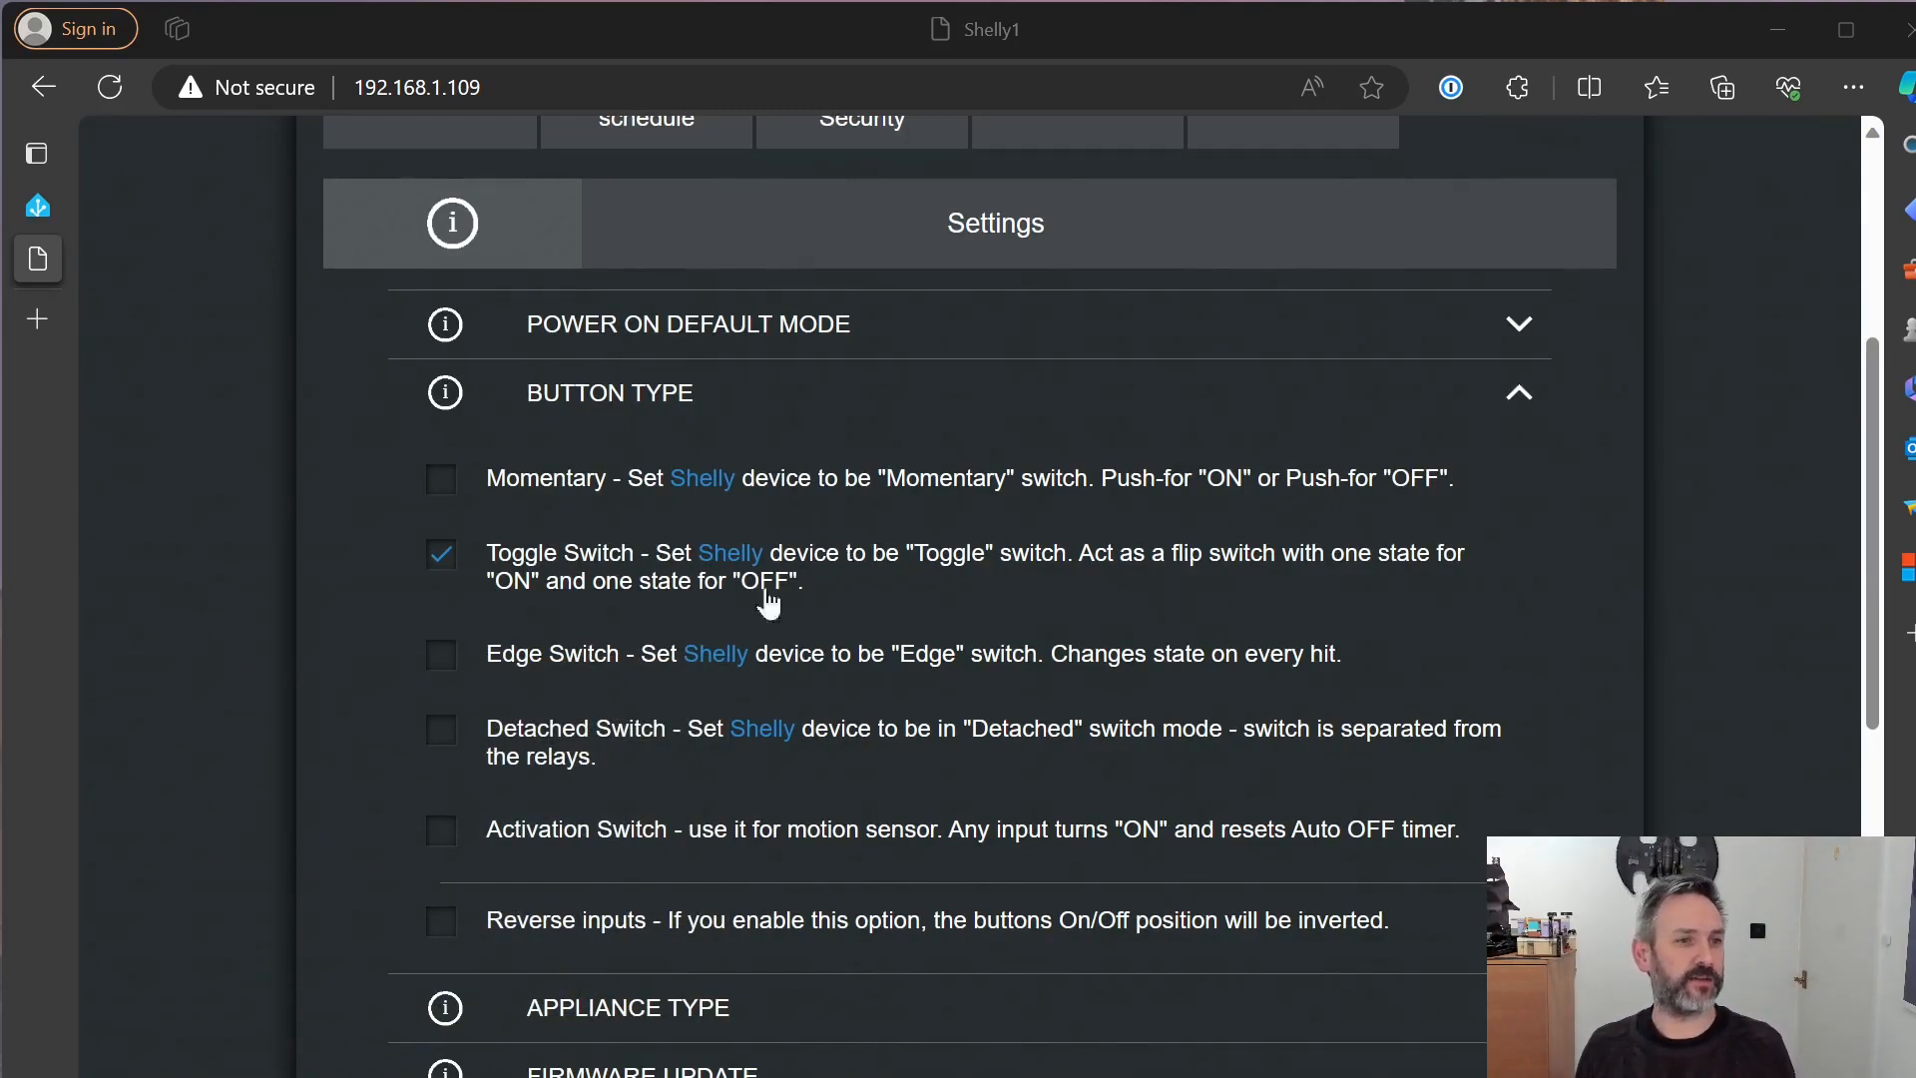
pyautogui.moveTo(566, 752)
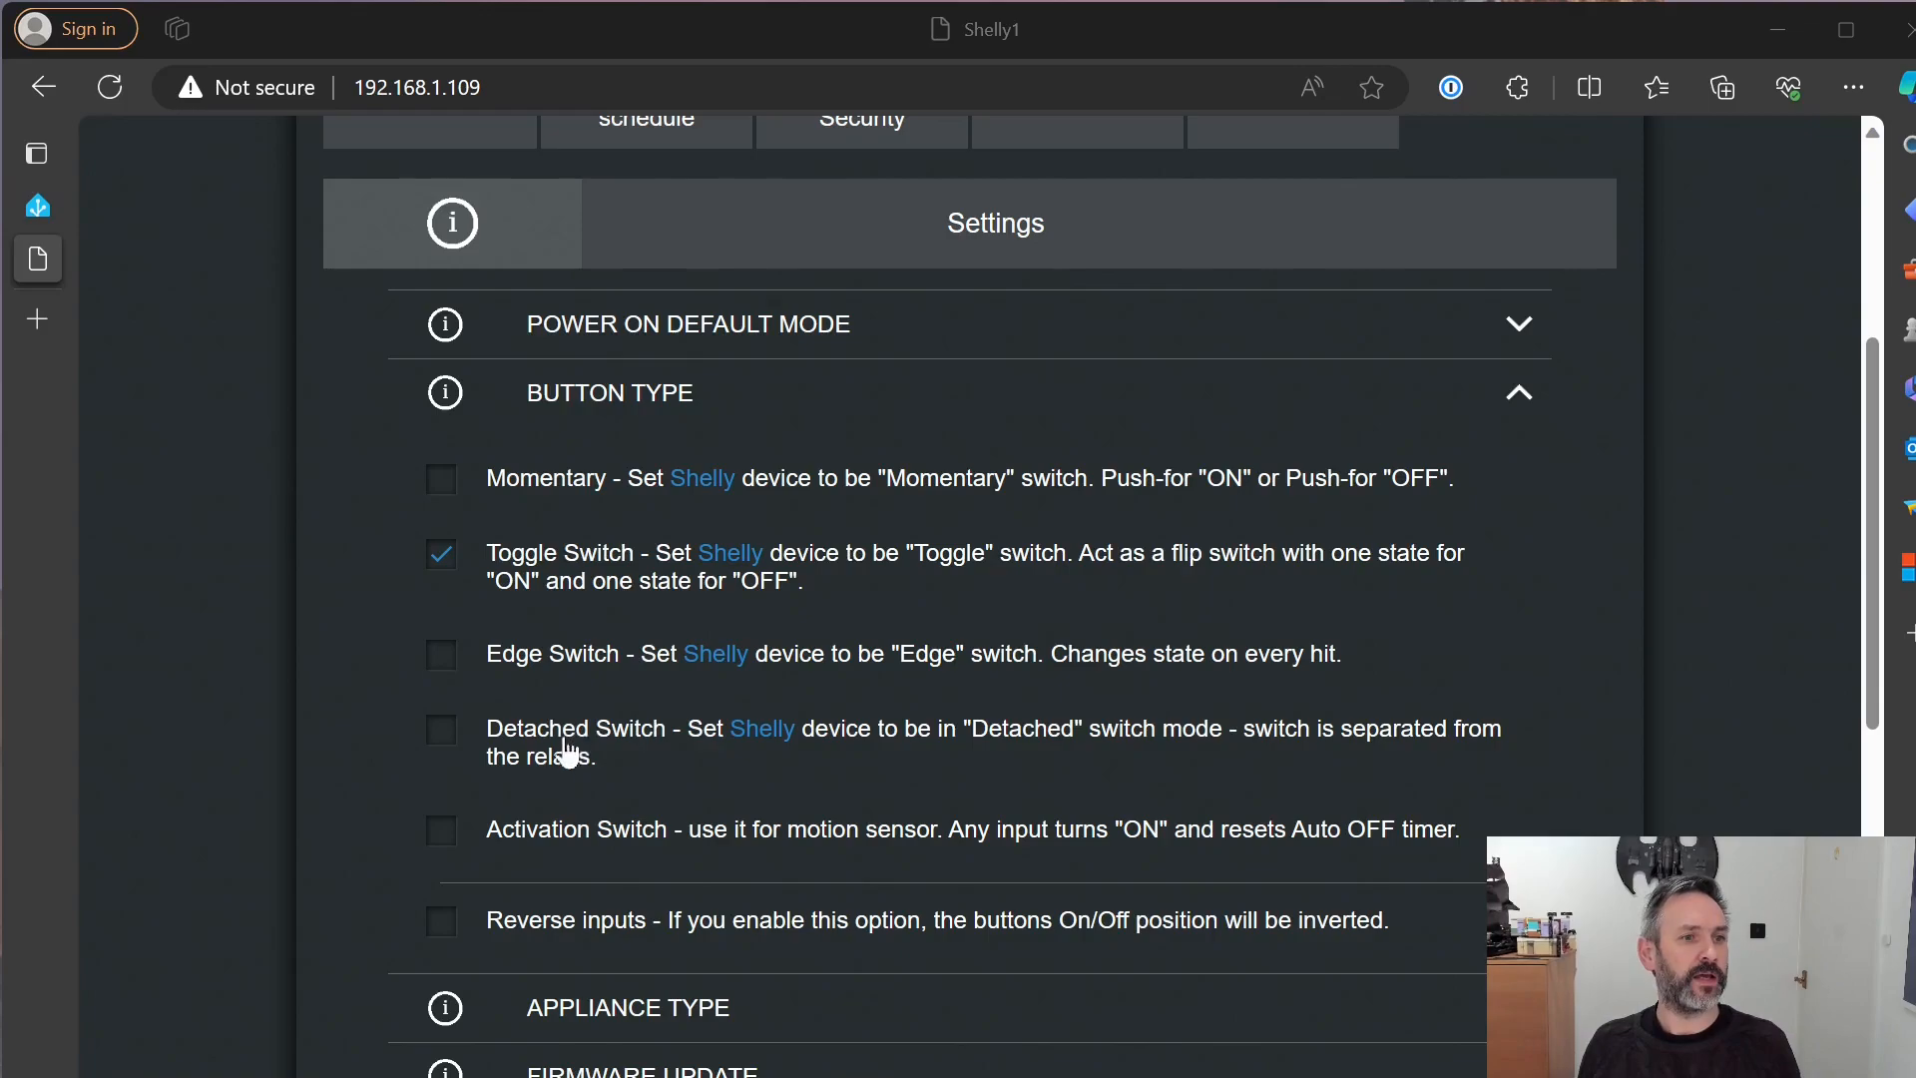
pyautogui.moveTo(519, 742)
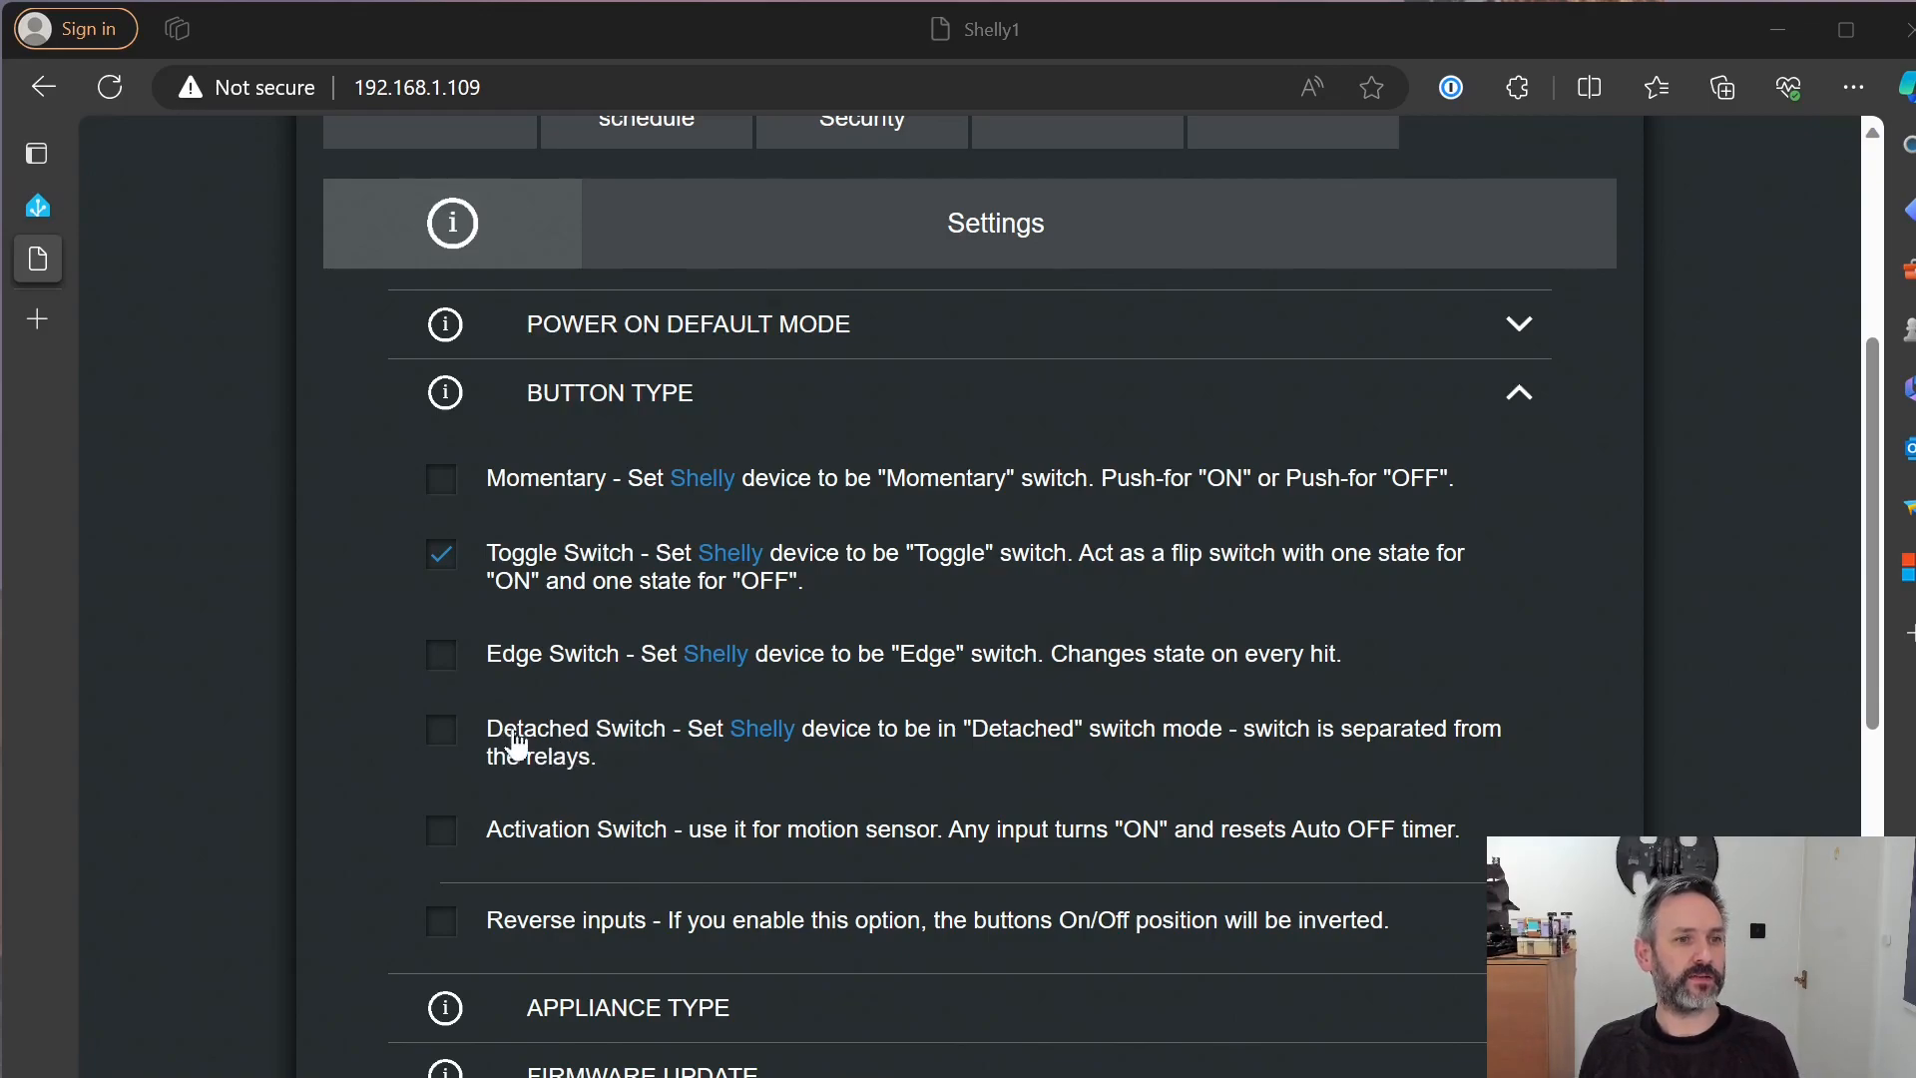
pyautogui.moveTo(653, 742)
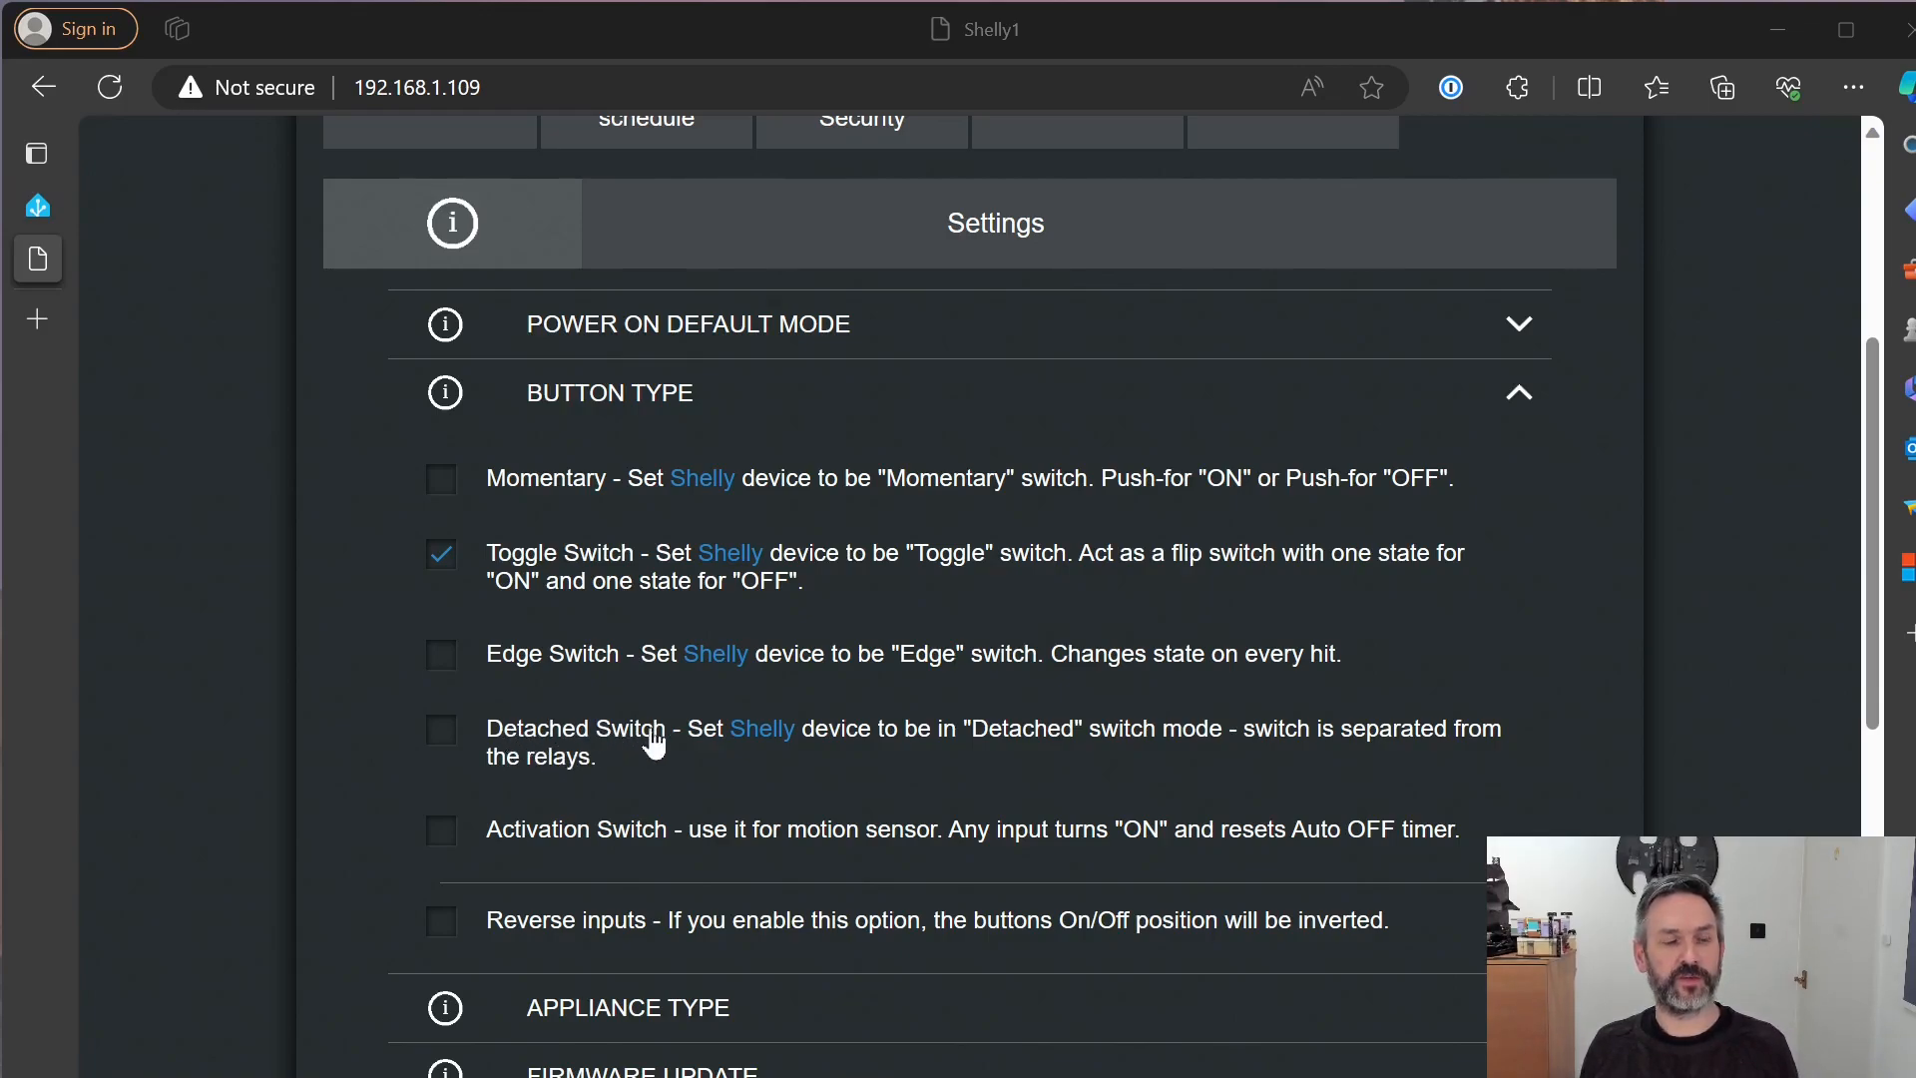
pyautogui.moveTo(922, 748)
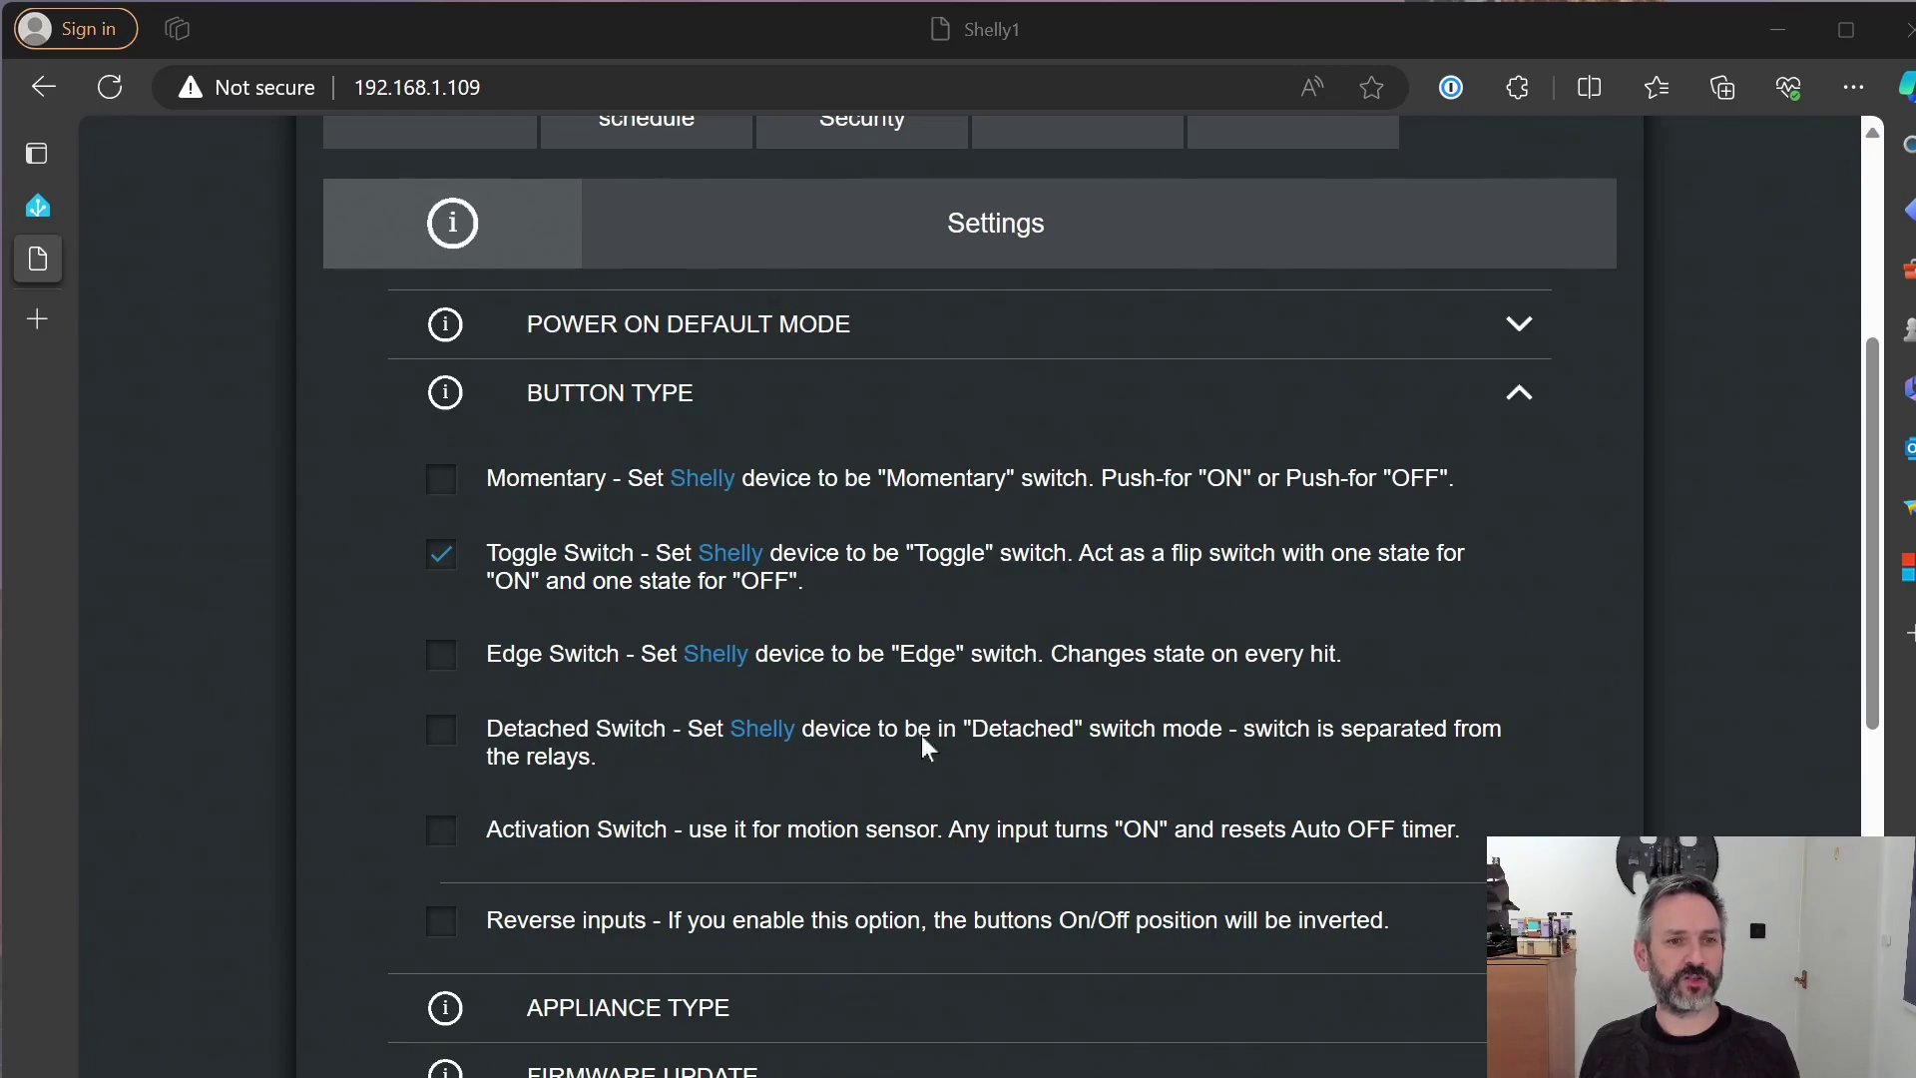
pyautogui.moveTo(1044, 745)
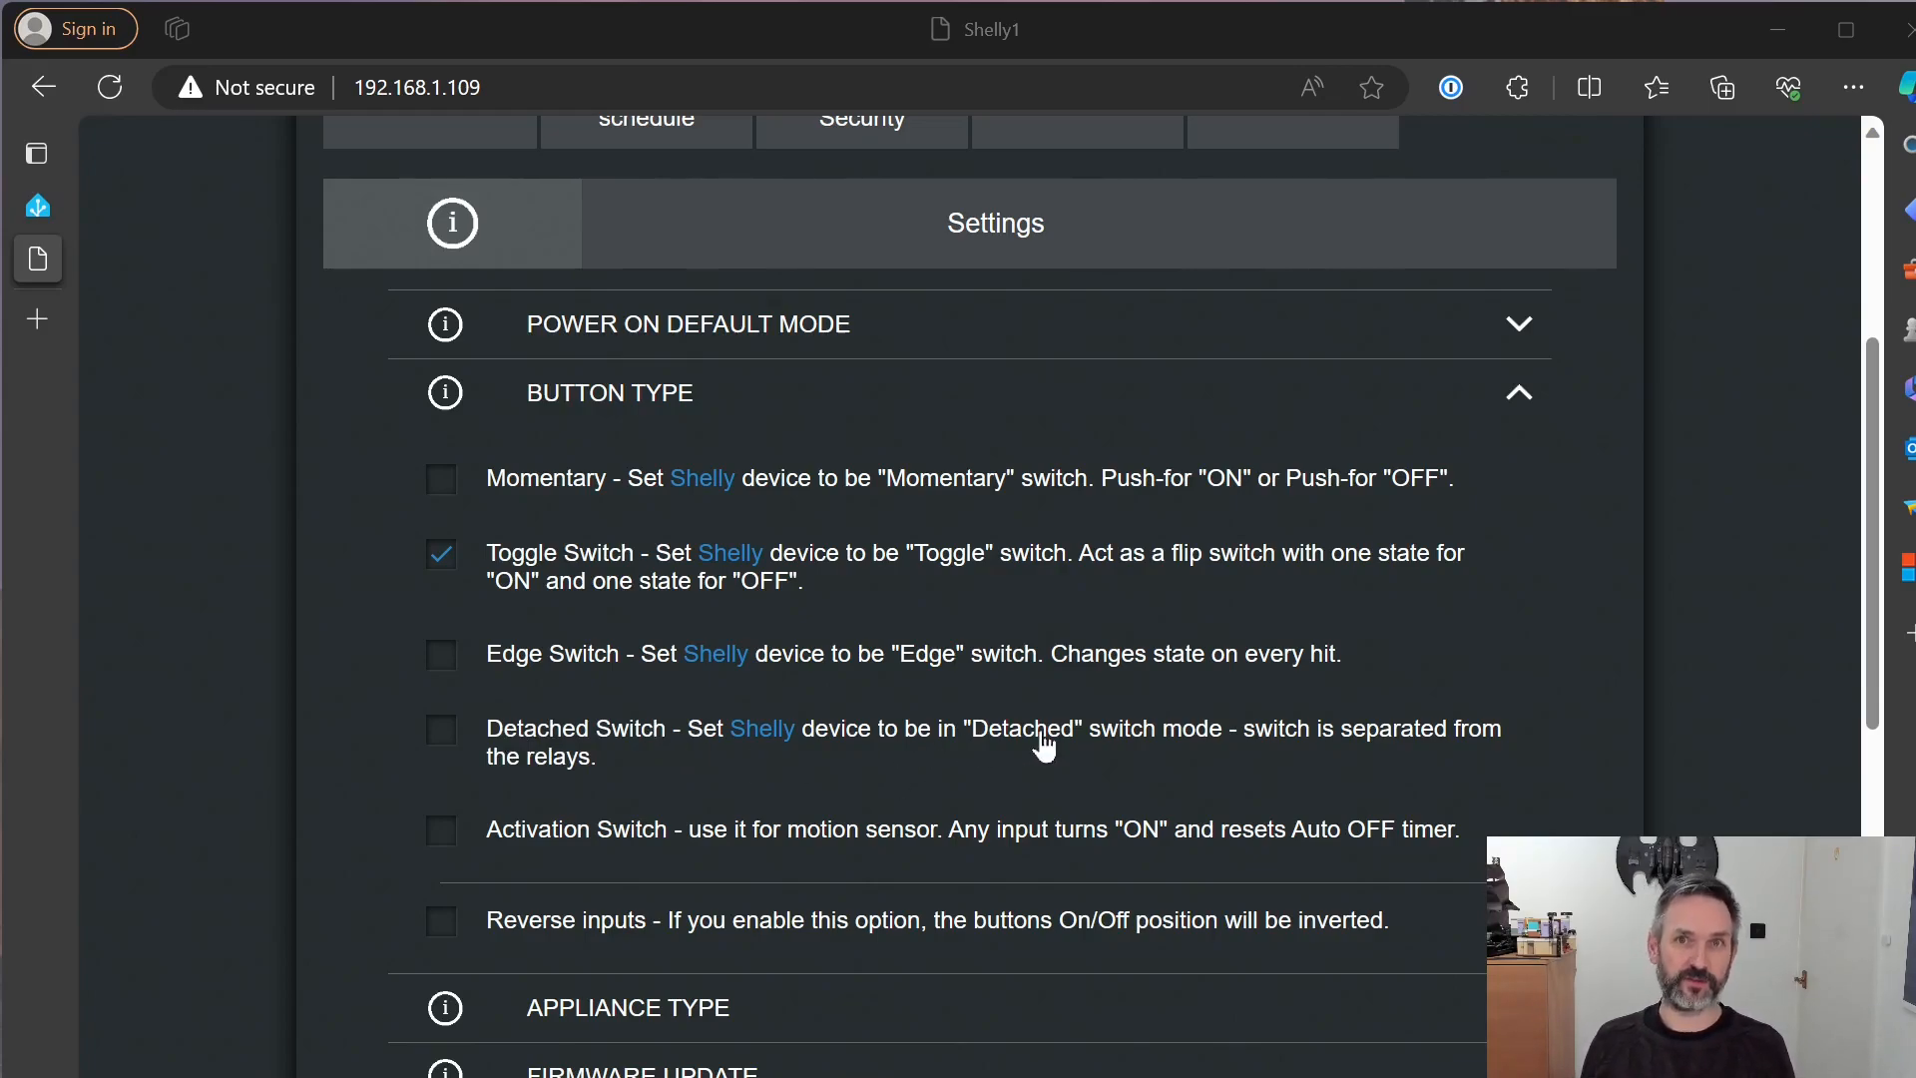
pyautogui.moveTo(770, 766)
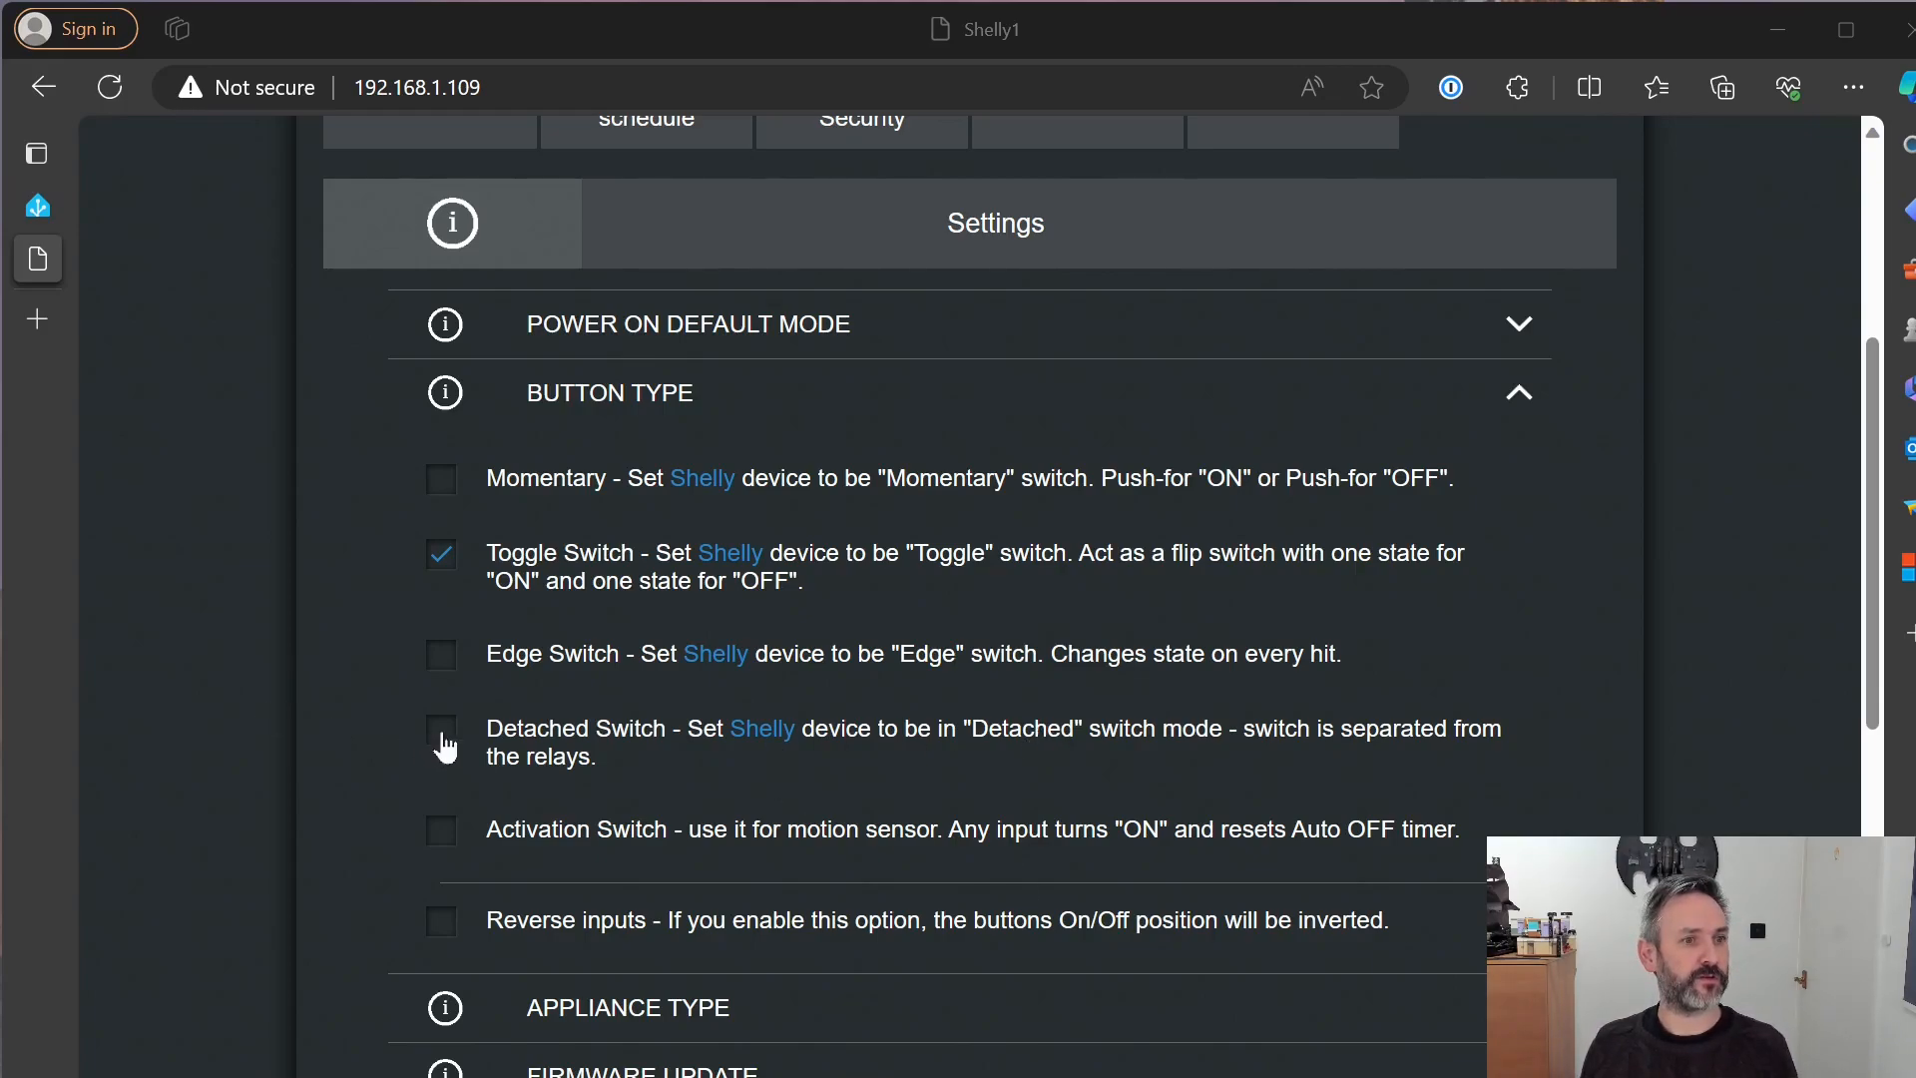
# Select Detached Switch as the Shelly 1 button type
pyautogui.click(440, 729)
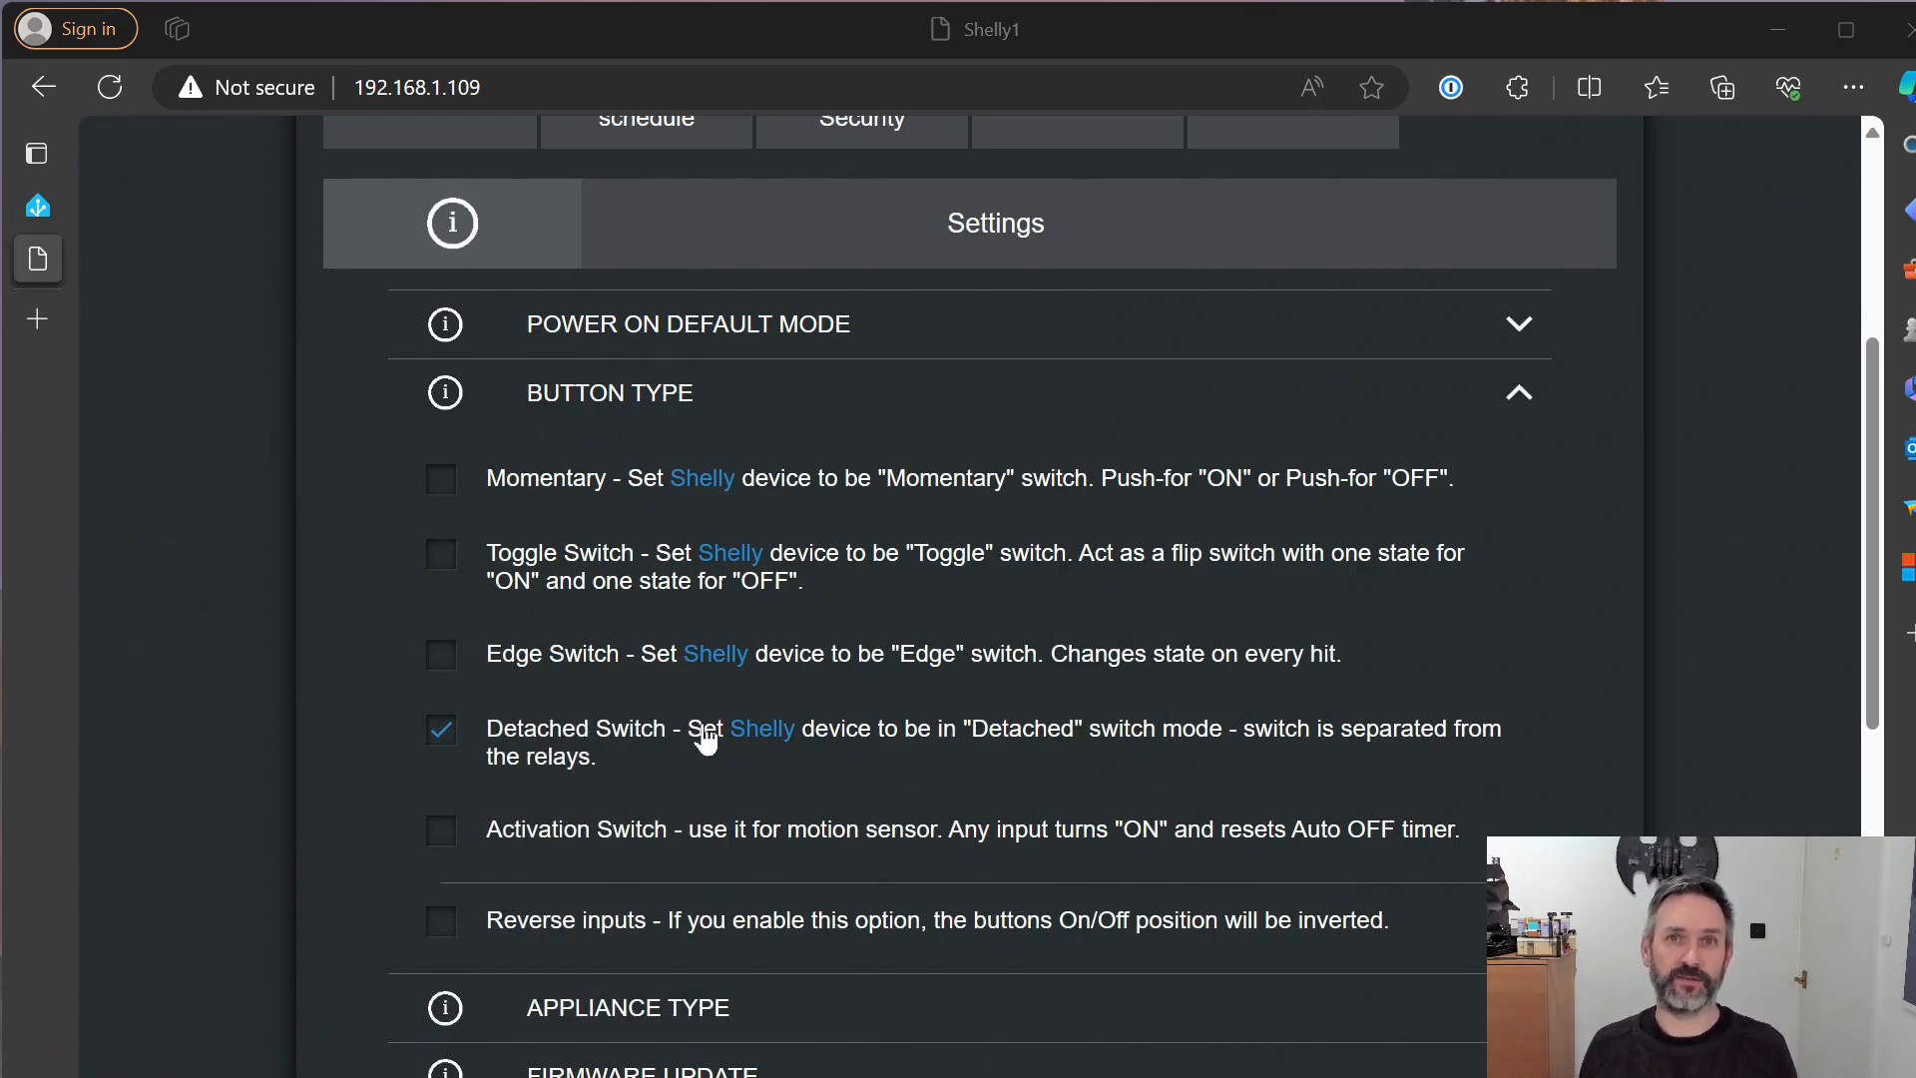
# Return to the Home Assistant Shelly device page and cycle the relay off and on
pyautogui.click(37, 153)
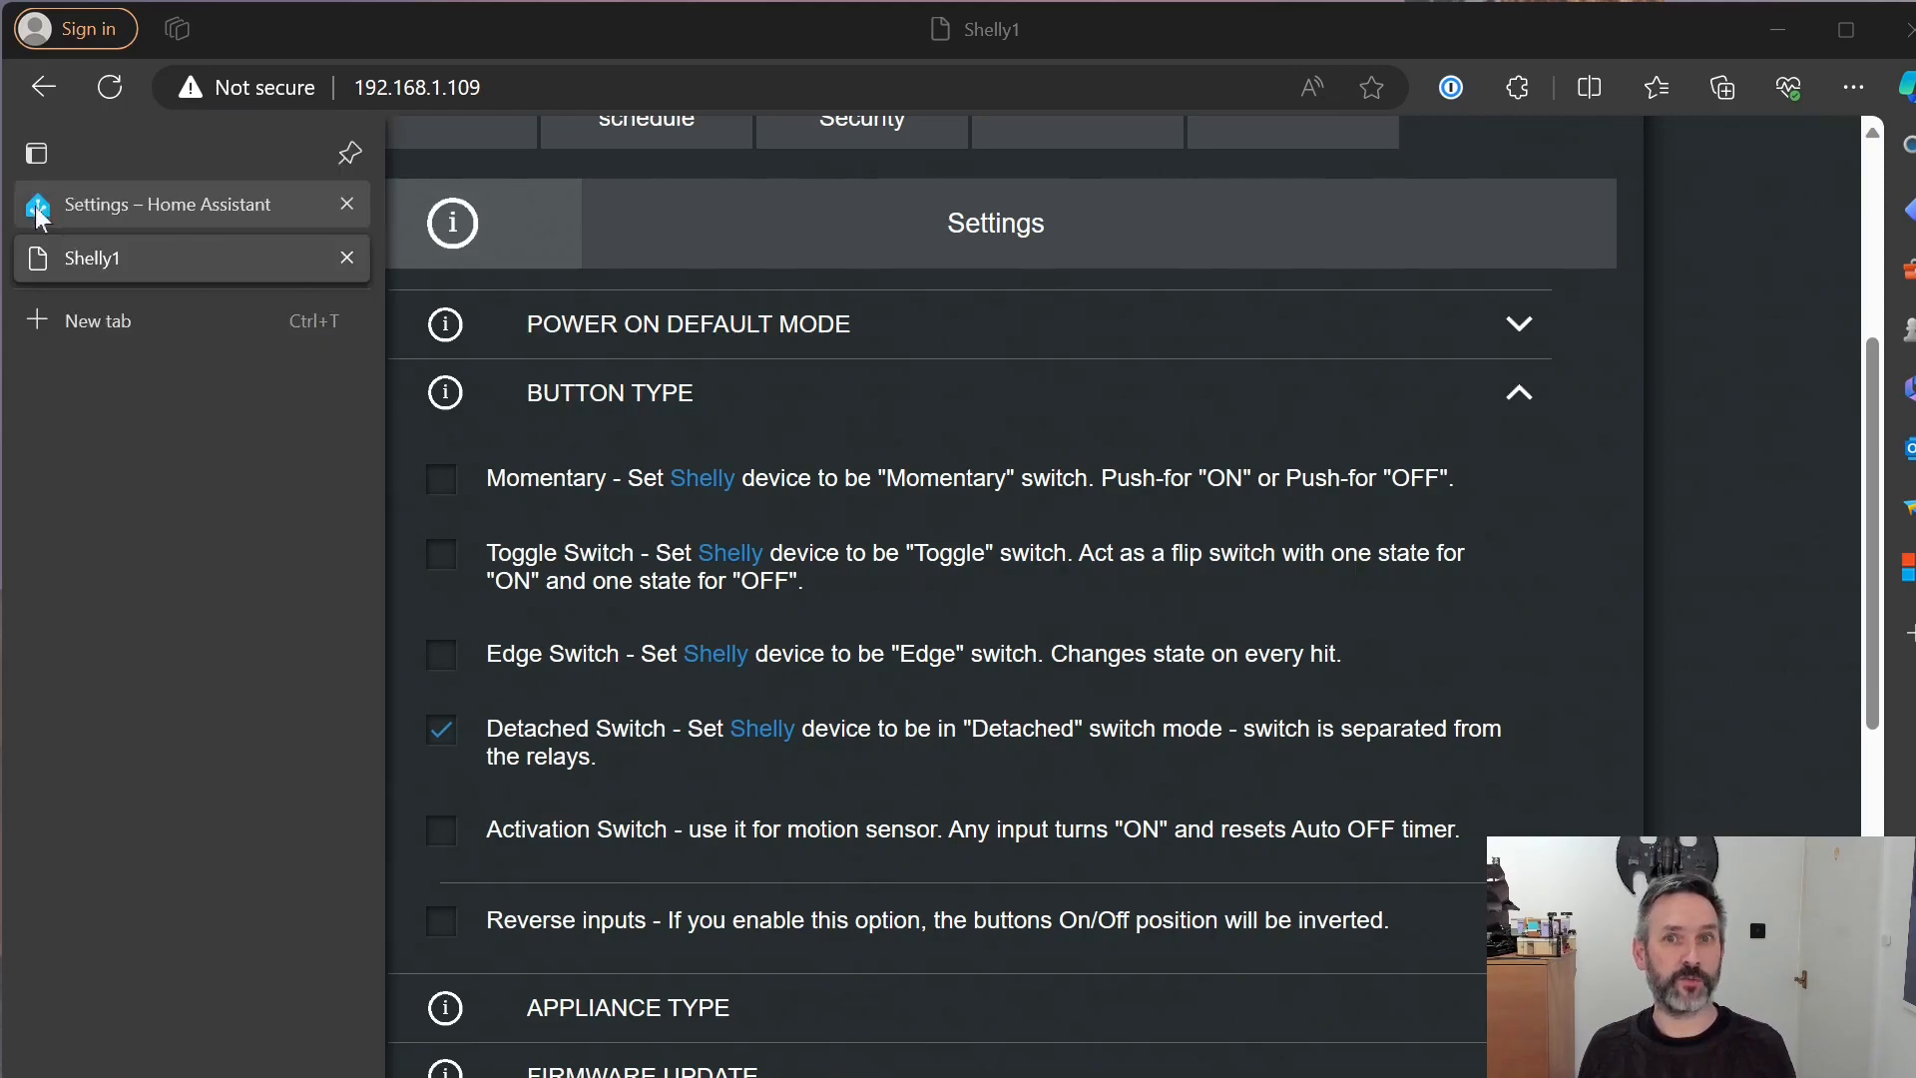
pyautogui.click(183, 203)
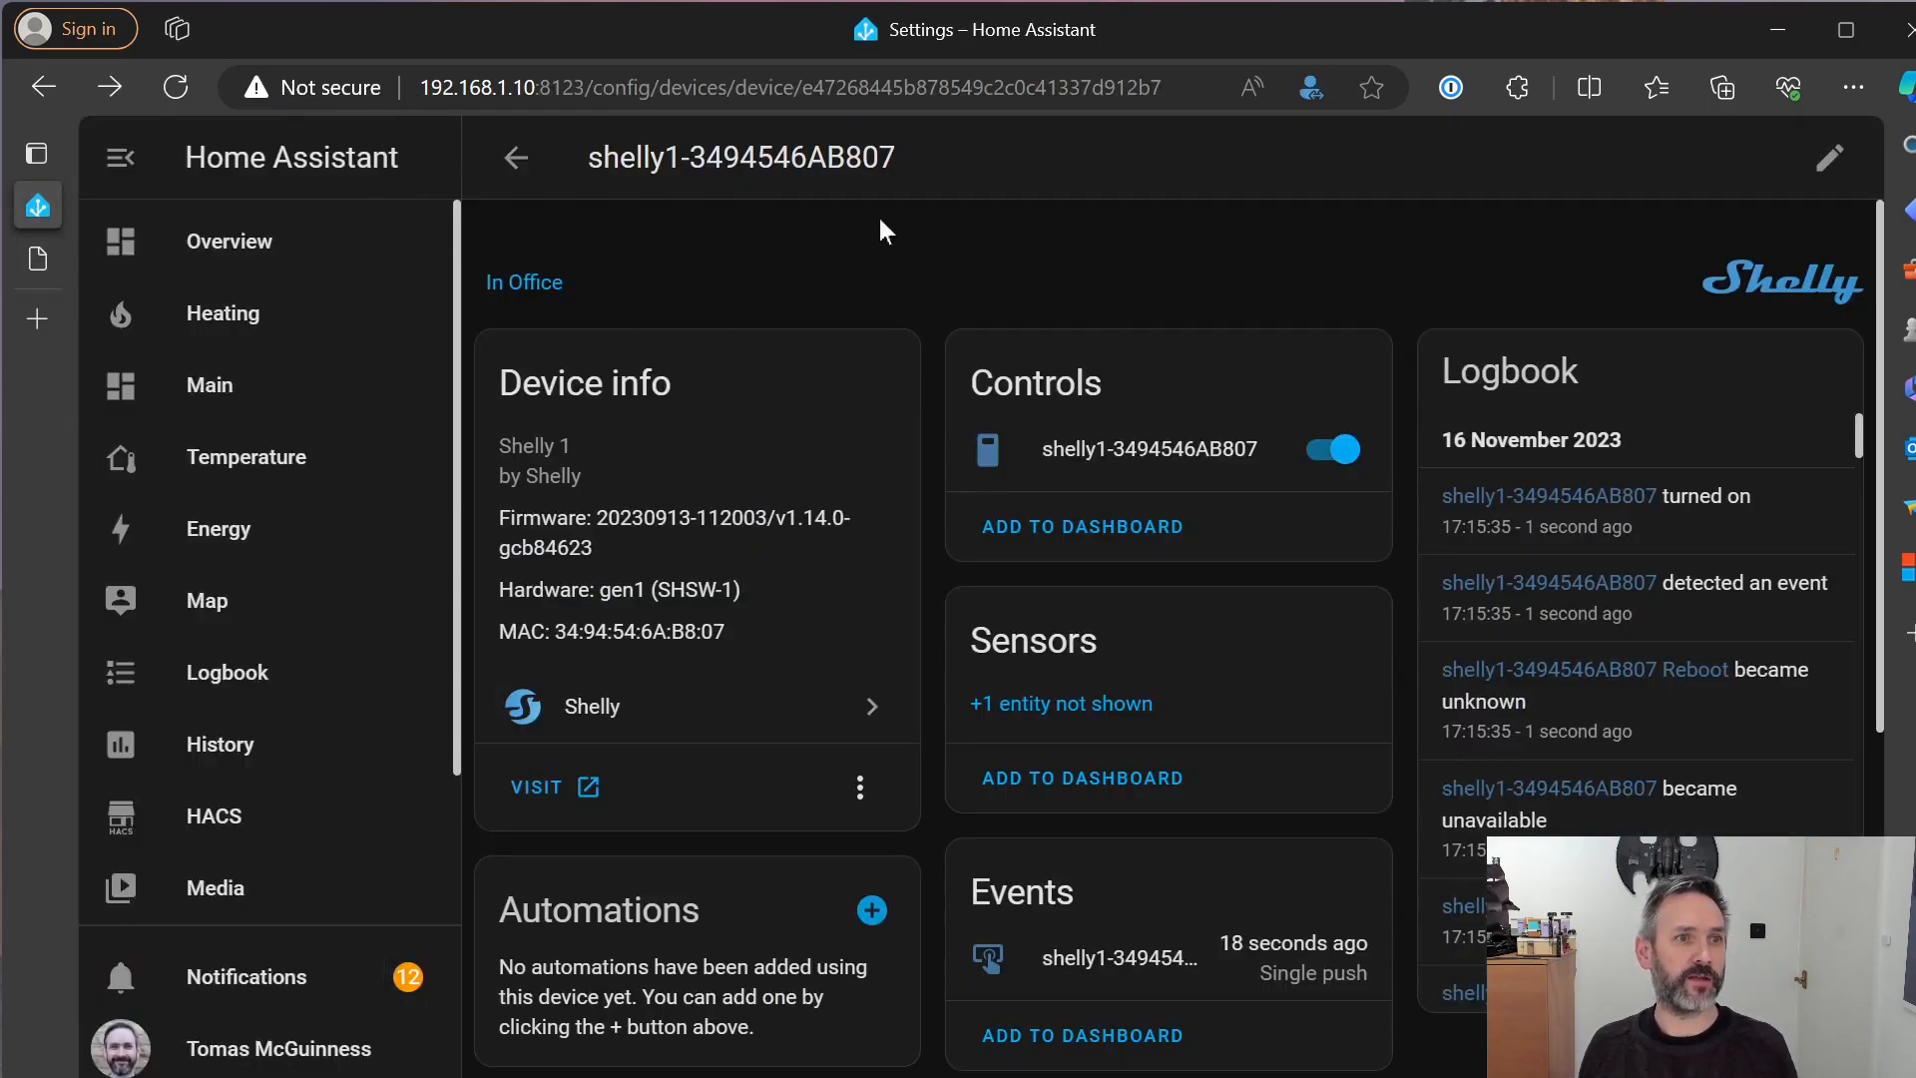
pyautogui.moveTo(734, 235)
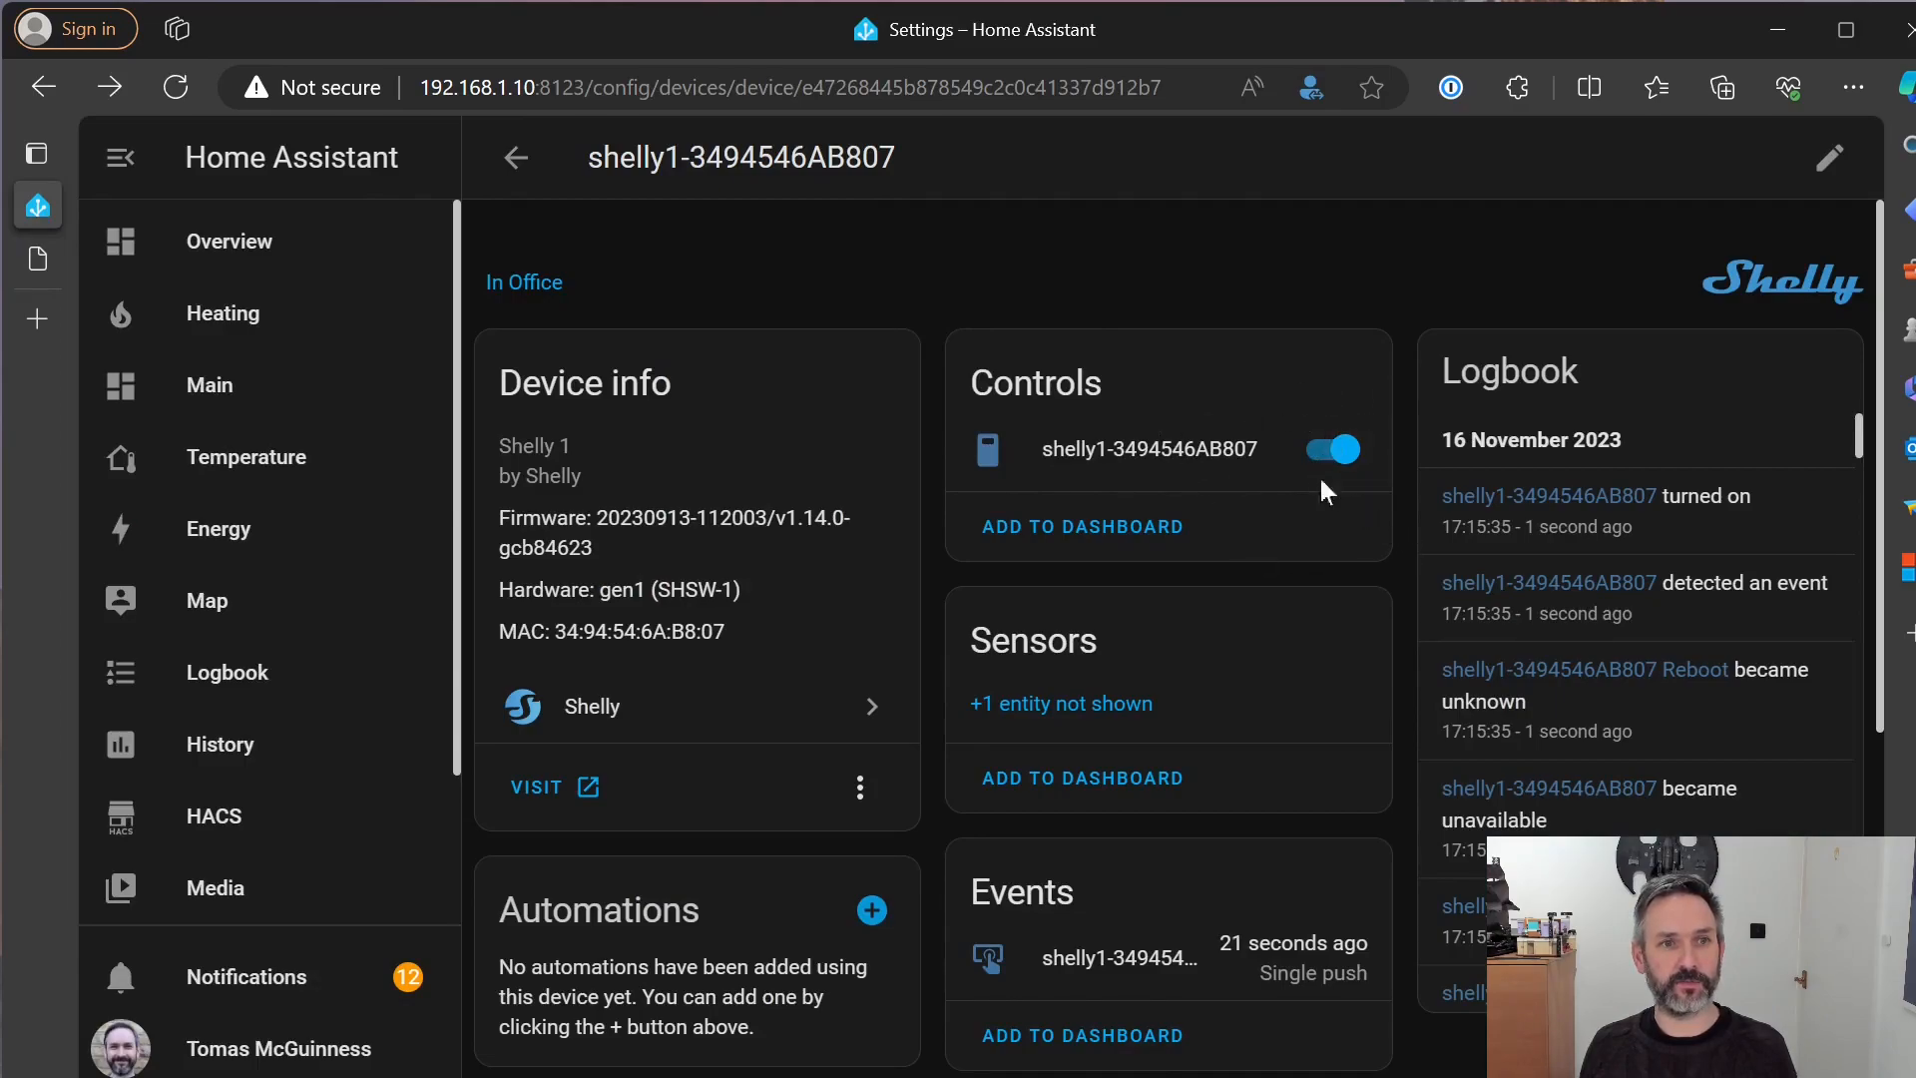
pyautogui.moveTo(1131, 441)
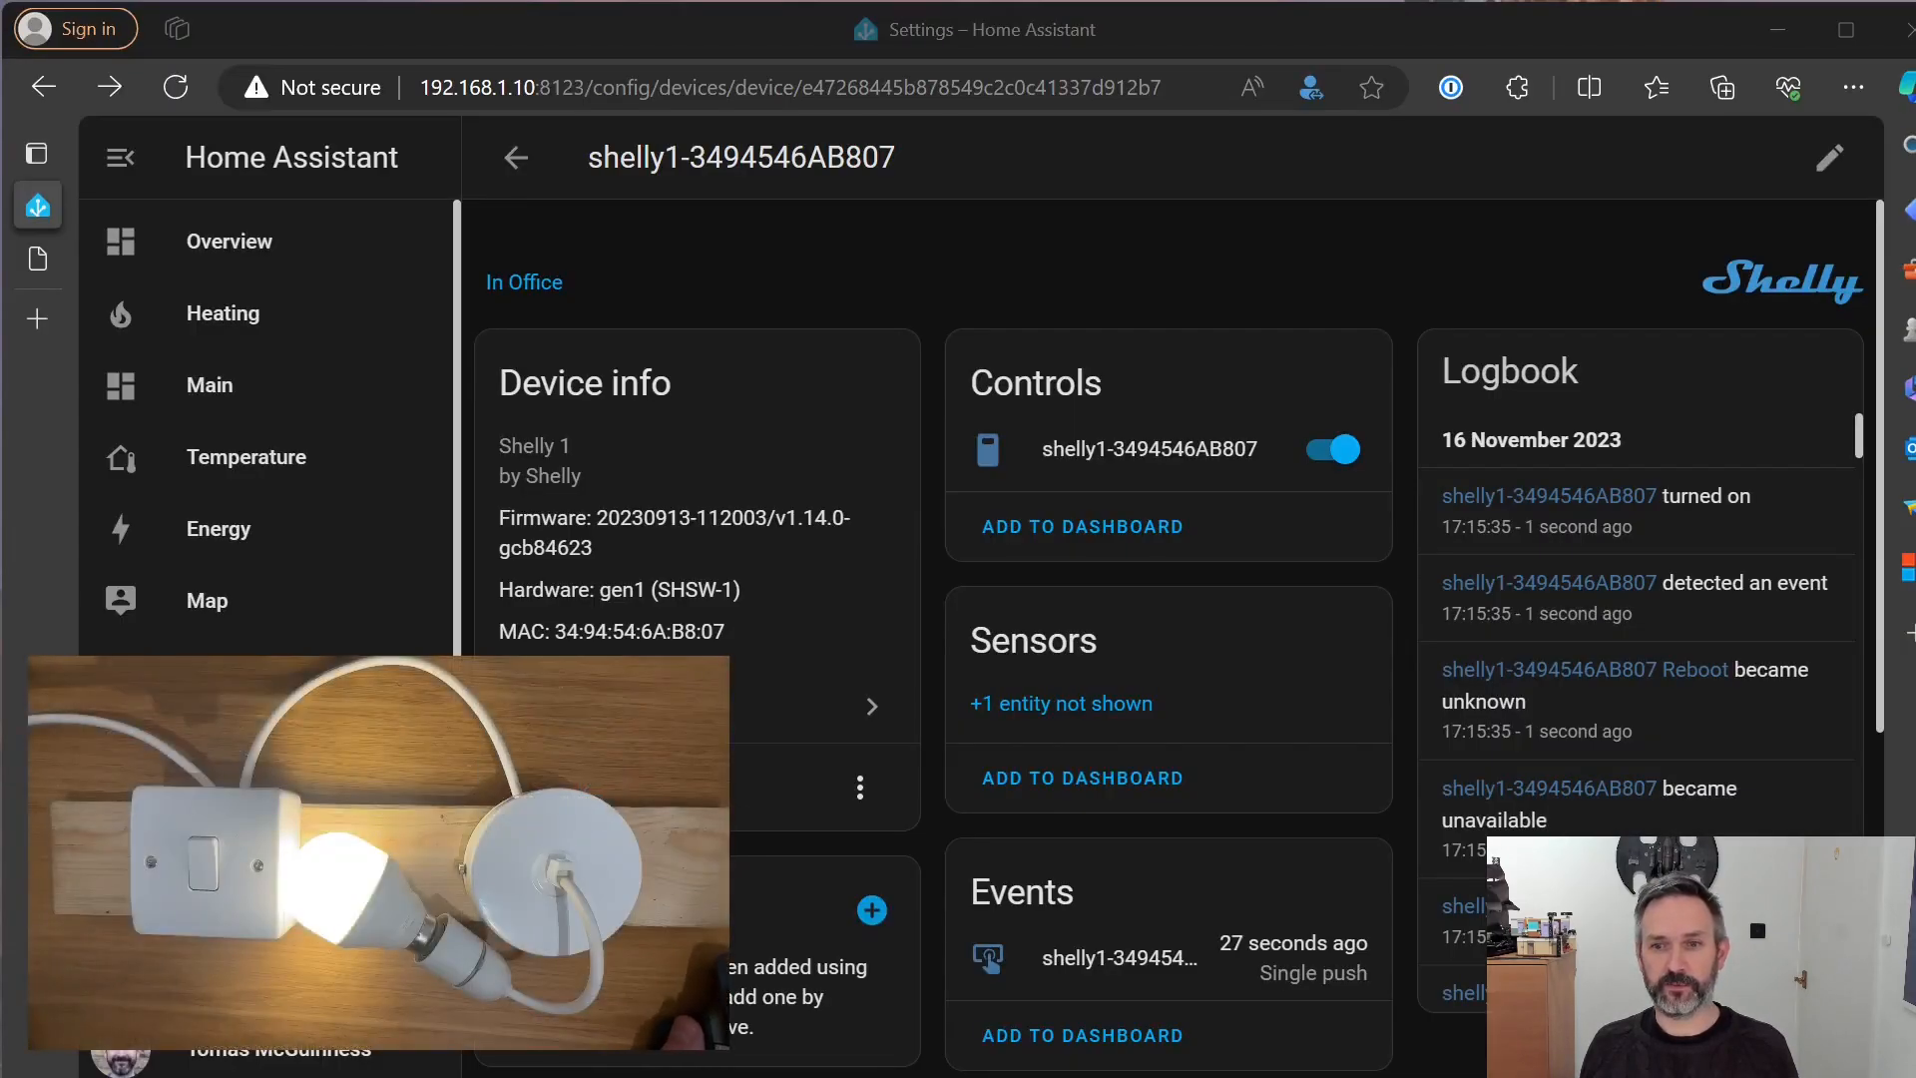
pyautogui.click(1330, 450)
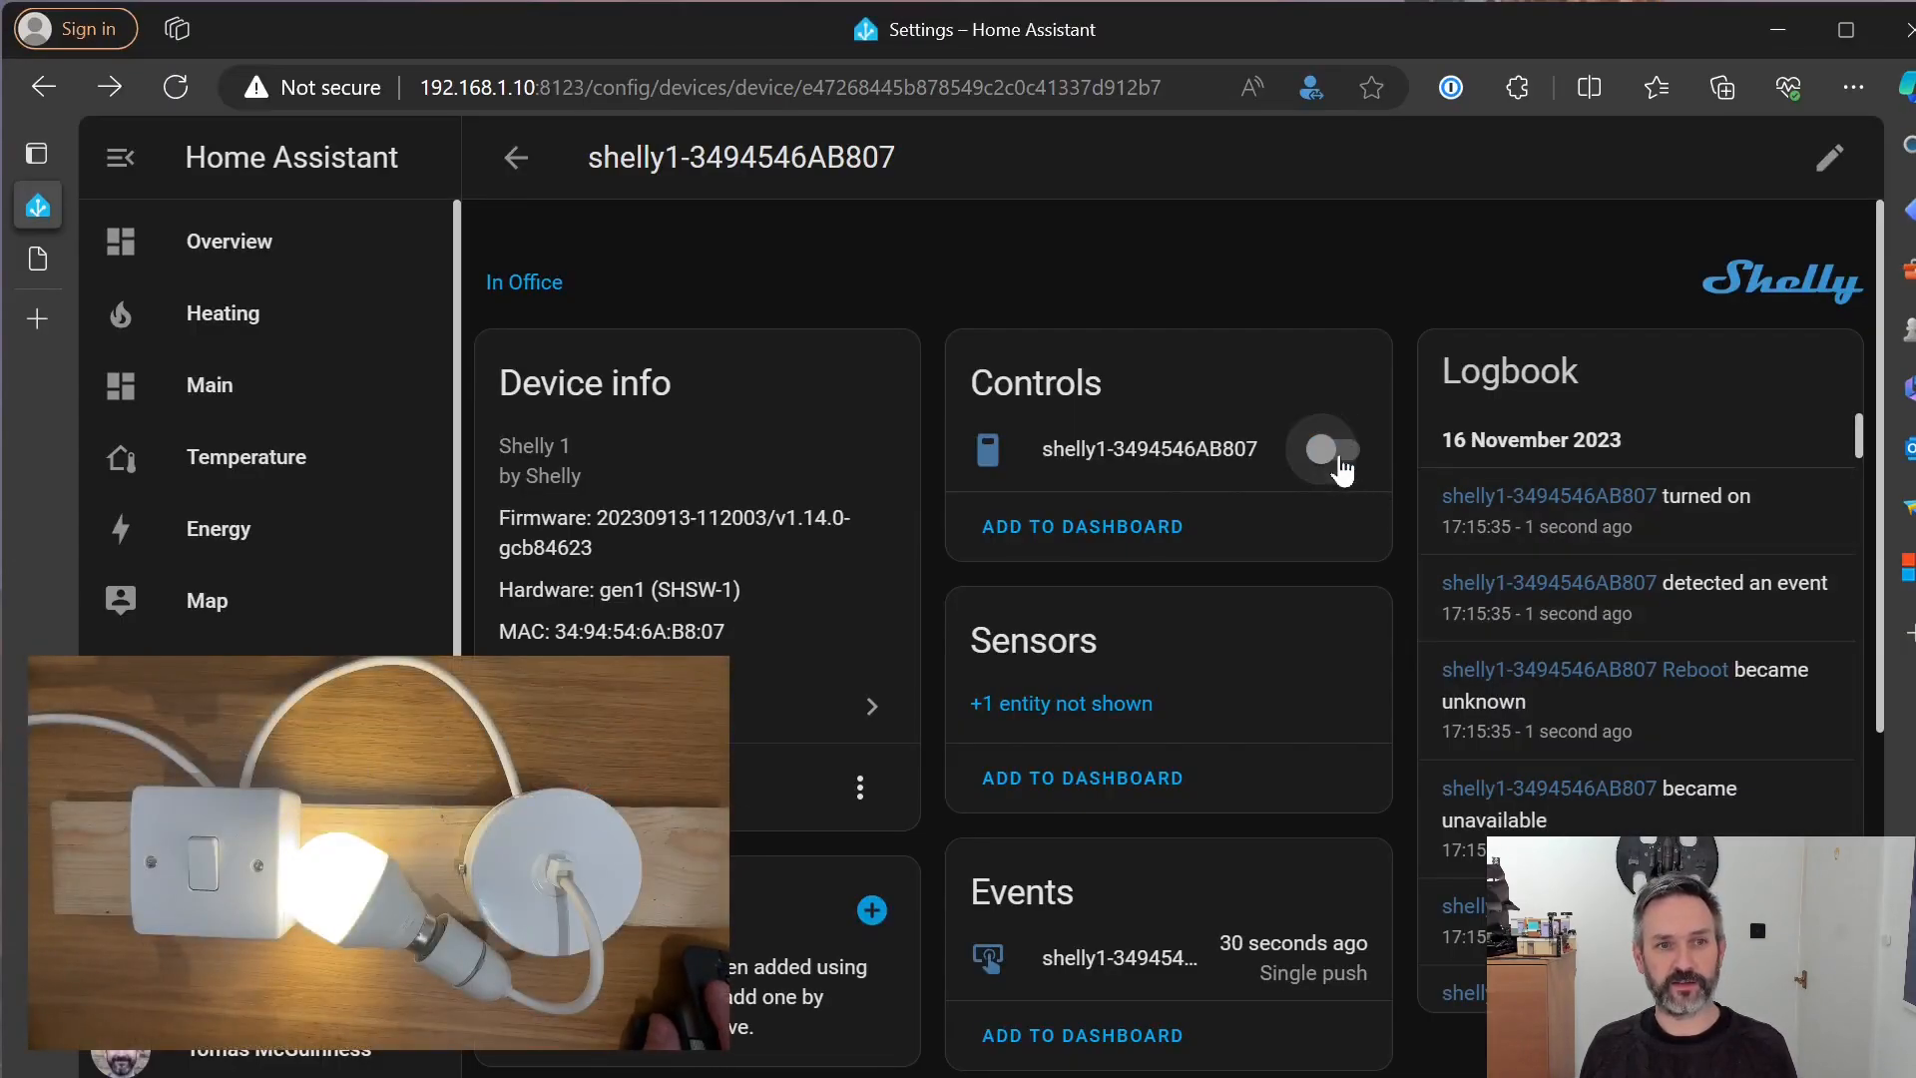
pyautogui.click(1323, 450)
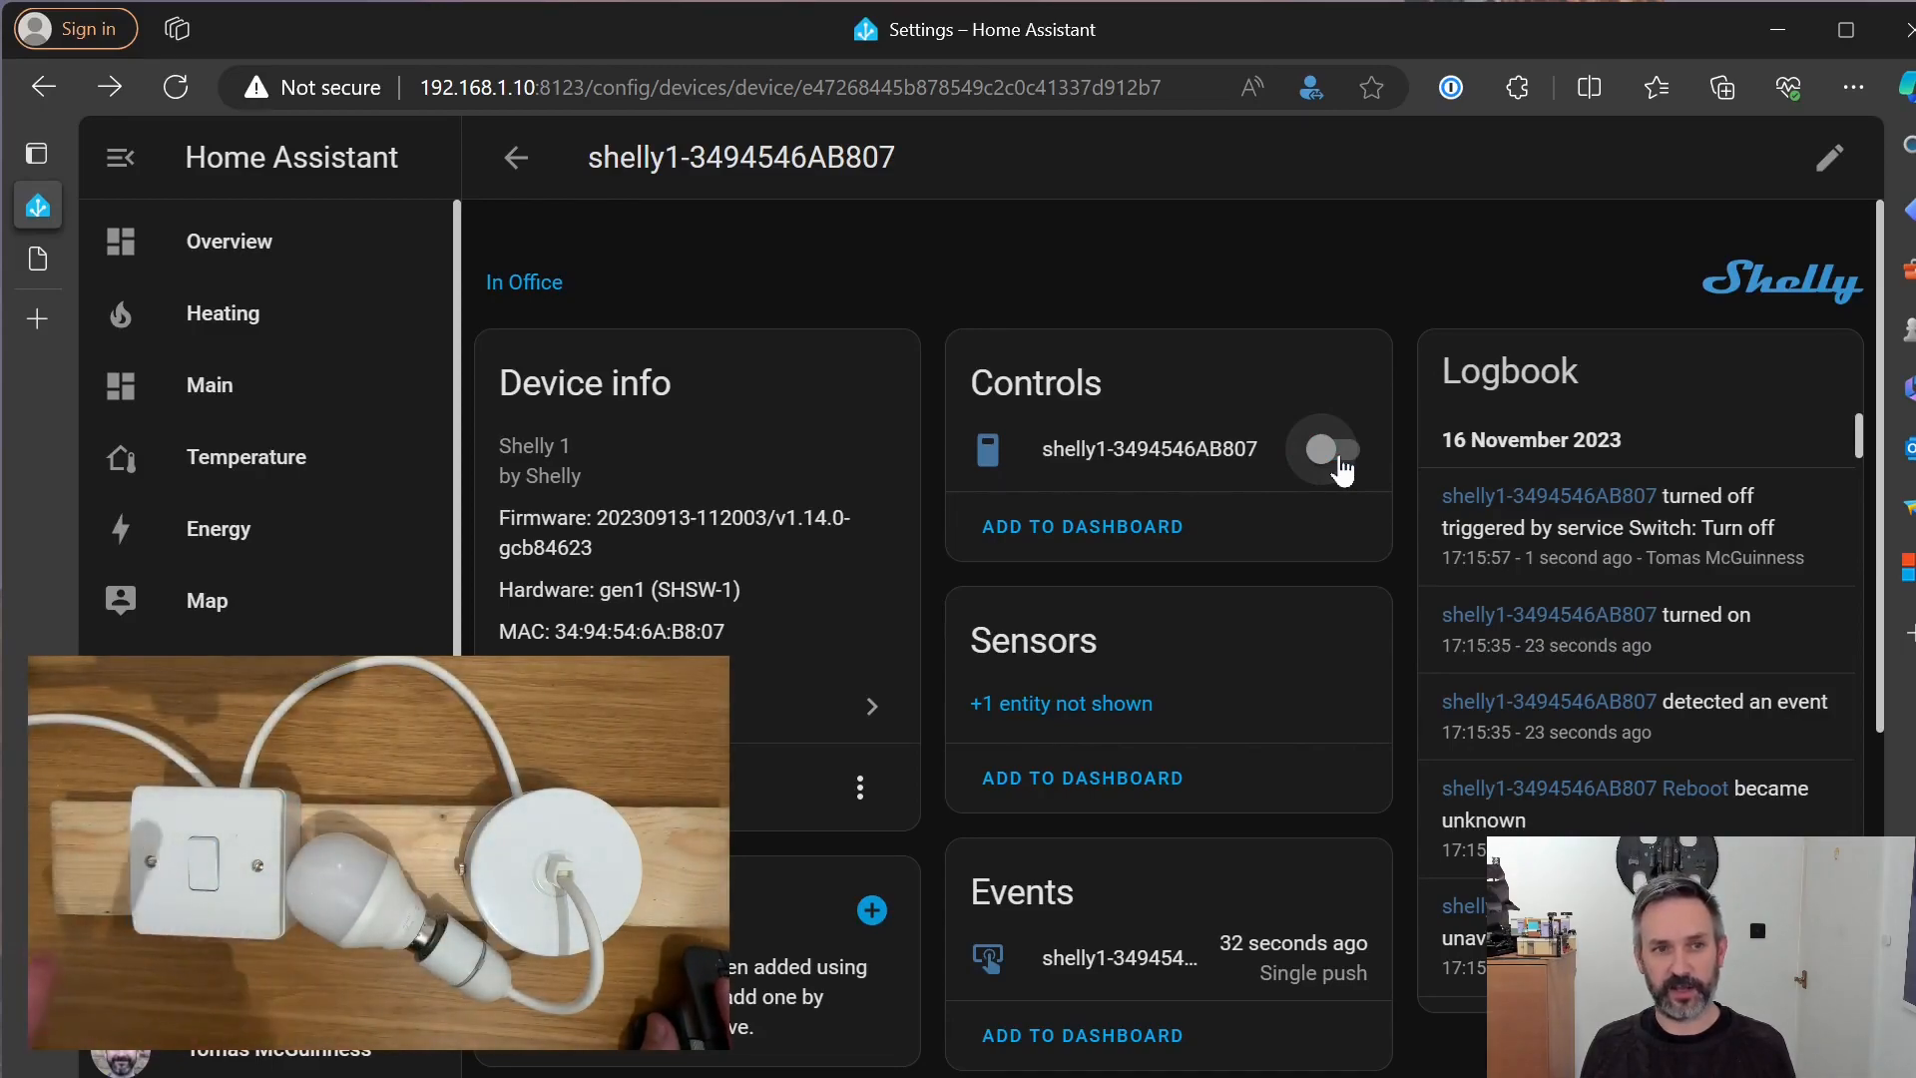
pyautogui.click(1321, 450)
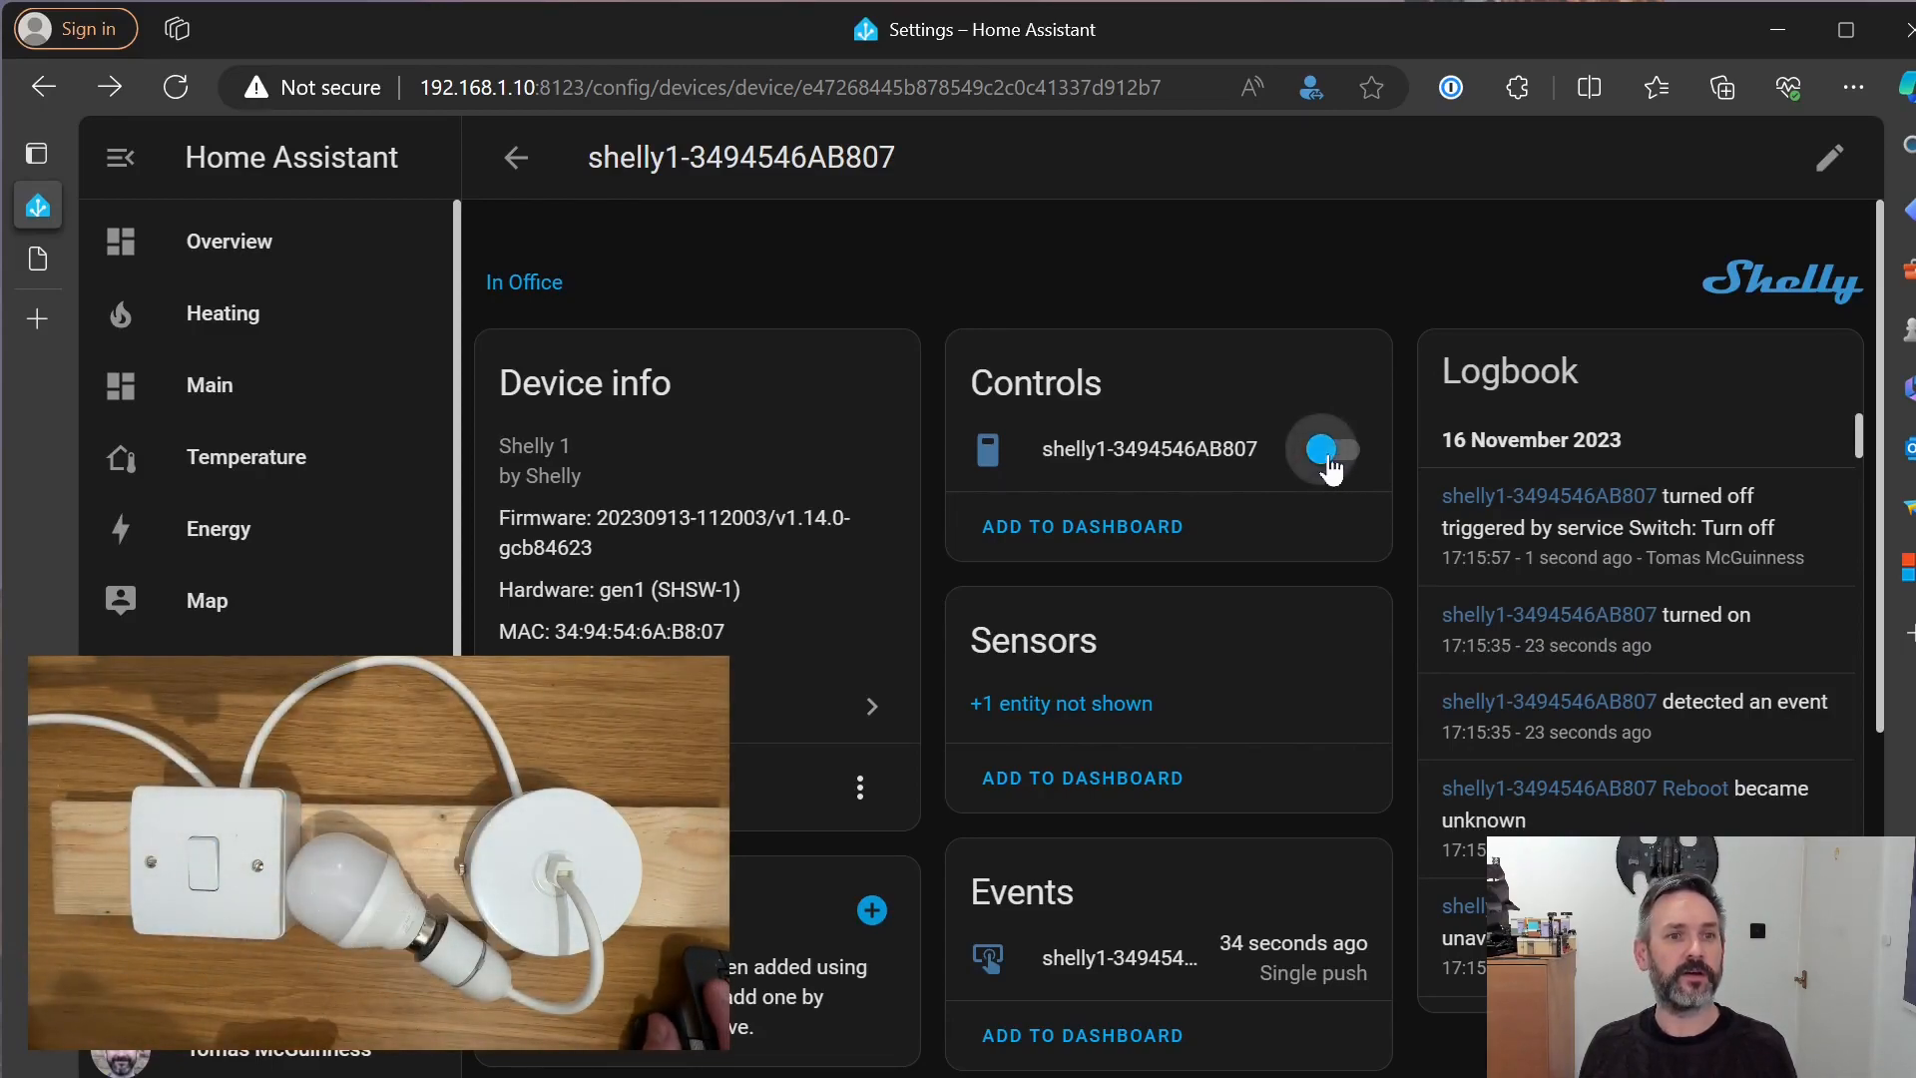
pyautogui.click(1326, 450)
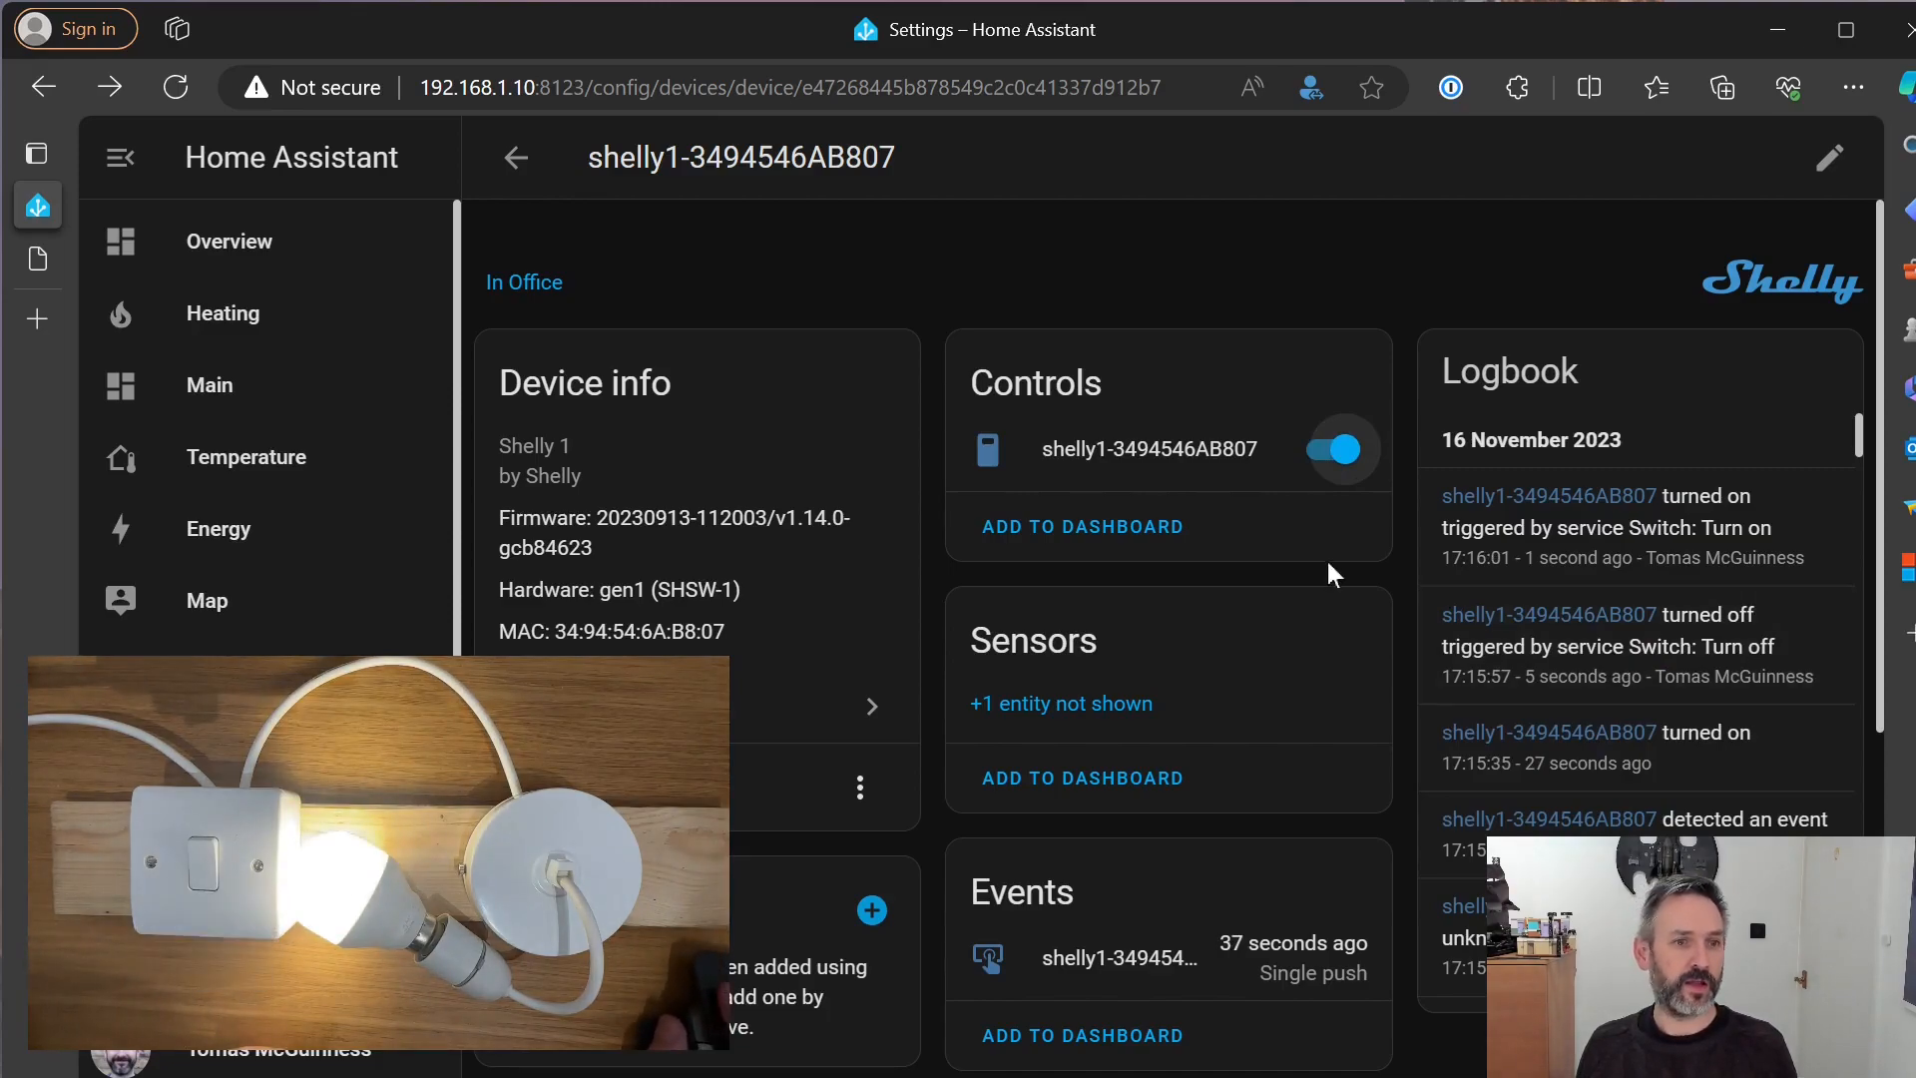
pyautogui.moveTo(990, 633)
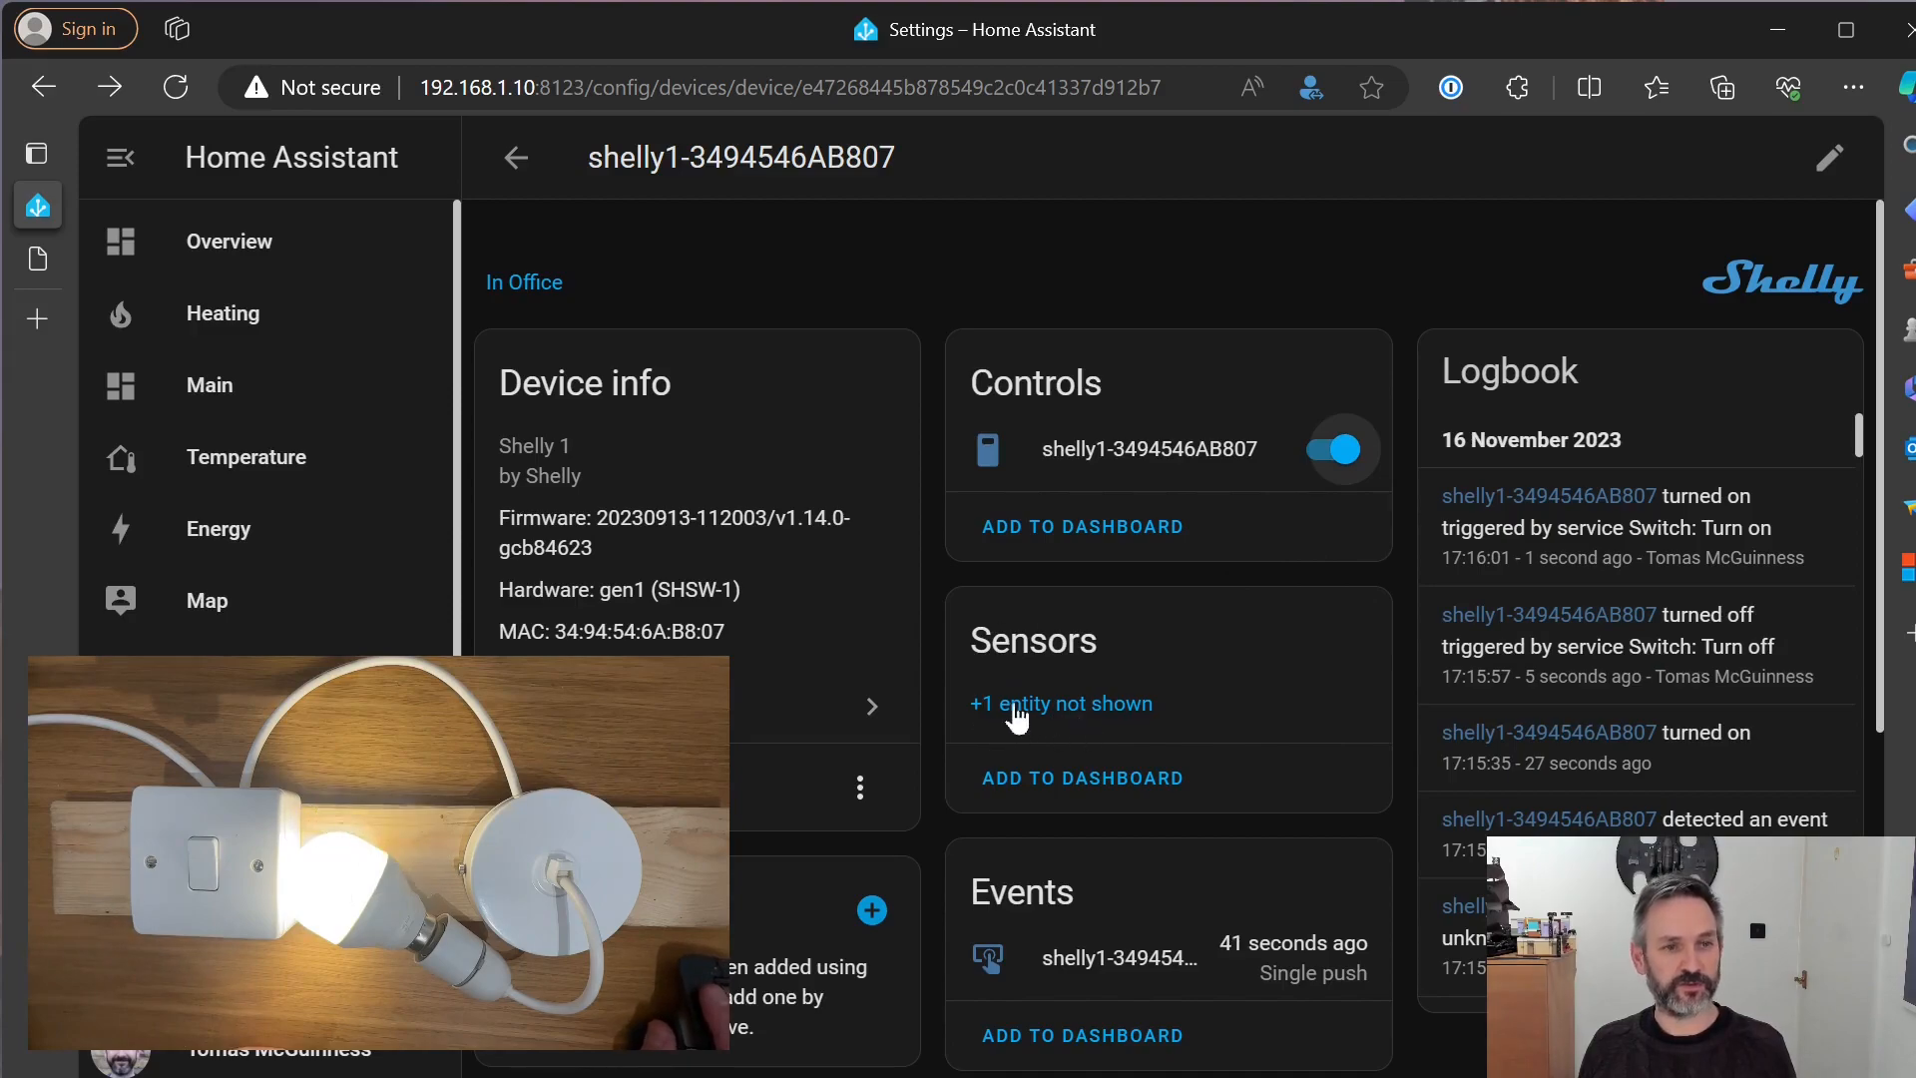
pyautogui.moveTo(1063, 718)
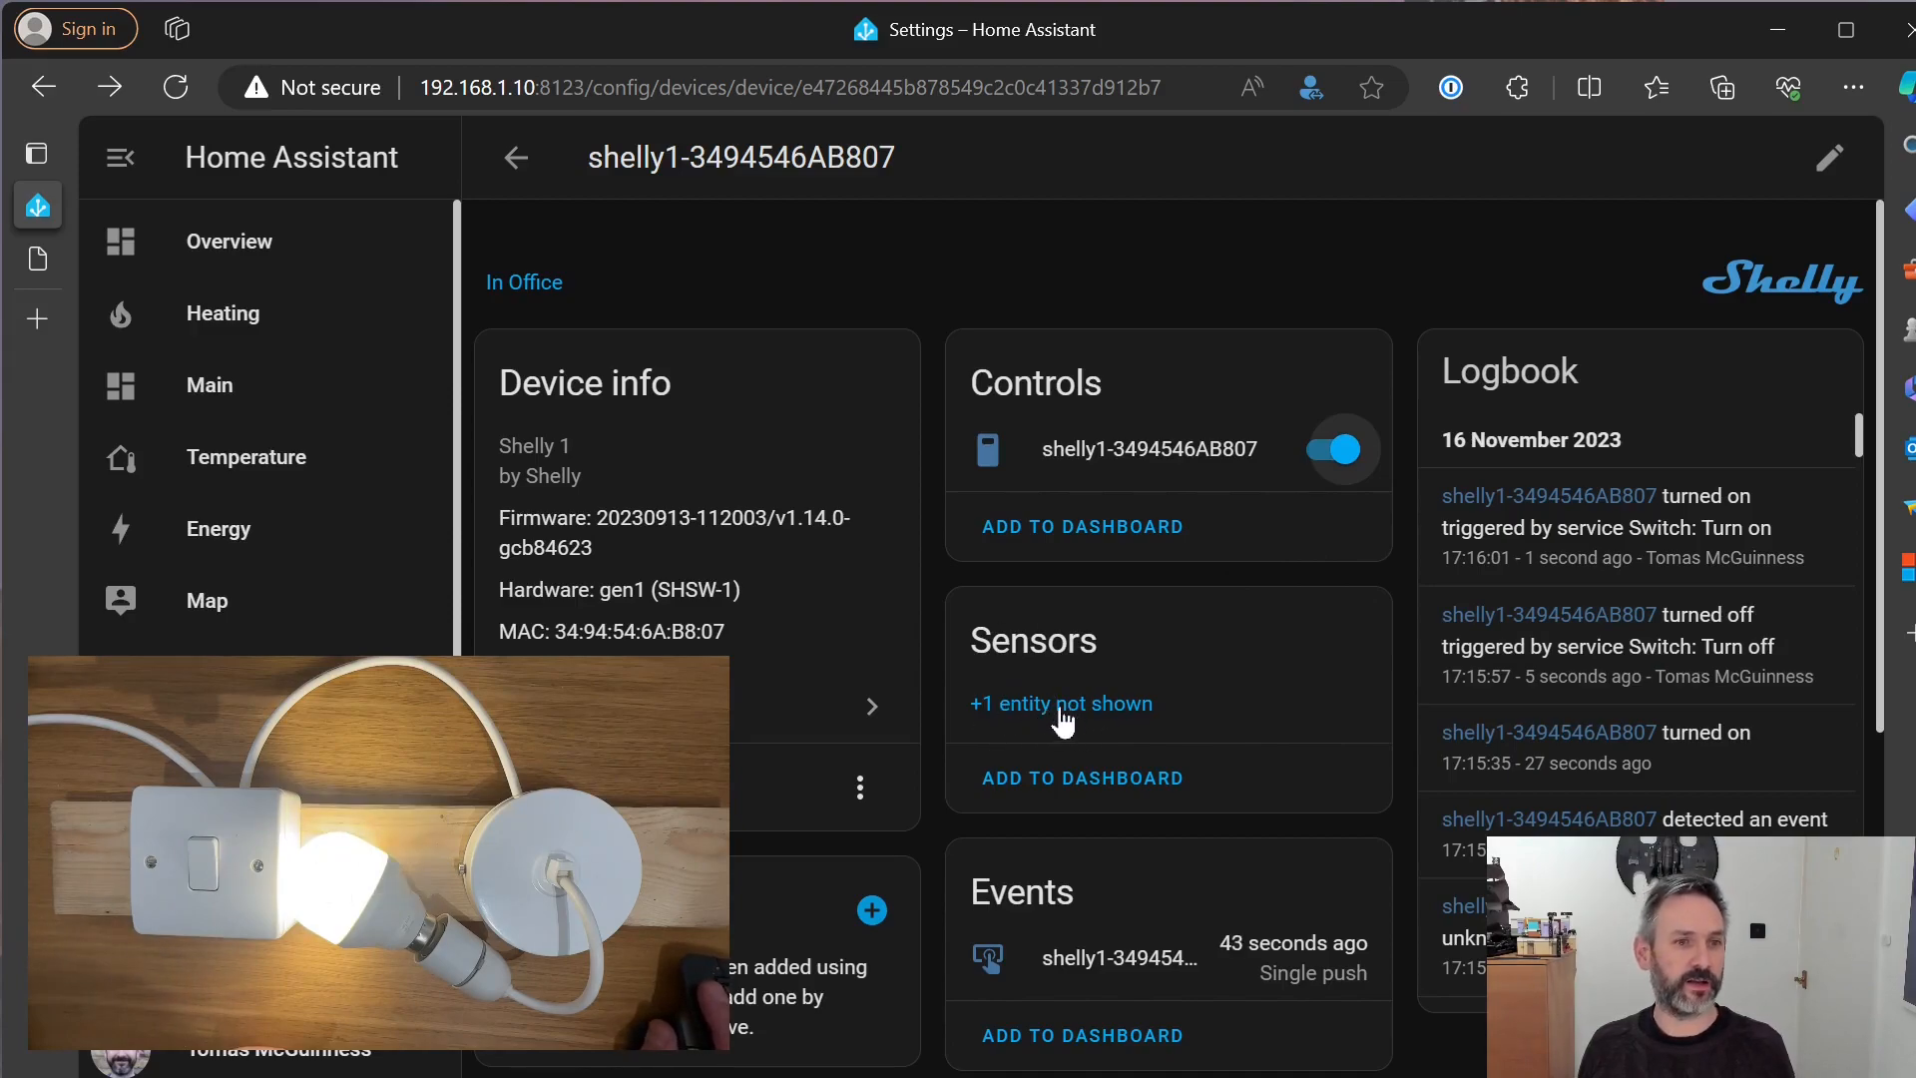
# Reveal the hidden Shelly Input entity, switch Enabled on, update, and confirm
pyautogui.click(1061, 702)
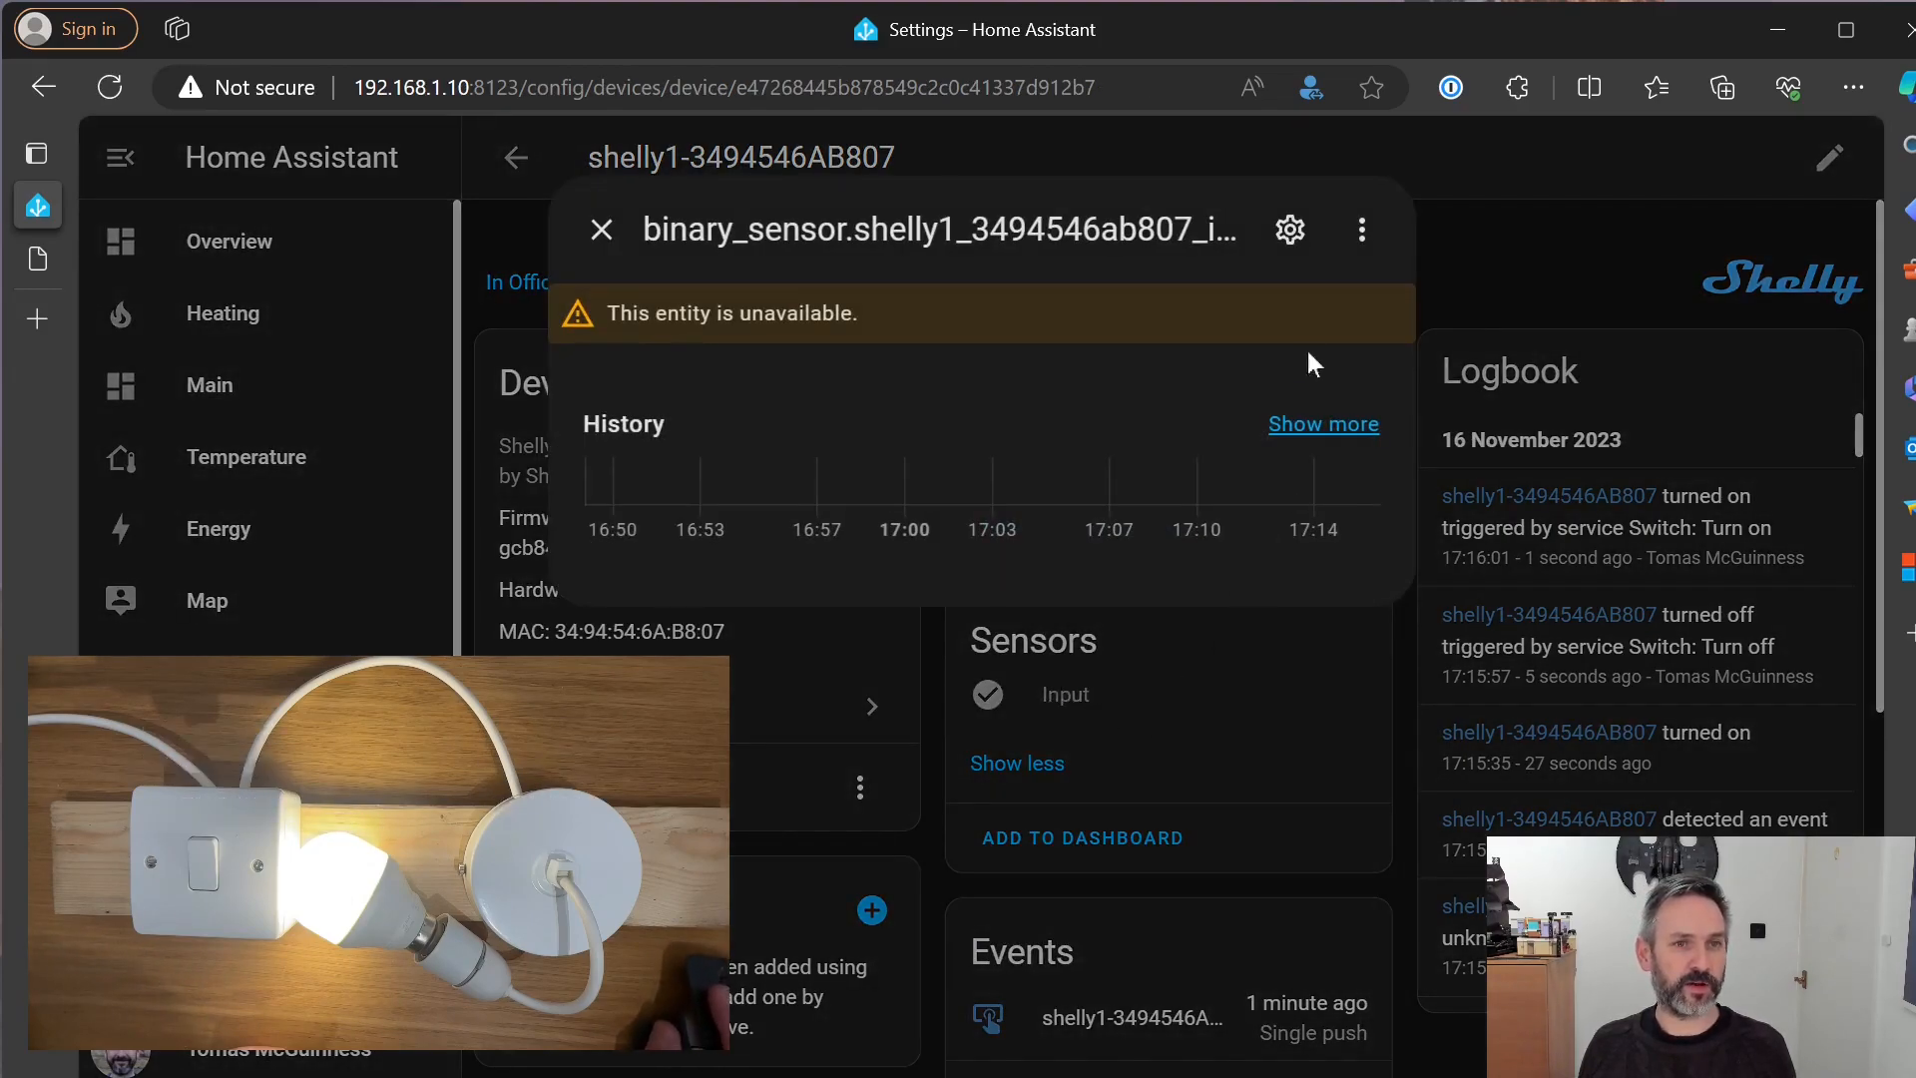
pyautogui.click(1288, 229)
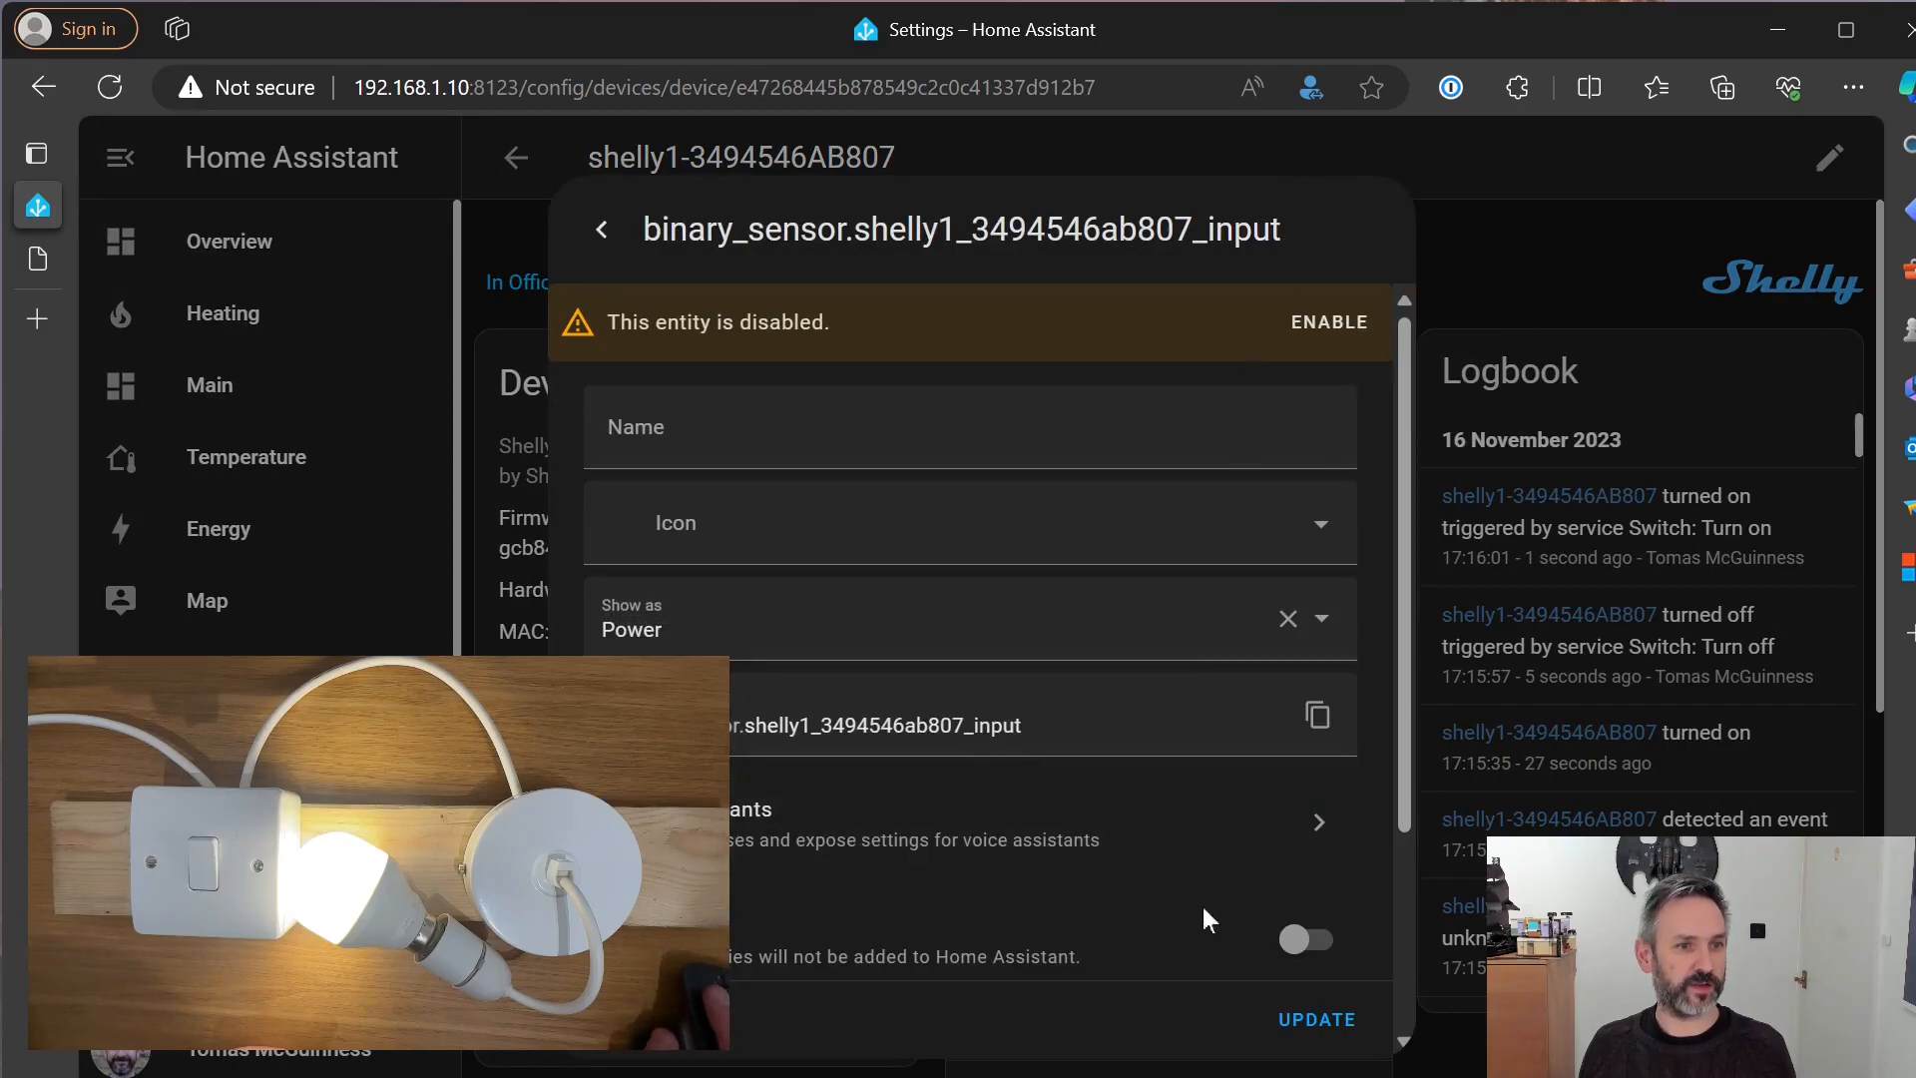
pyautogui.click(1305, 938)
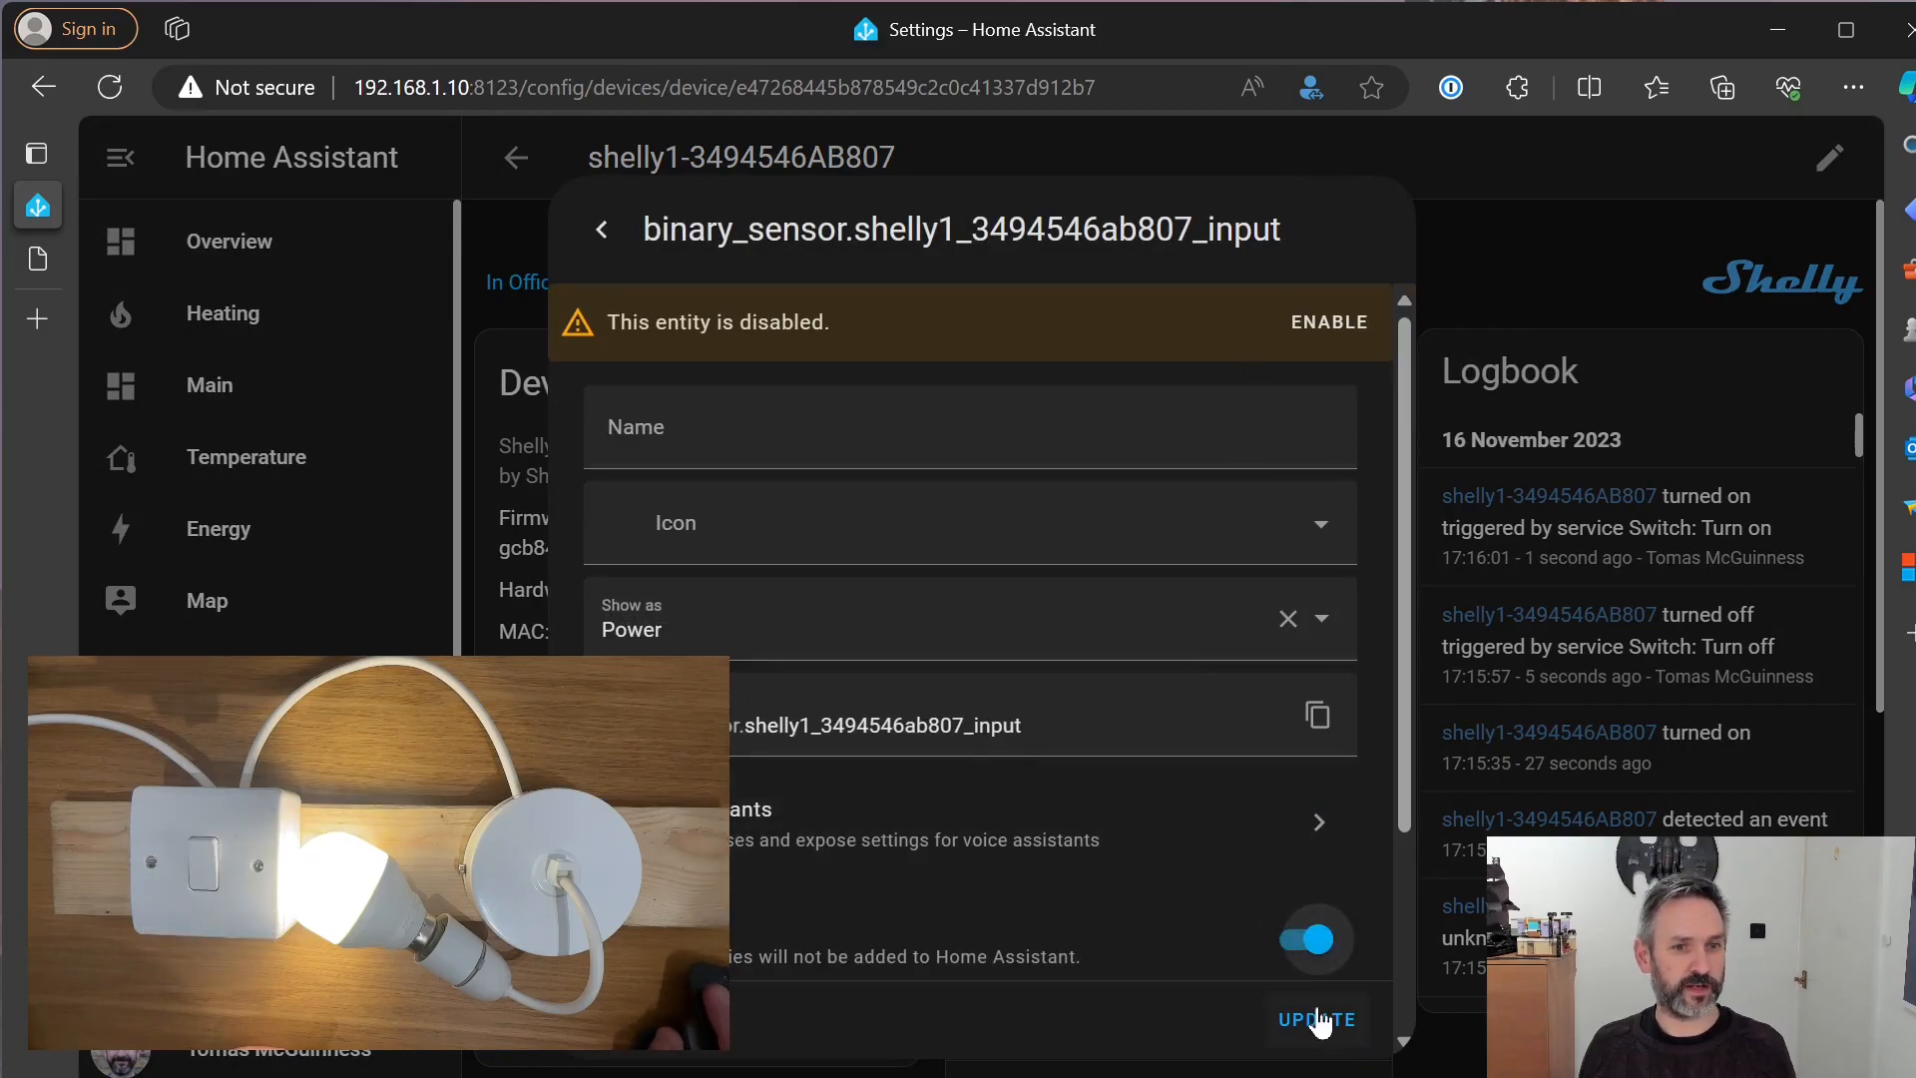
pyautogui.click(1318, 1019)
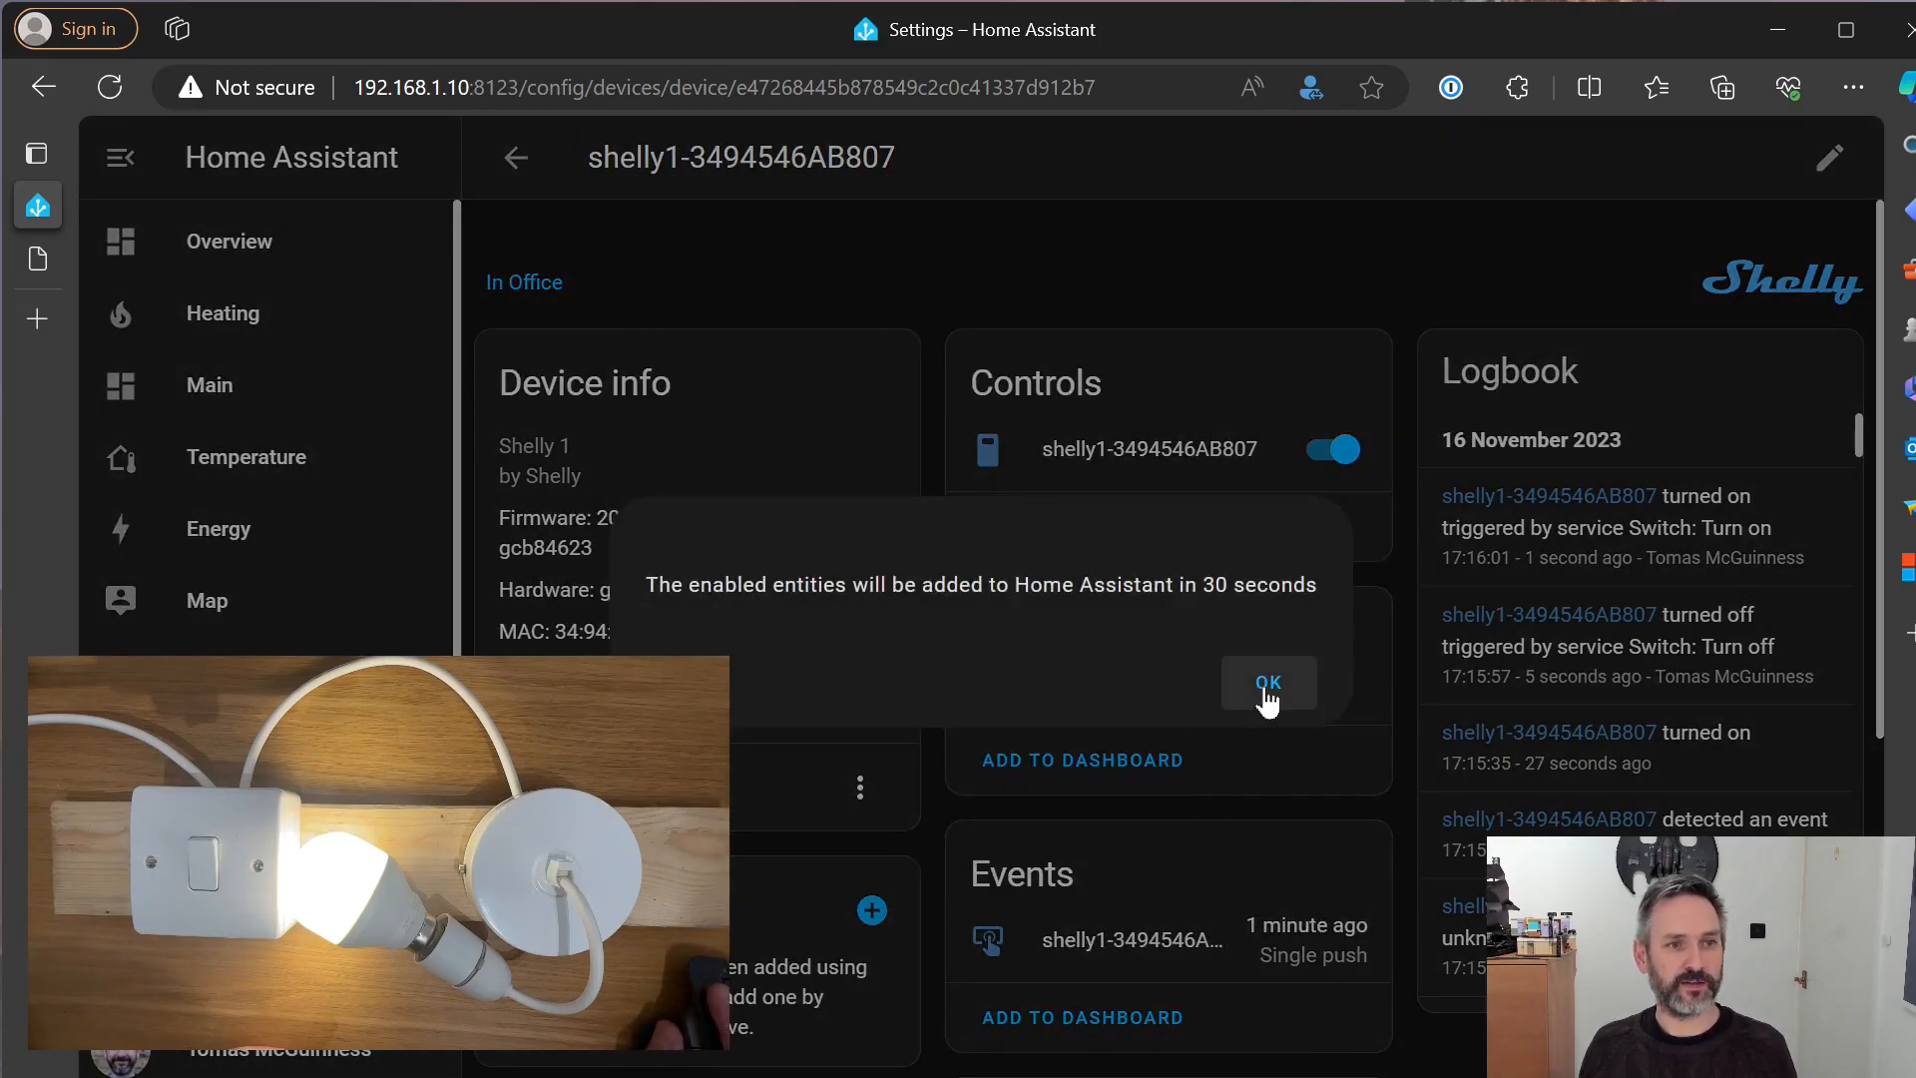
pyautogui.click(1267, 682)
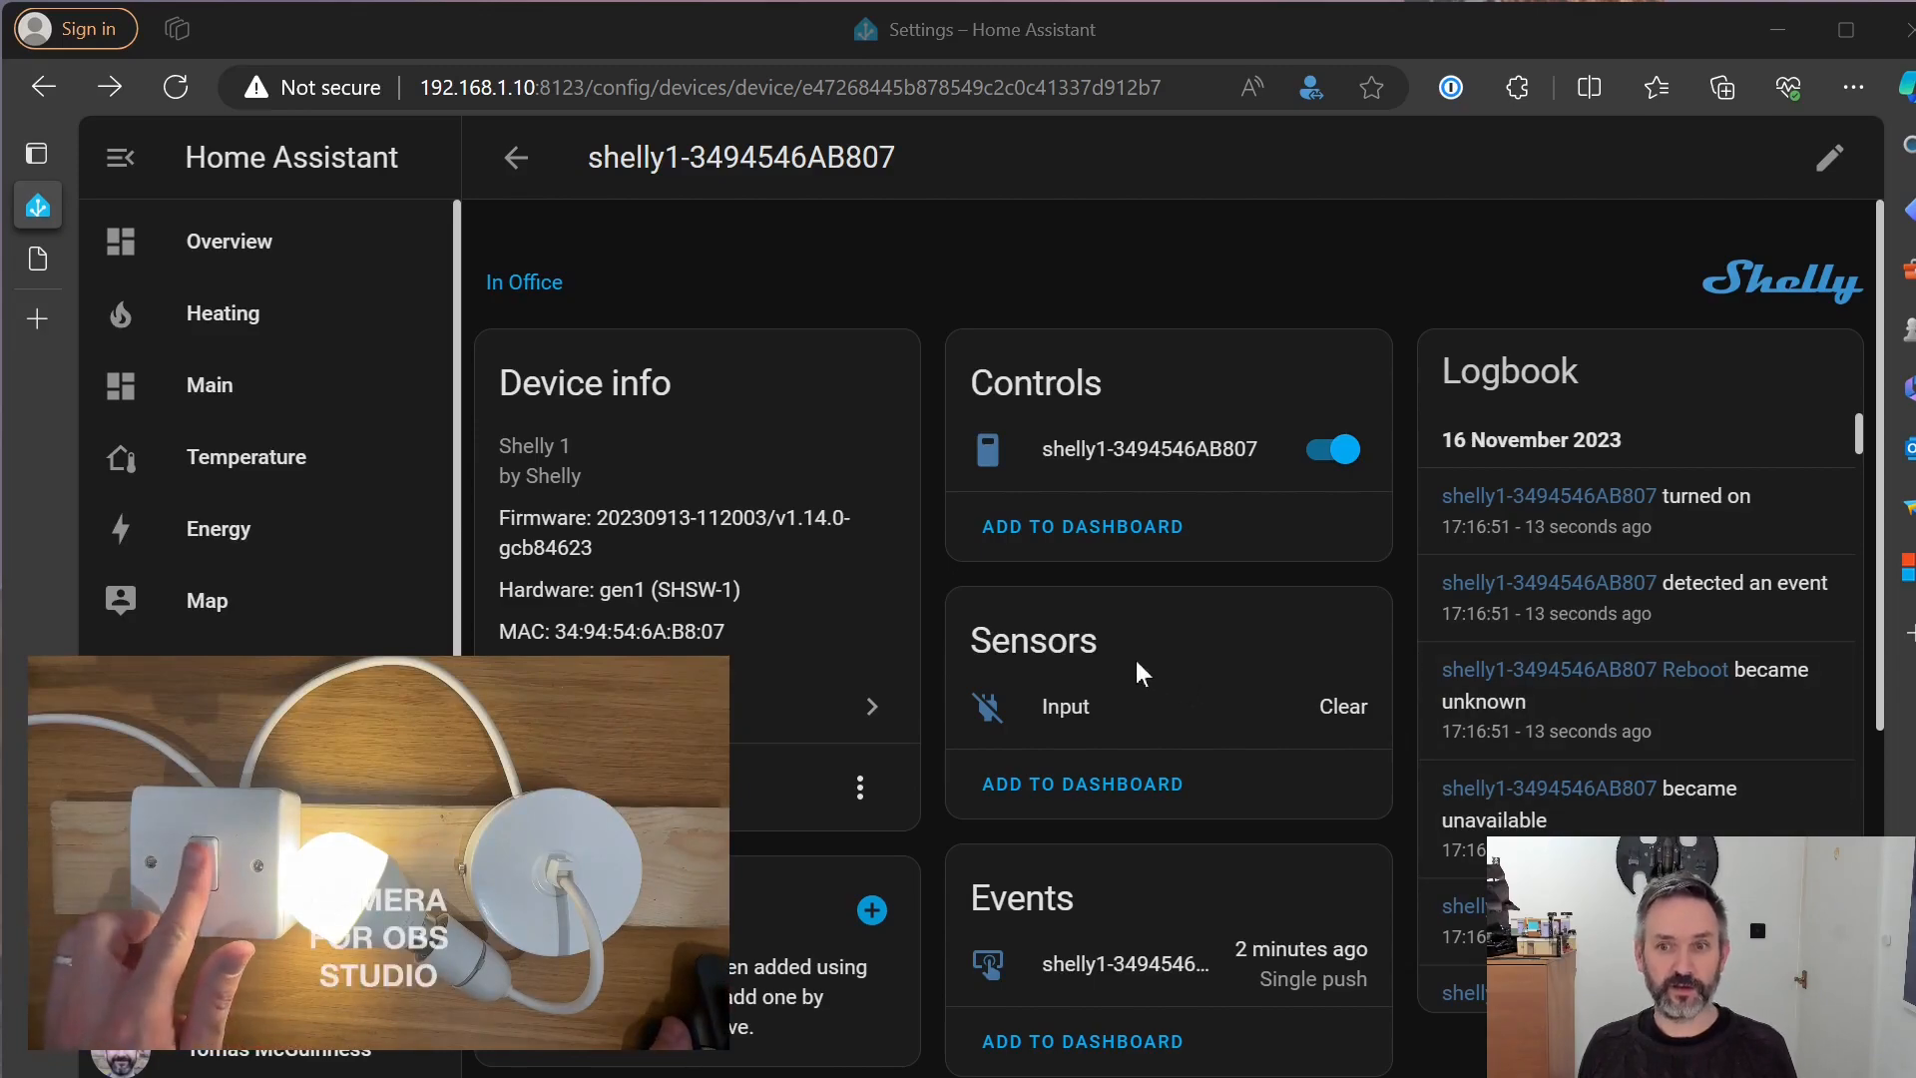
pyautogui.moveTo(1100, 680)
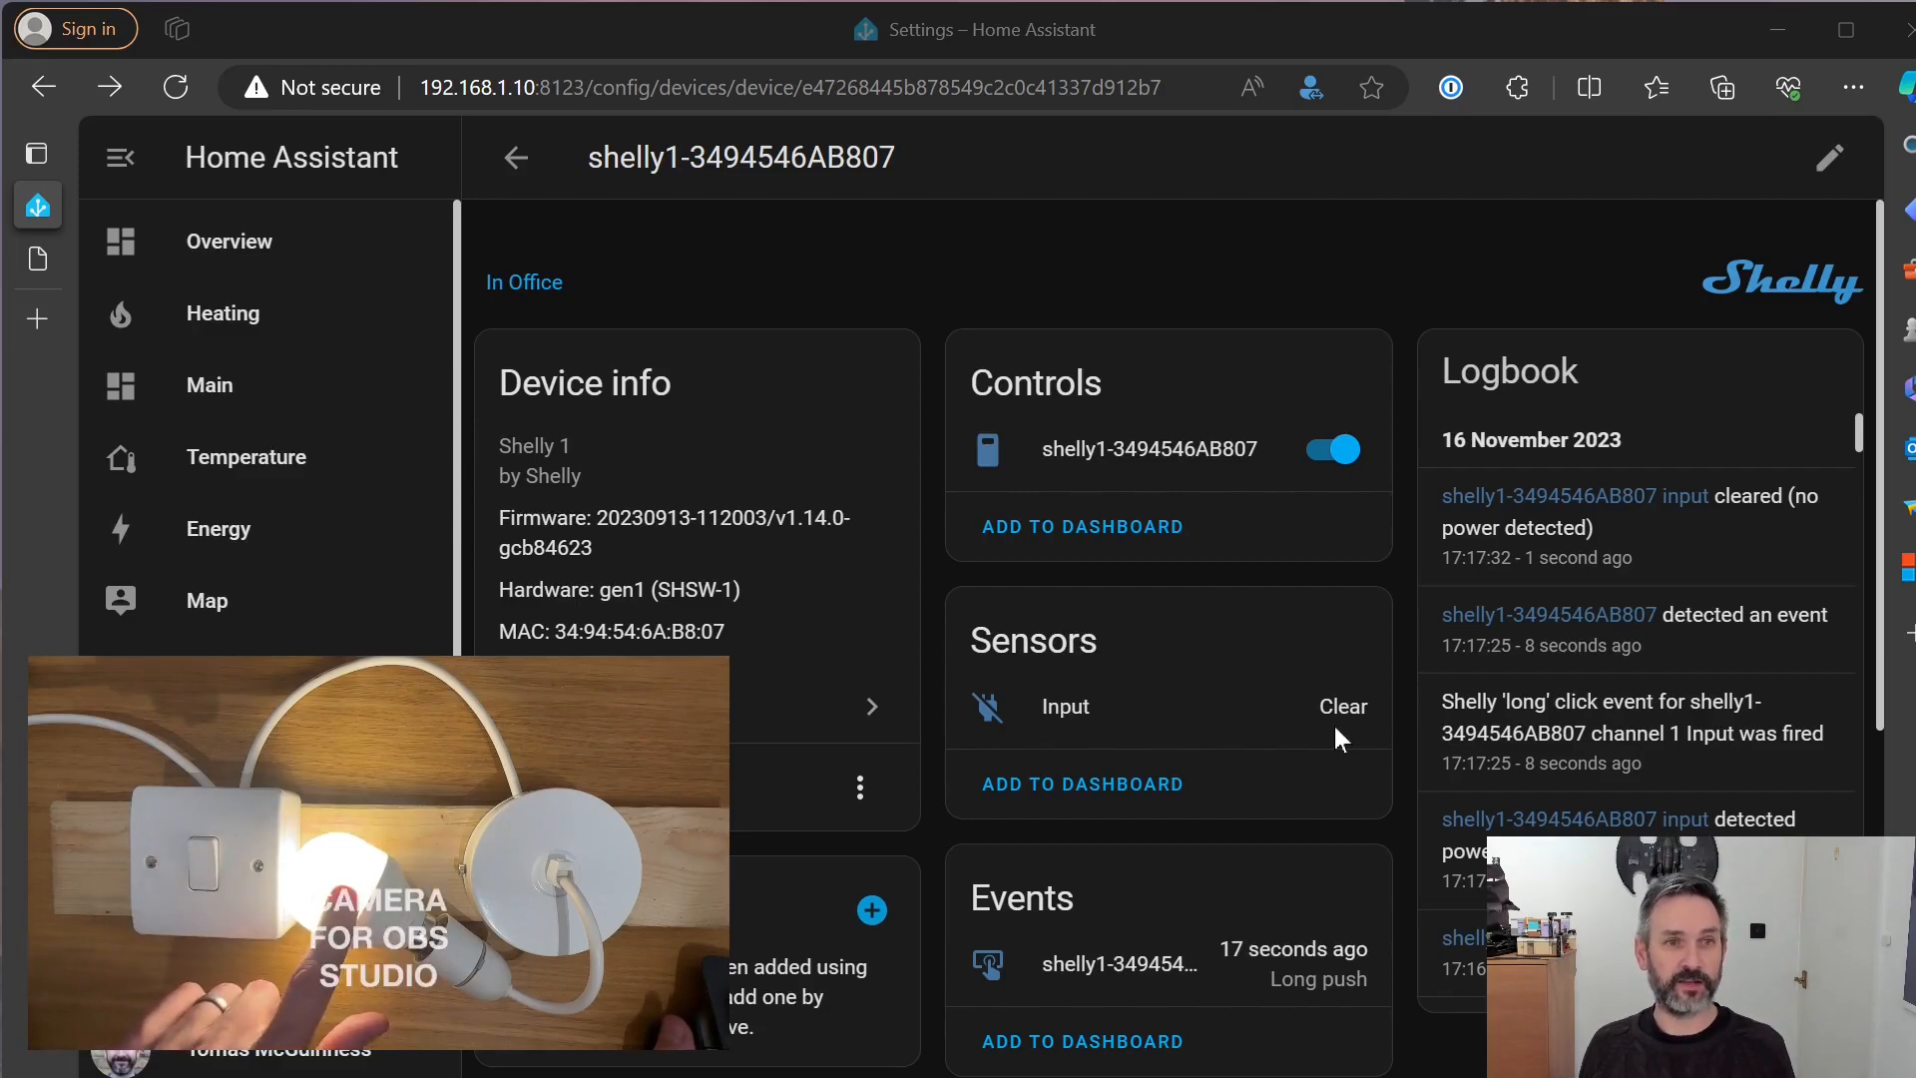
pyautogui.scroll(-3)
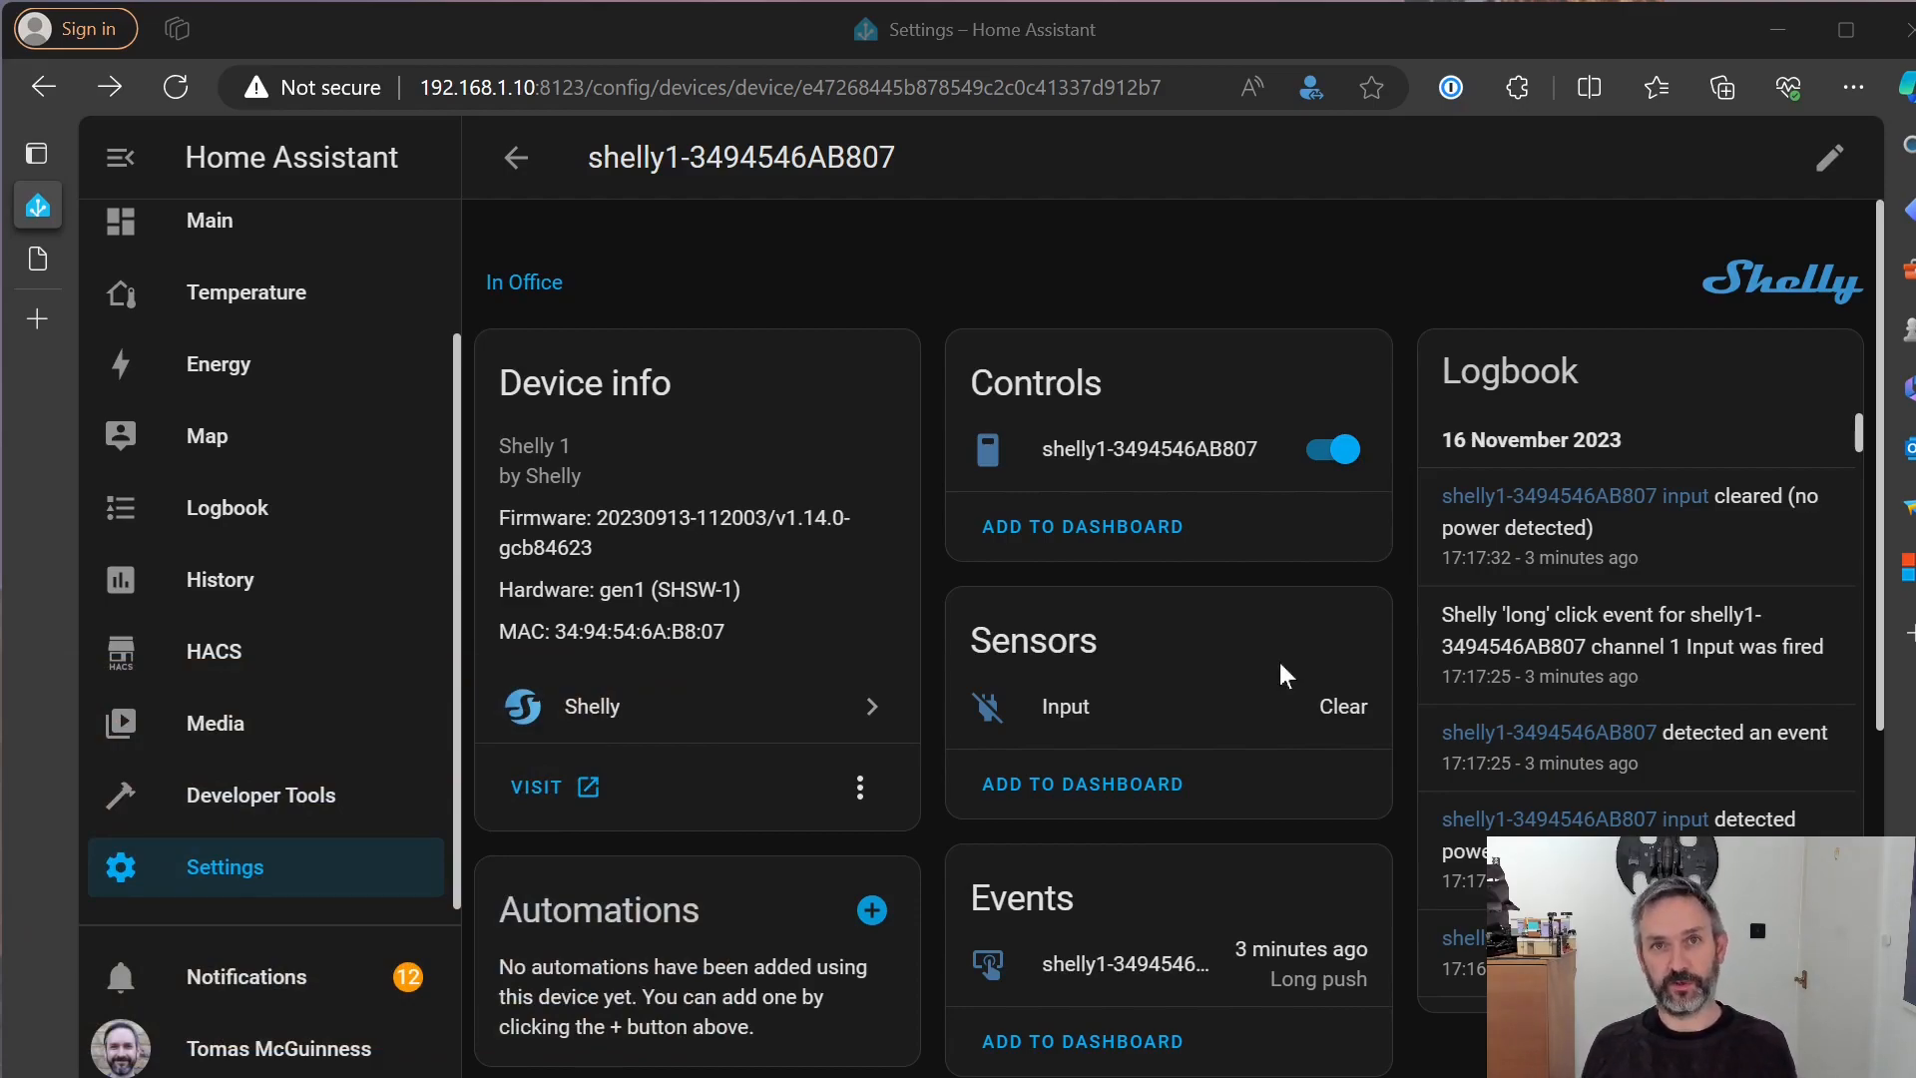
pyautogui.moveTo(1054, 685)
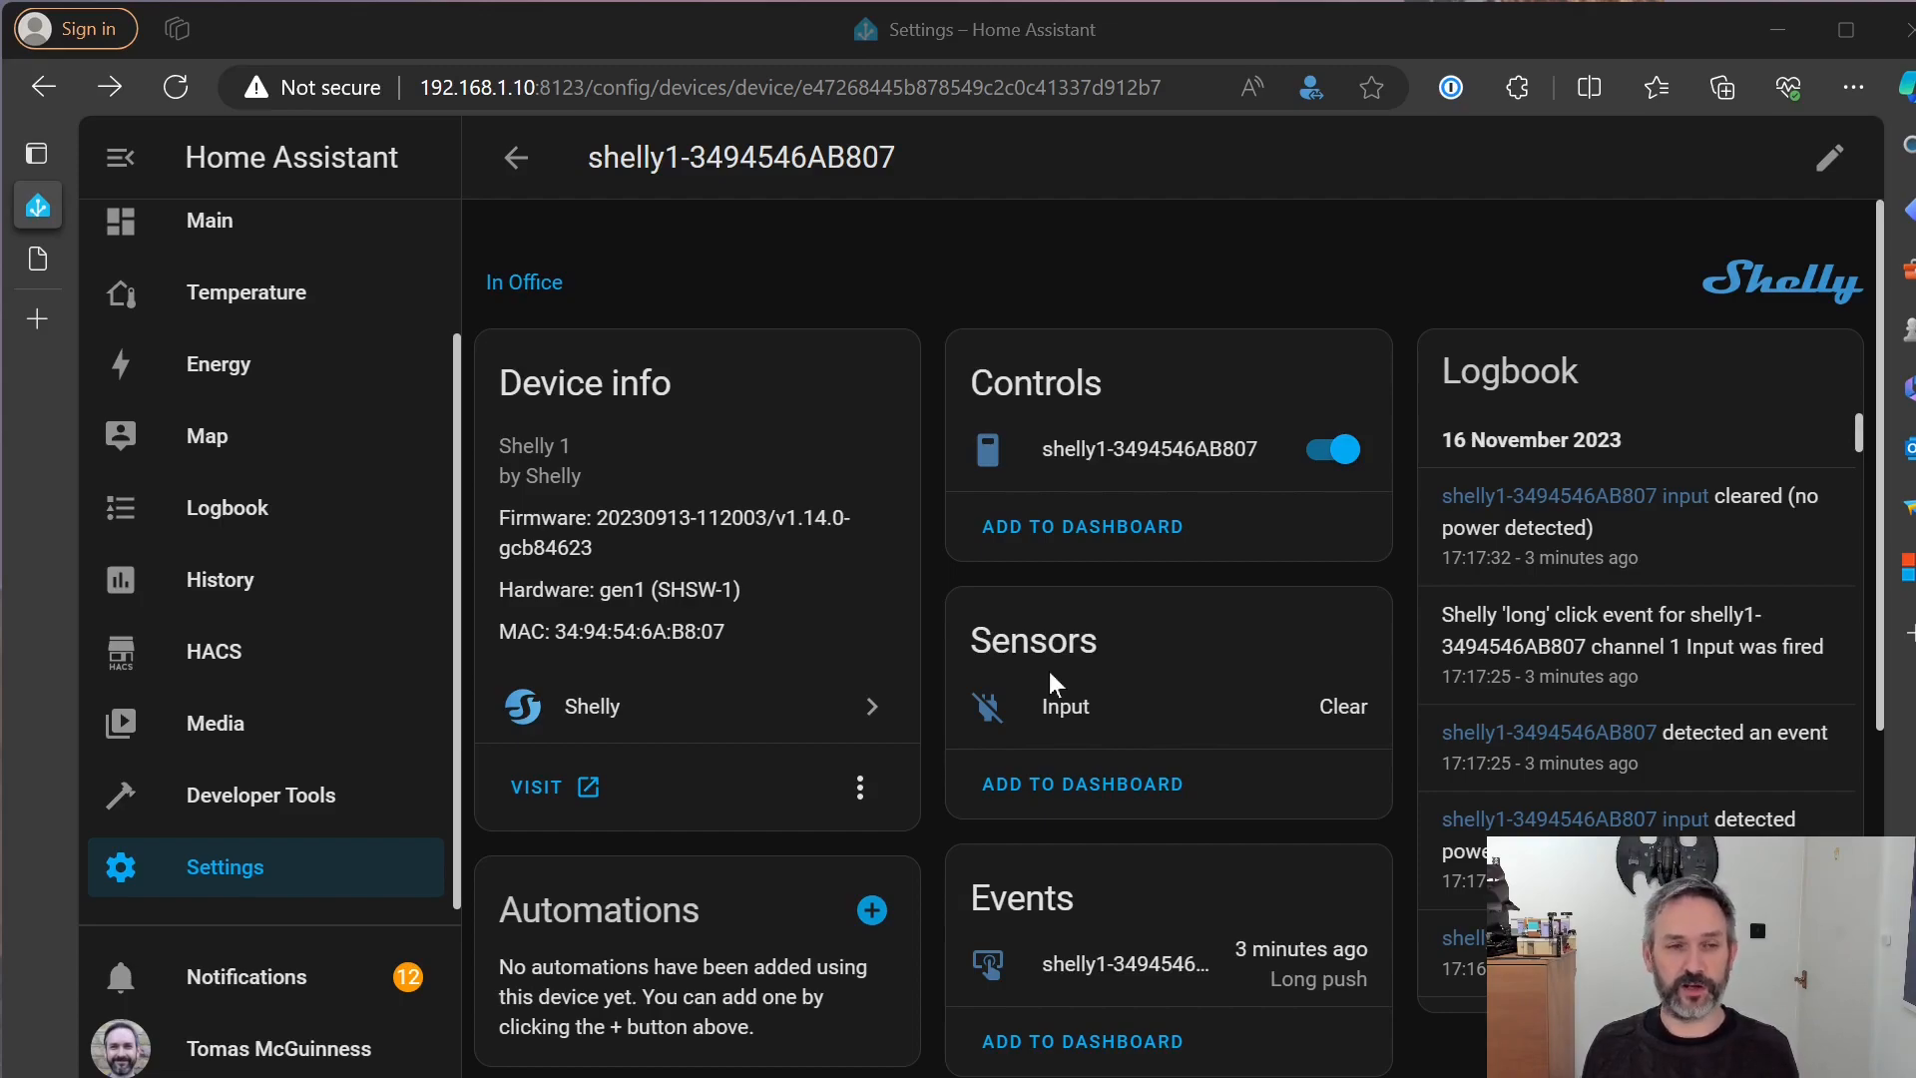
# Copy the Input sensor's entity ID from its settings, then close the sensor dialog
pyautogui.click(1064, 707)
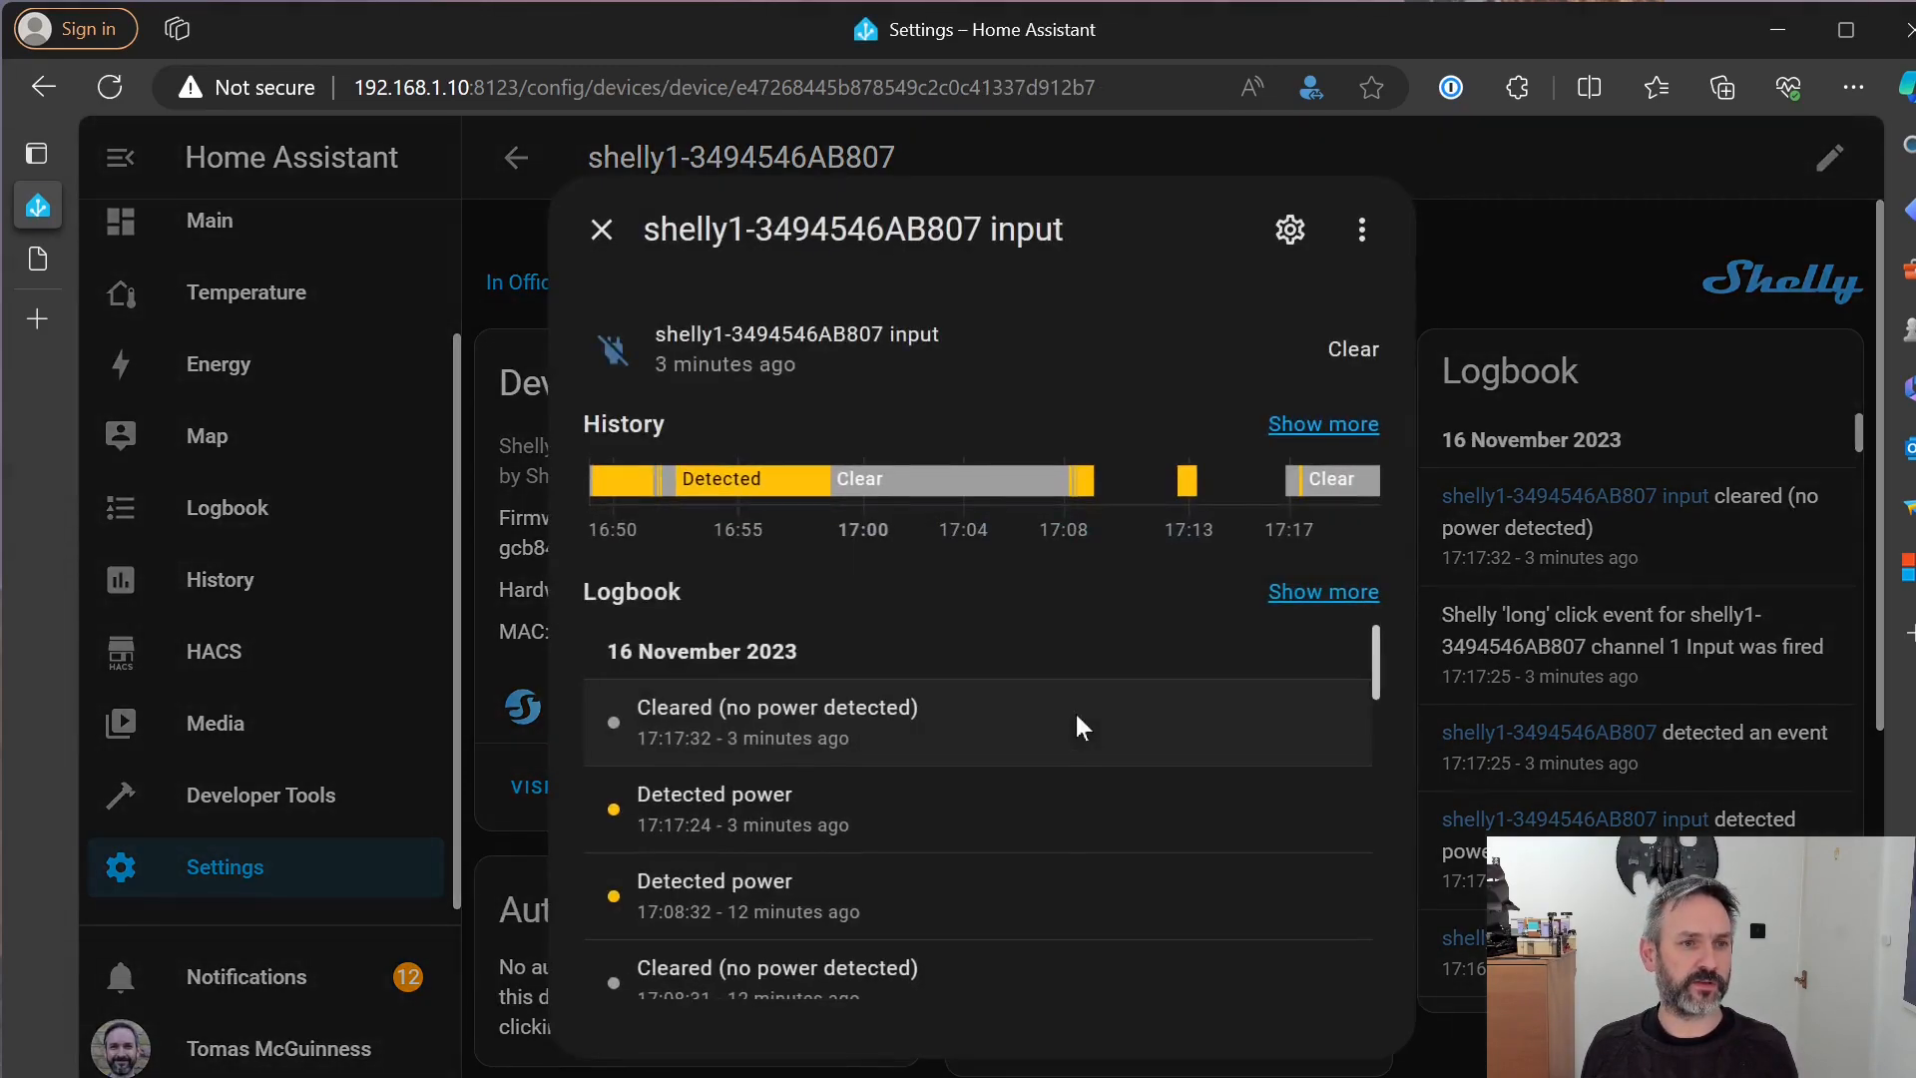
pyautogui.click(1289, 230)
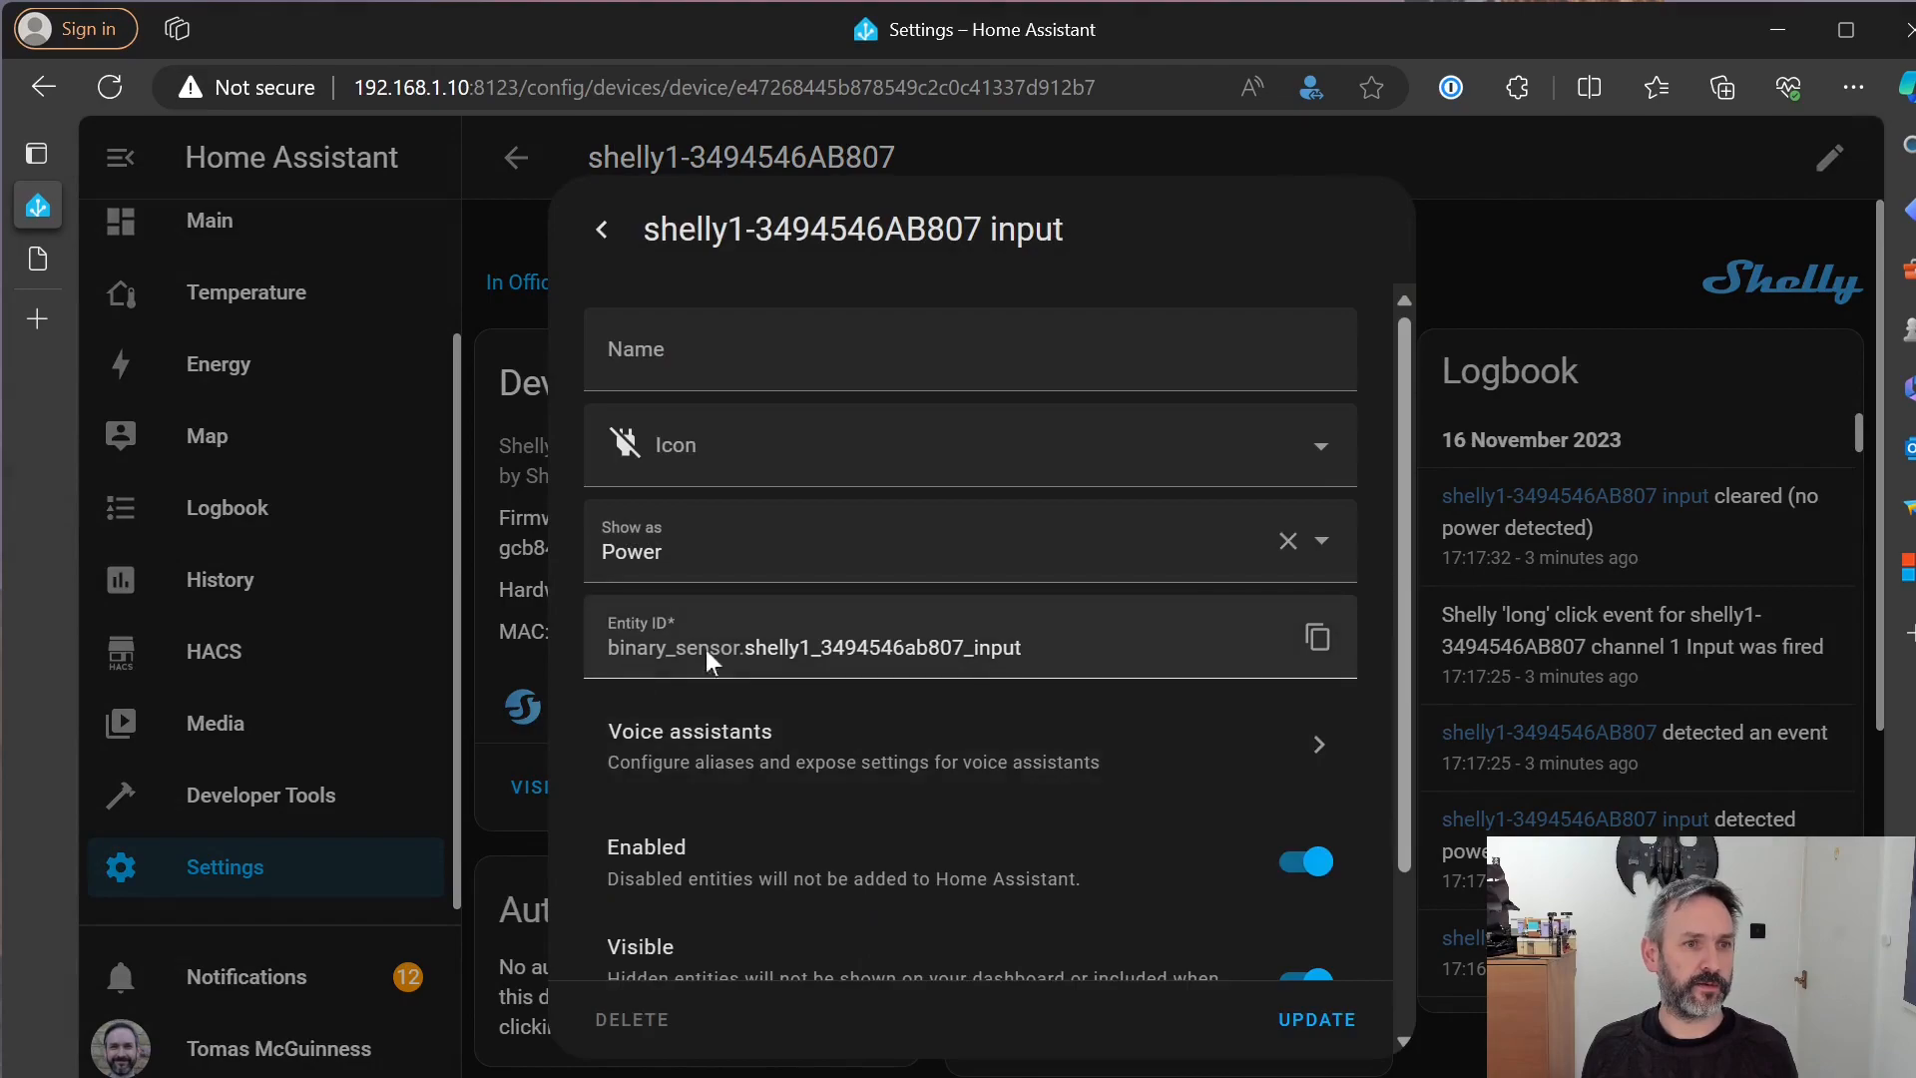
pyautogui.click(1317, 637)
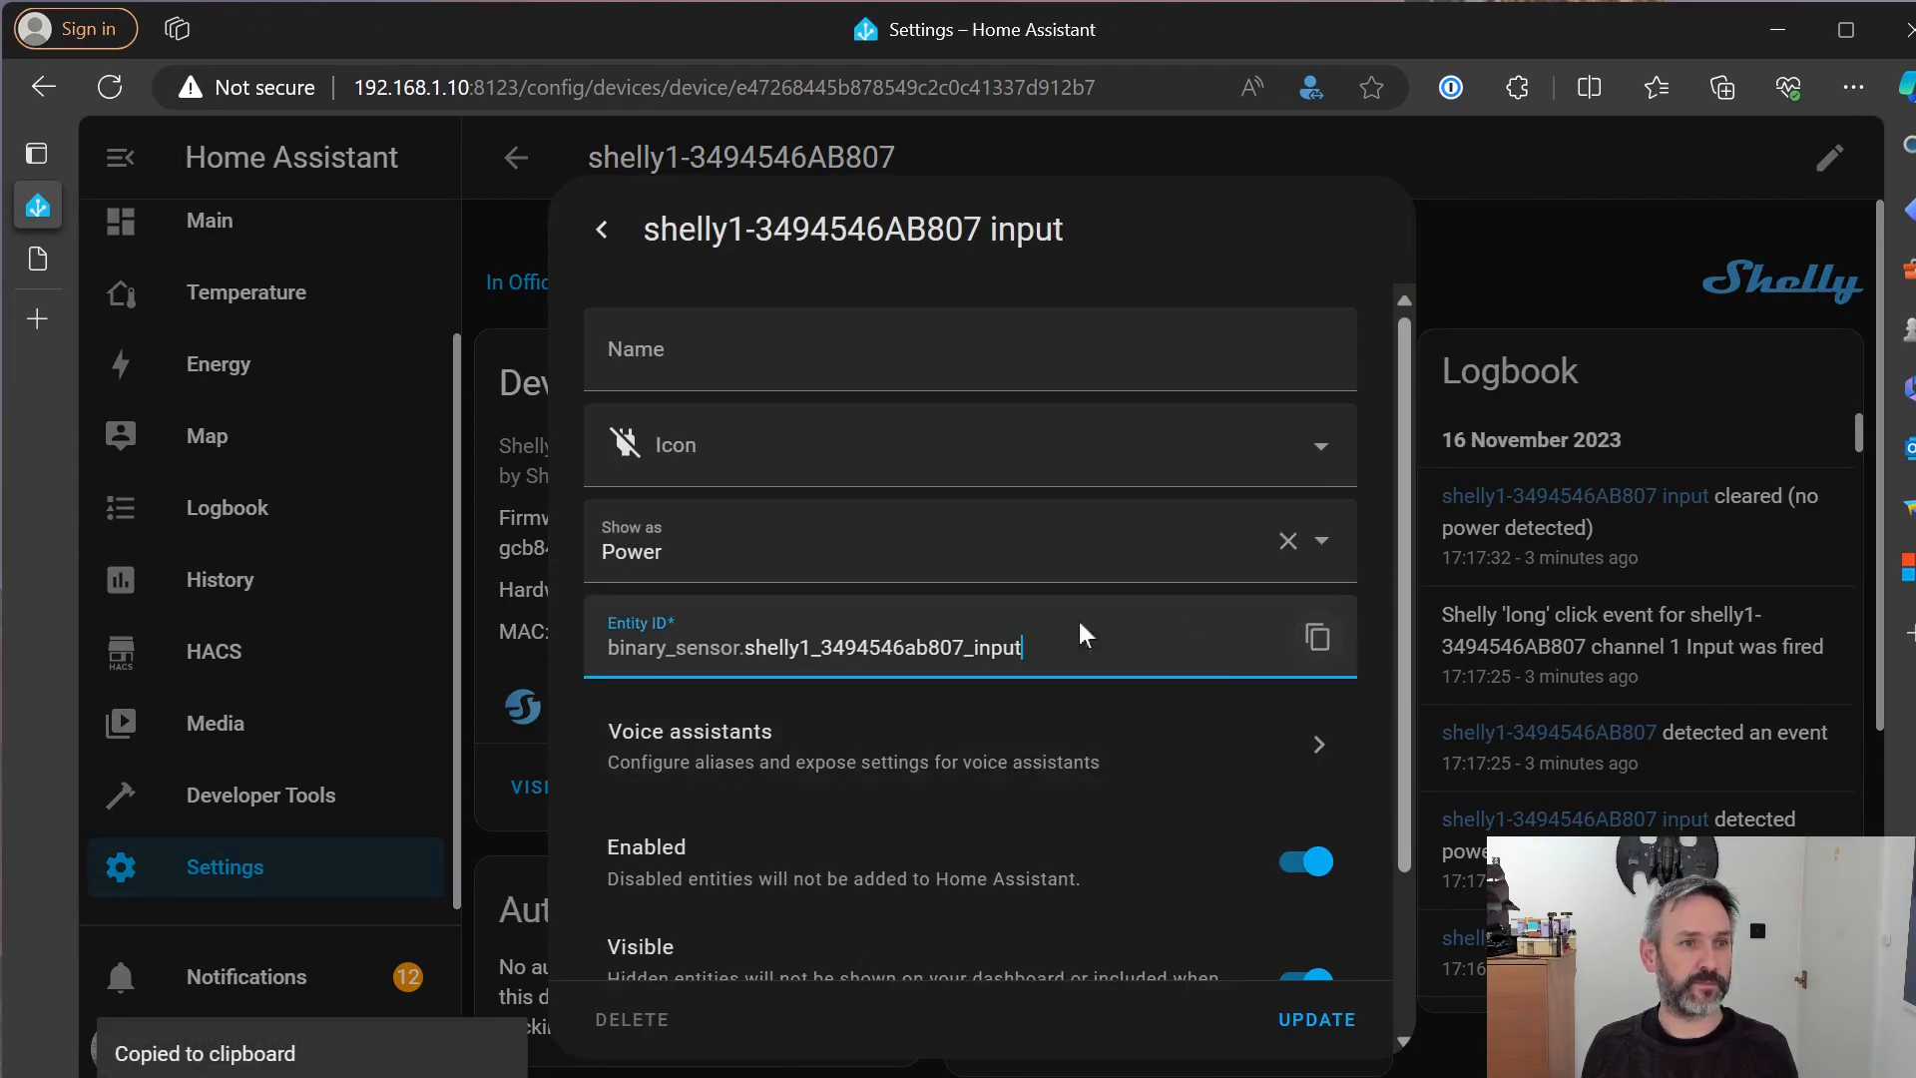
pyautogui.moveTo(1020, 1050)
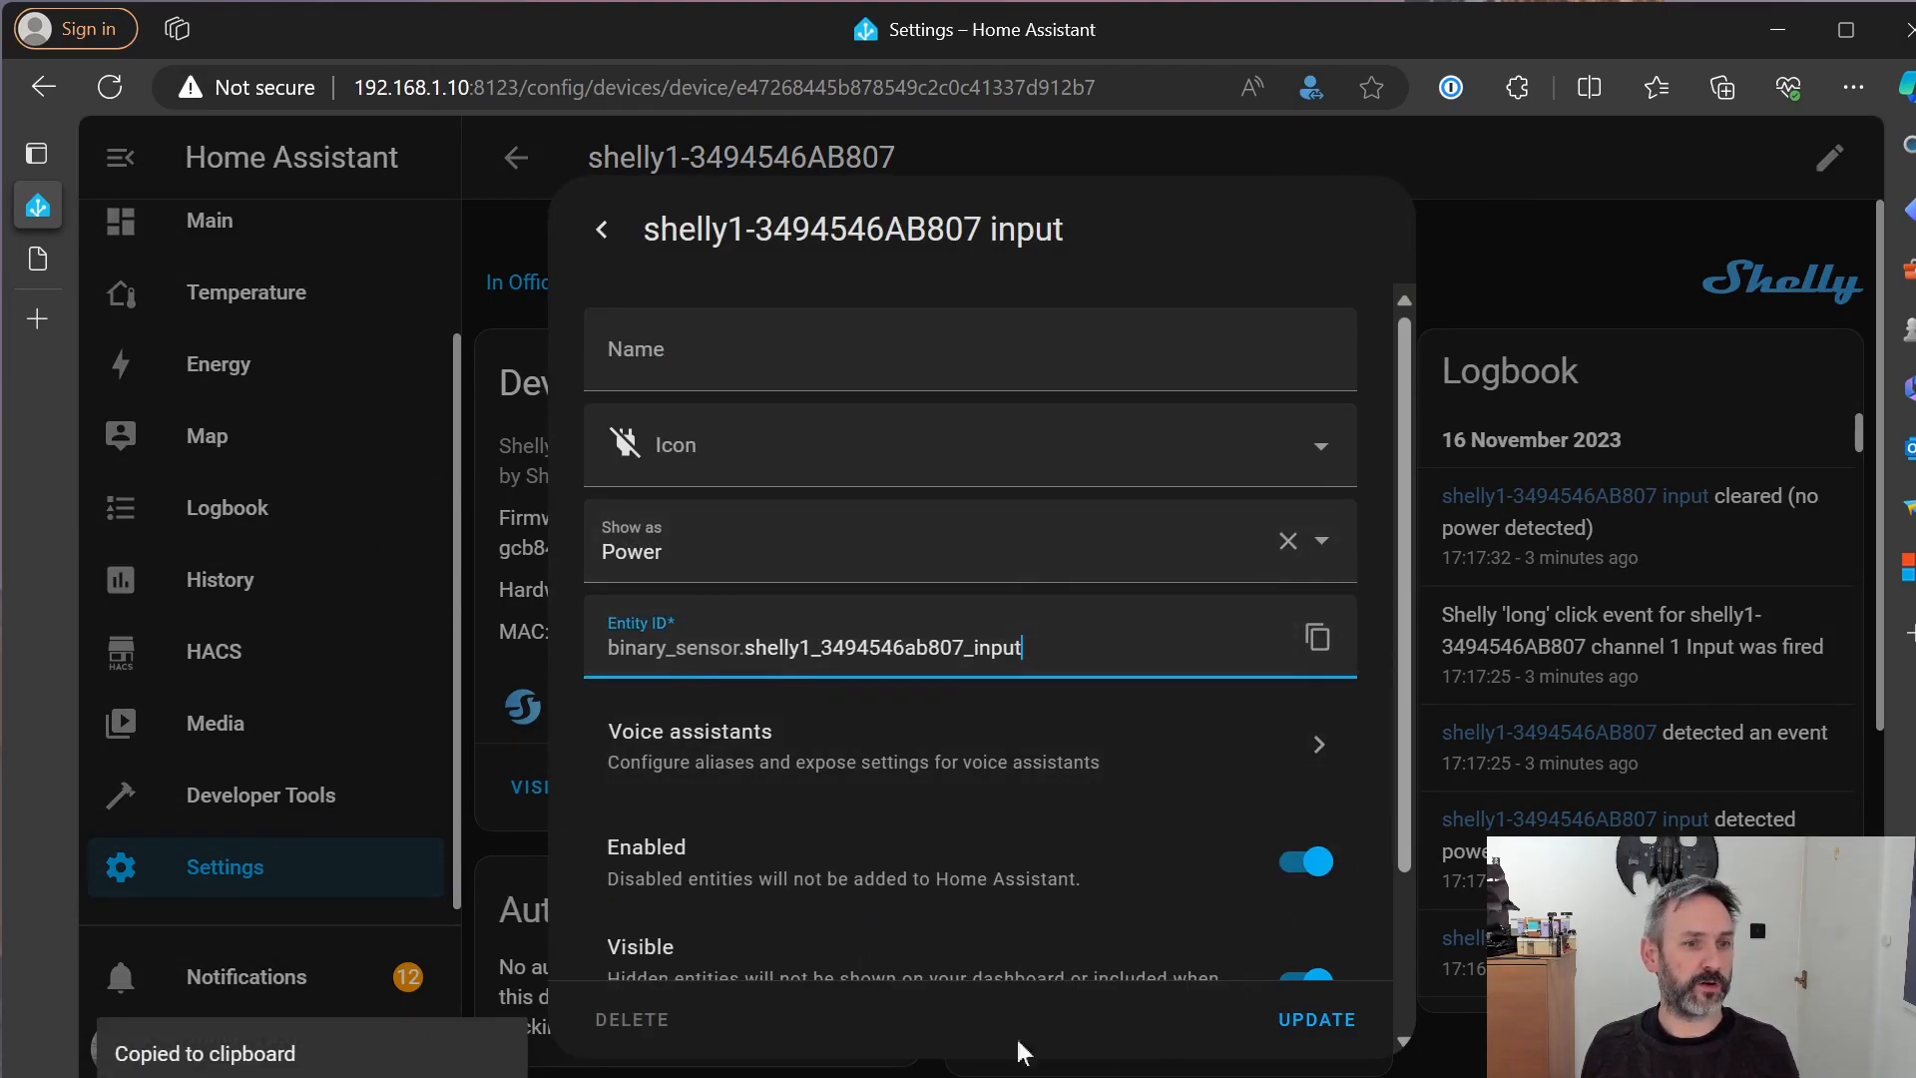
pyautogui.moveTo(601, 230)
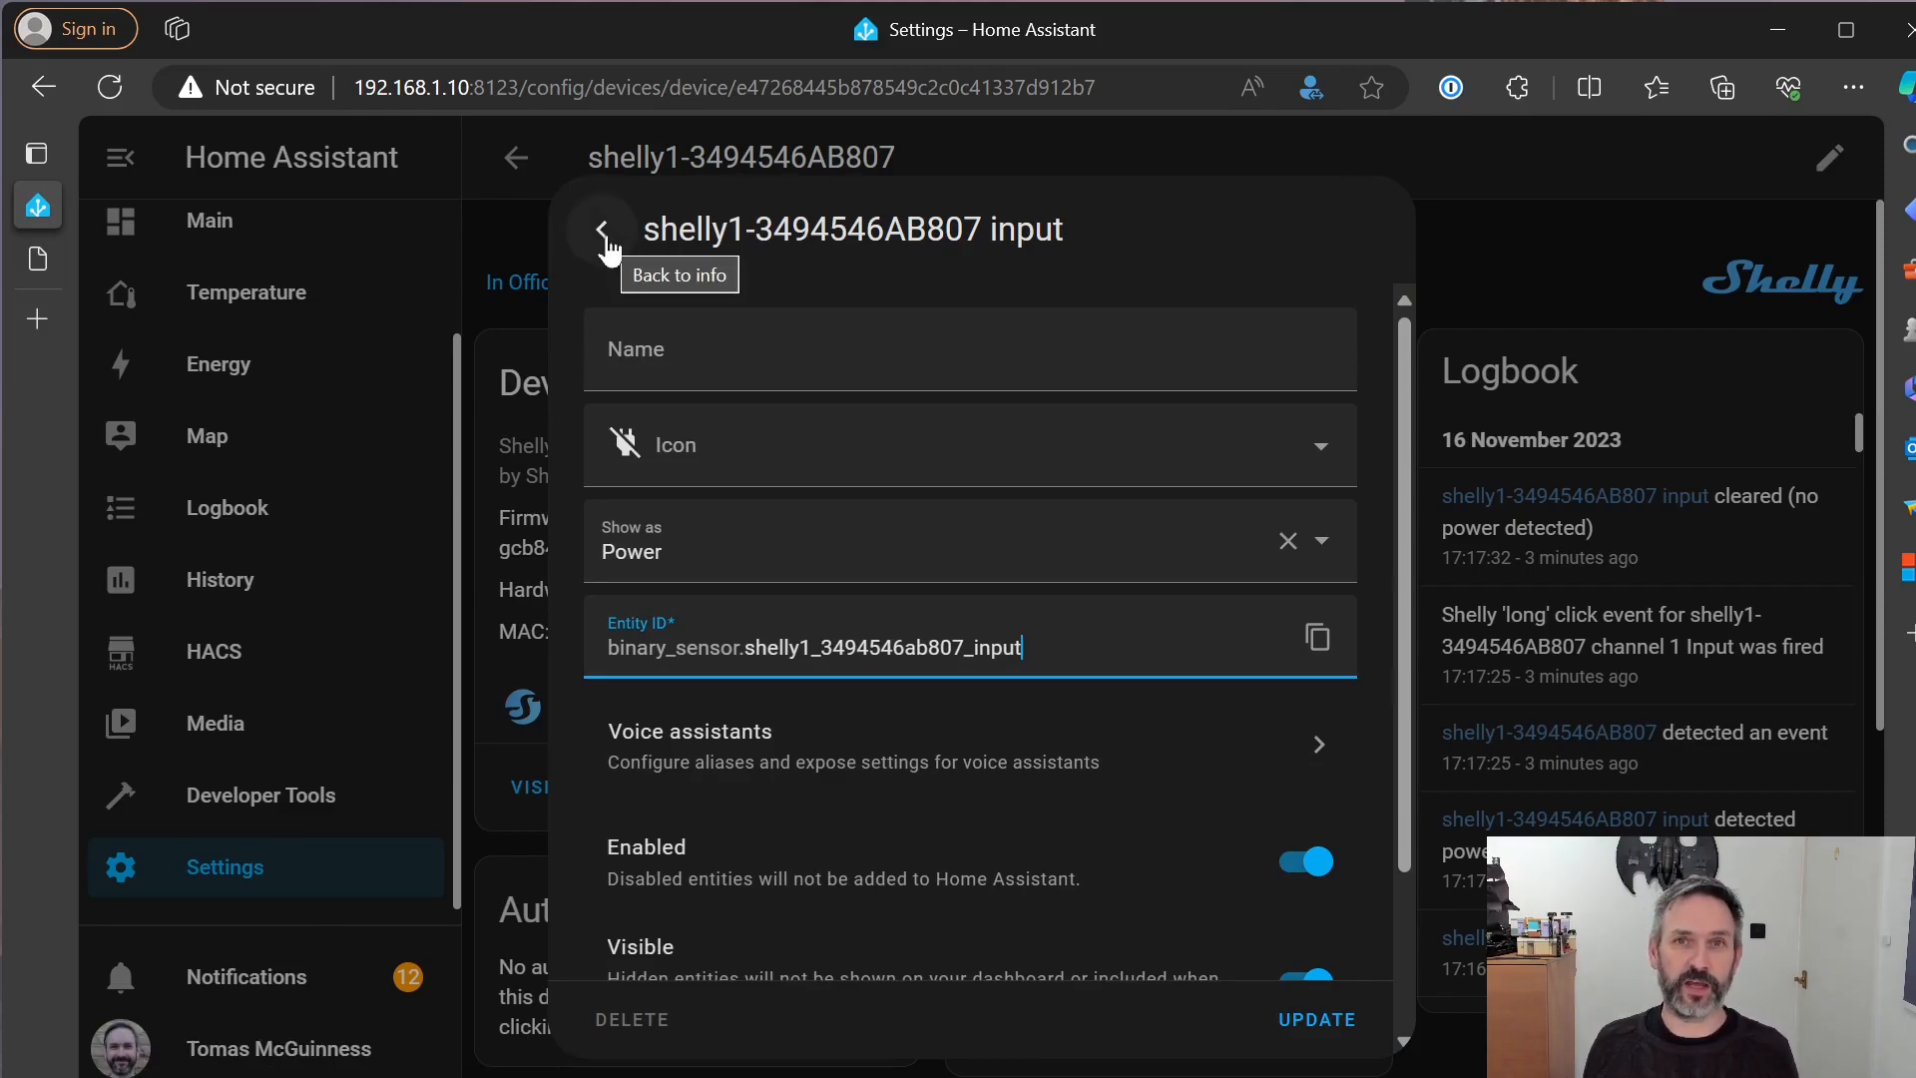
pyautogui.click(600, 230)
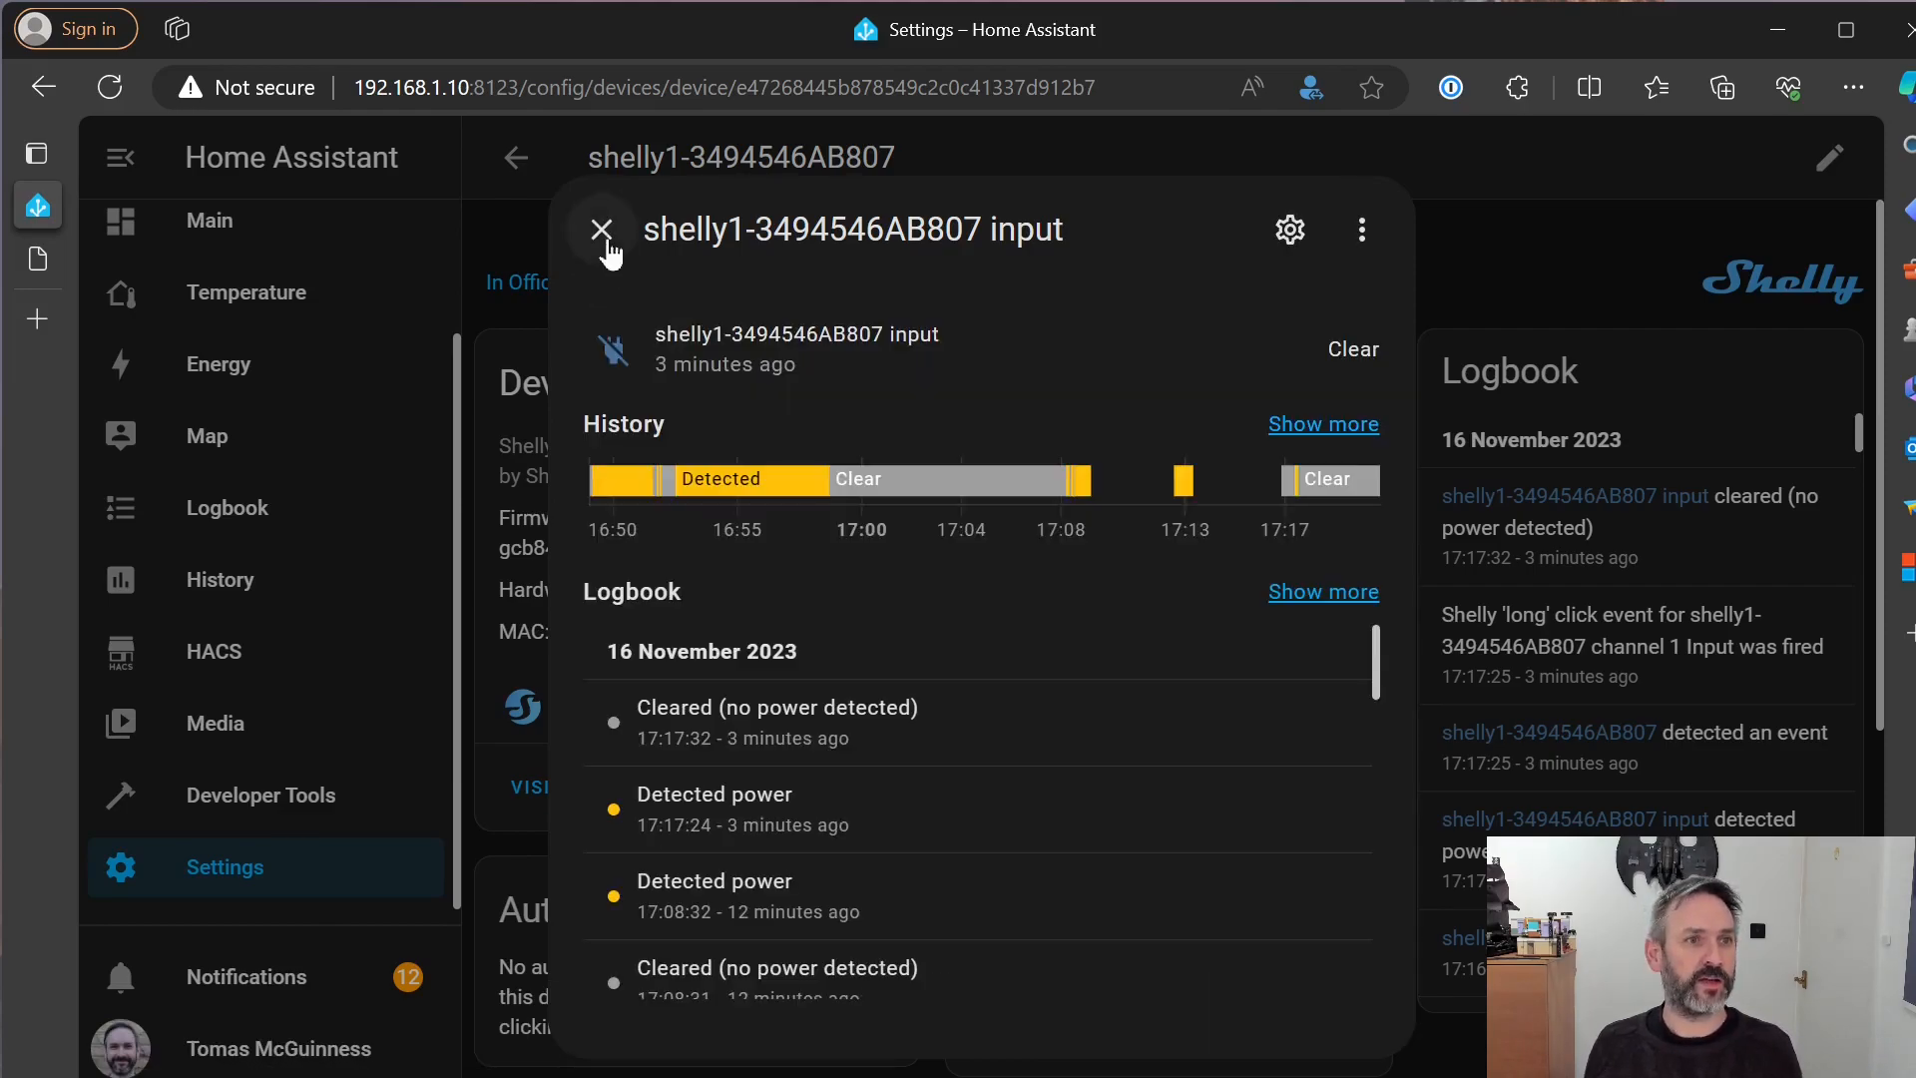
pyautogui.click(600, 229)
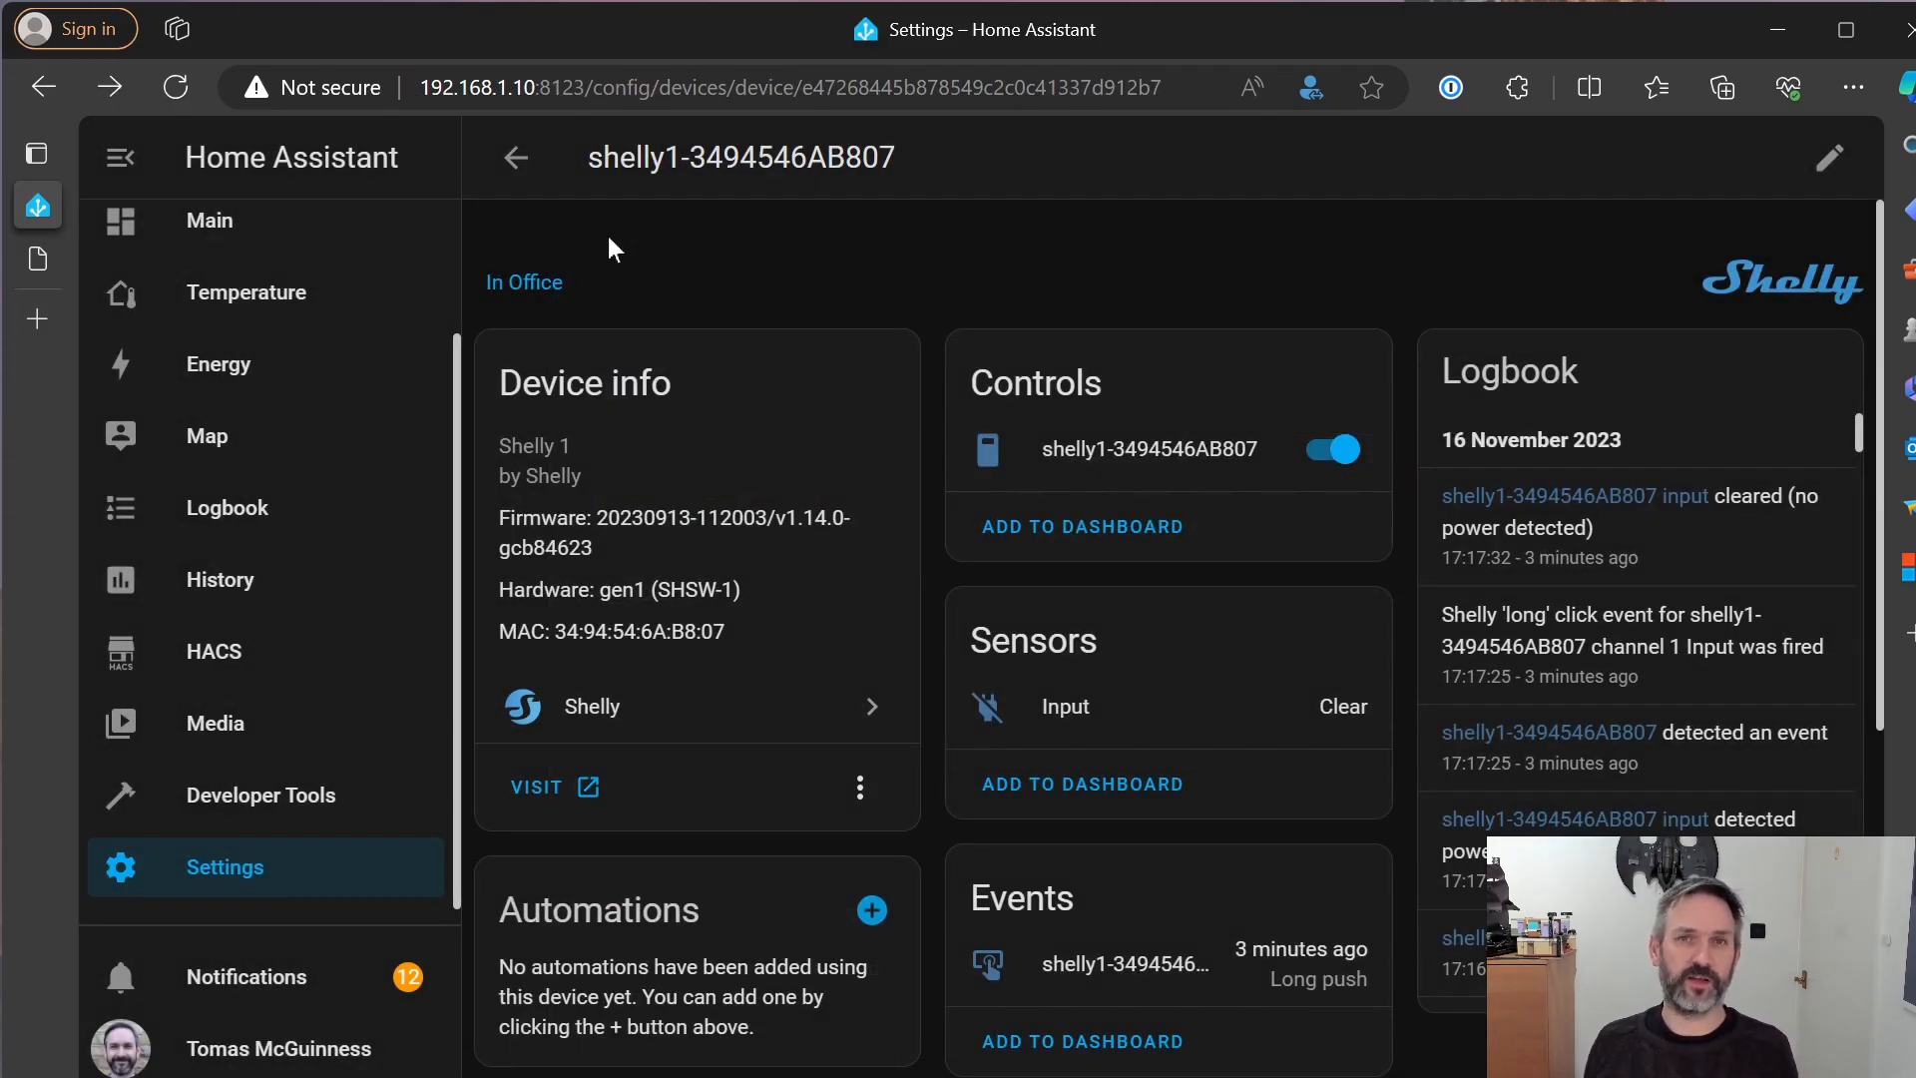
pyautogui.moveTo(826, 268)
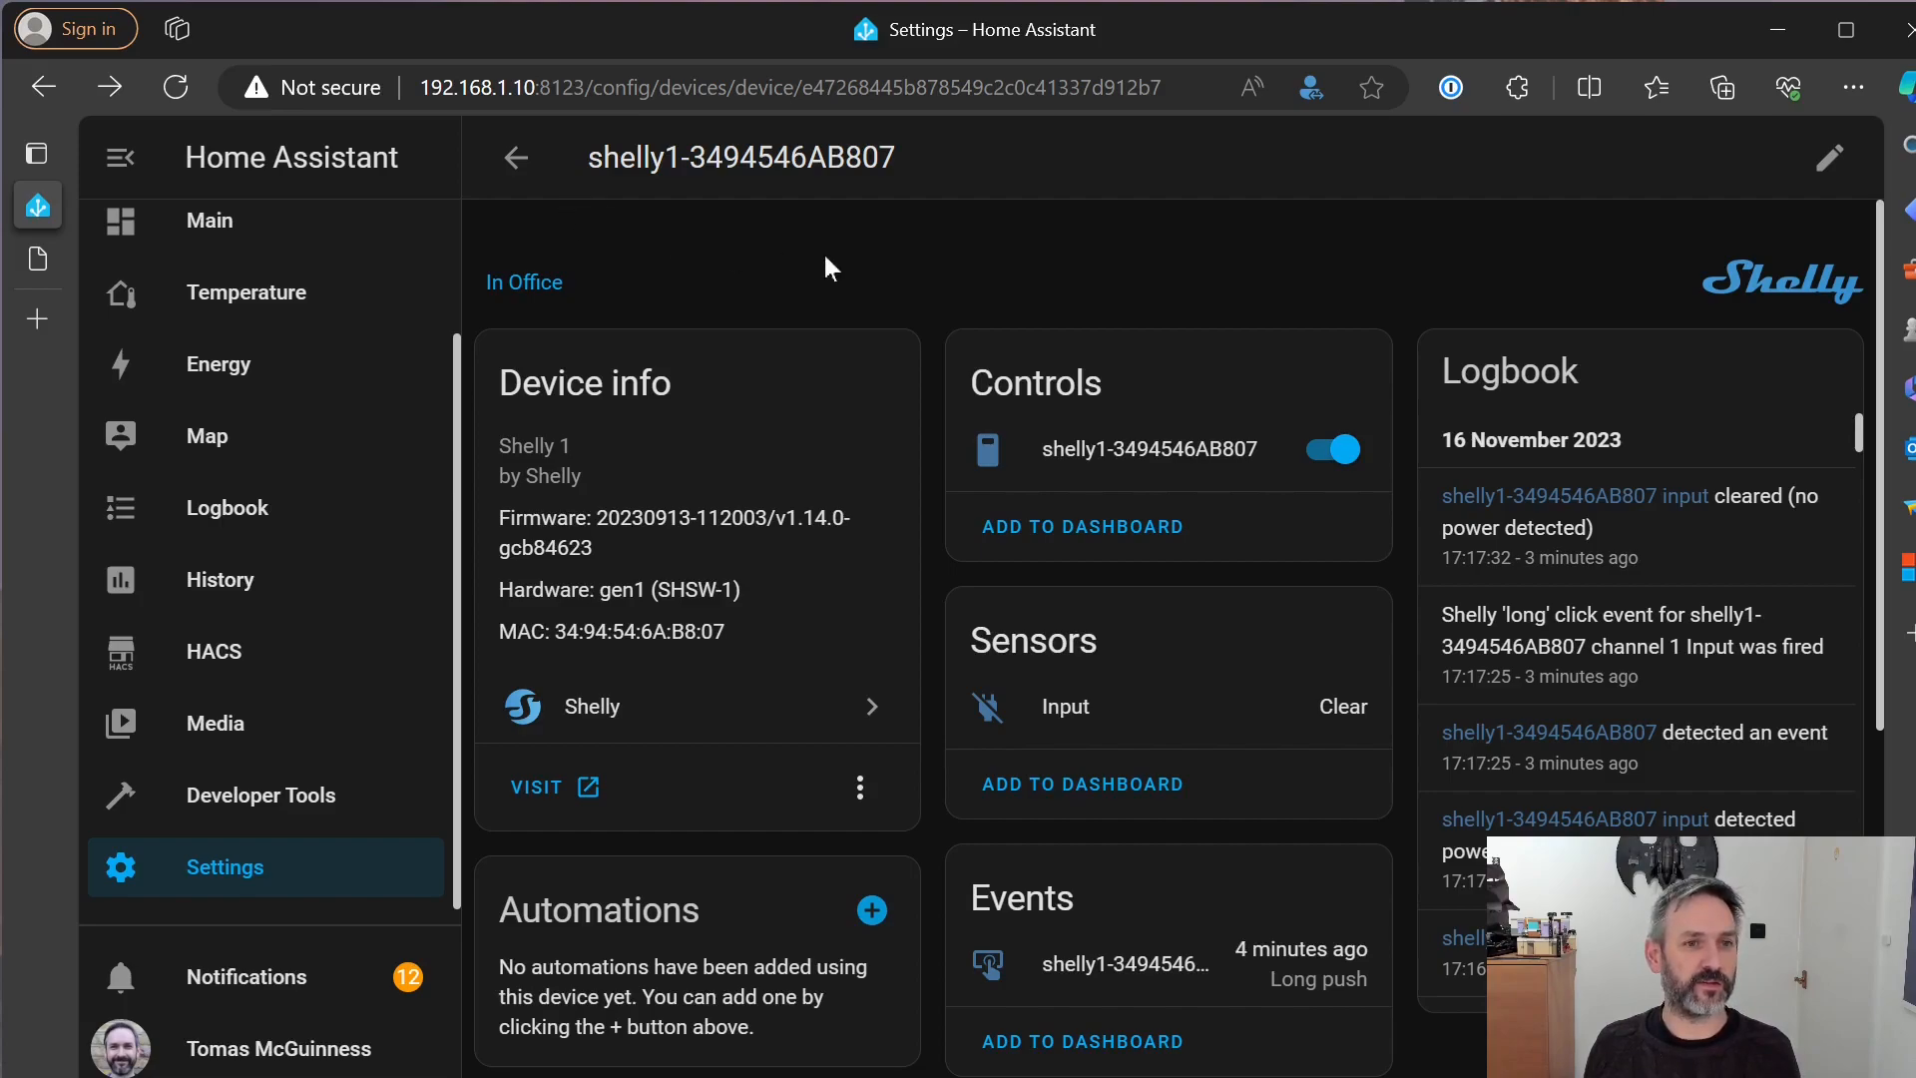
pyautogui.moveTo(266, 930)
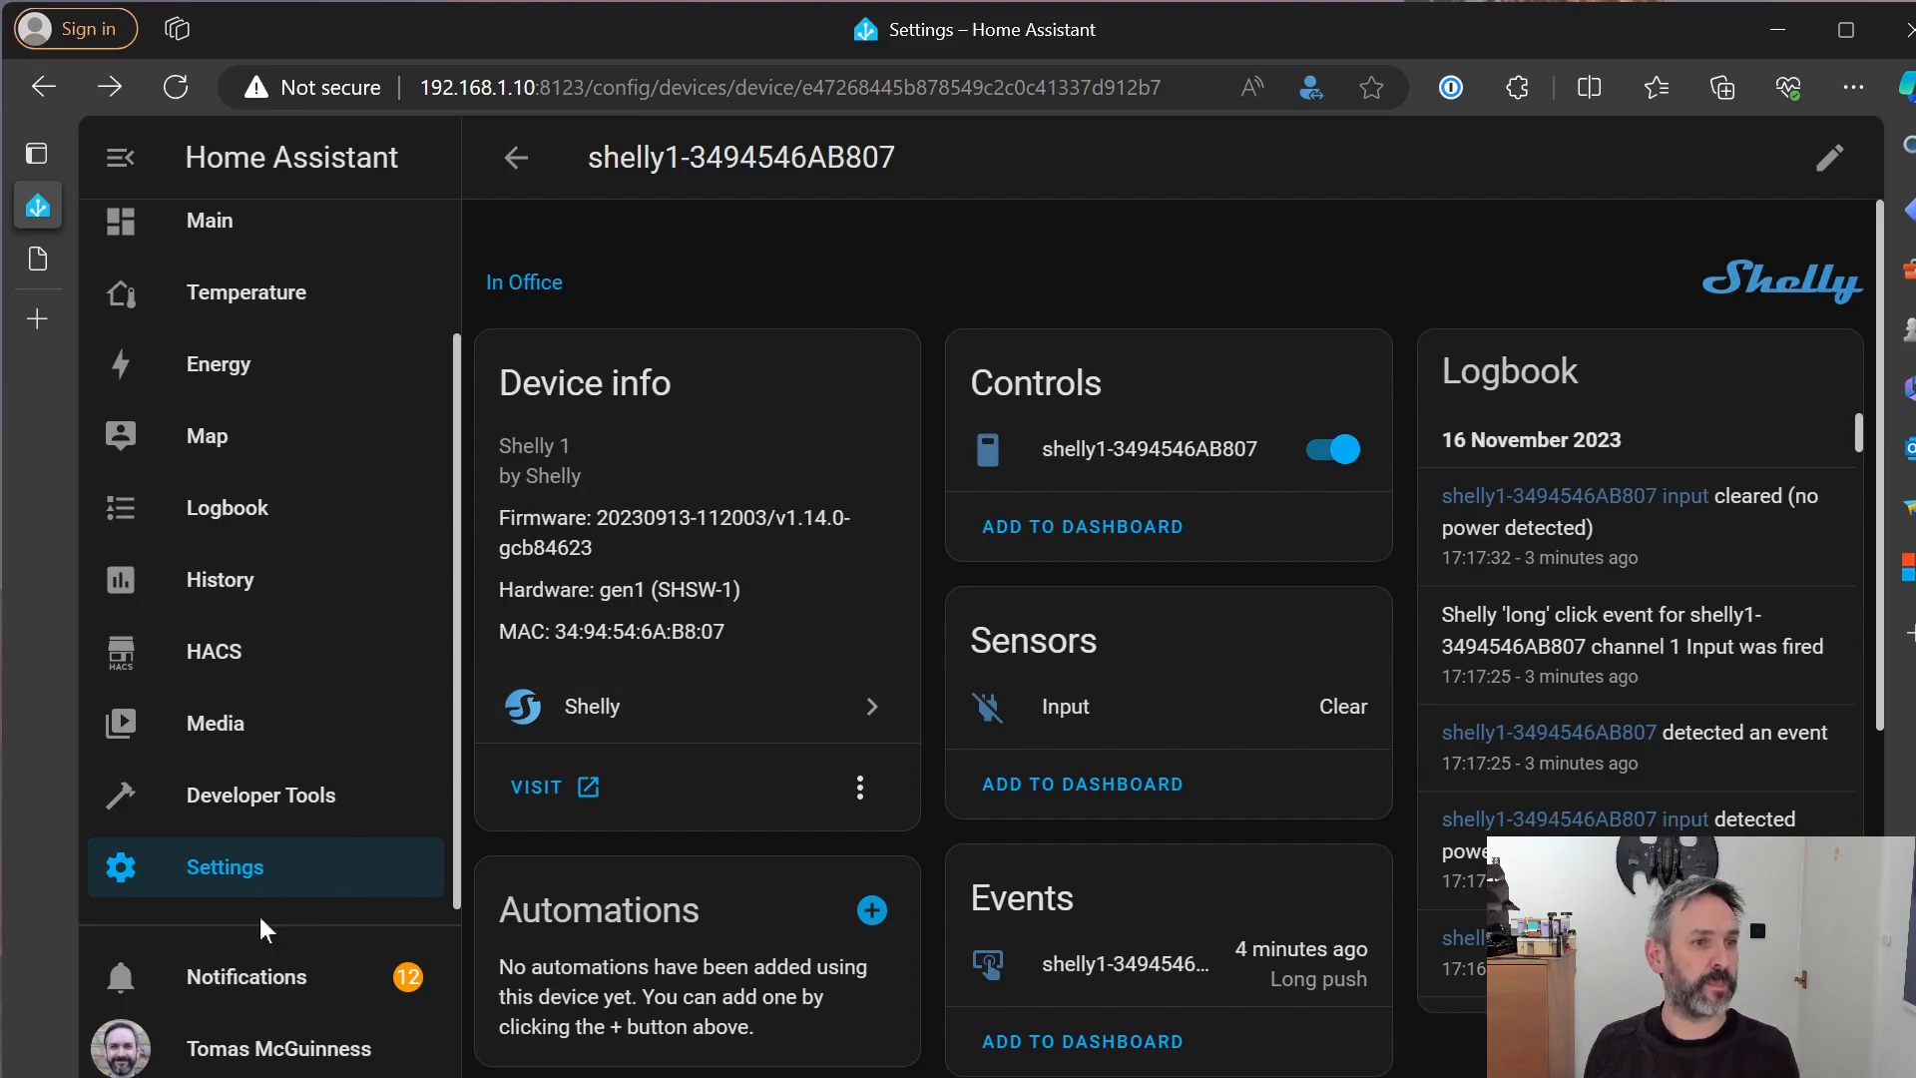
pyautogui.moveTo(1094, 708)
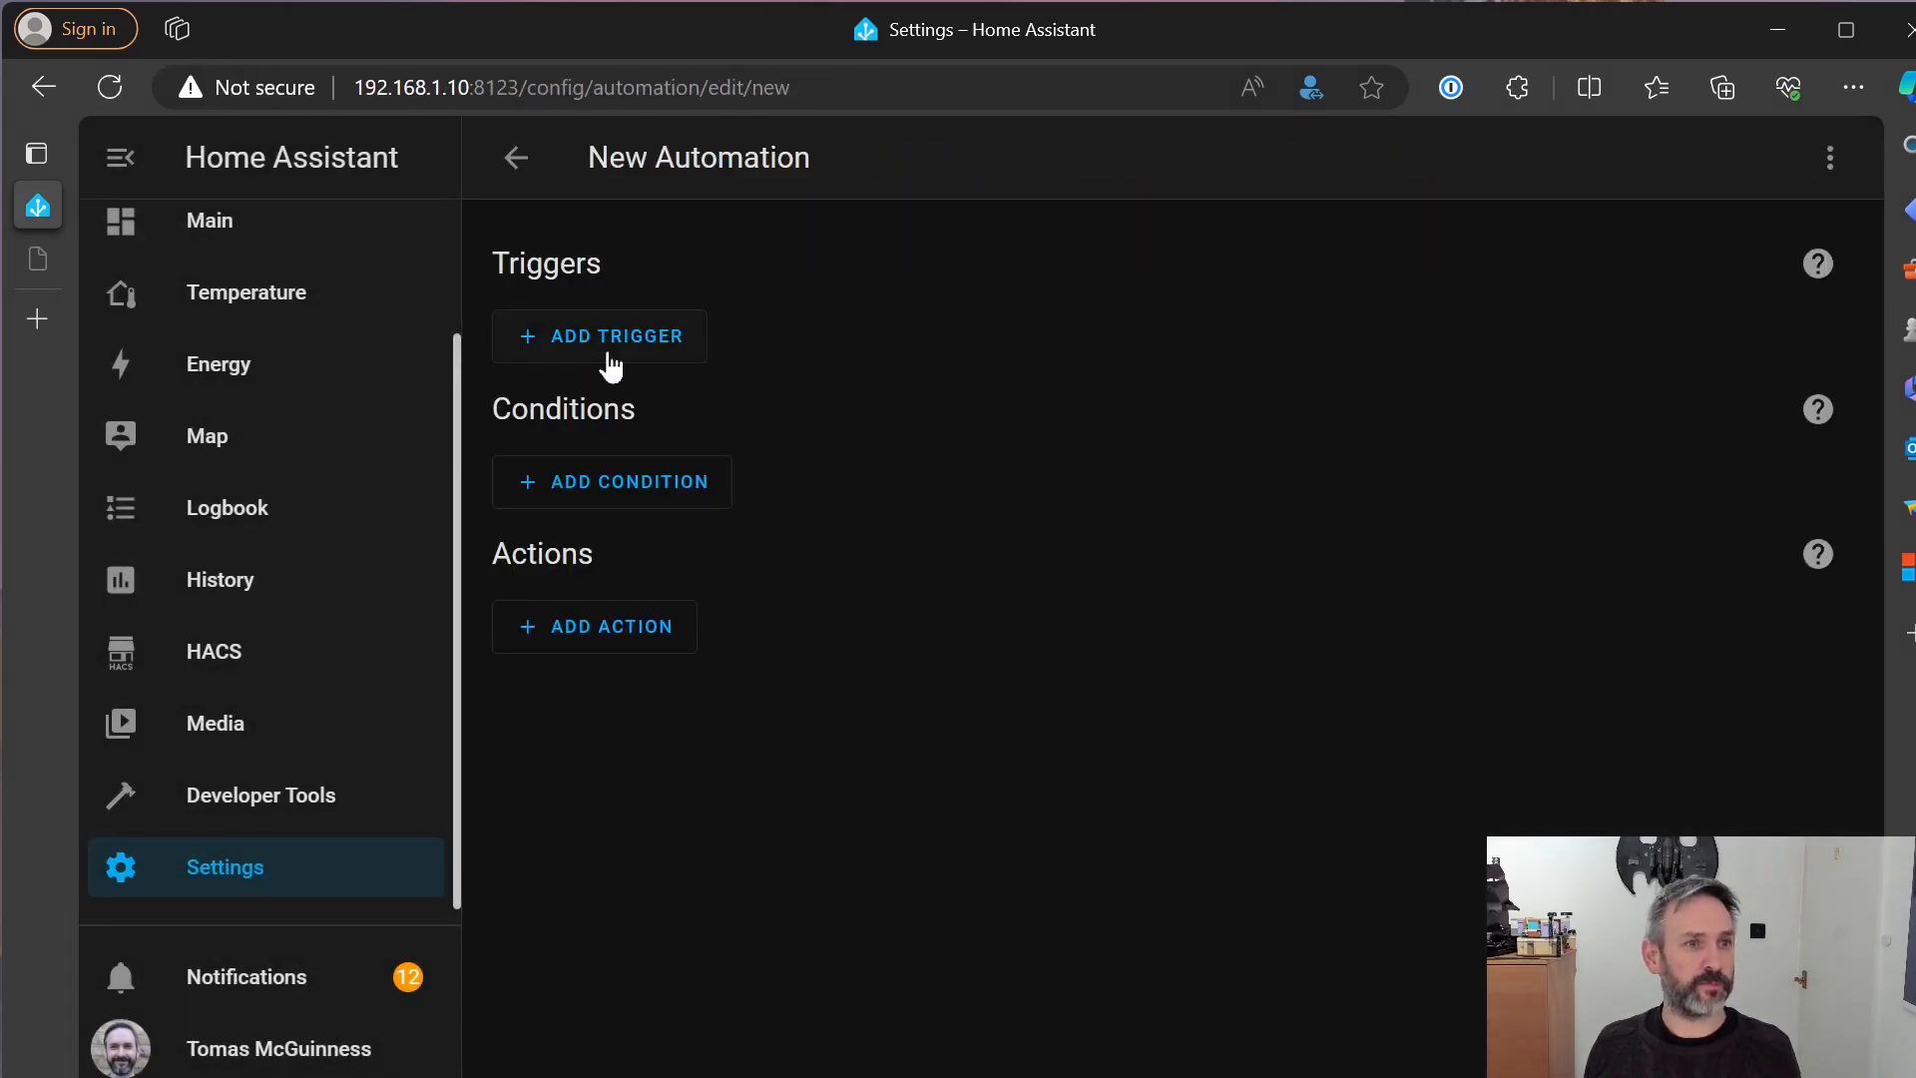
# Add a State trigger to the new automation for the Shelly 1 input entity
pyautogui.click(598, 336)
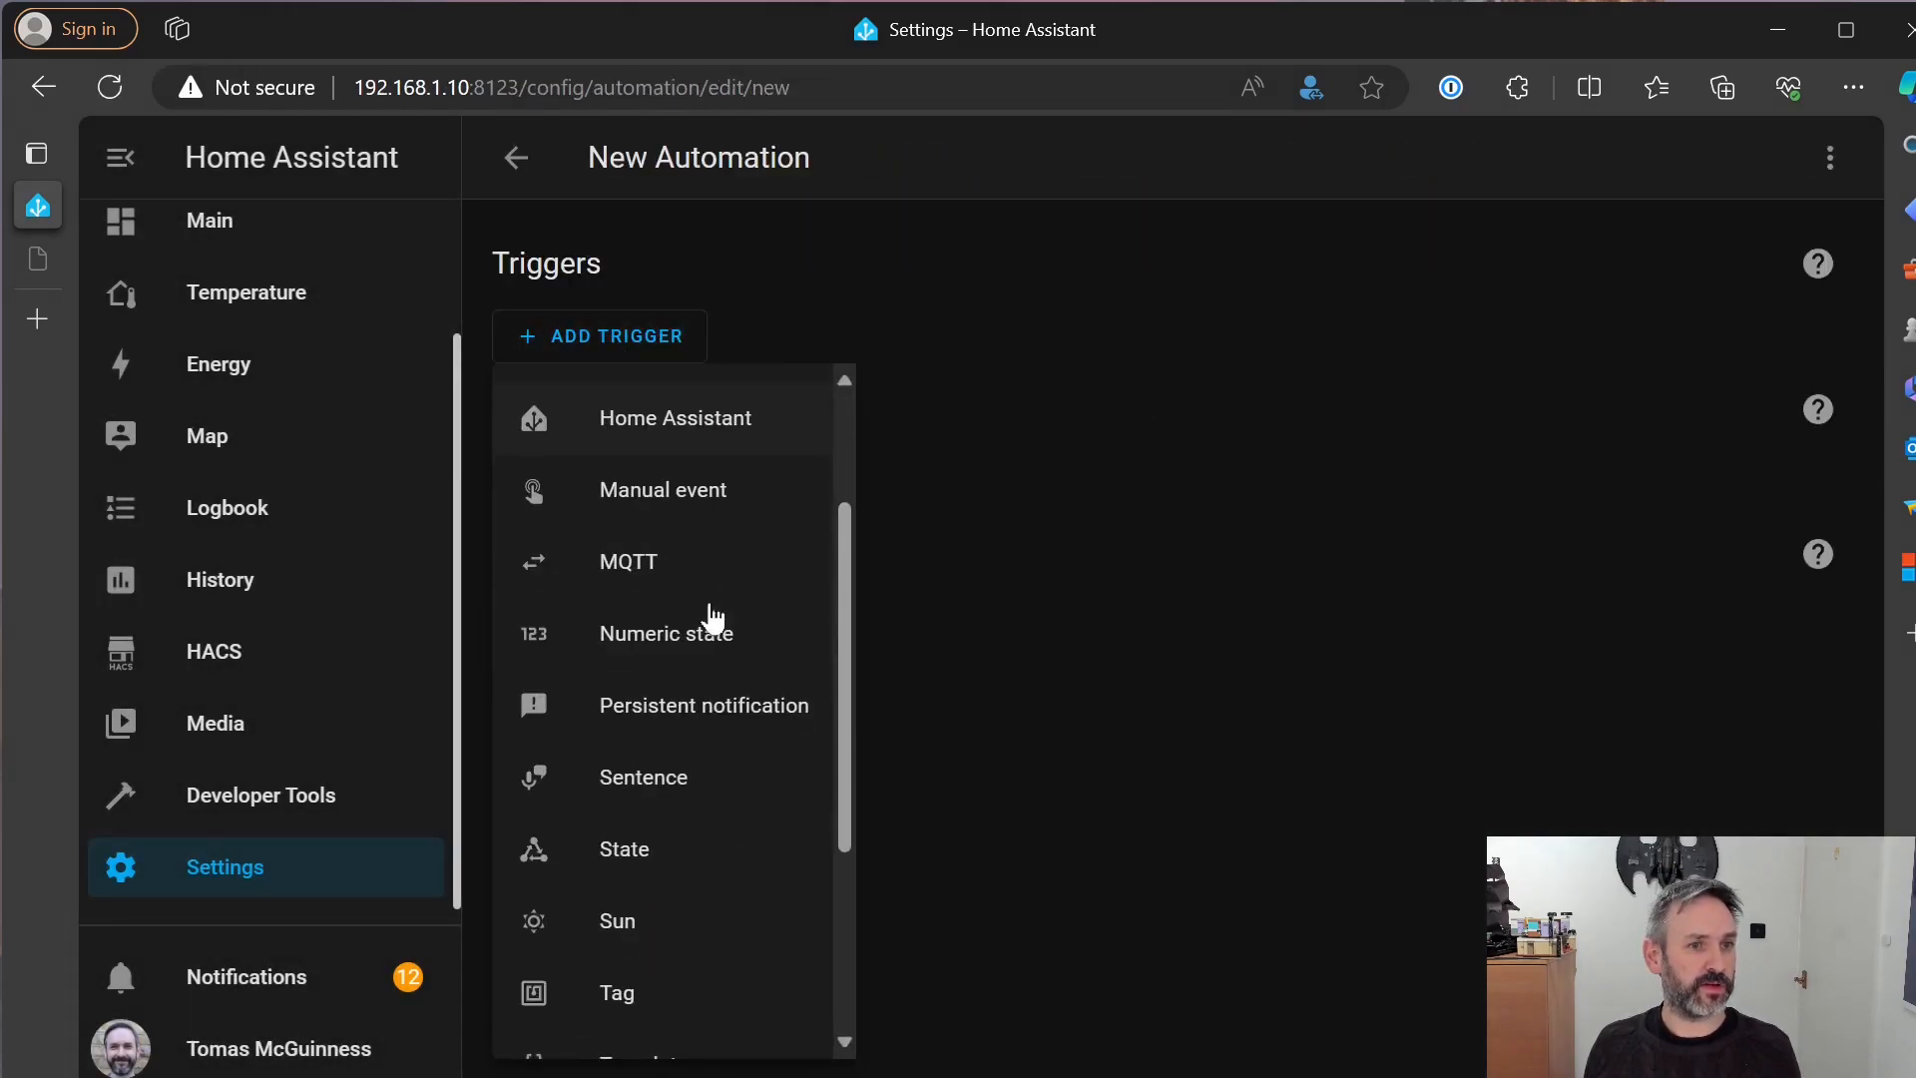
pyautogui.click(623, 848)
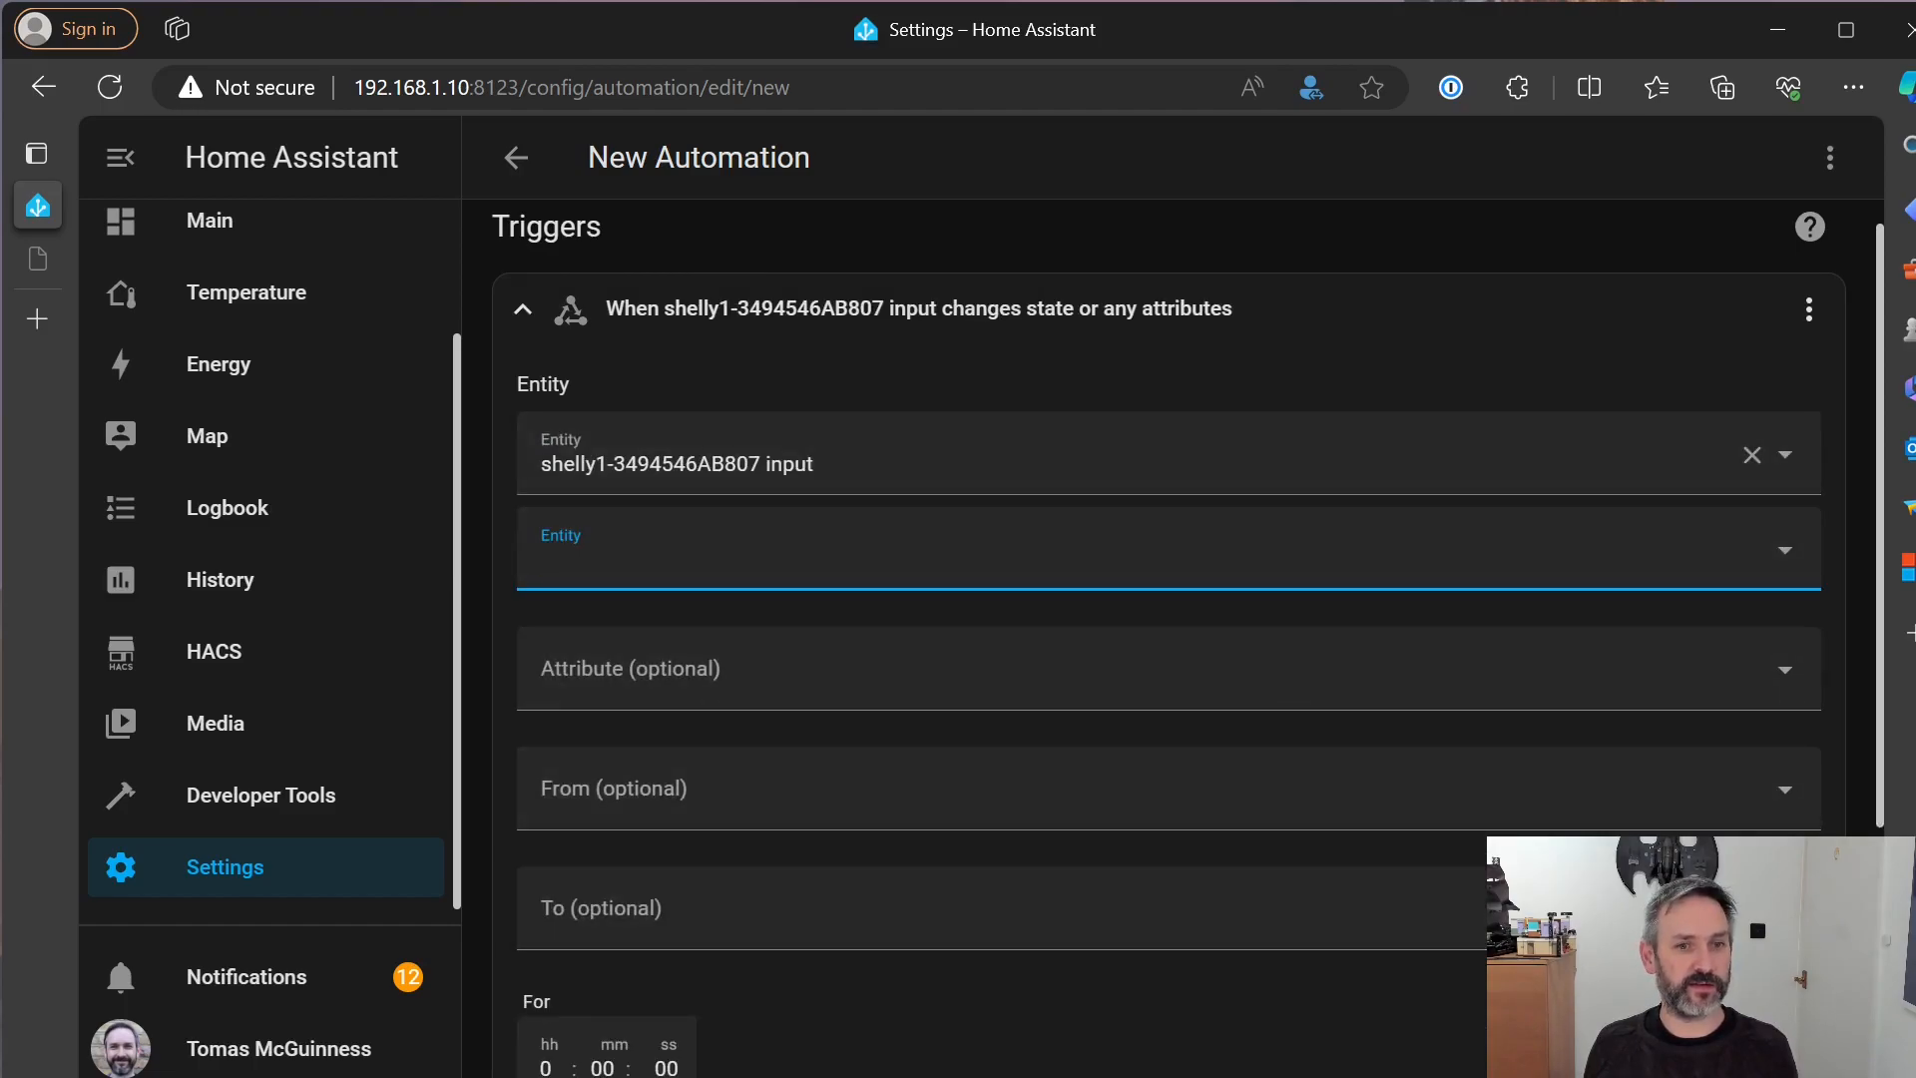
pyautogui.scroll(-3)
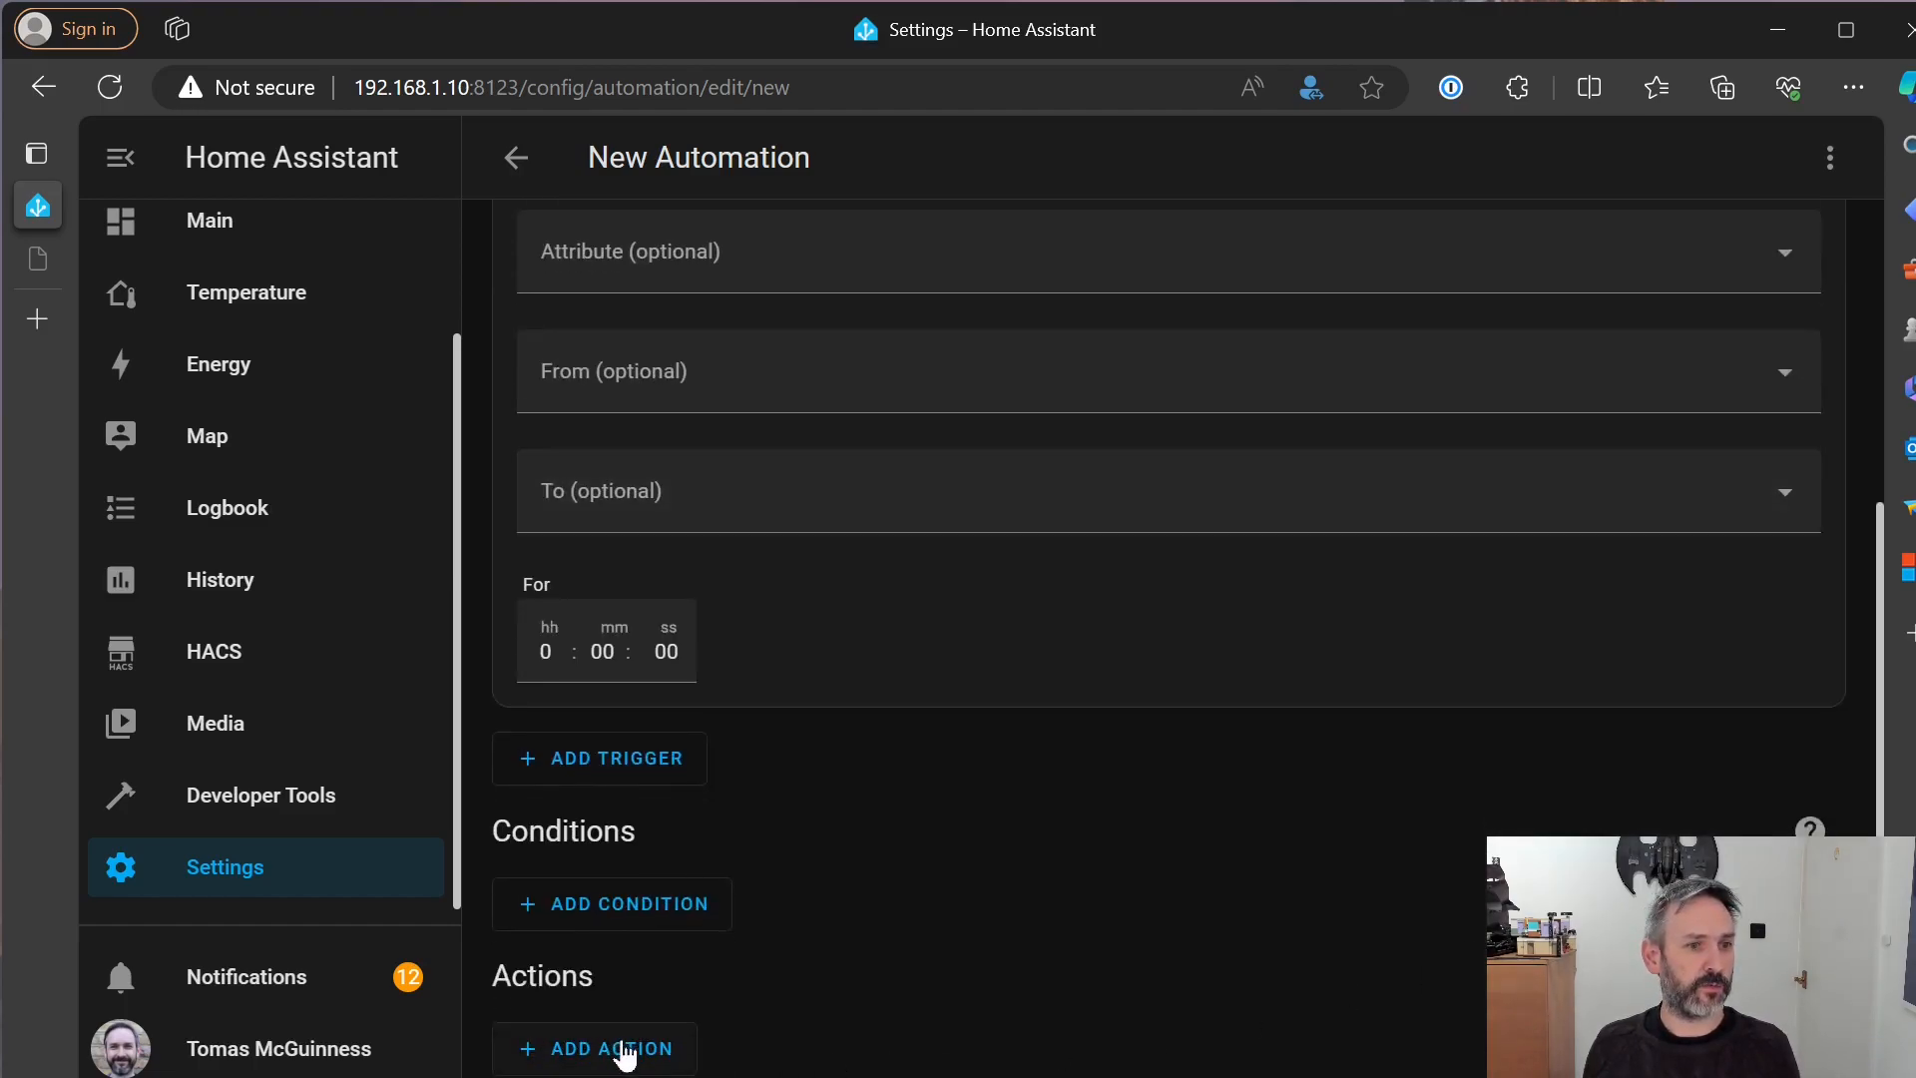
# Add a Light: Toggle service action targeting the Master Bedroom pendant light
pyautogui.click(610, 1049)
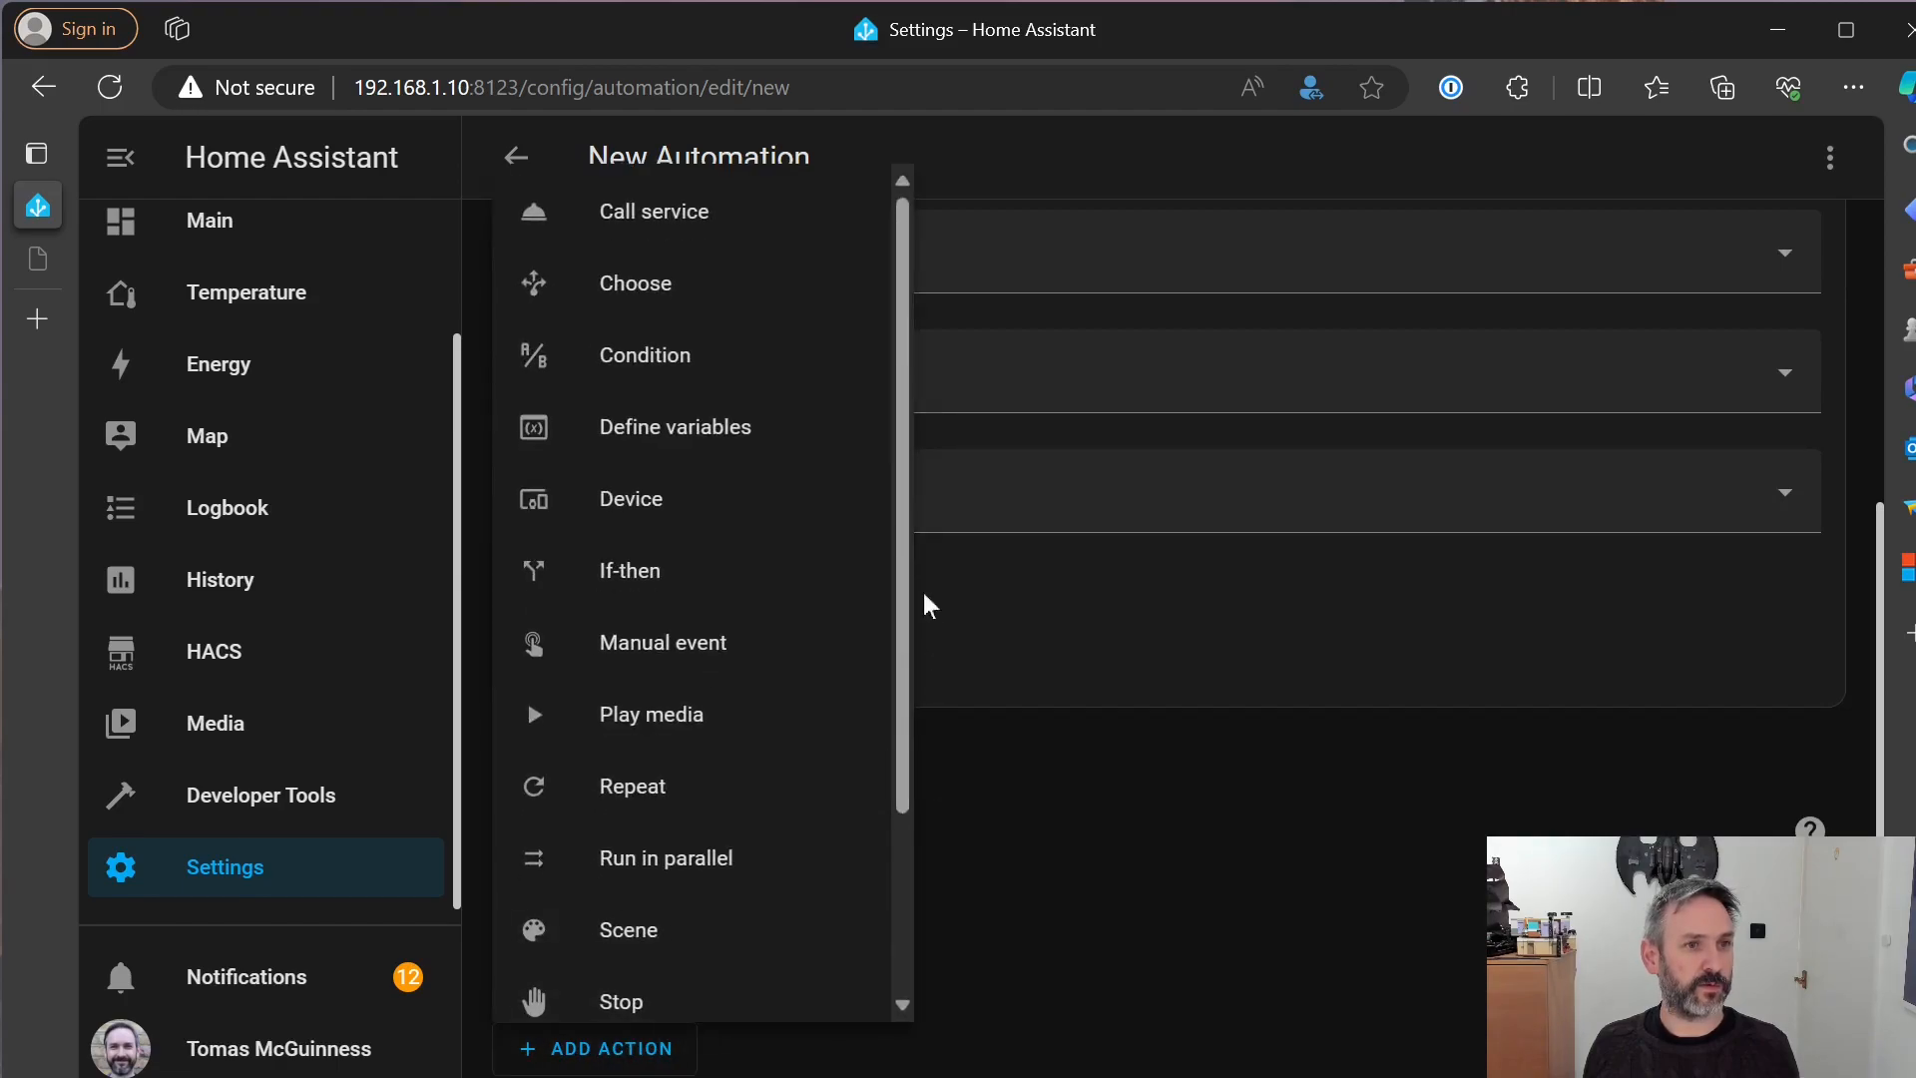
pyautogui.moveTo(653, 211)
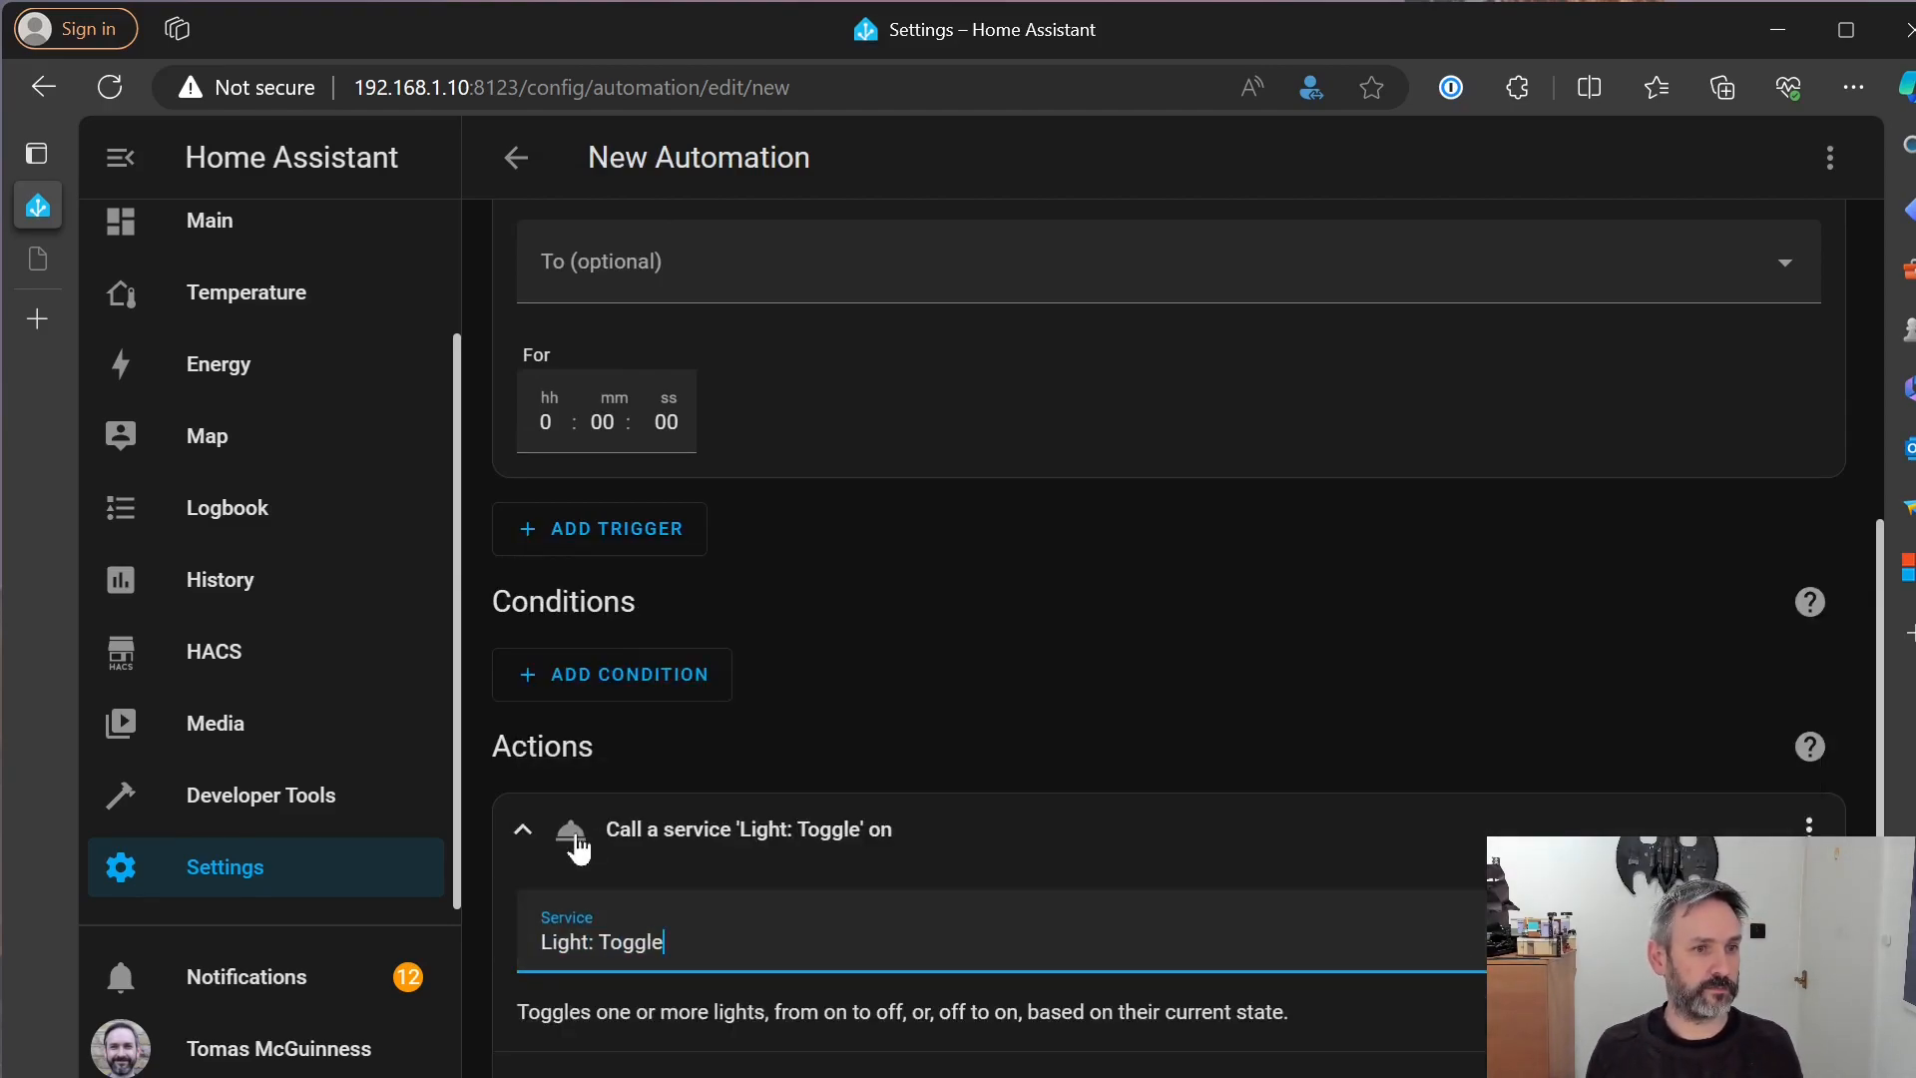
pyautogui.scroll(-3)
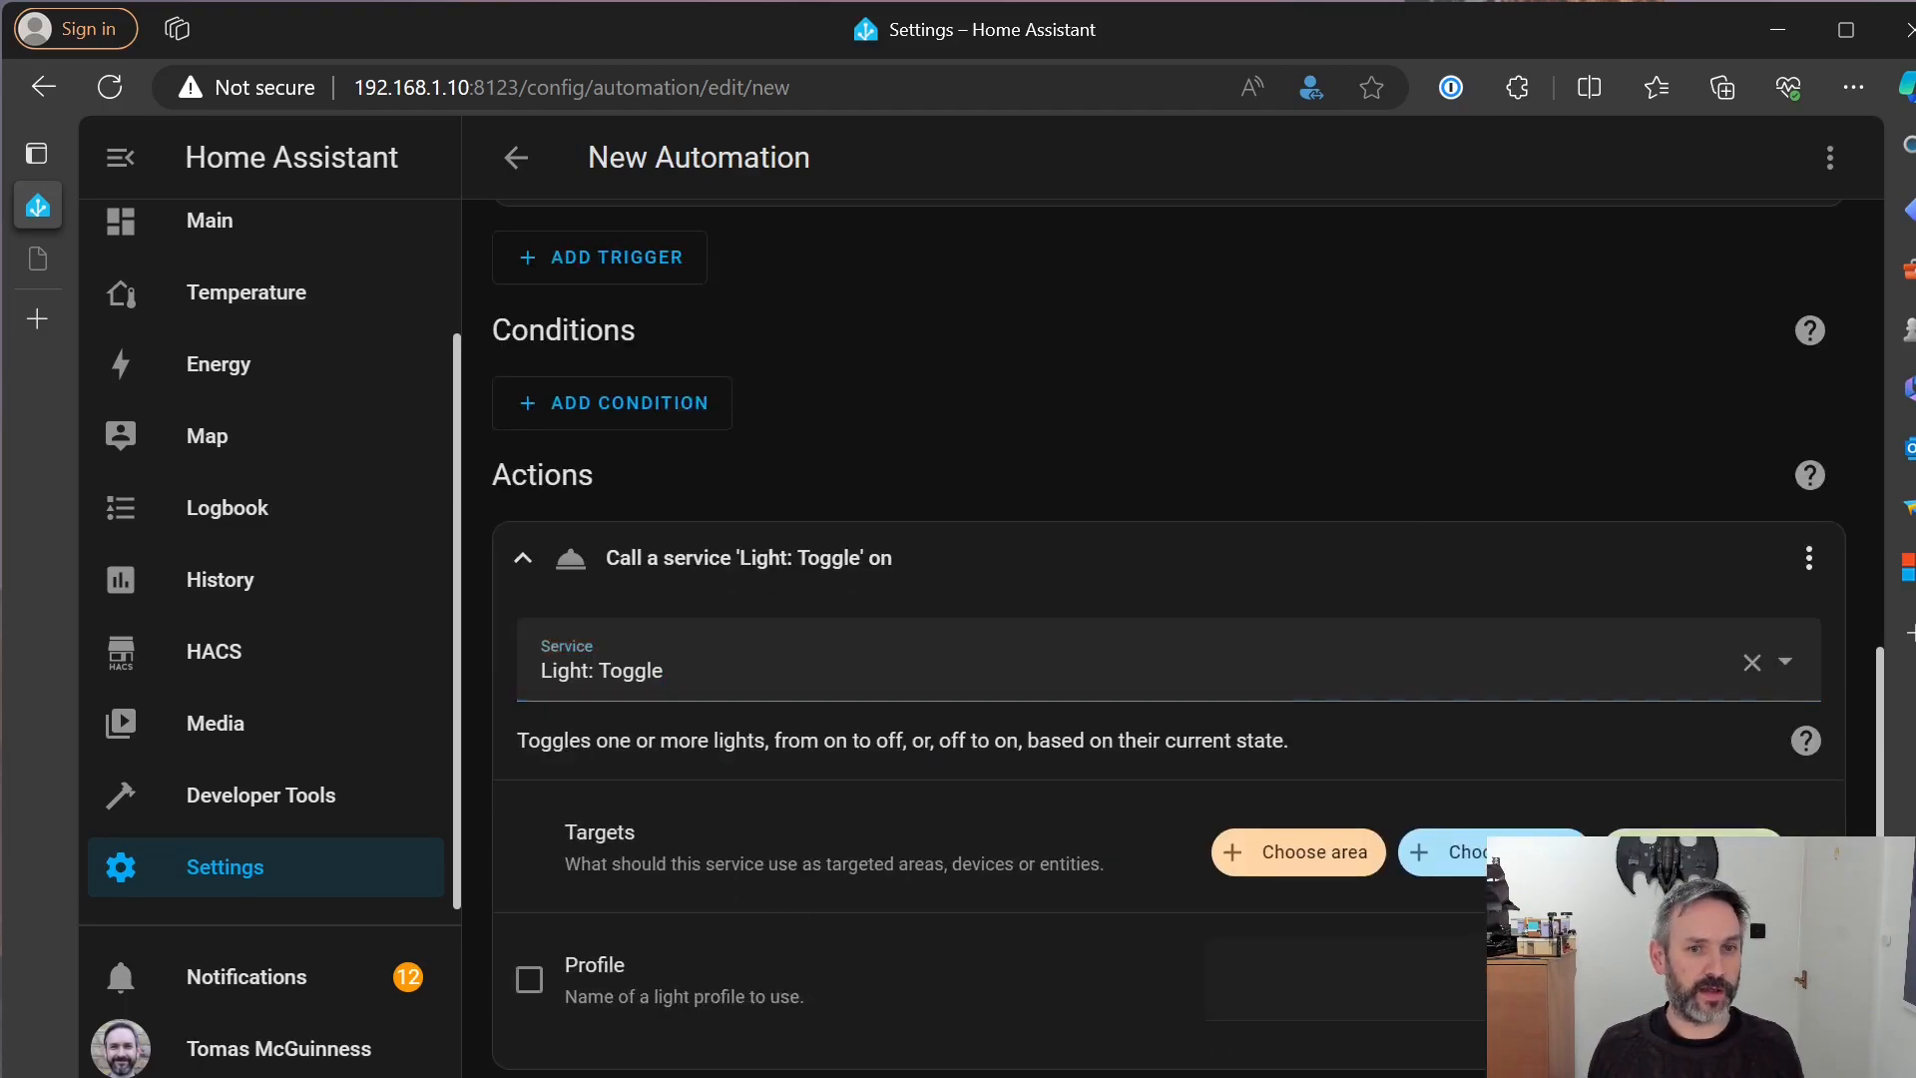
pyautogui.write('light.pen')
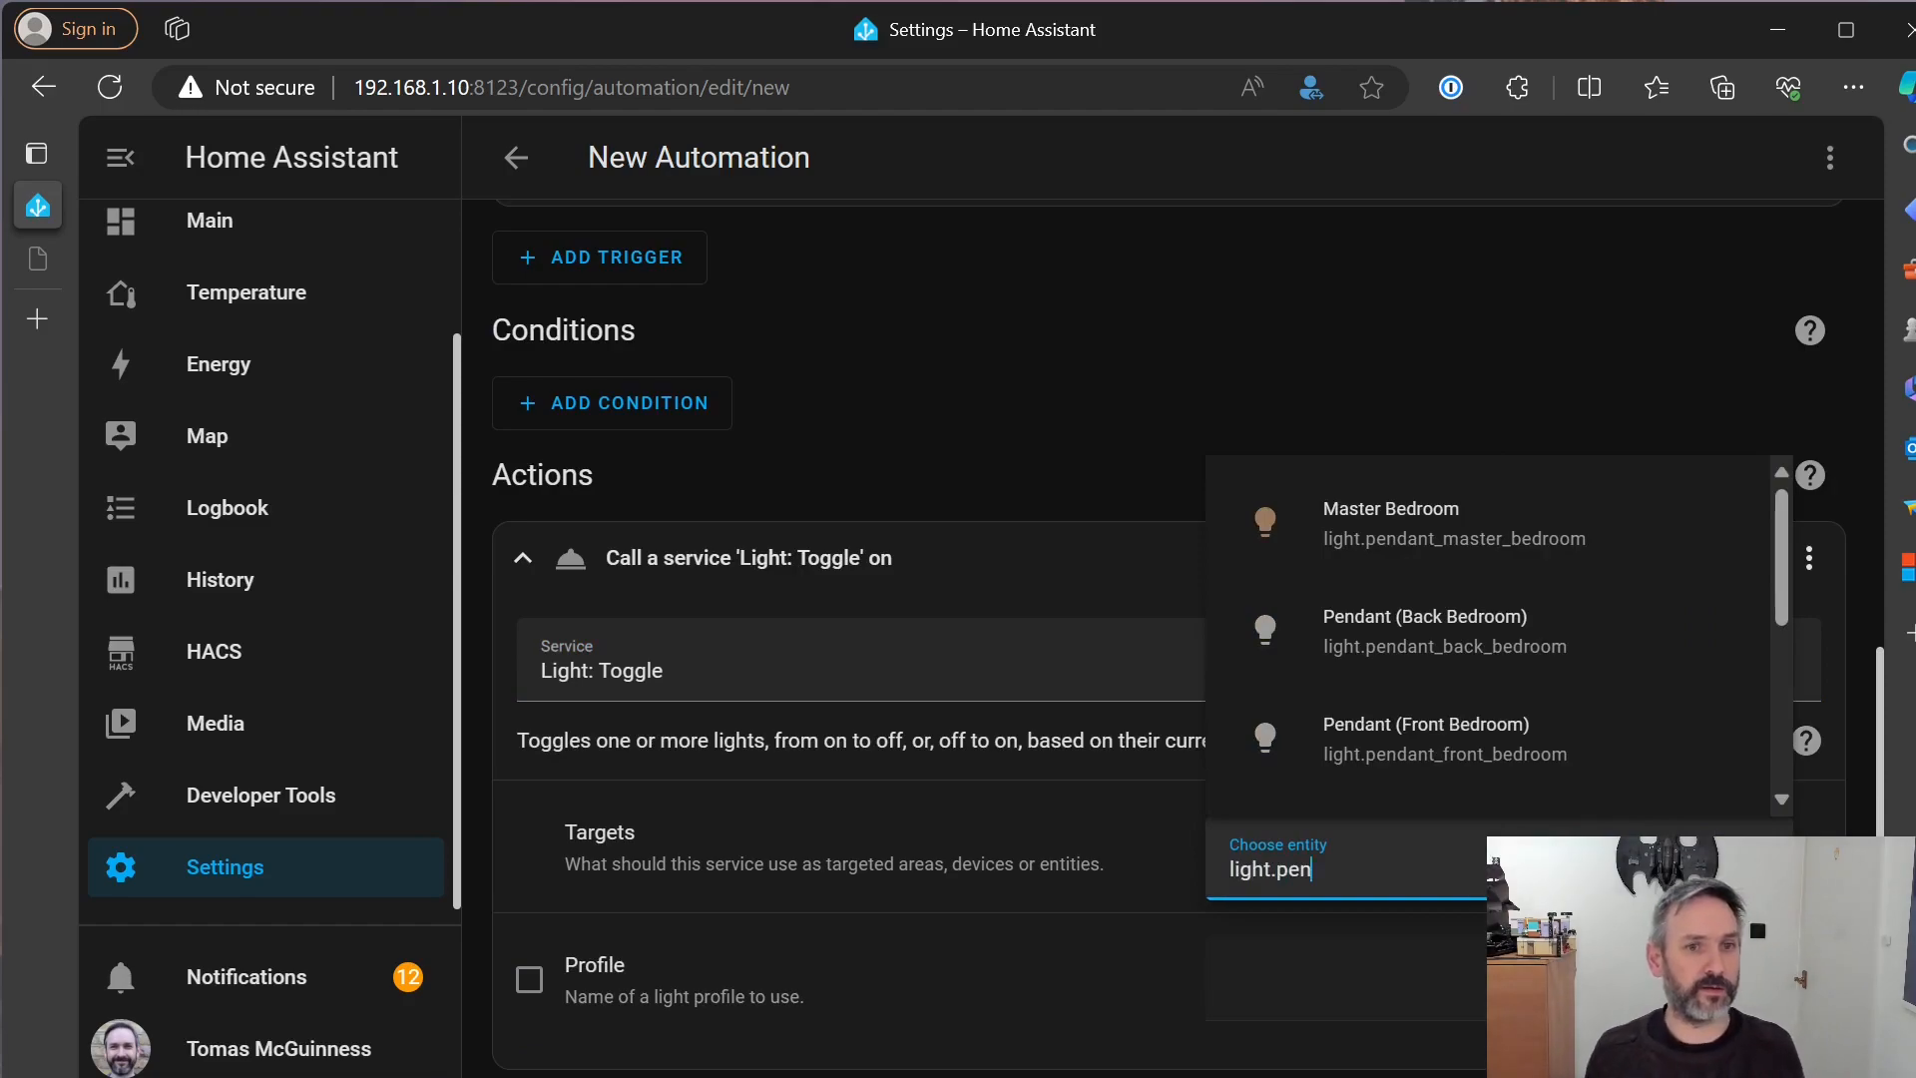
pyautogui.click(1389, 522)
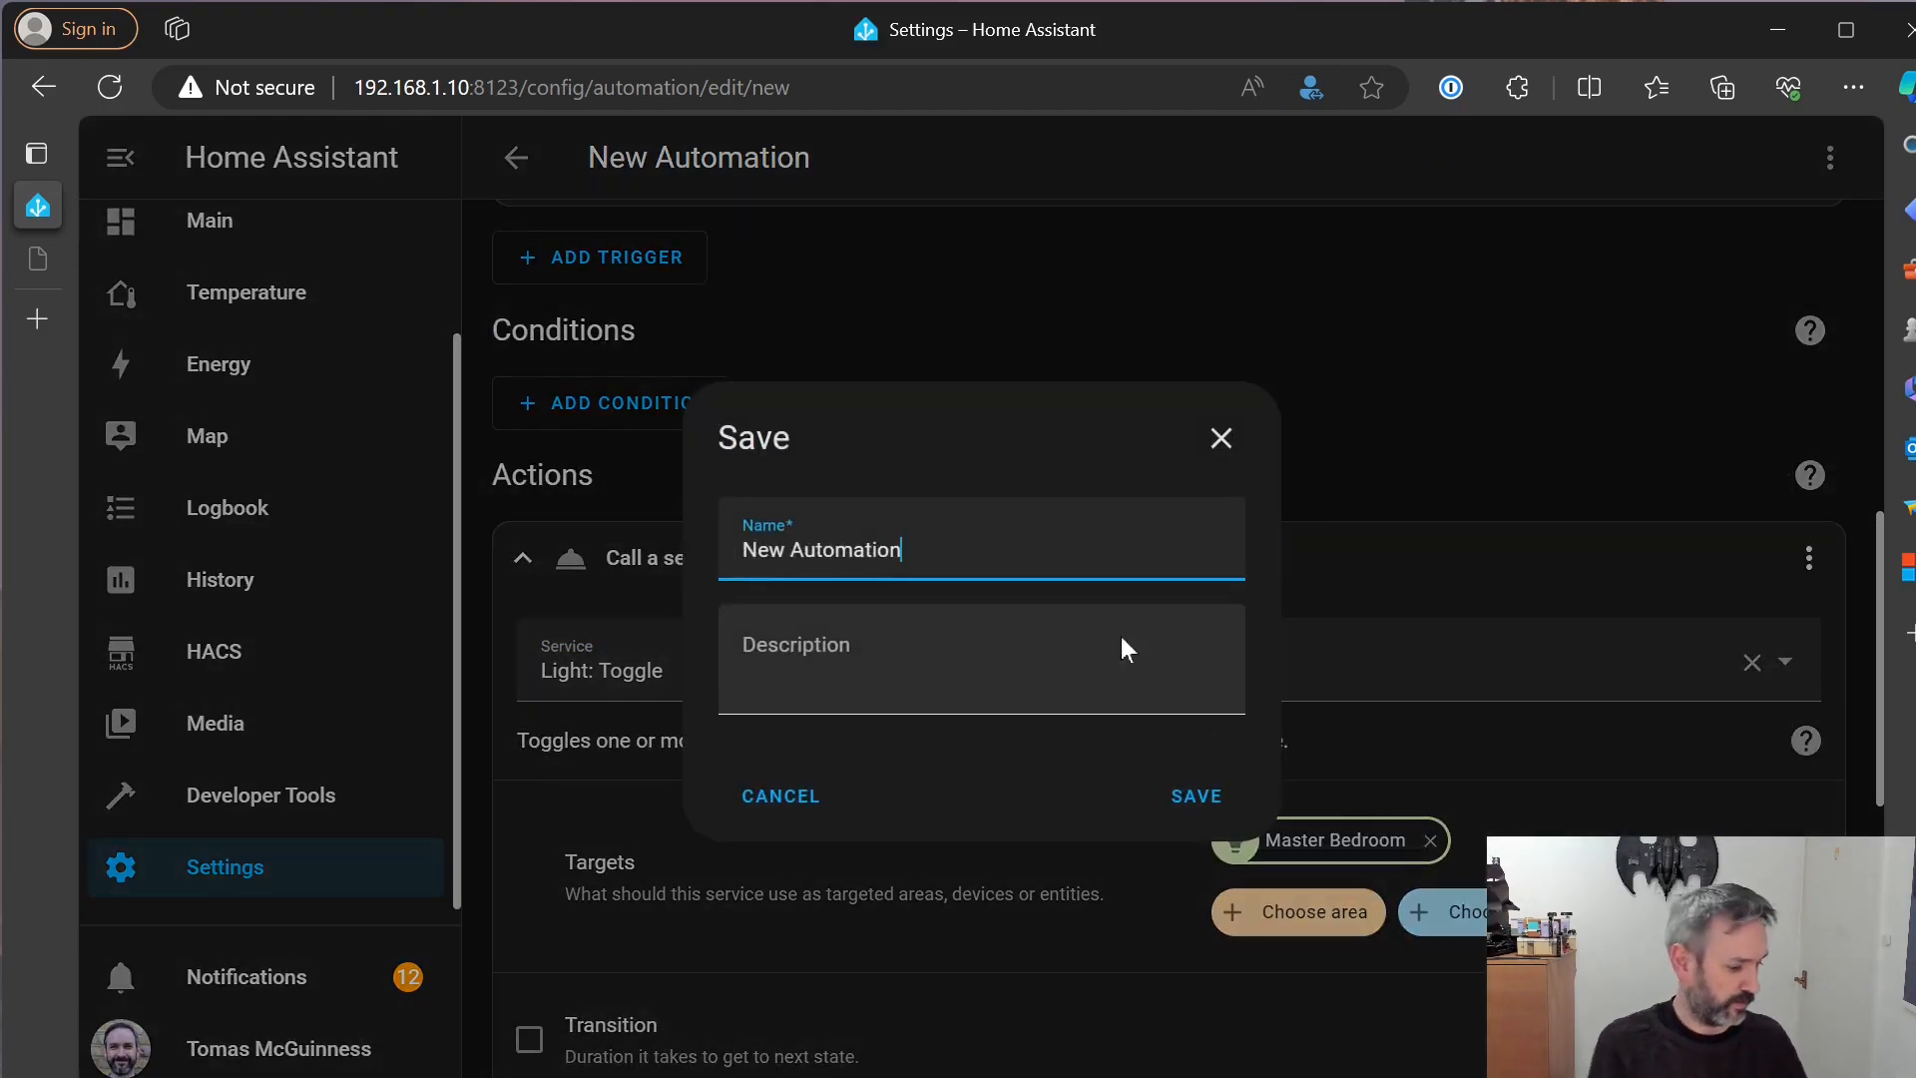
# Save the new automation under the name Master Bedroom
pyautogui.write('binary_sensor.shelly1_3494546ab')
pyautogui.write('Master Bedroom')
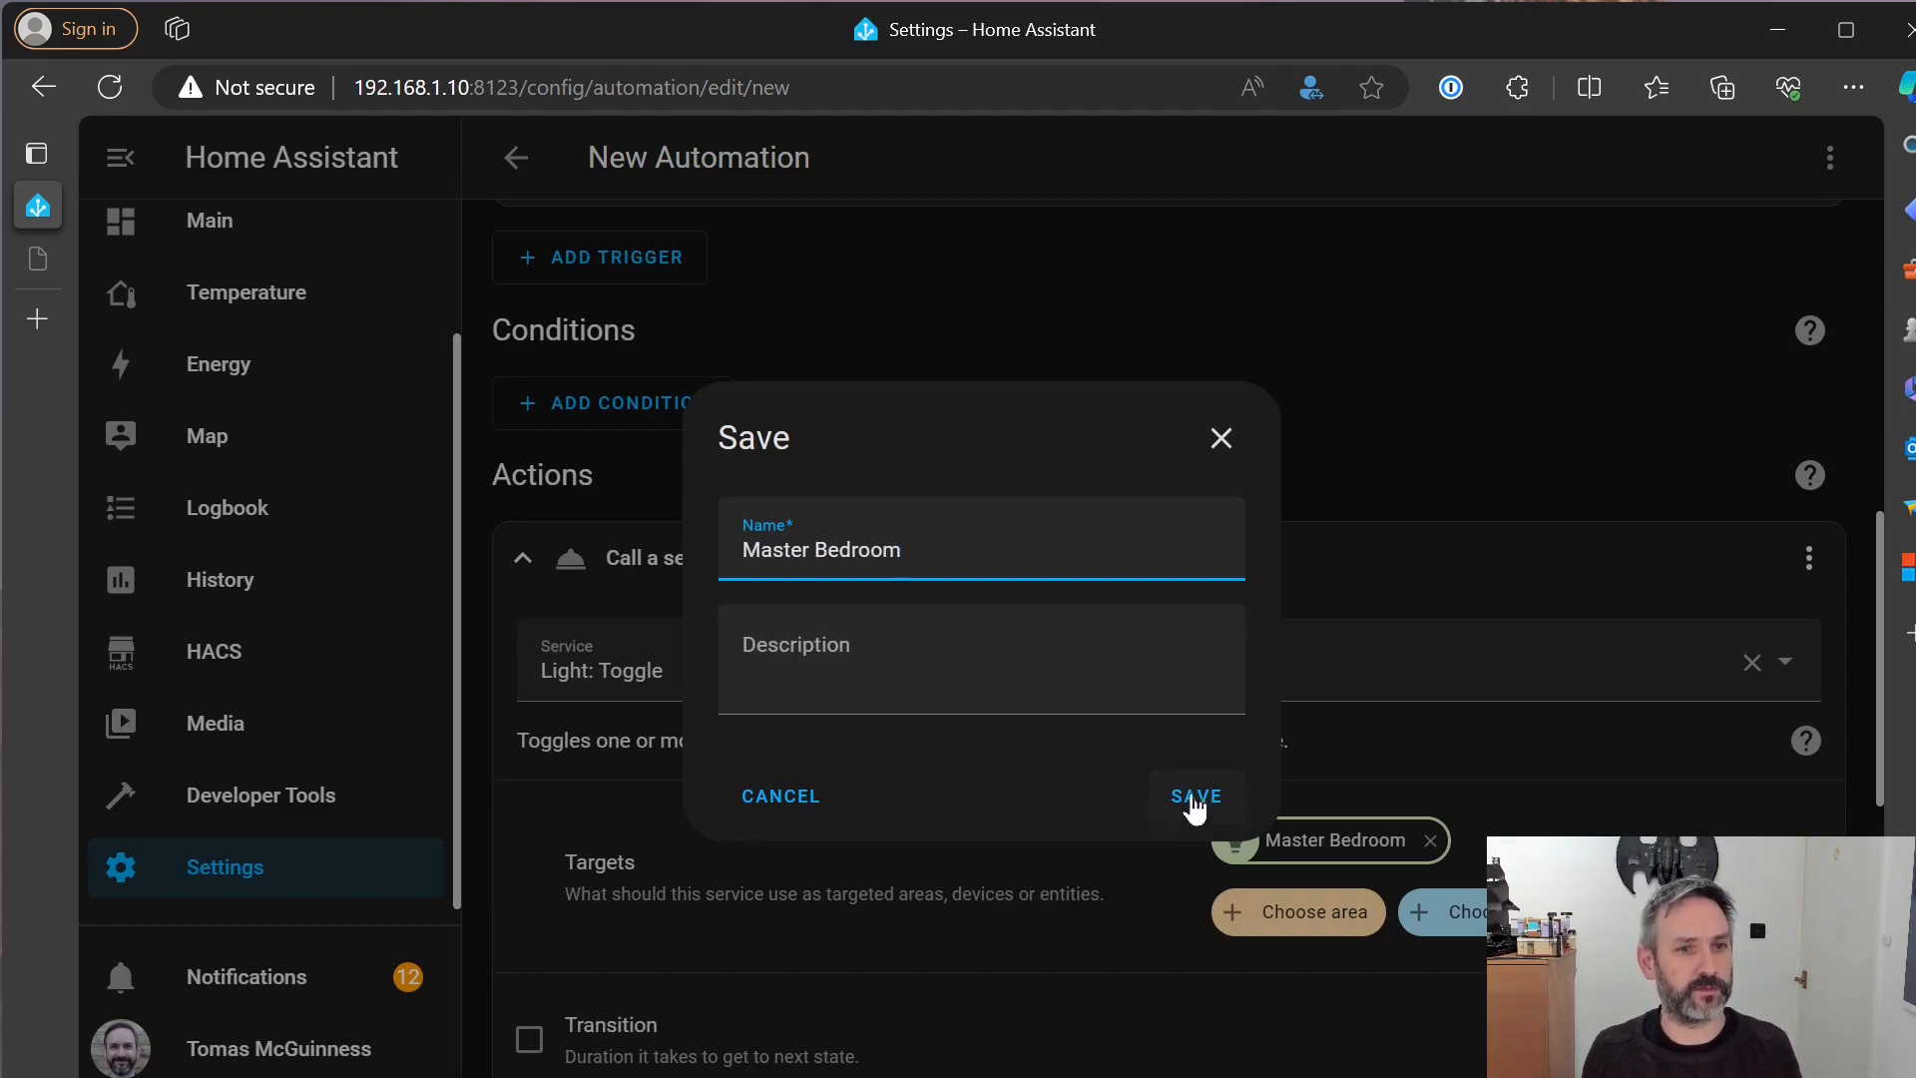
pyautogui.click(1196, 795)
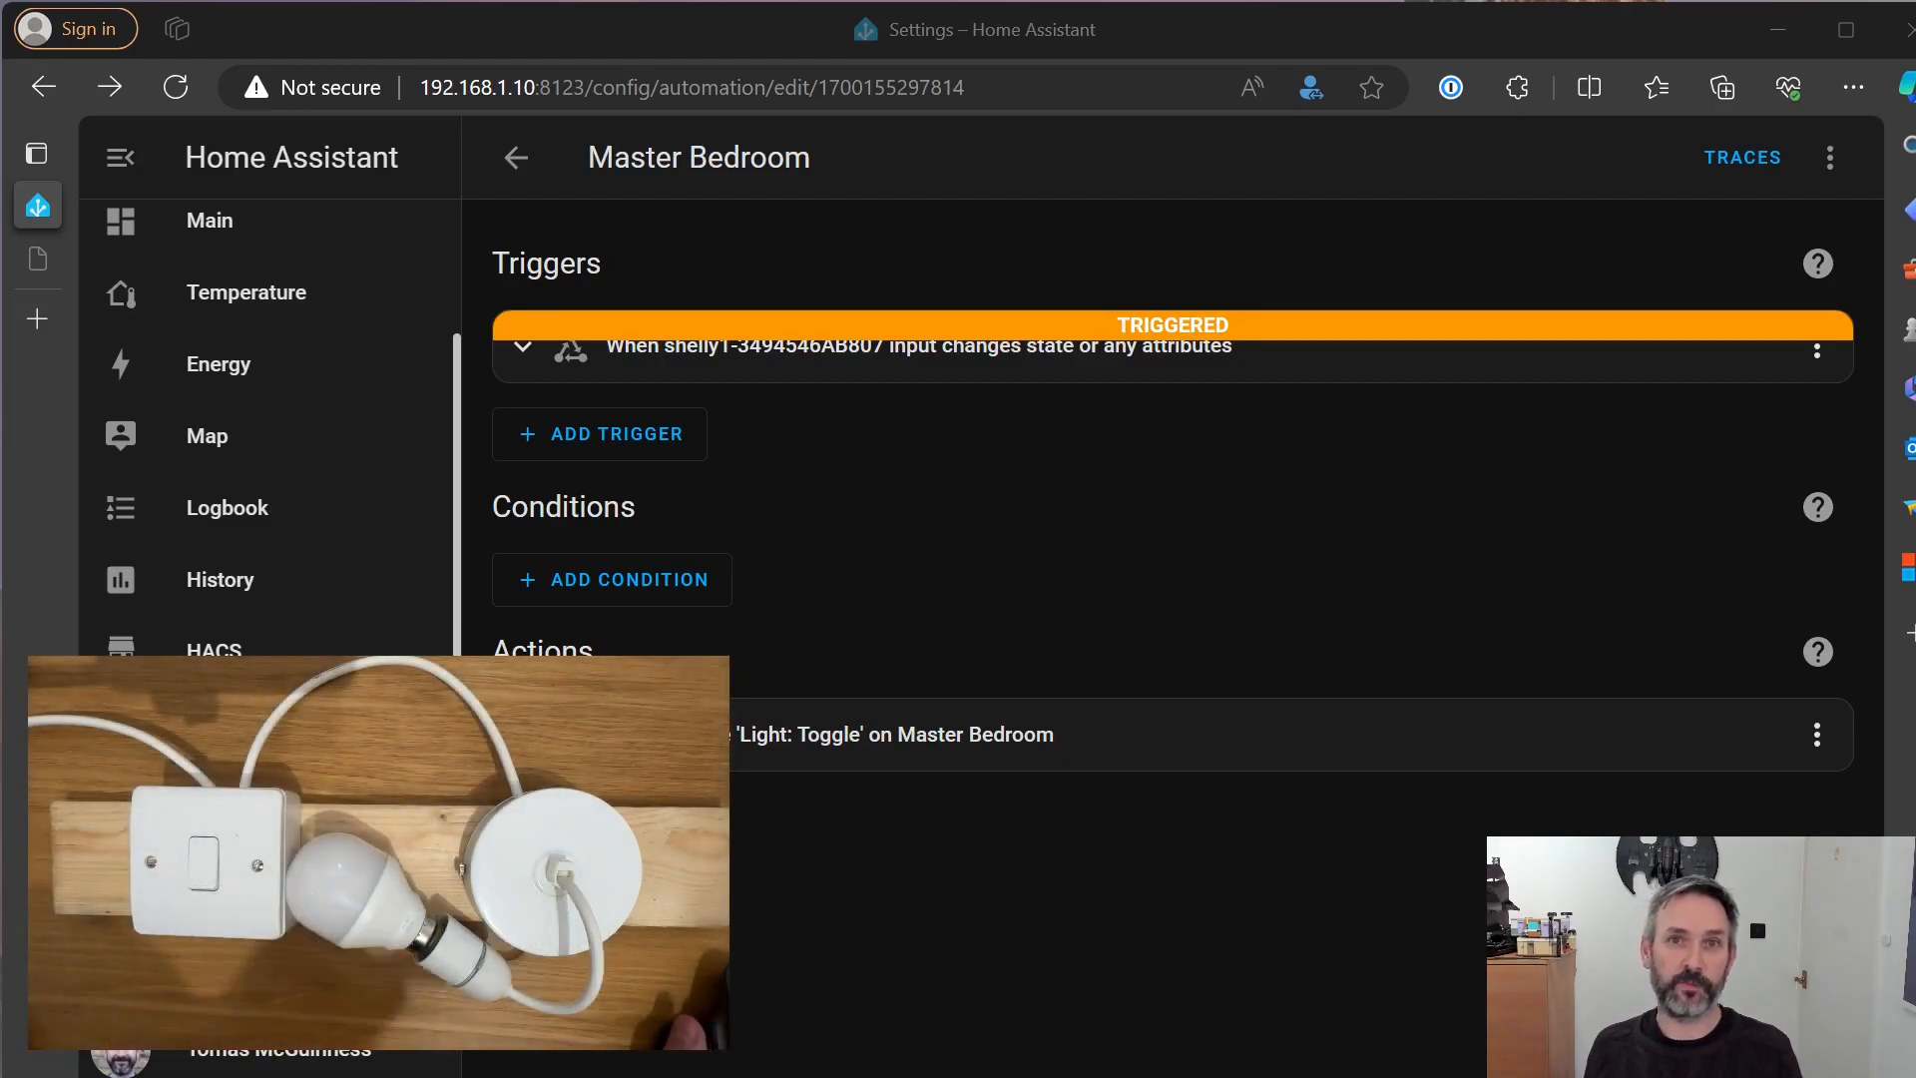
pyautogui.moveTo(1780, 811)
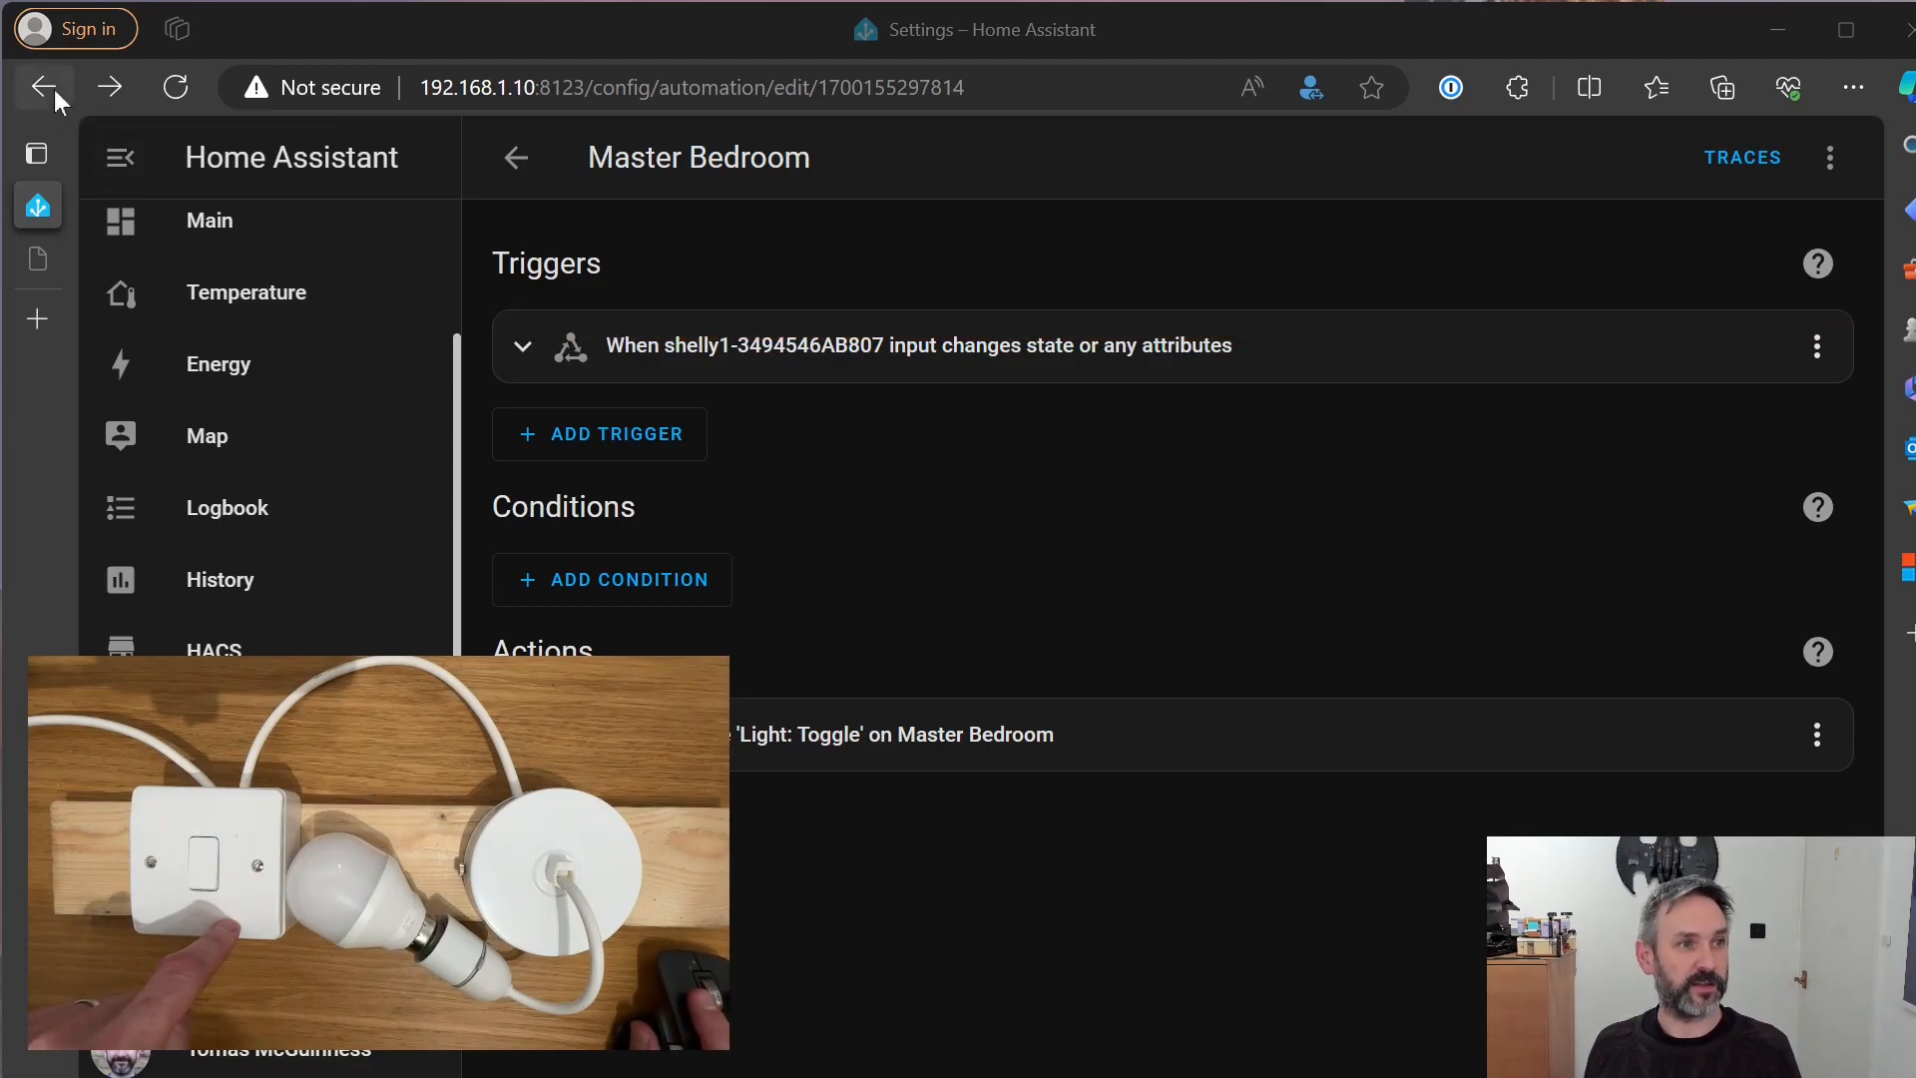
# Go back to the shelly1-3494546AB807 device page
pyautogui.click(44, 87)
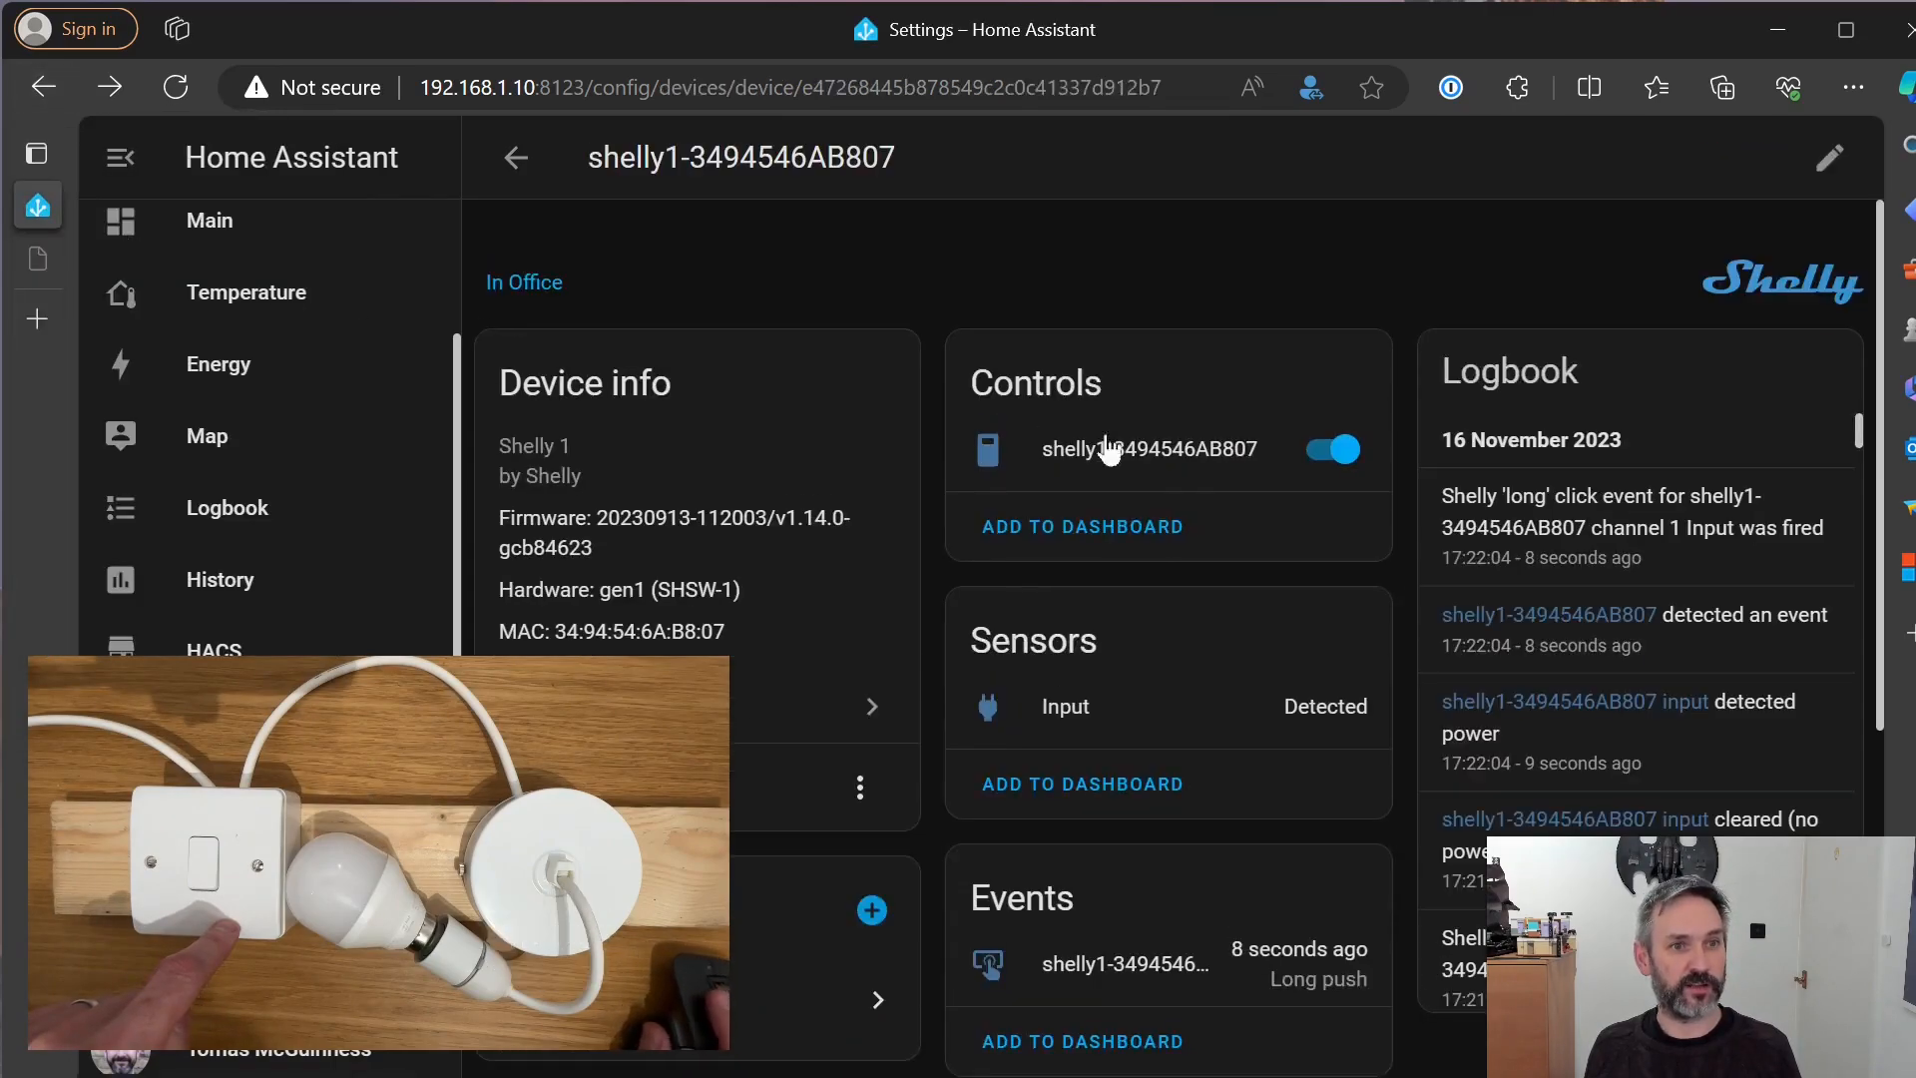
pyautogui.moveTo(1099, 510)
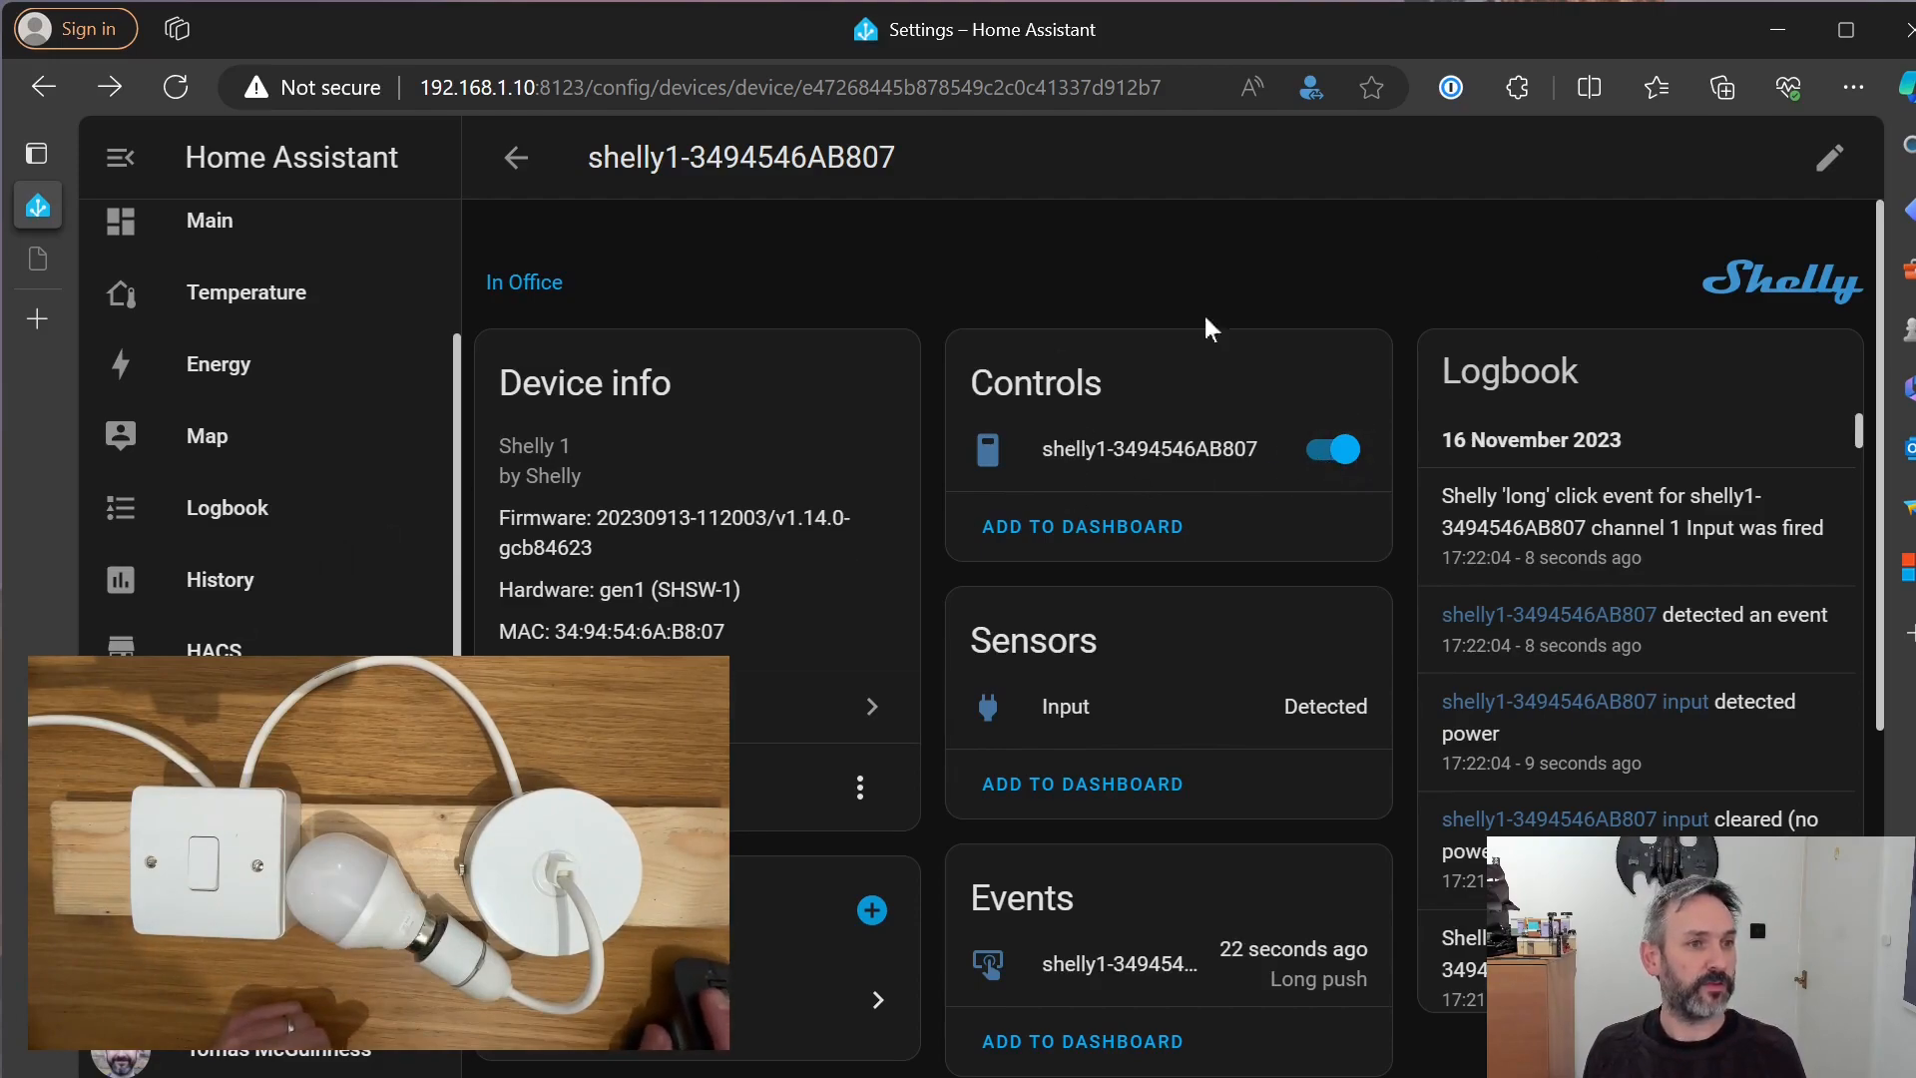
# Search the device list for 'master_', then move to the Entities list
pyautogui.click(515, 157)
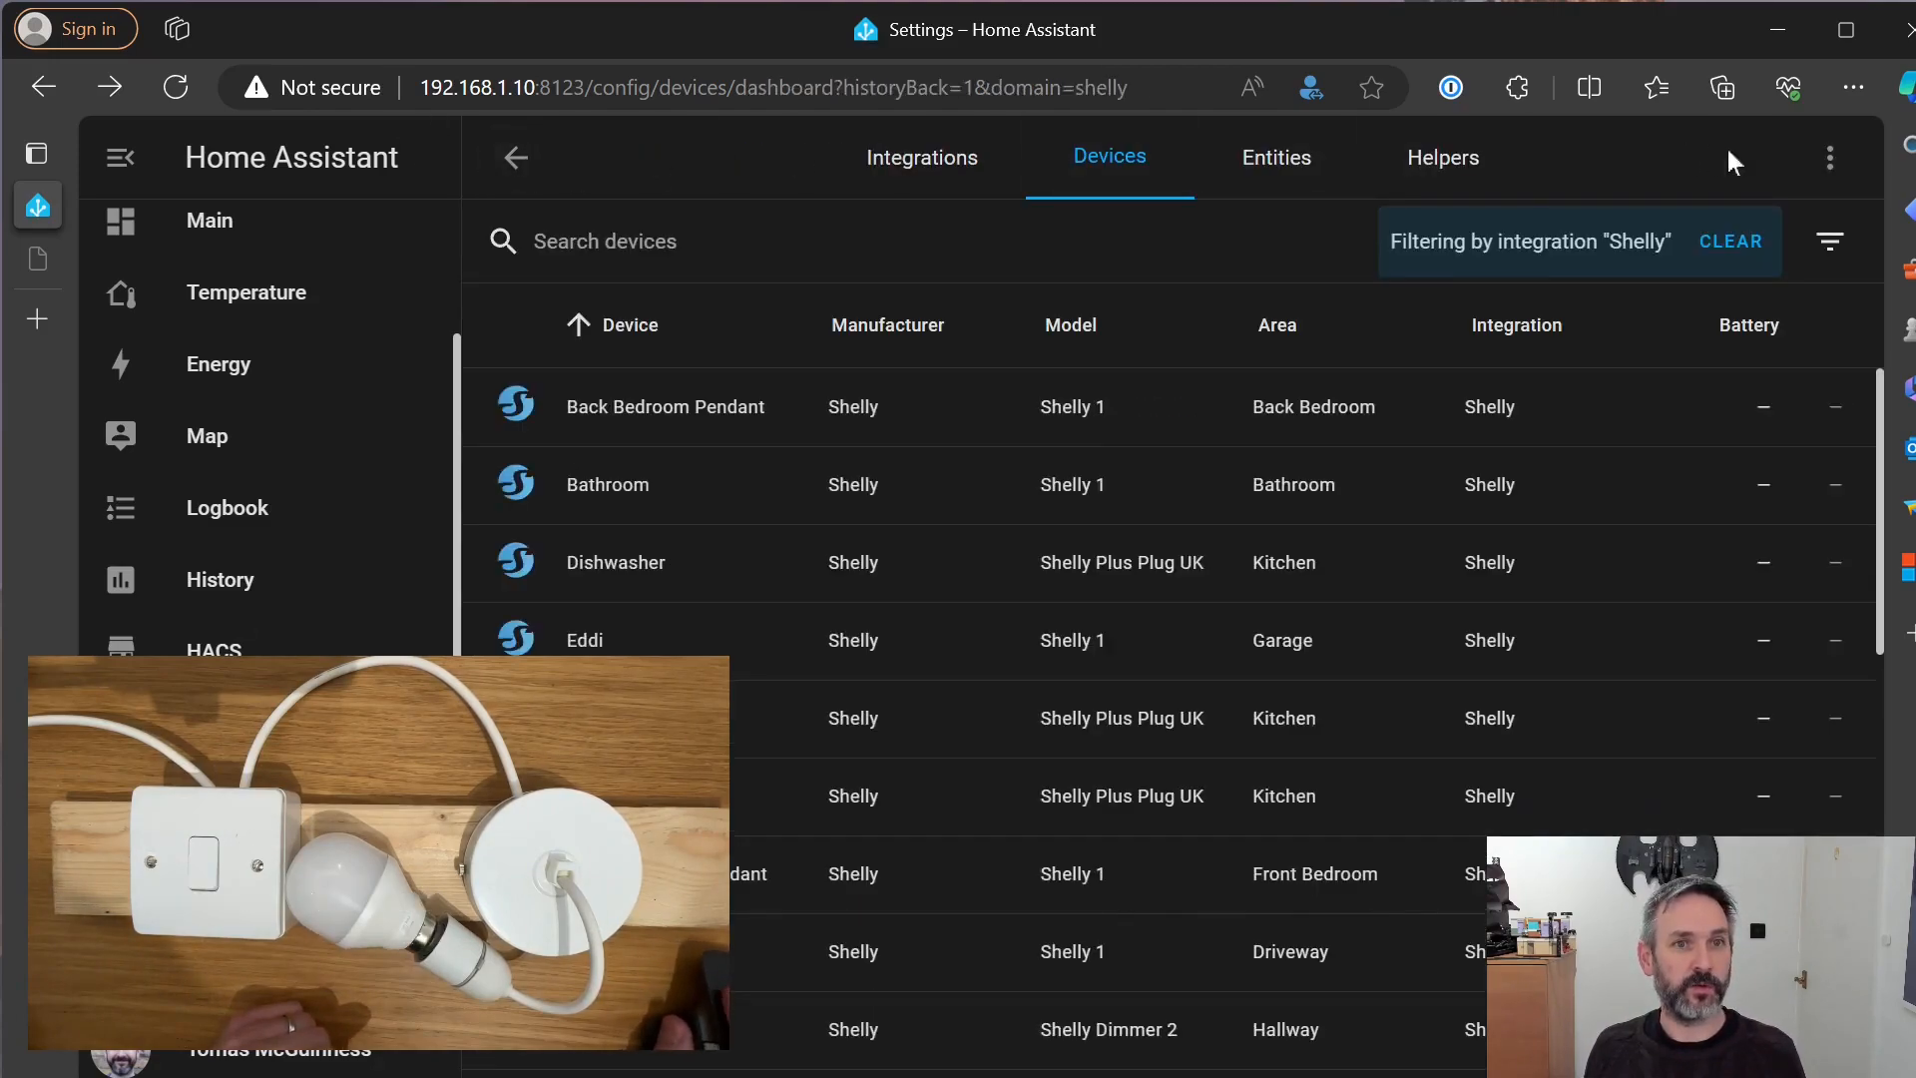
pyautogui.click(1829, 157)
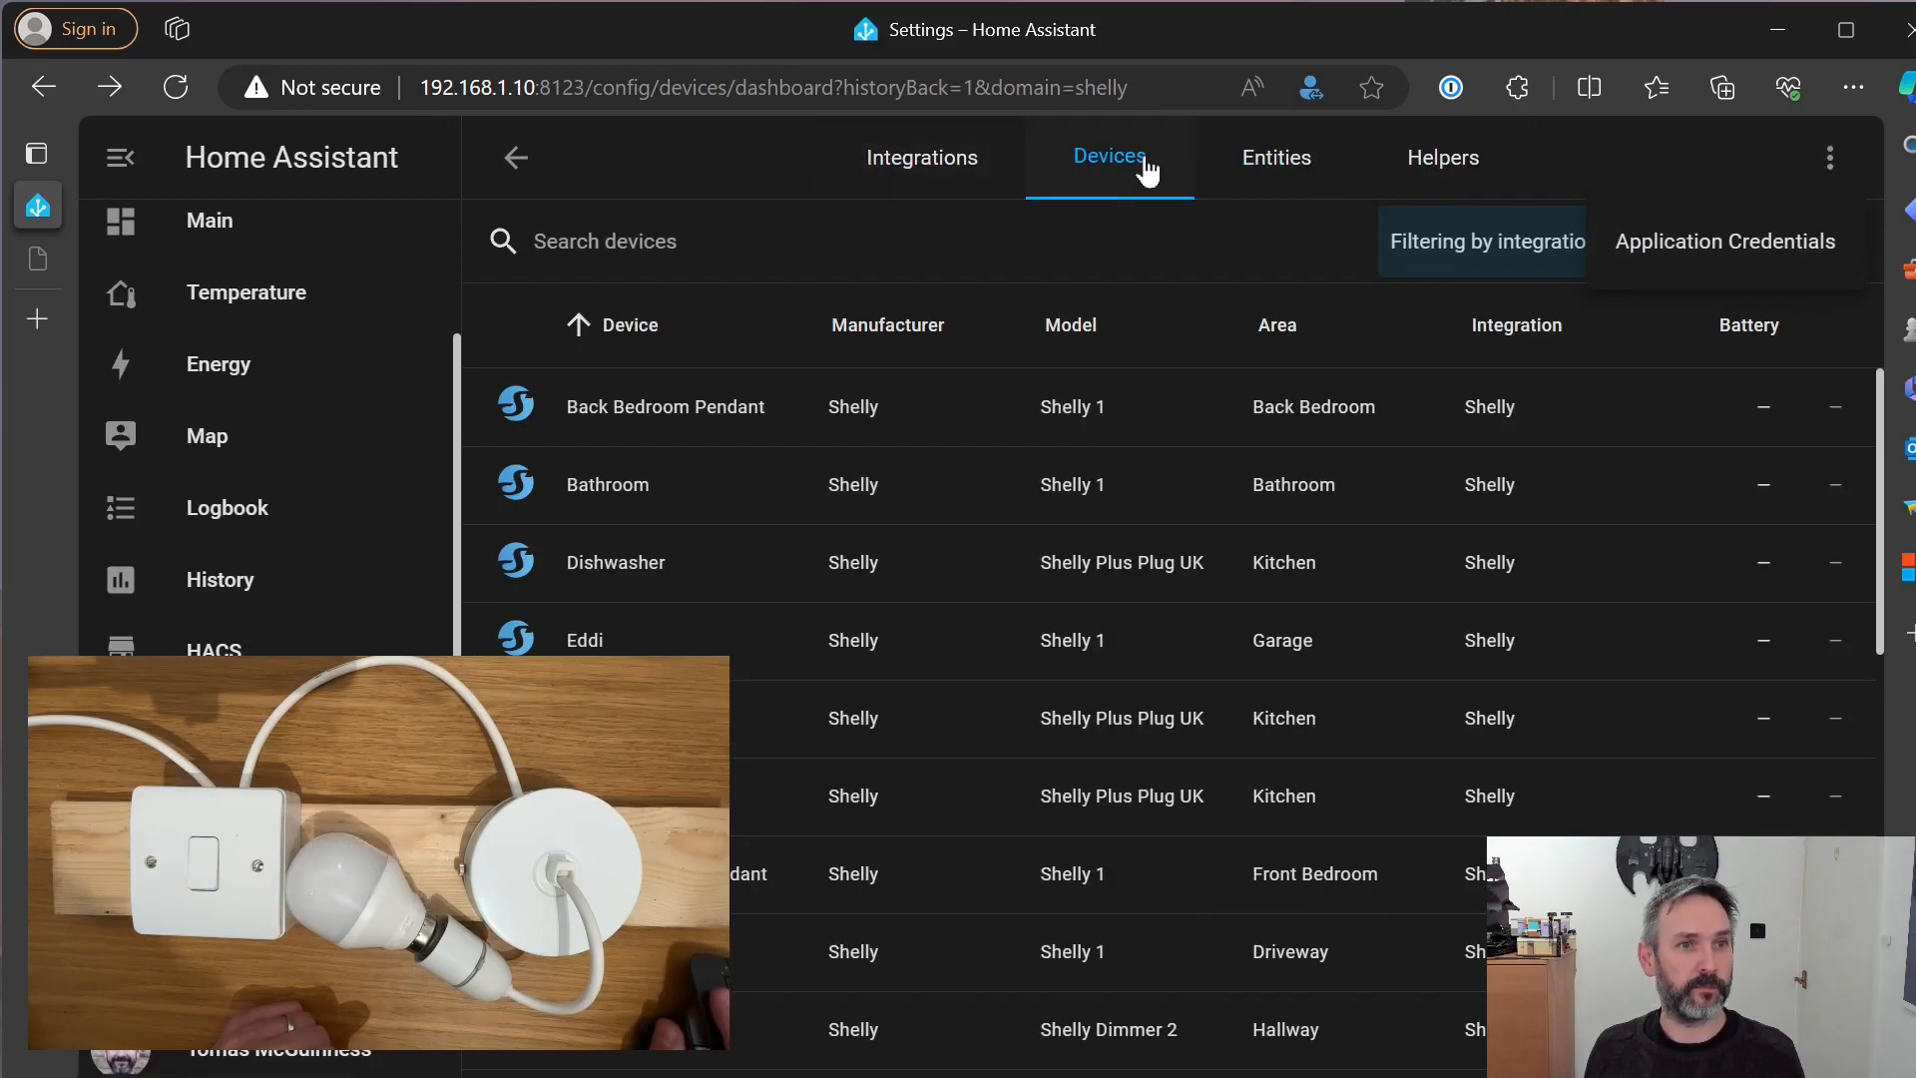
pyautogui.write('mast')
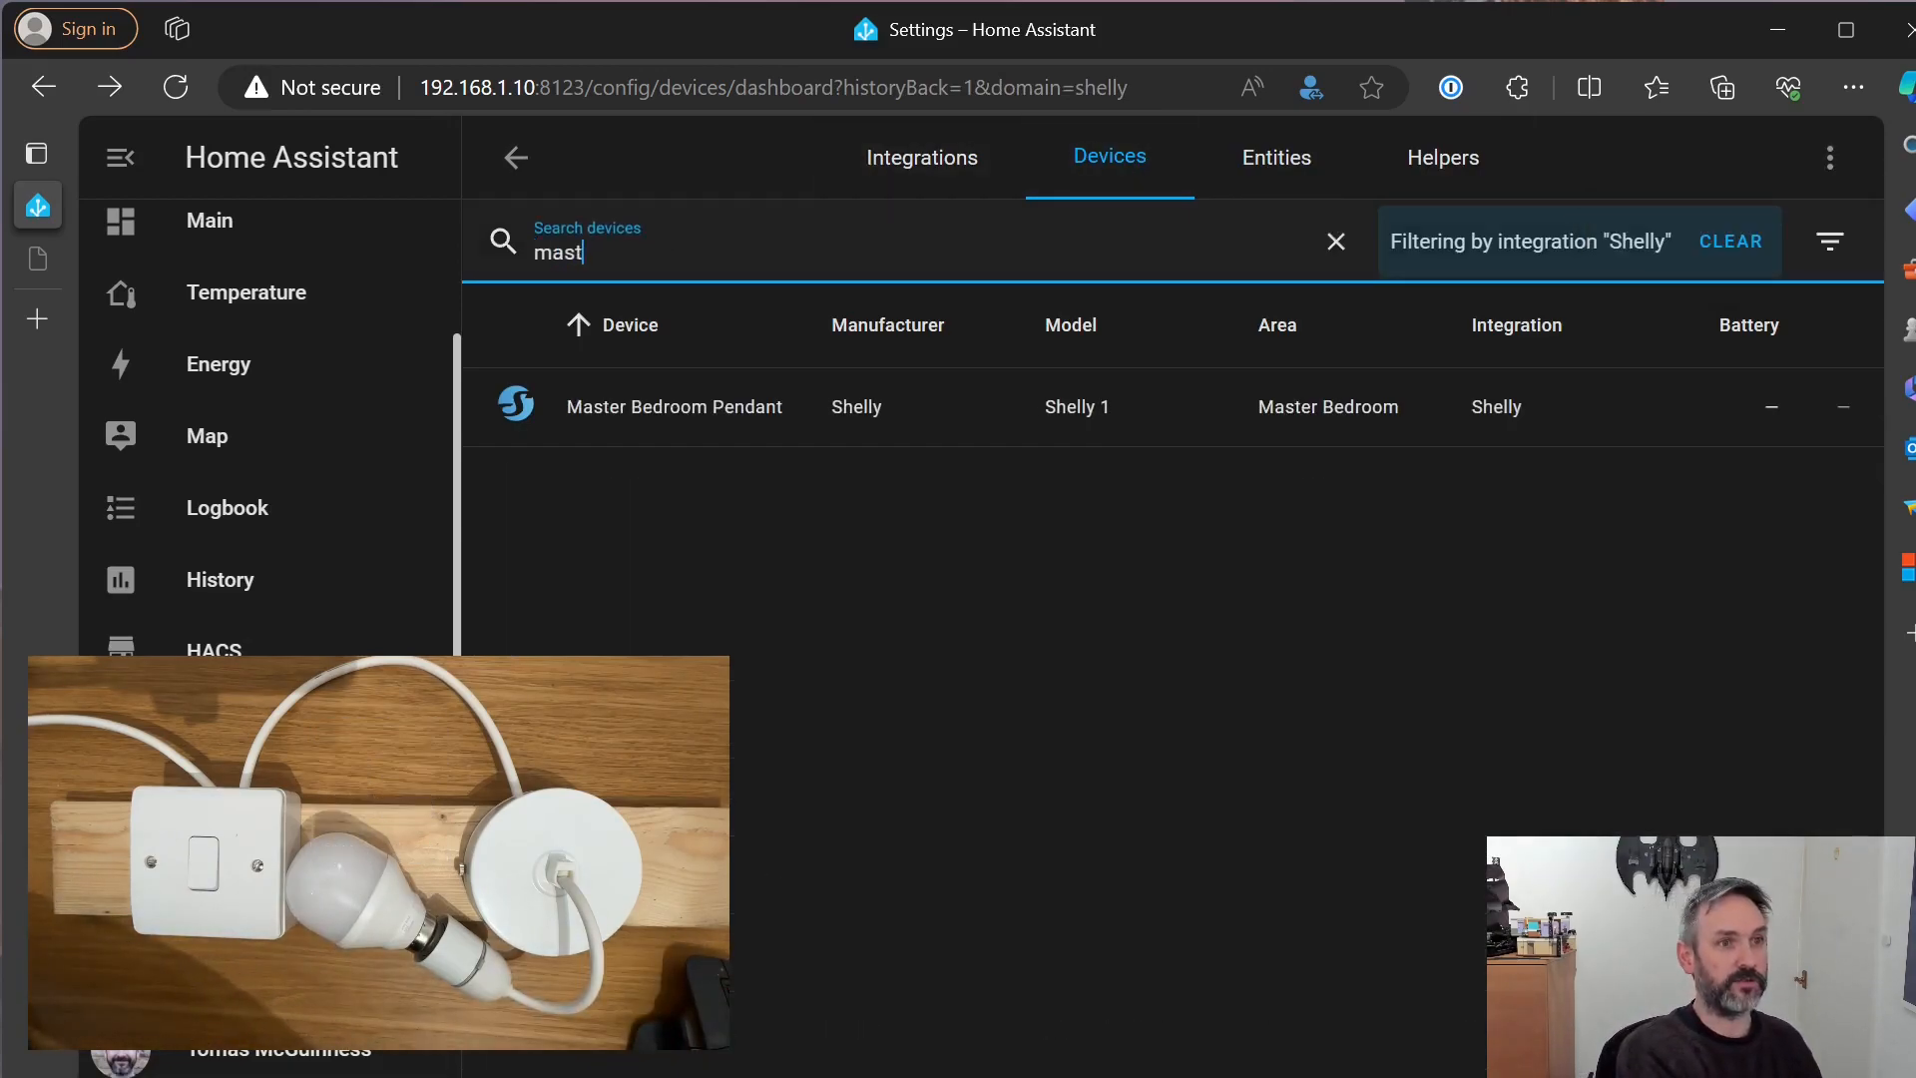
pyautogui.write('er_')
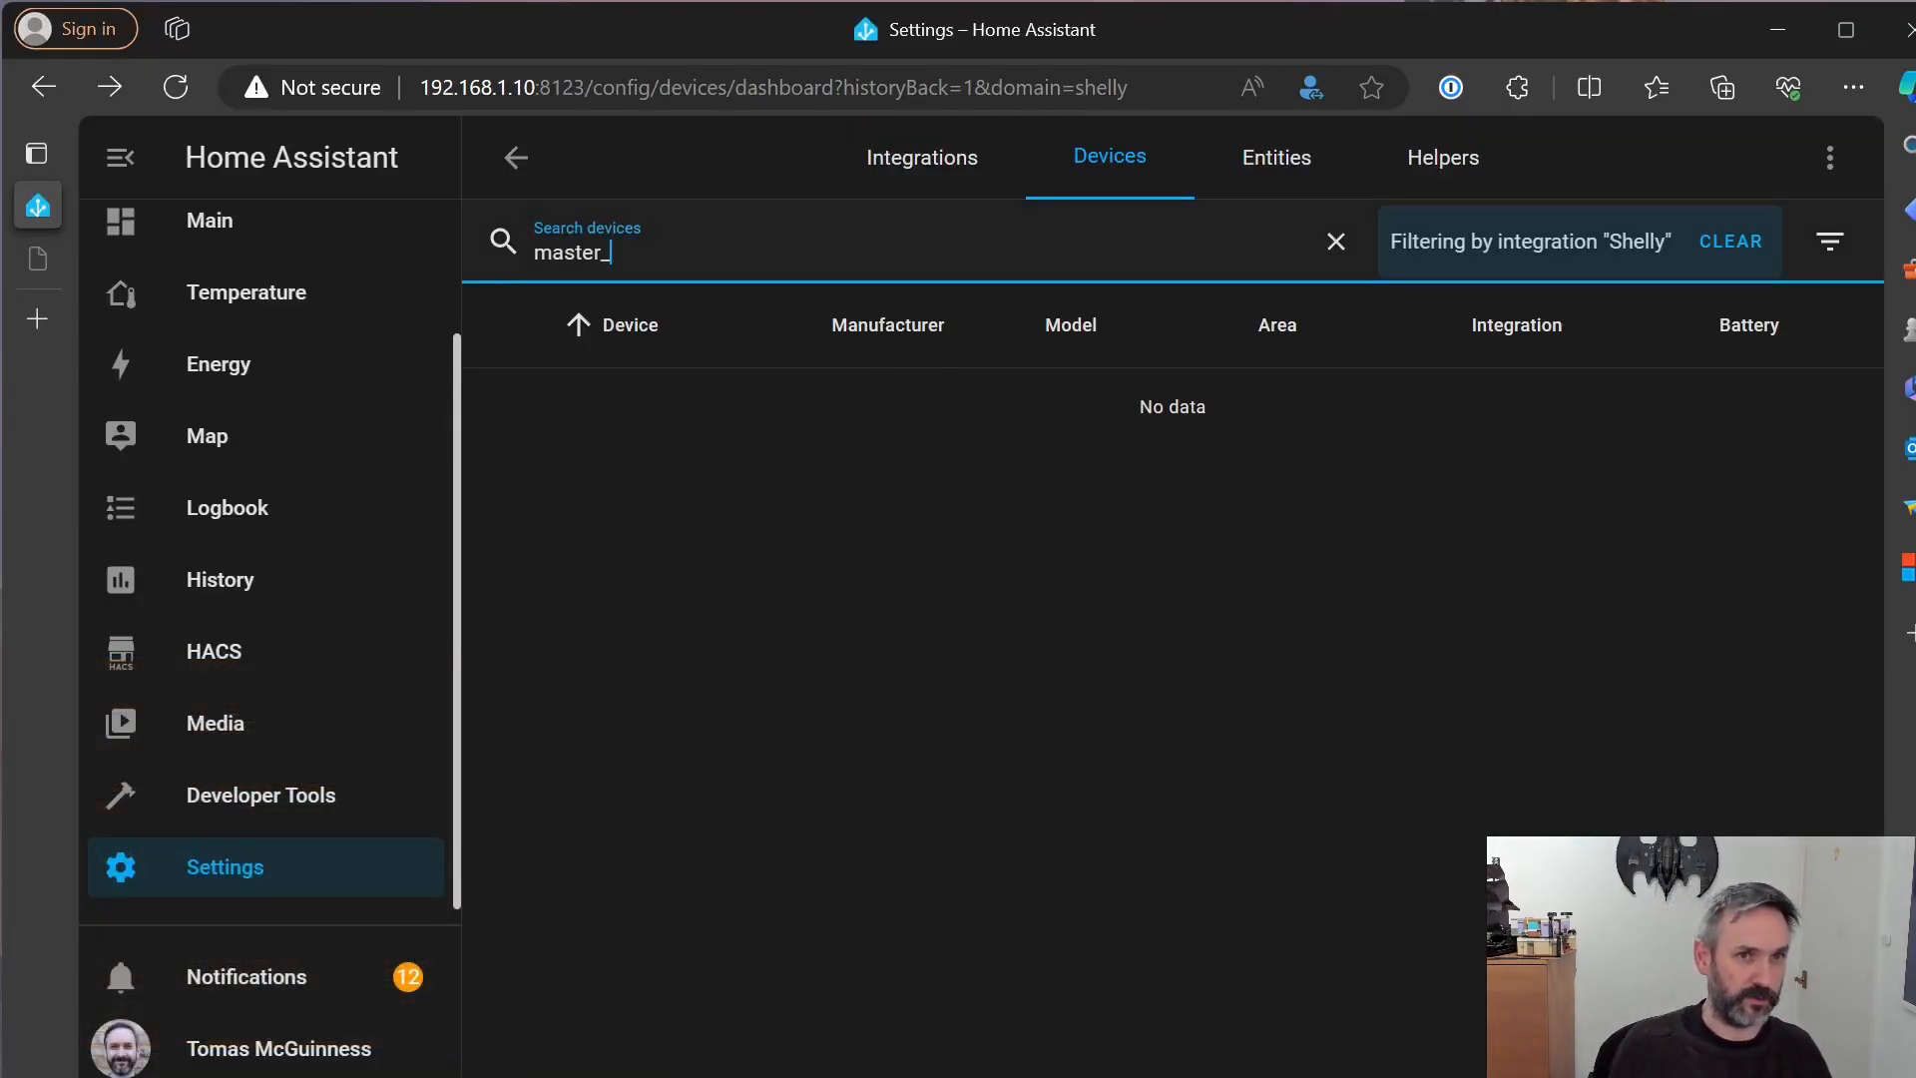
pyautogui.click(1276, 156)
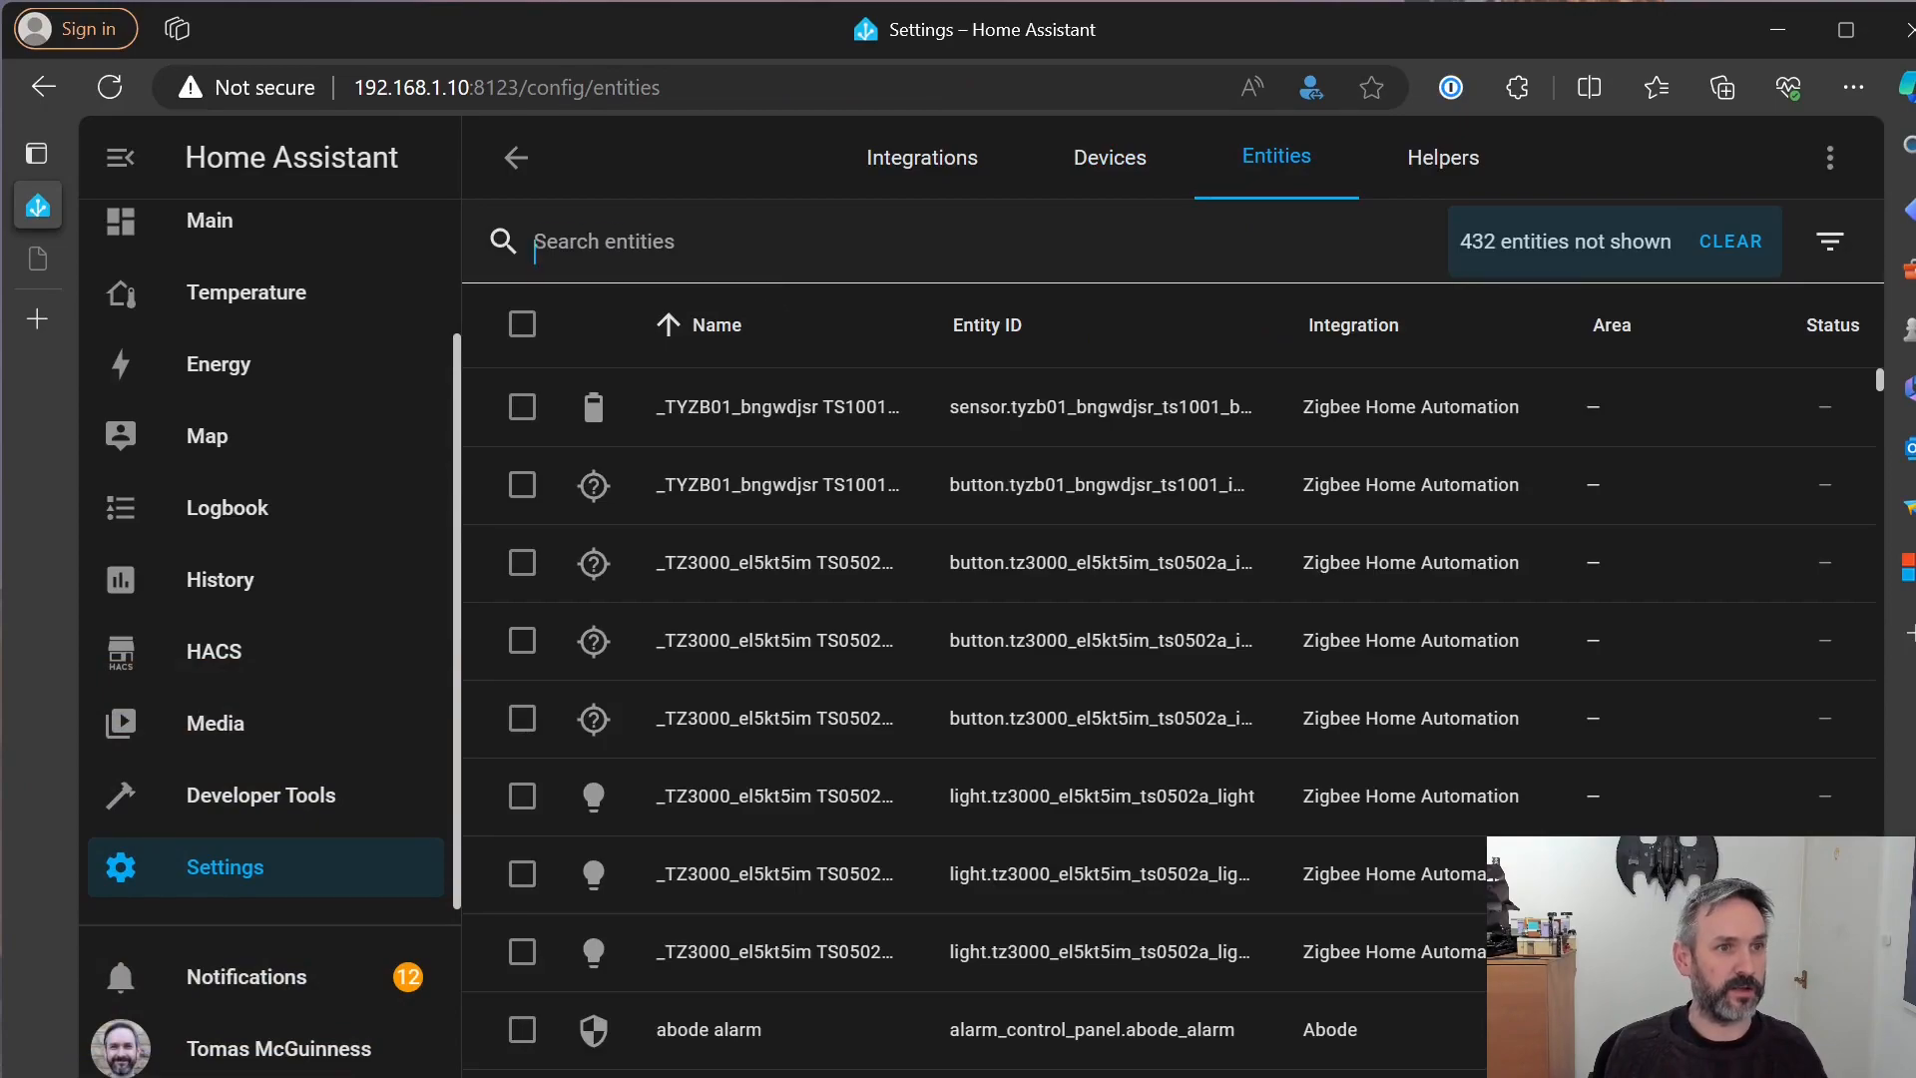
# Filter entities by 'master', open the Master Bedroom pendant light, and switch it on
pyautogui.write('mast')
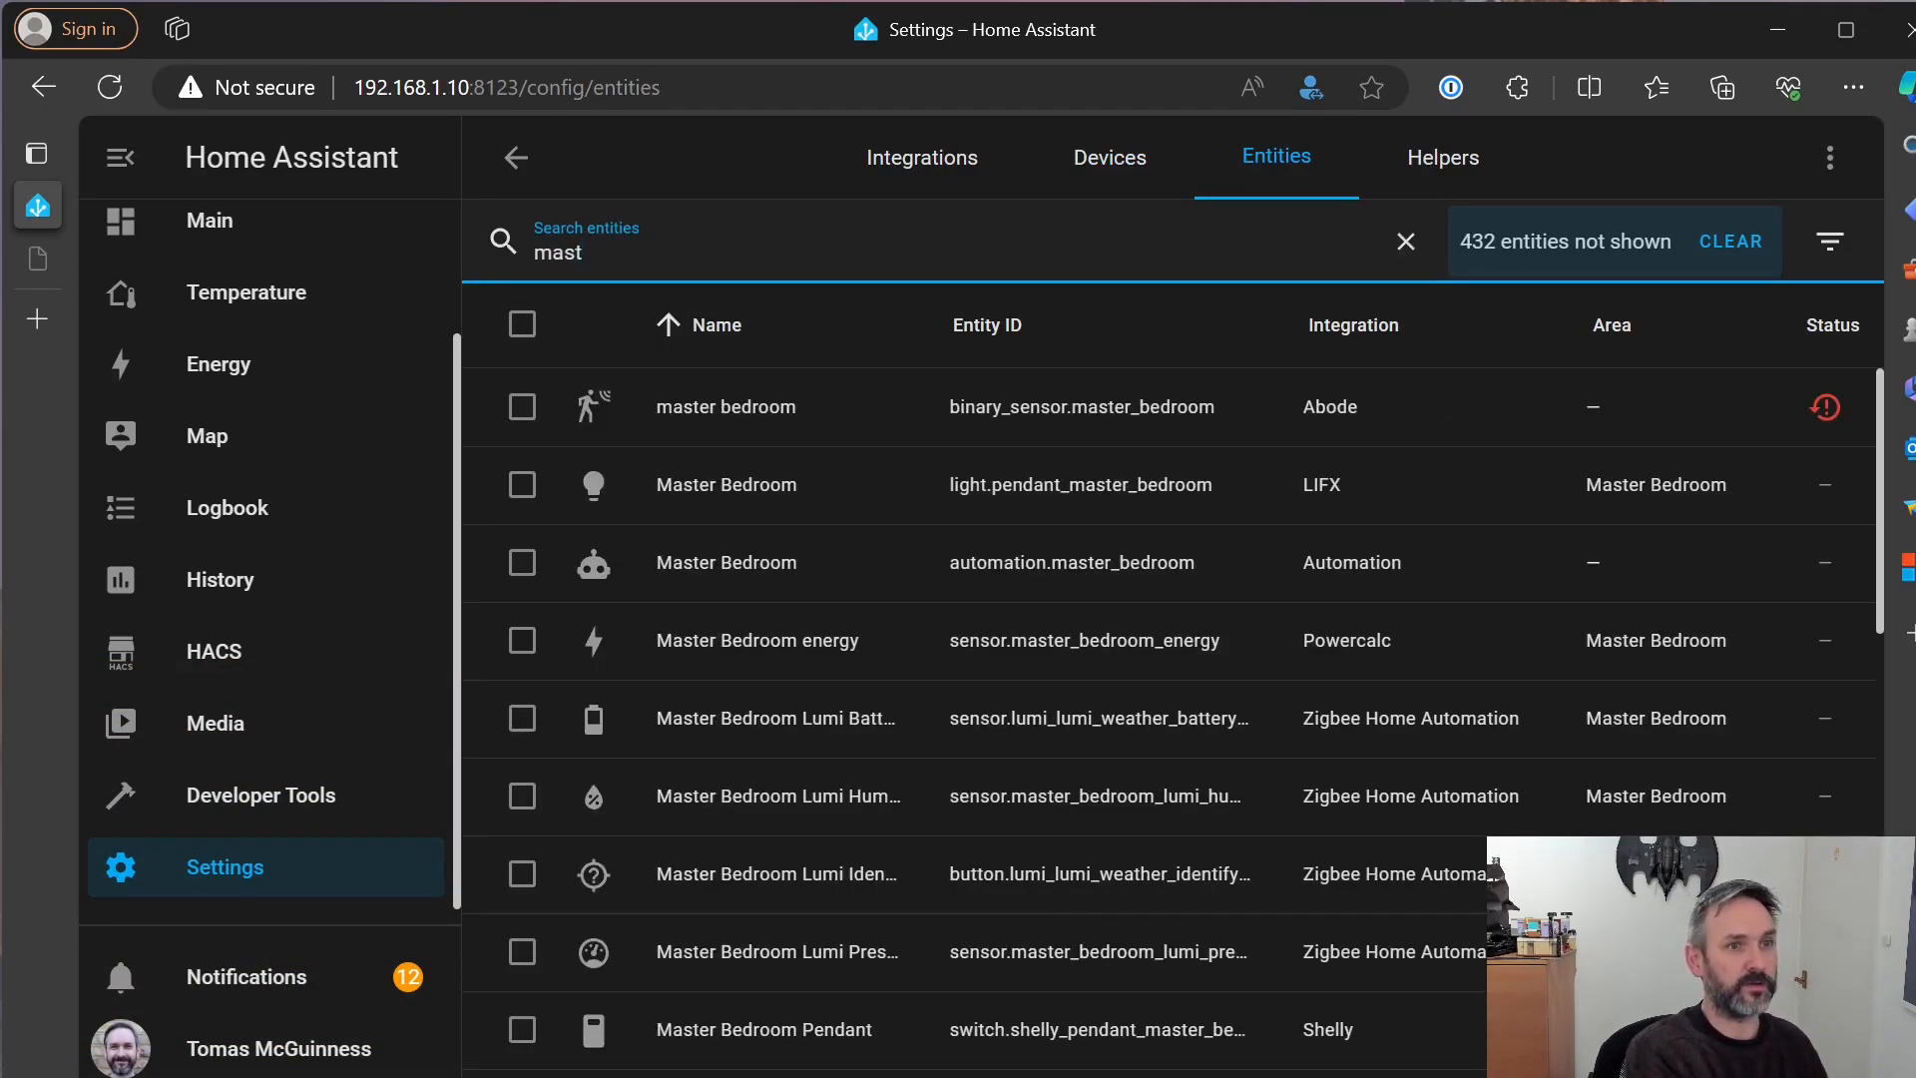
pyautogui.write('er')
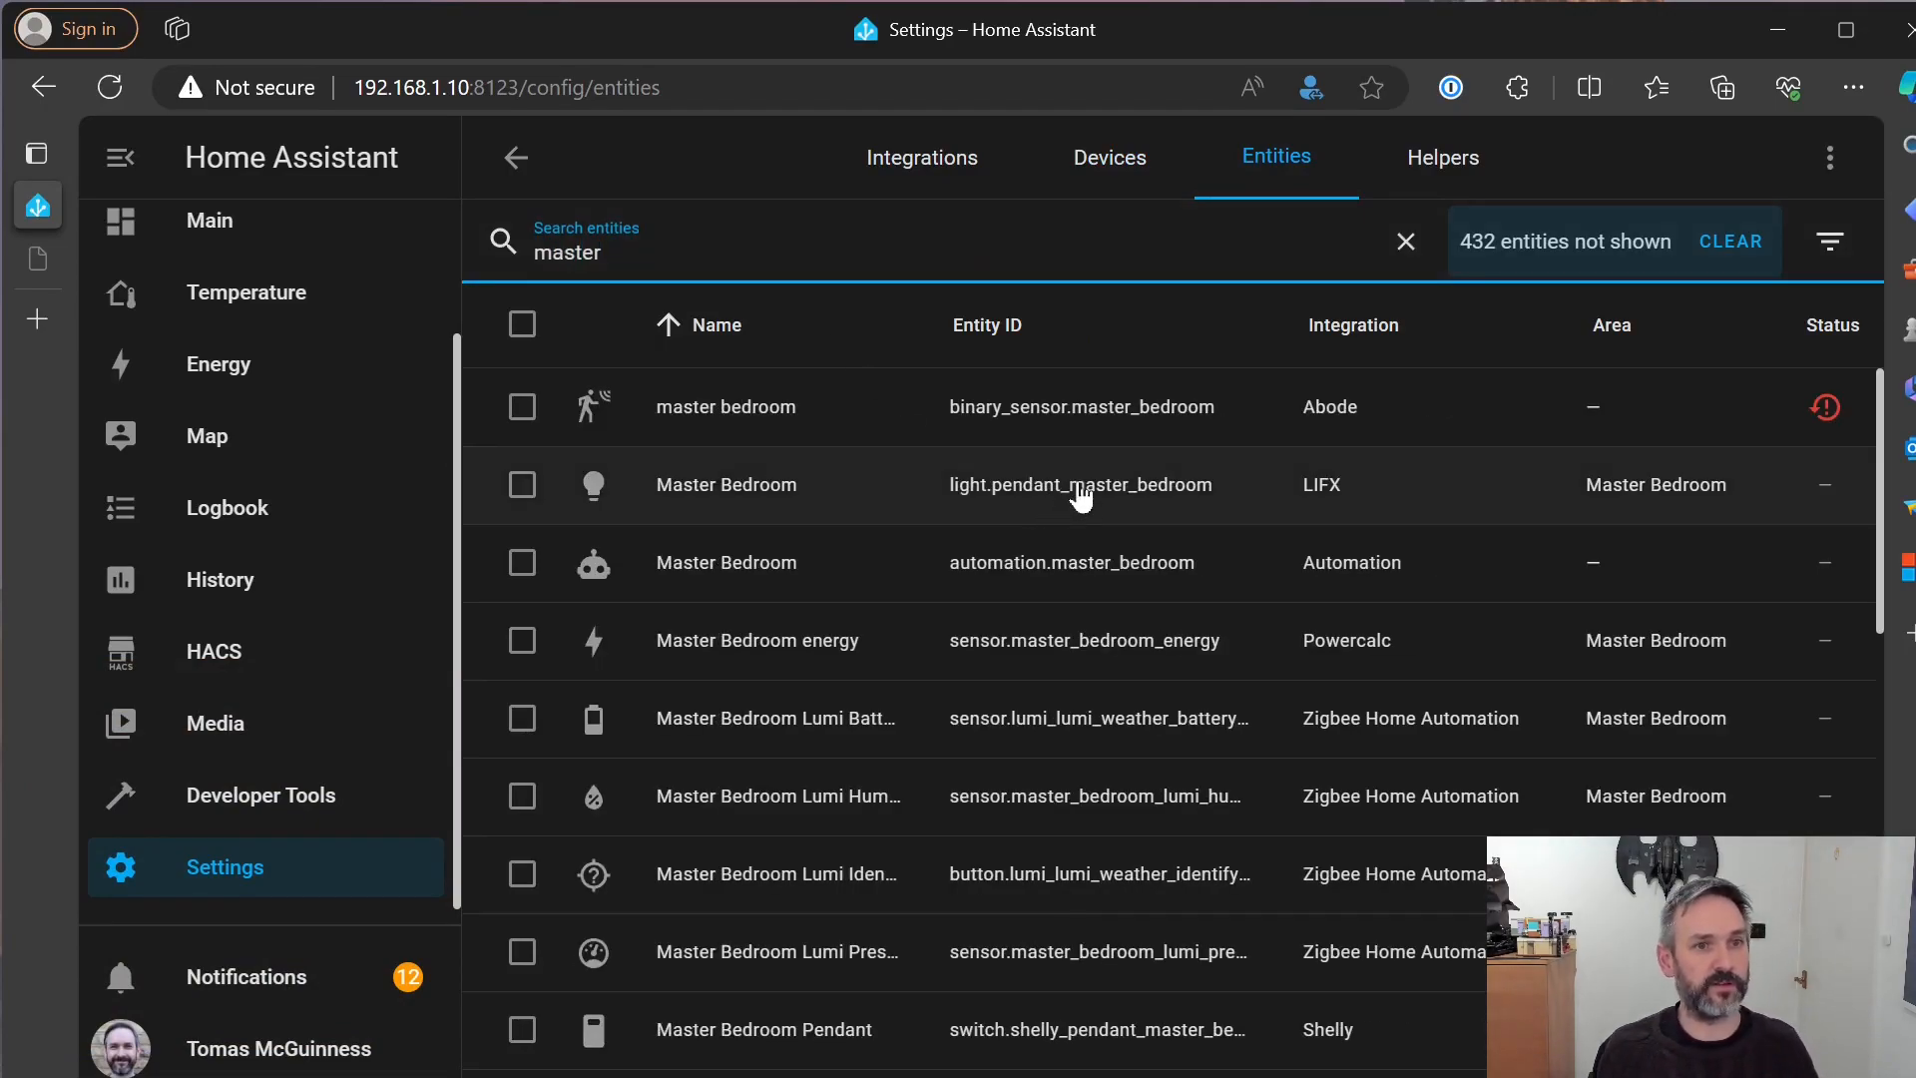
pyautogui.click(726, 484)
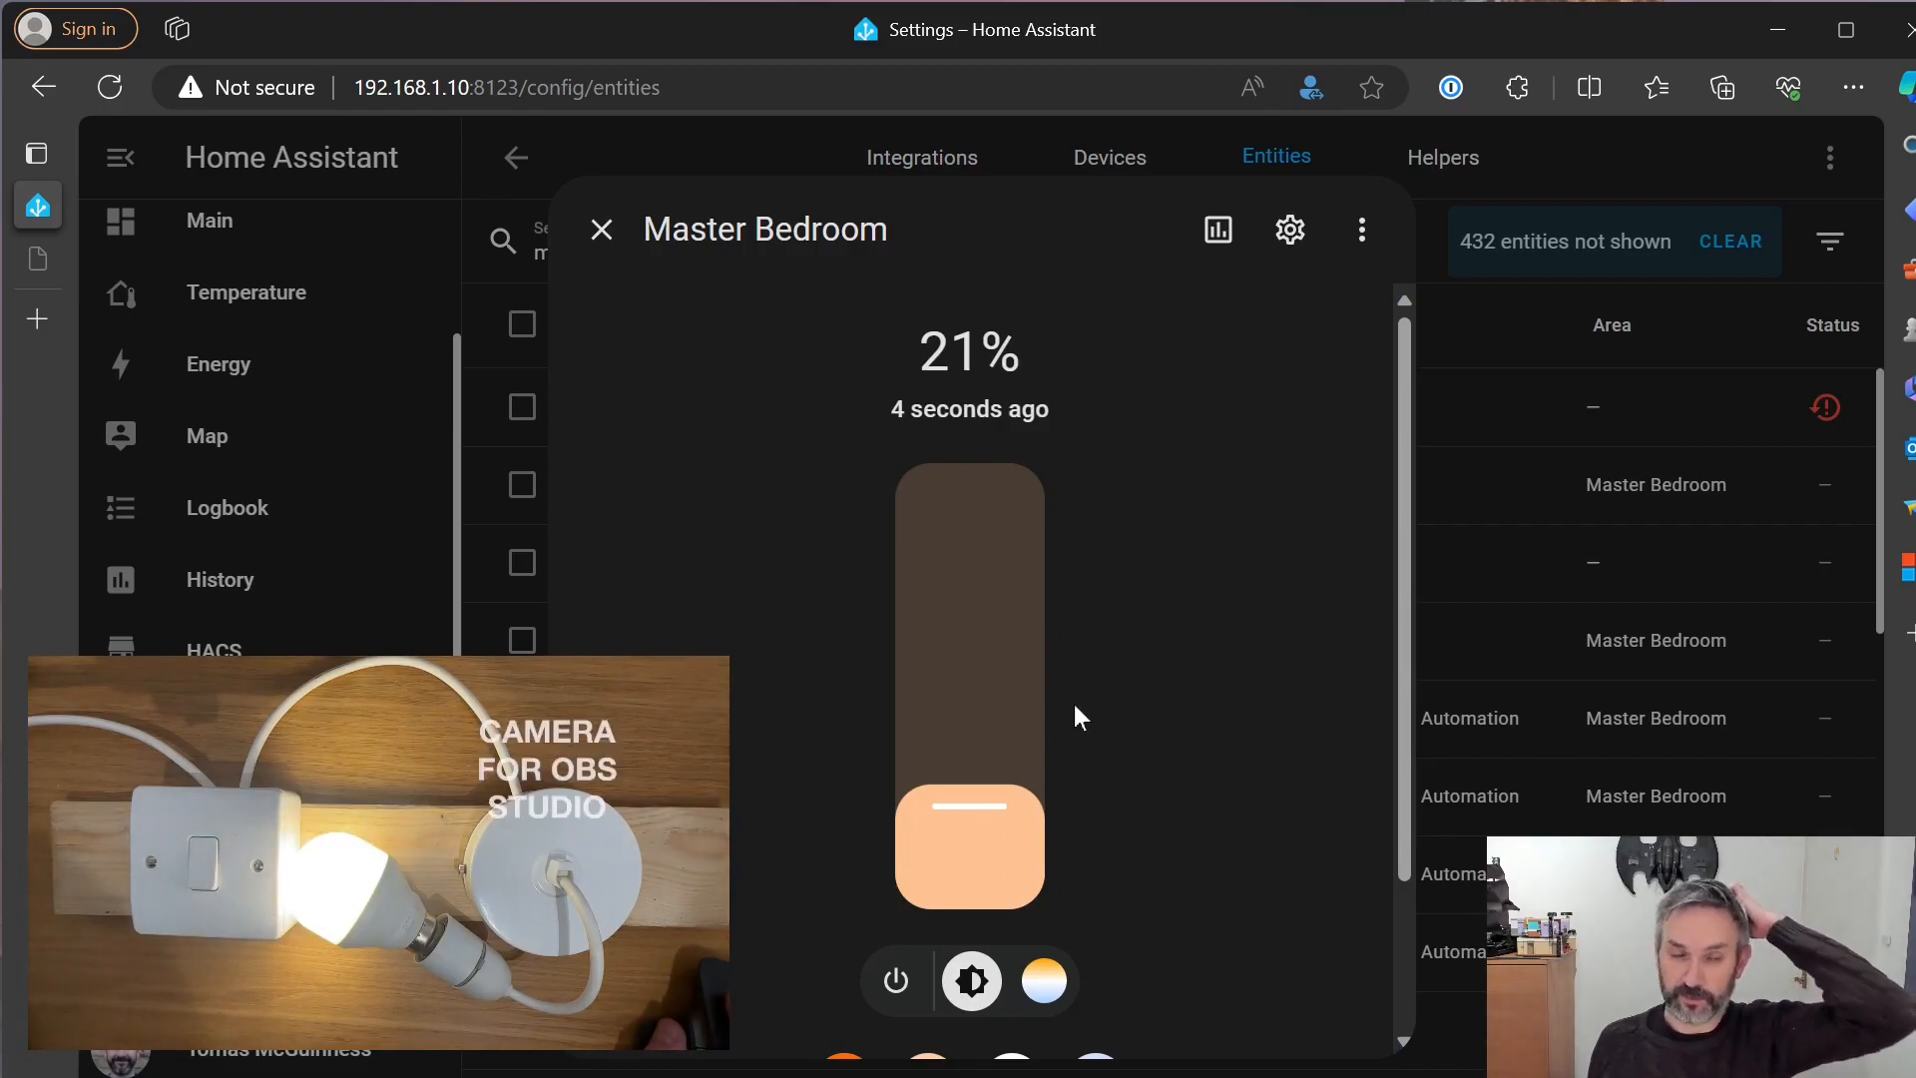
pyautogui.moveTo(1017, 567)
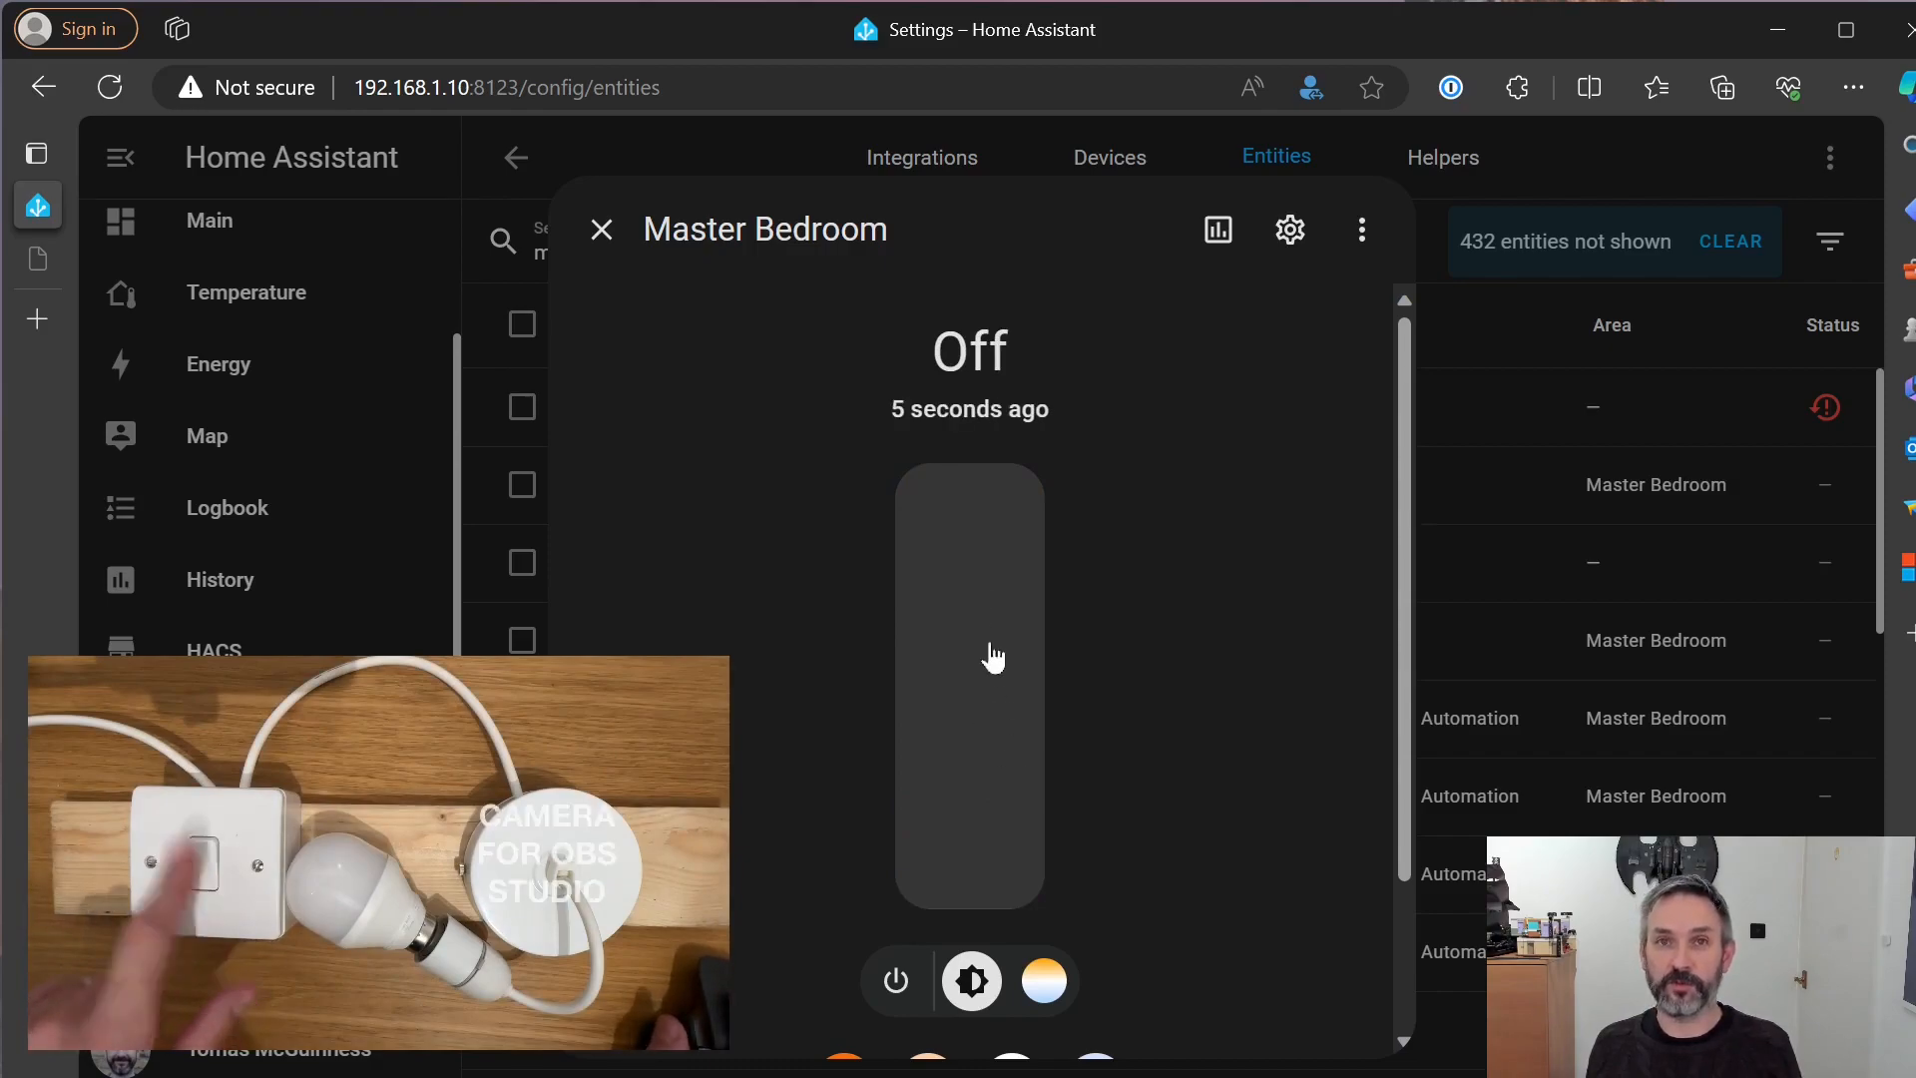
pyautogui.click(969, 855)
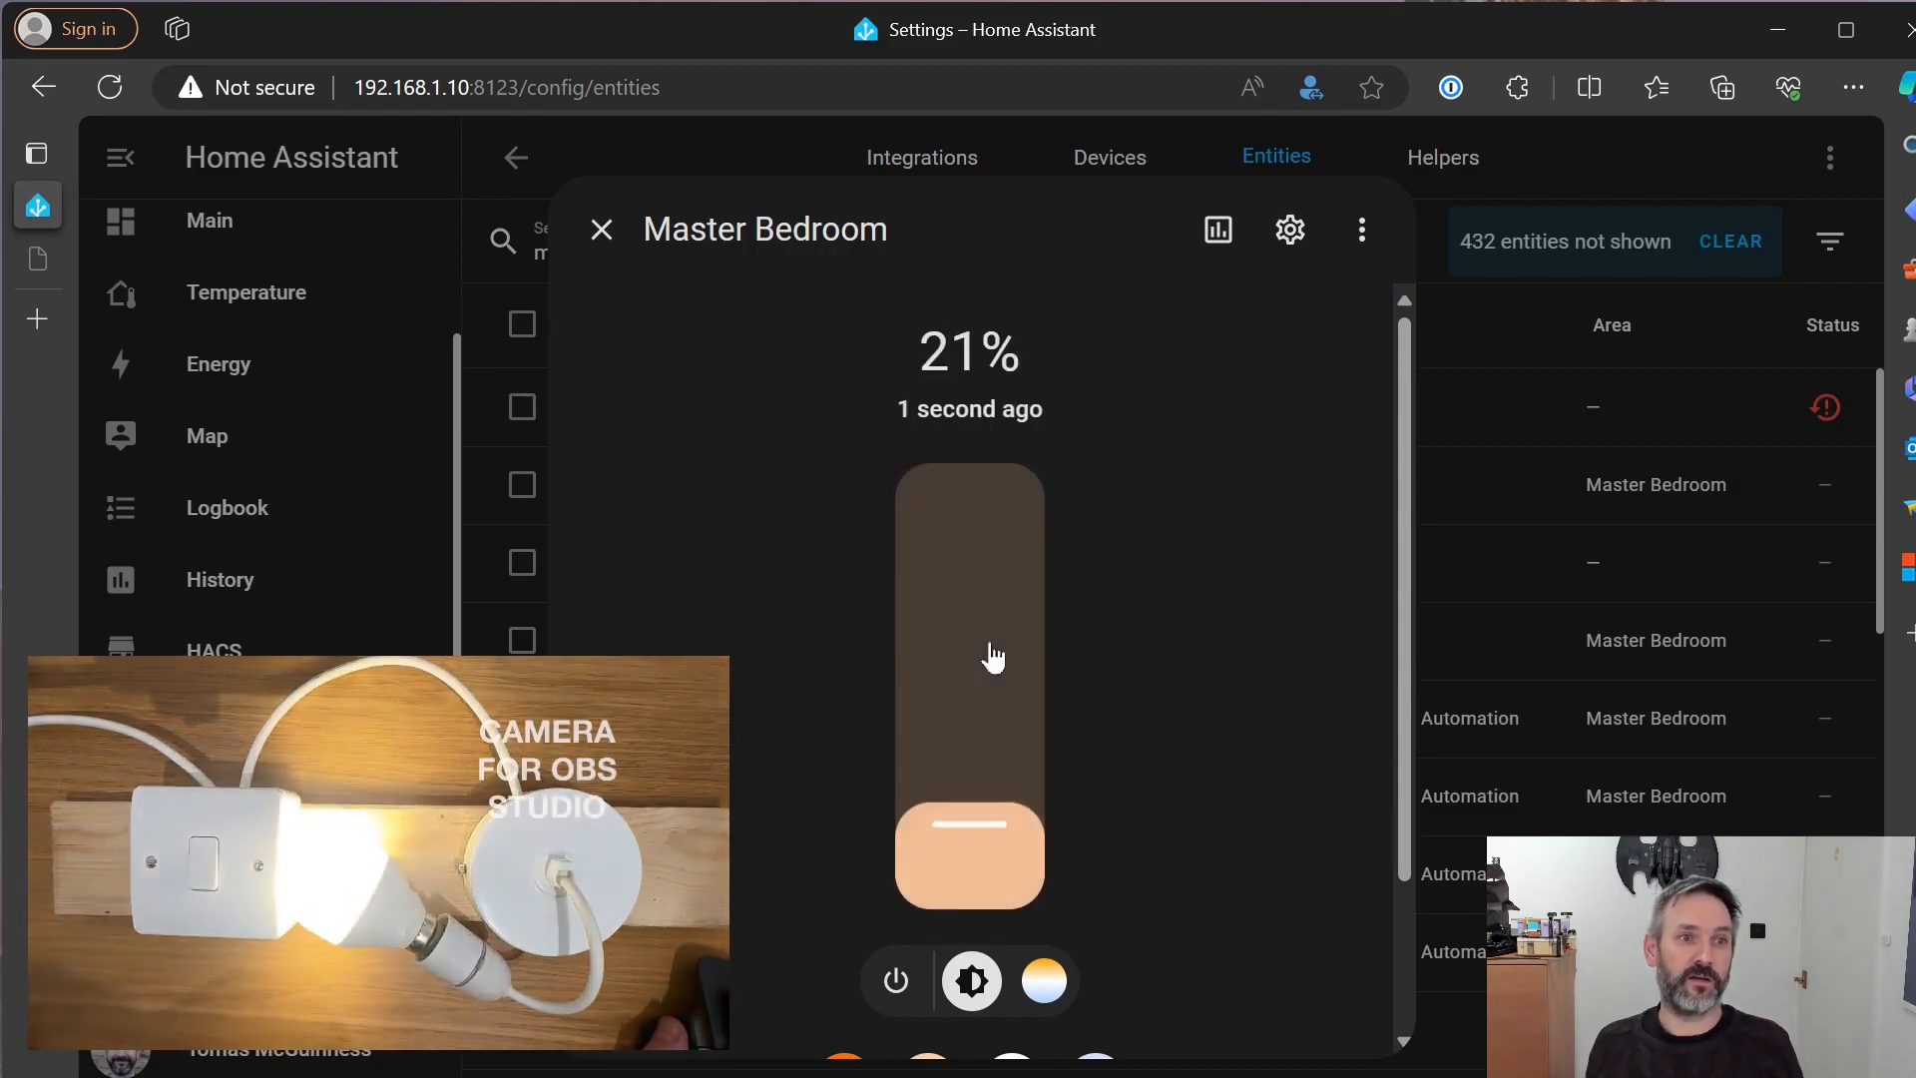